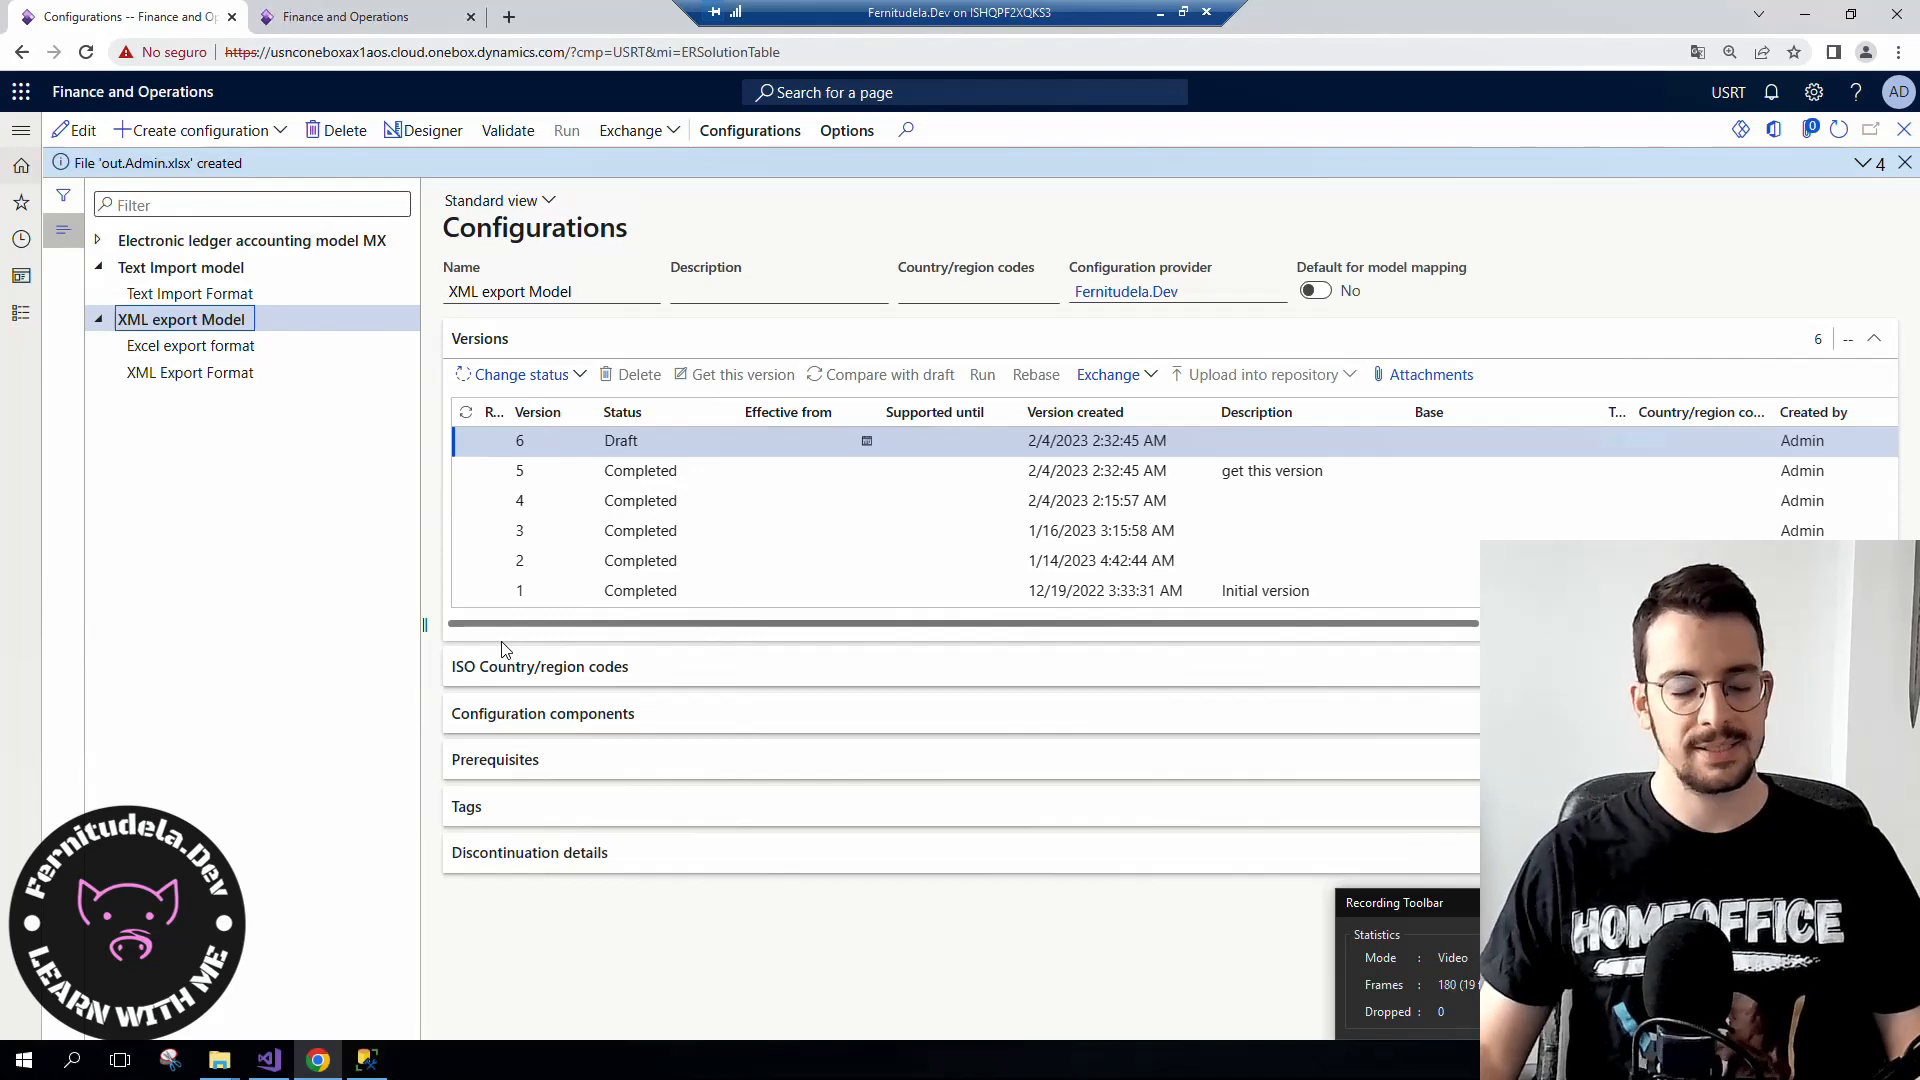
mouse_move(388, 527)
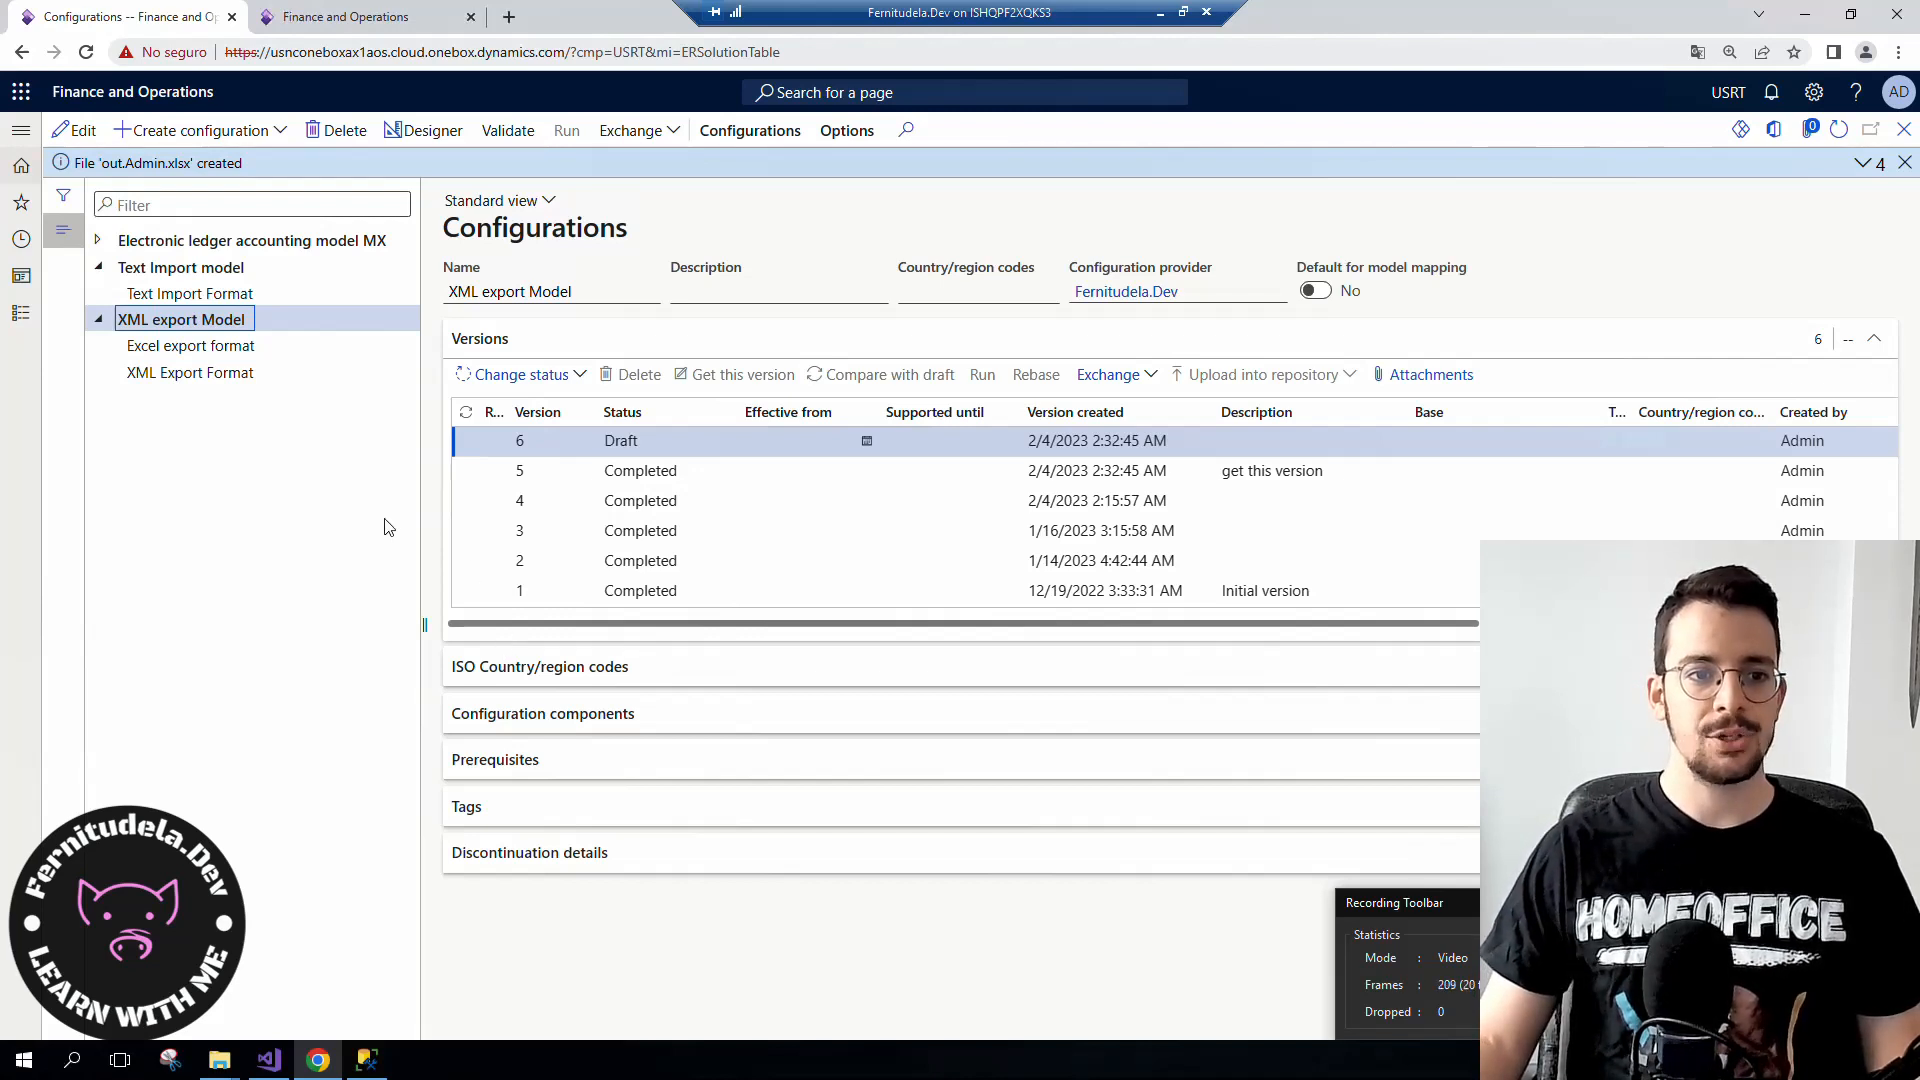
- From the XML export Model's Header, open the Model mapping in the mapping designer
click(190, 345)
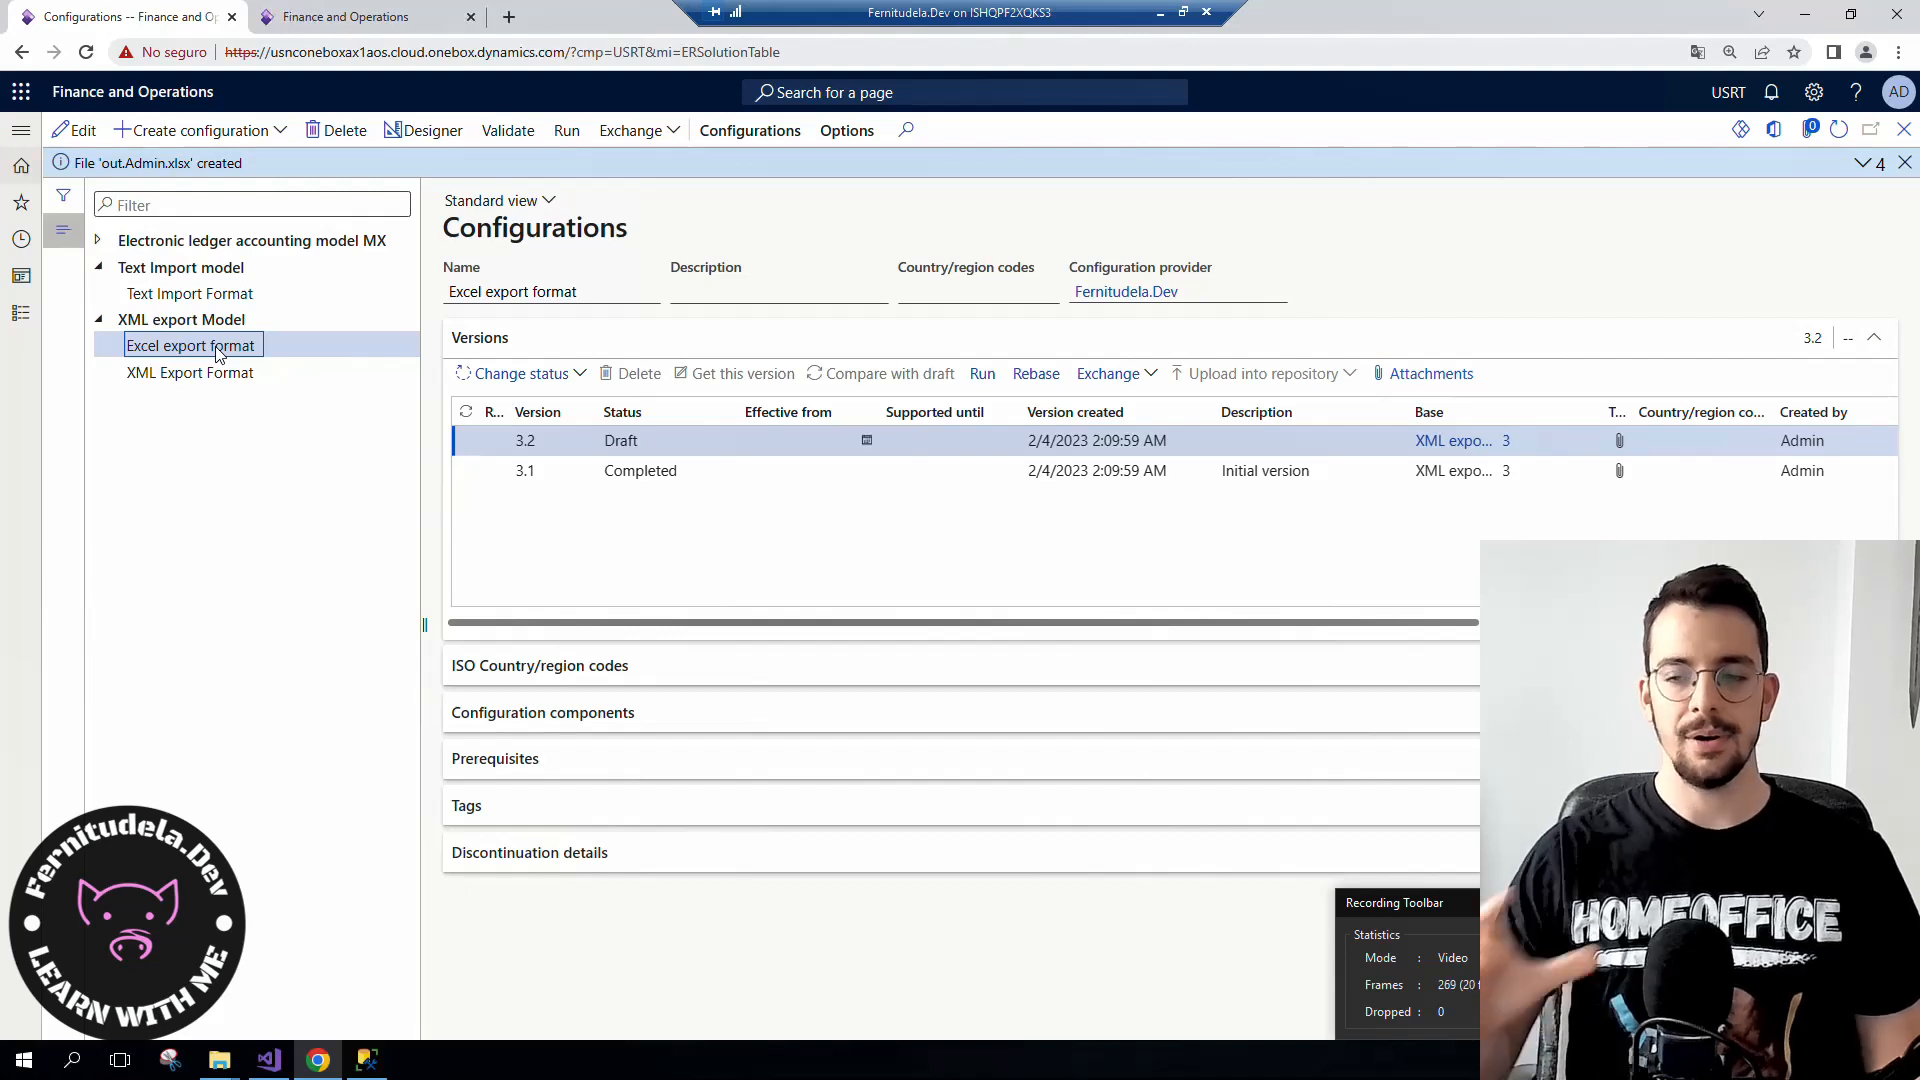
click(181, 319)
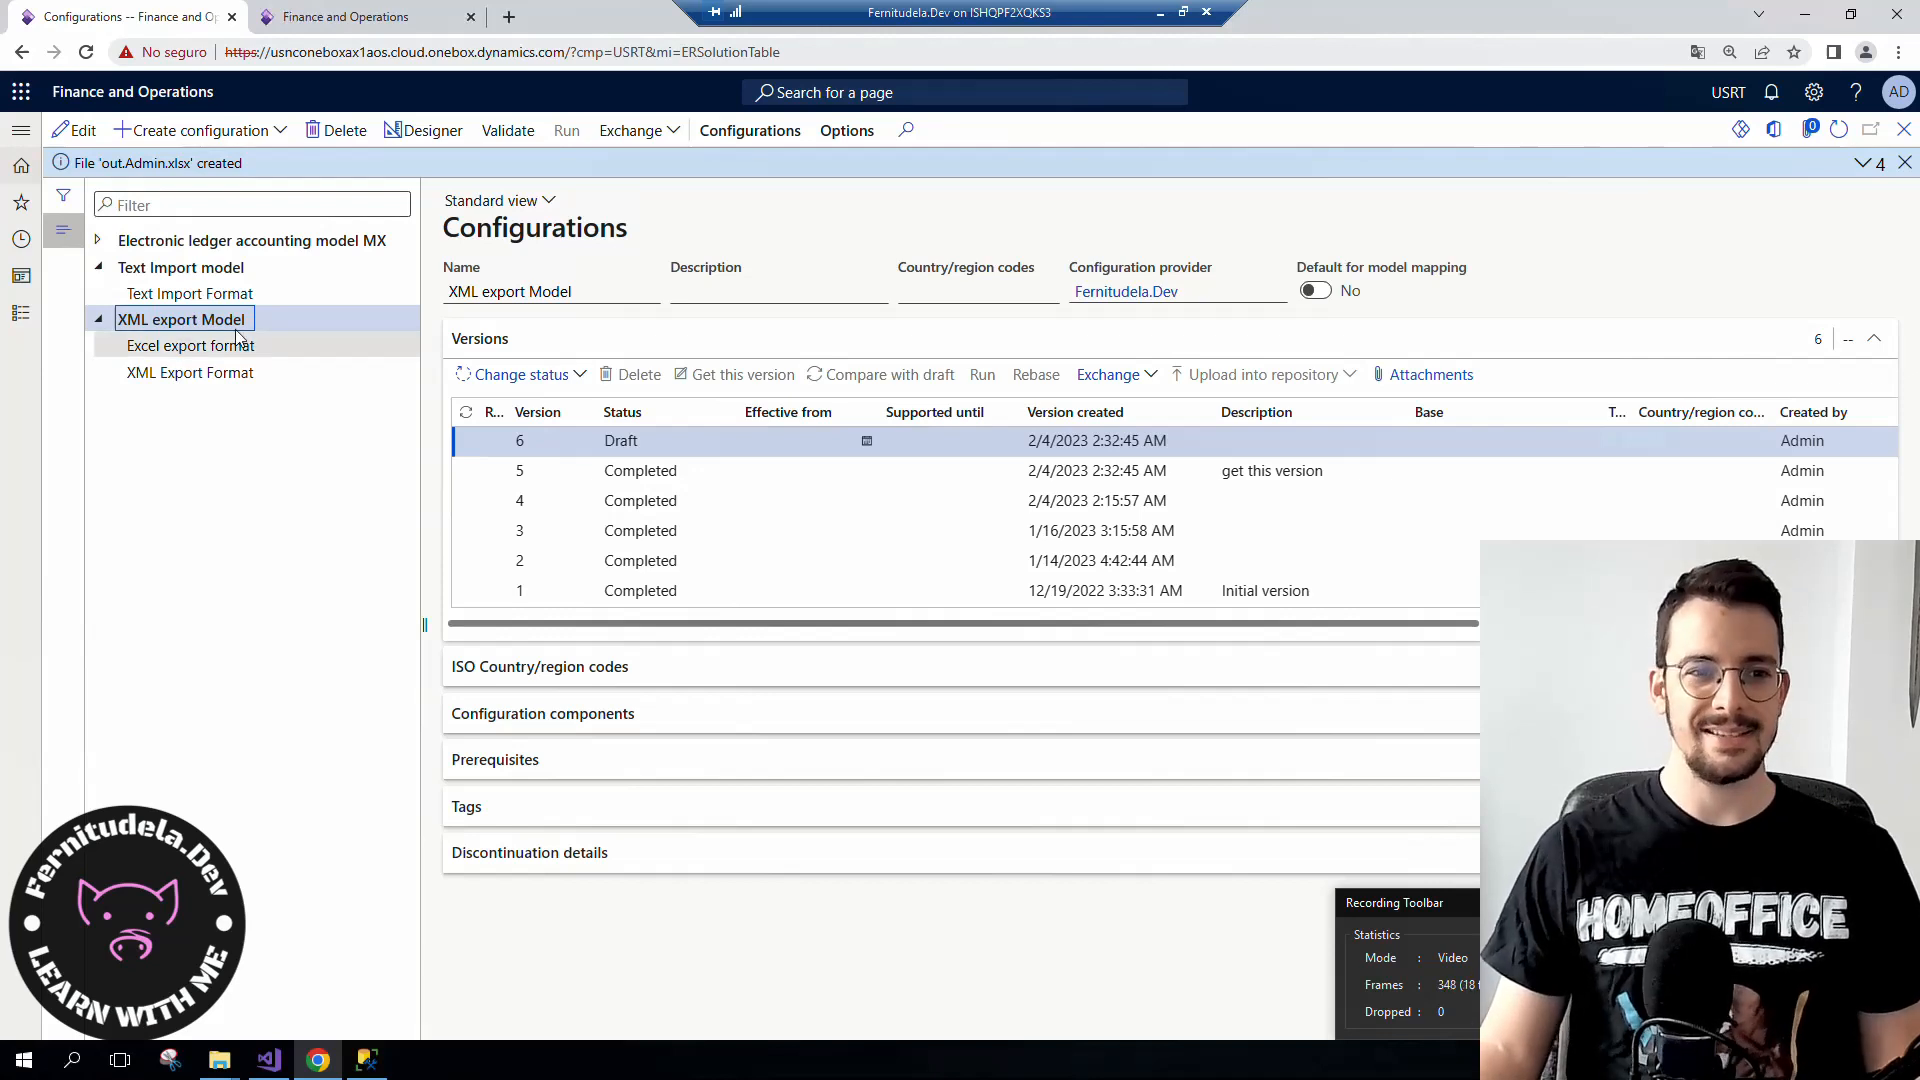
mouse_move(230, 326)
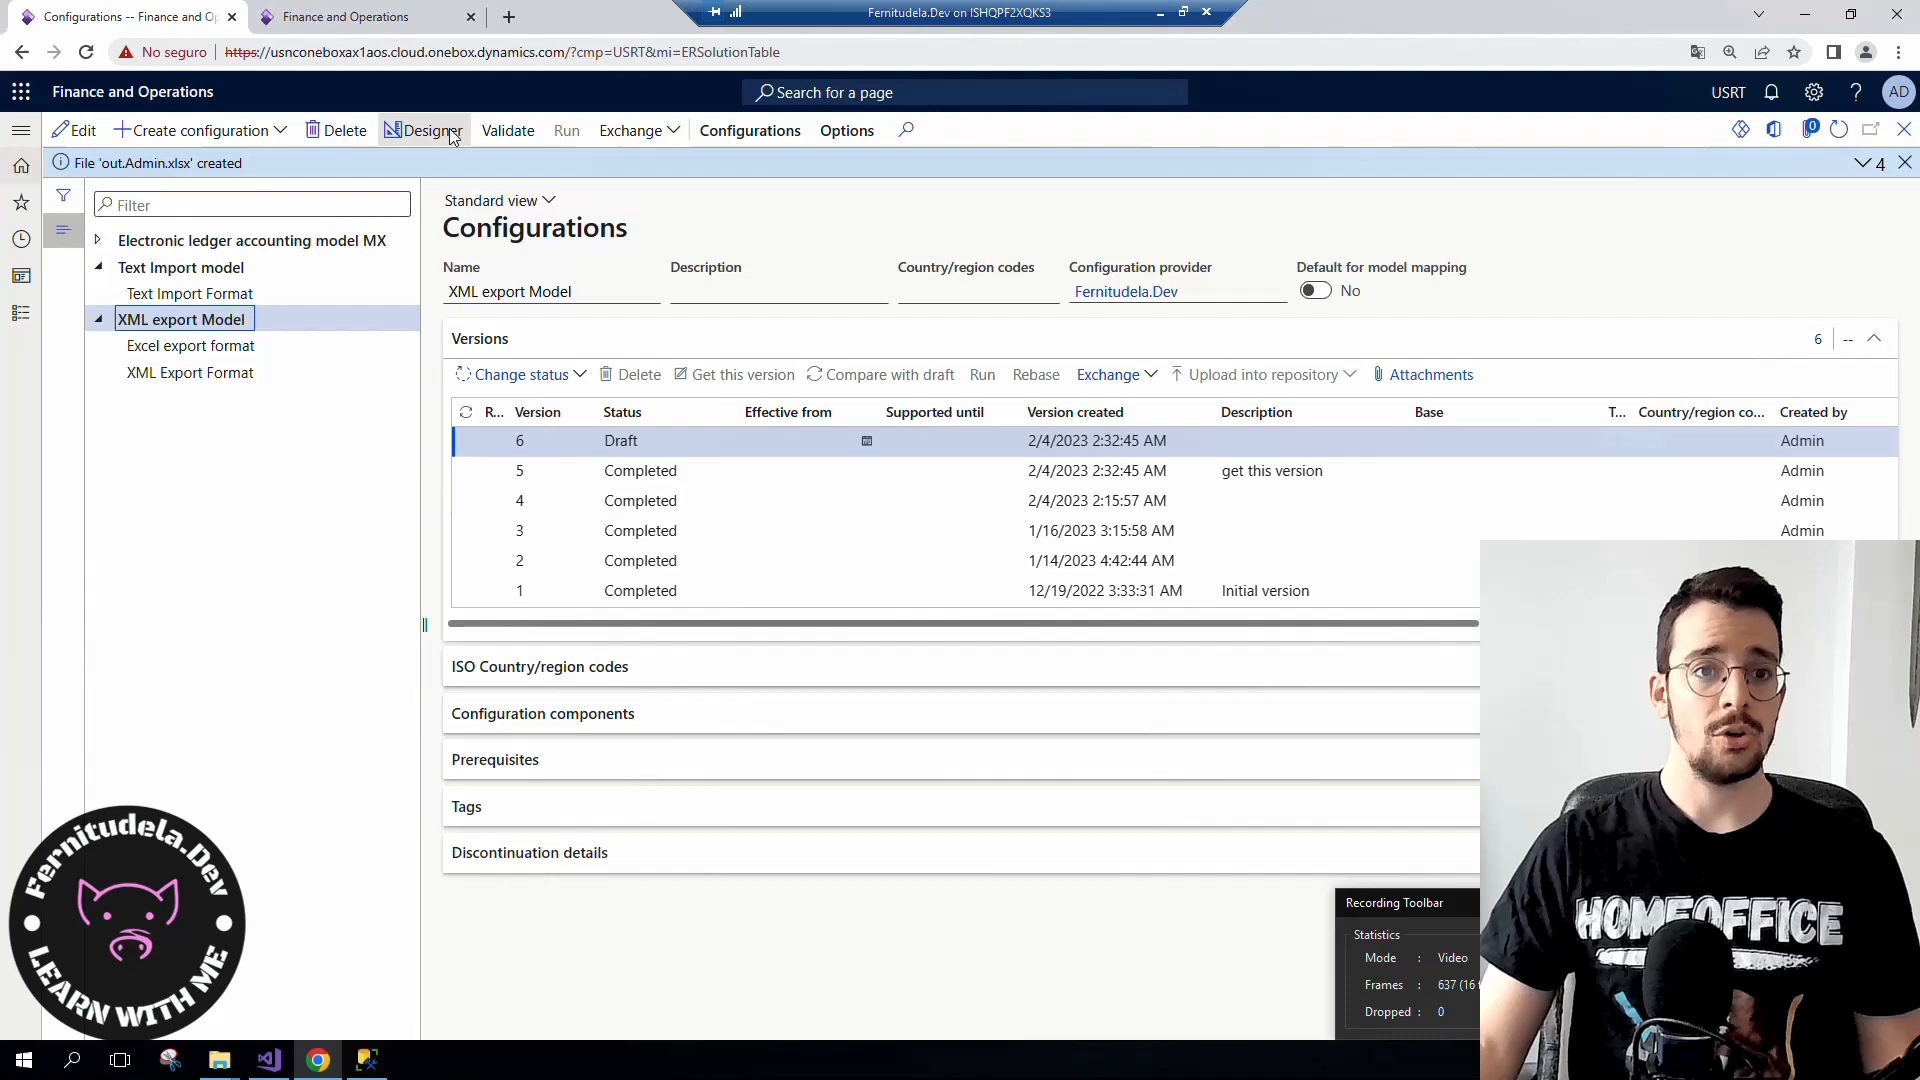
click(422, 130)
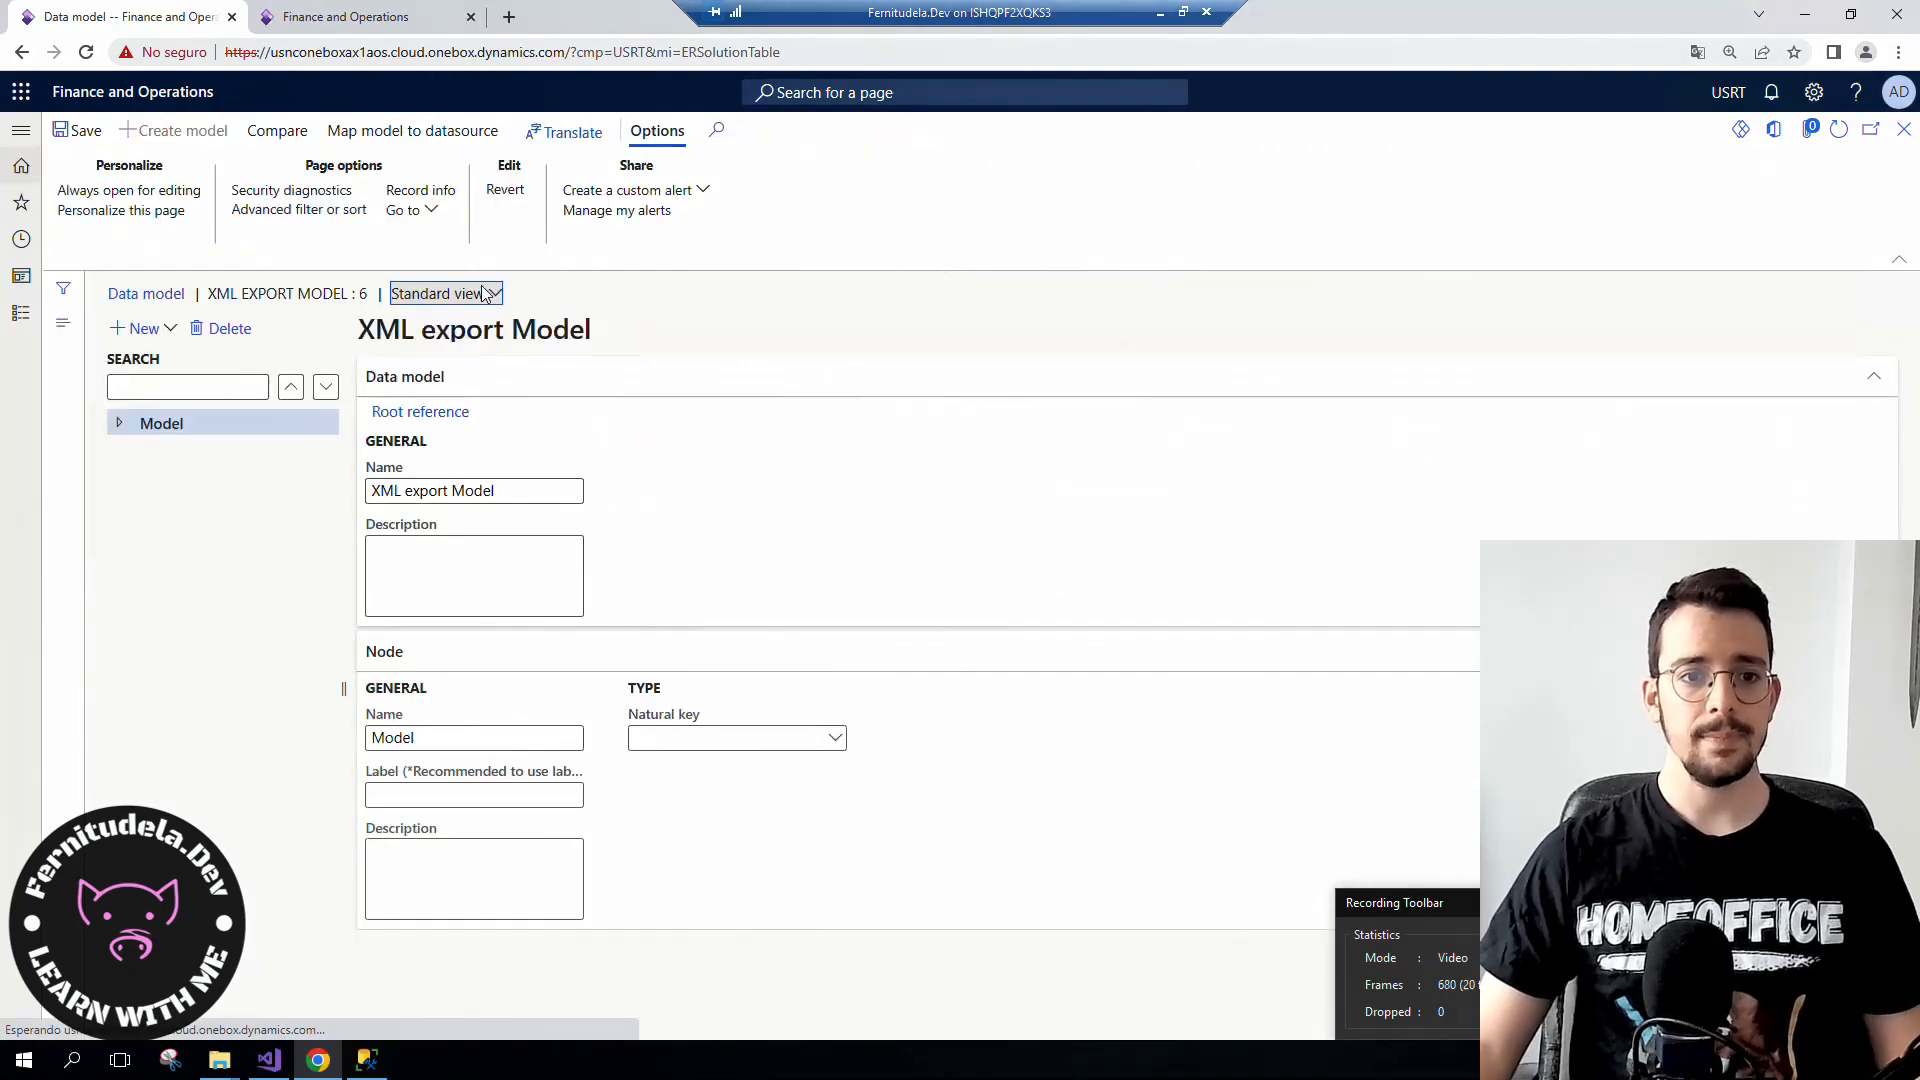
click(119, 423)
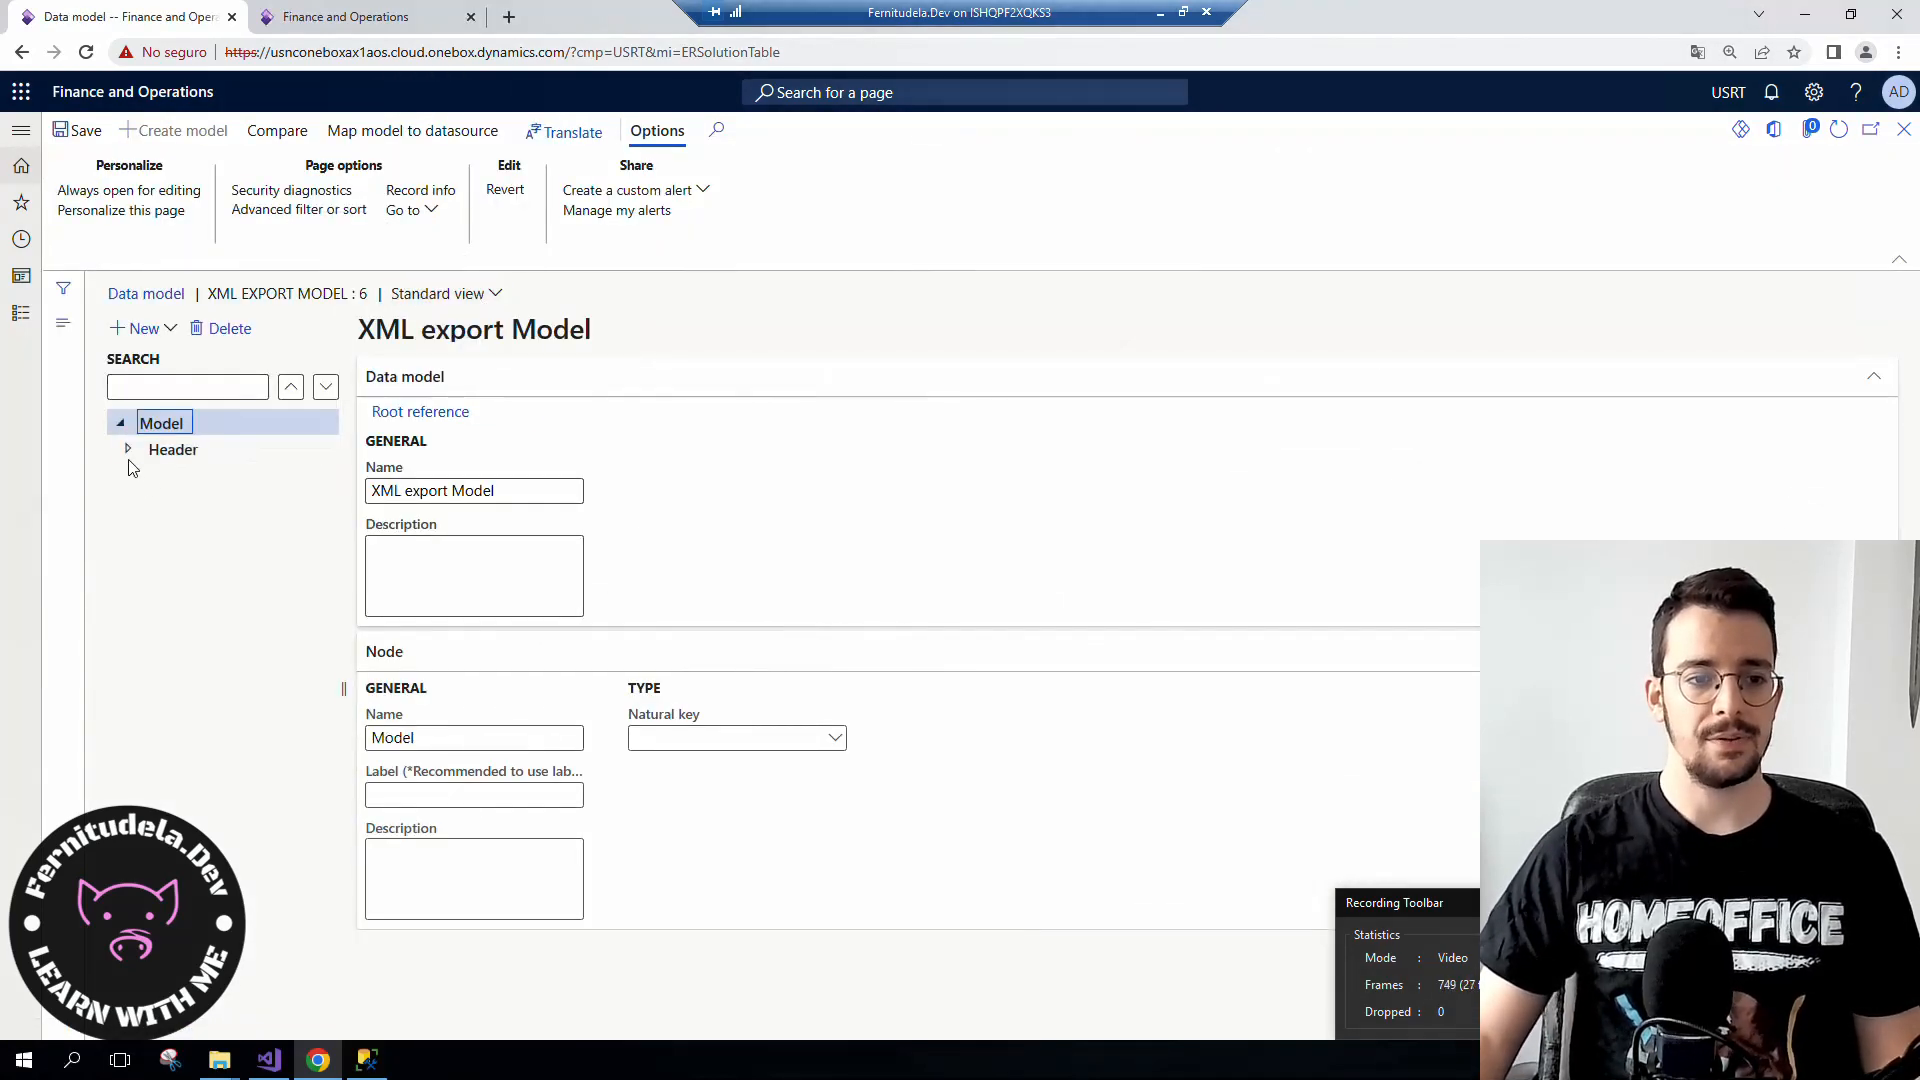
click(127, 449)
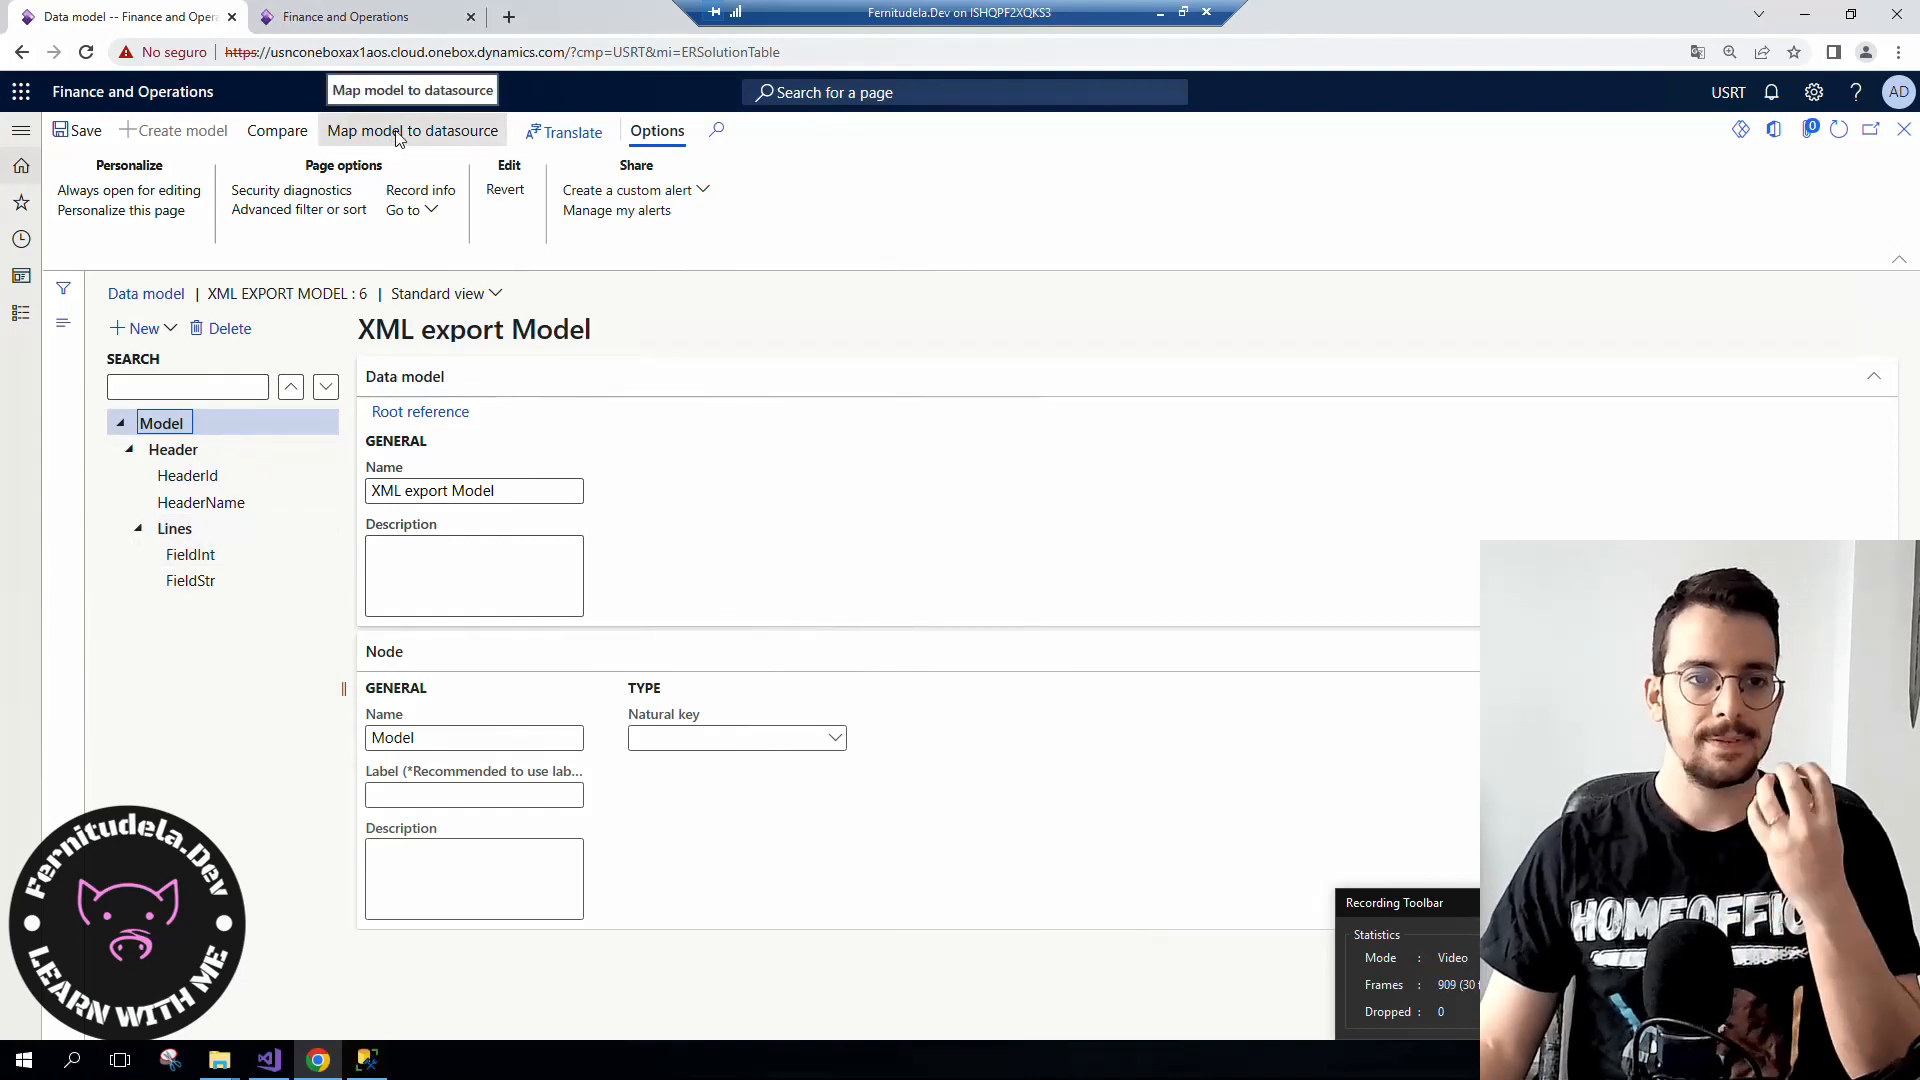
click(412, 131)
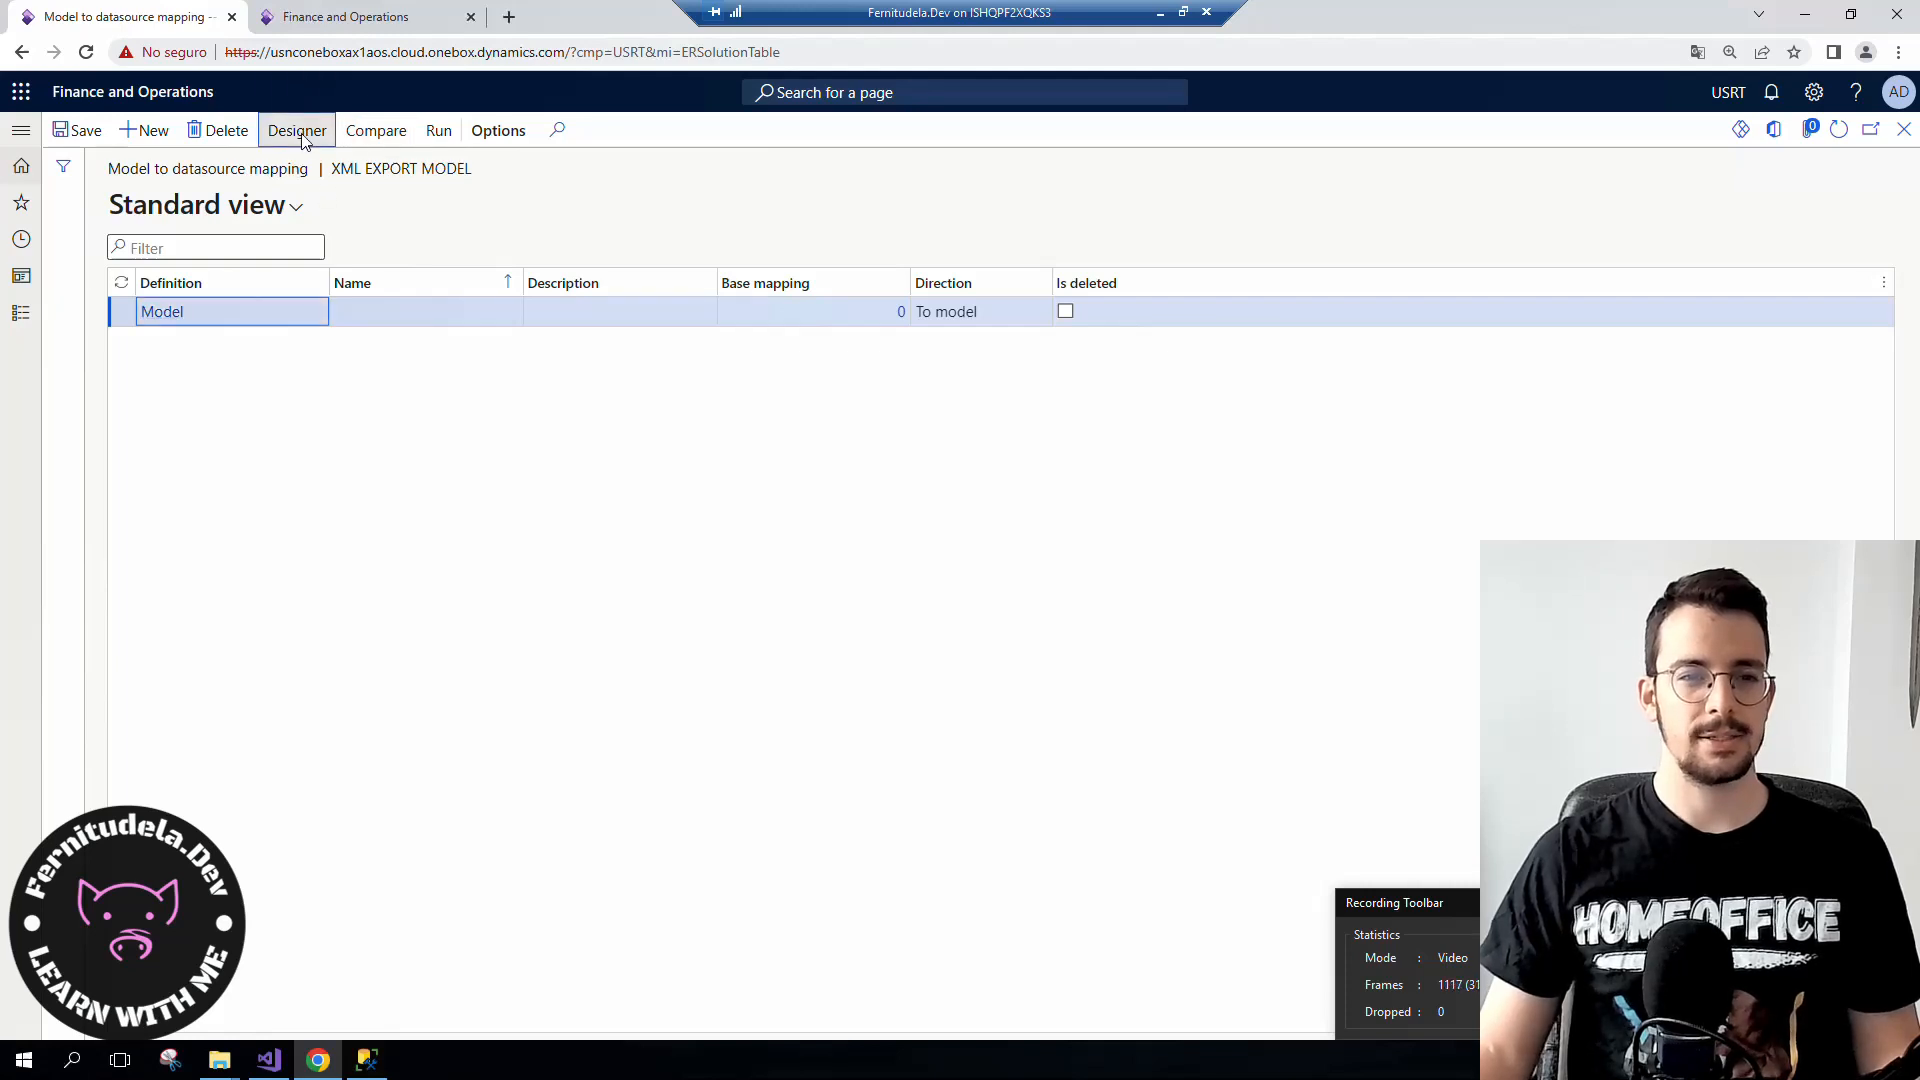
click(296, 130)
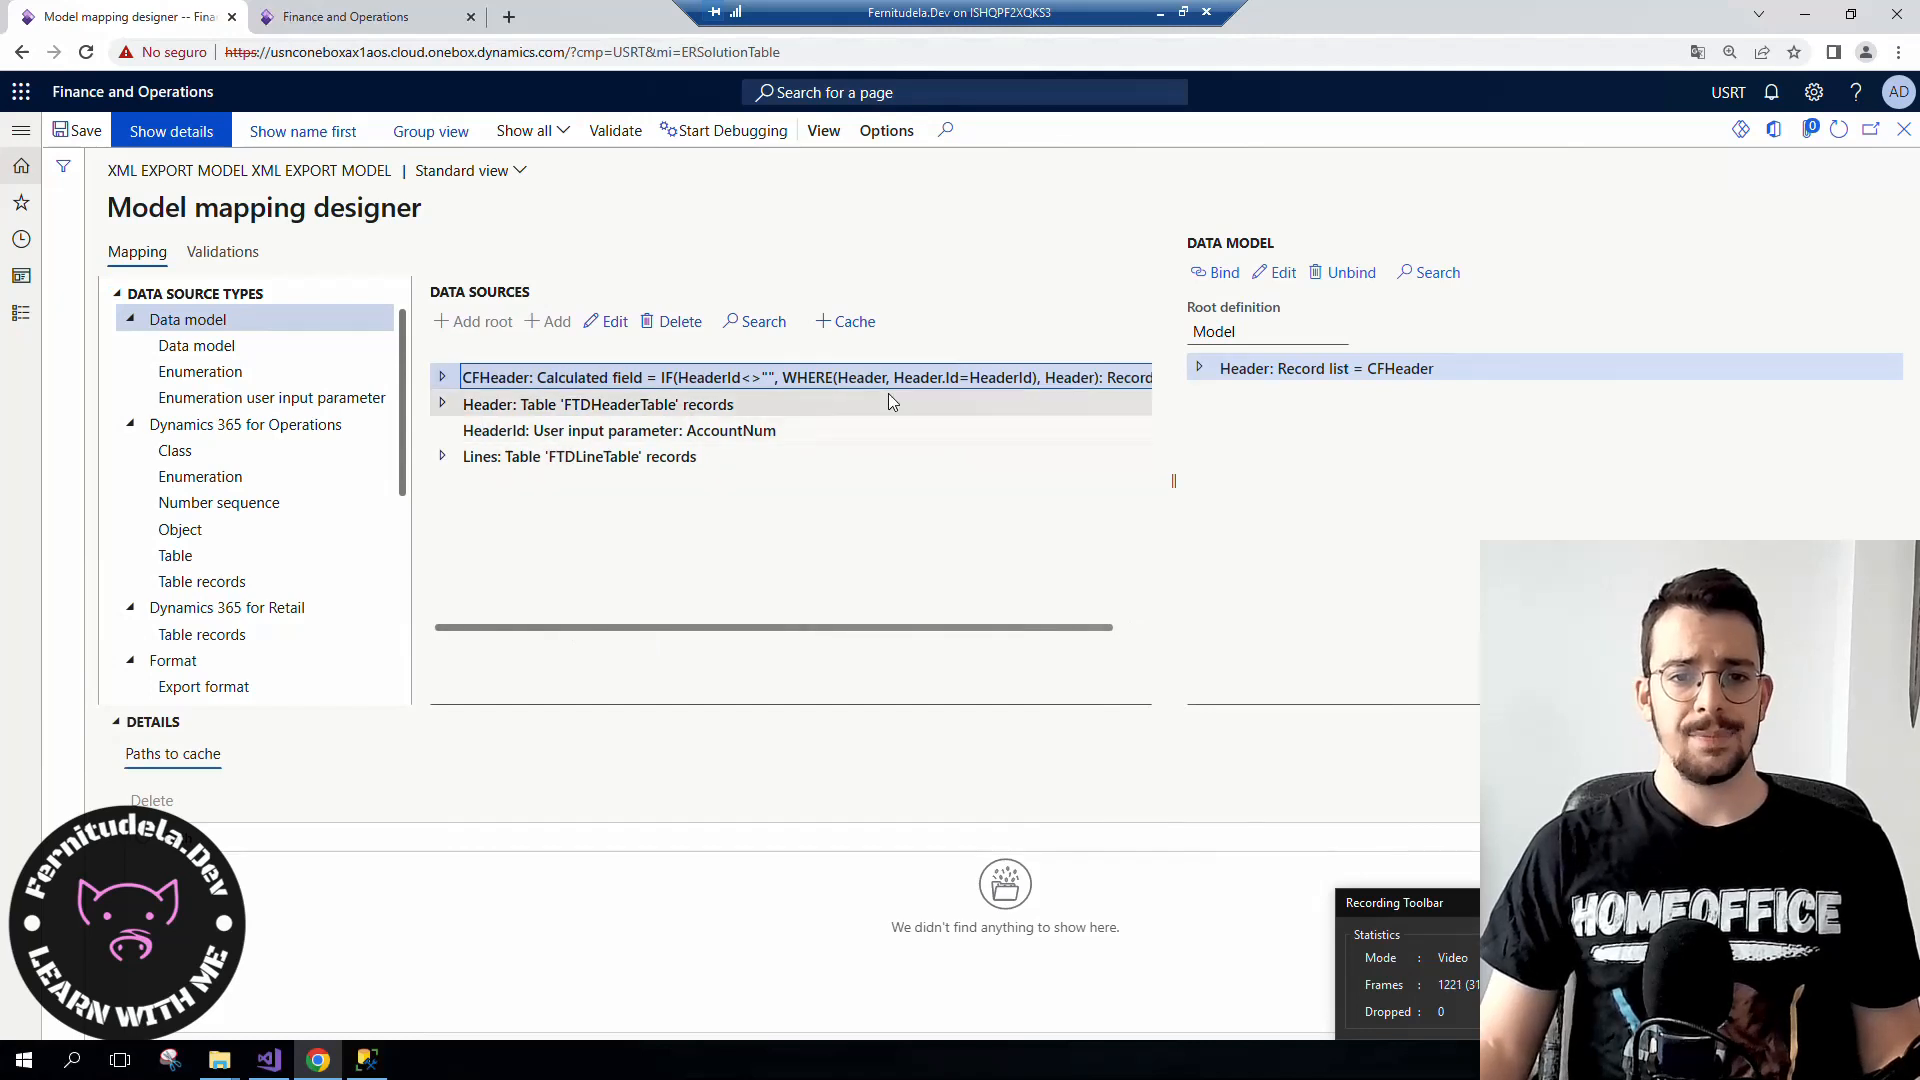
drag(781, 377, 924, 377)
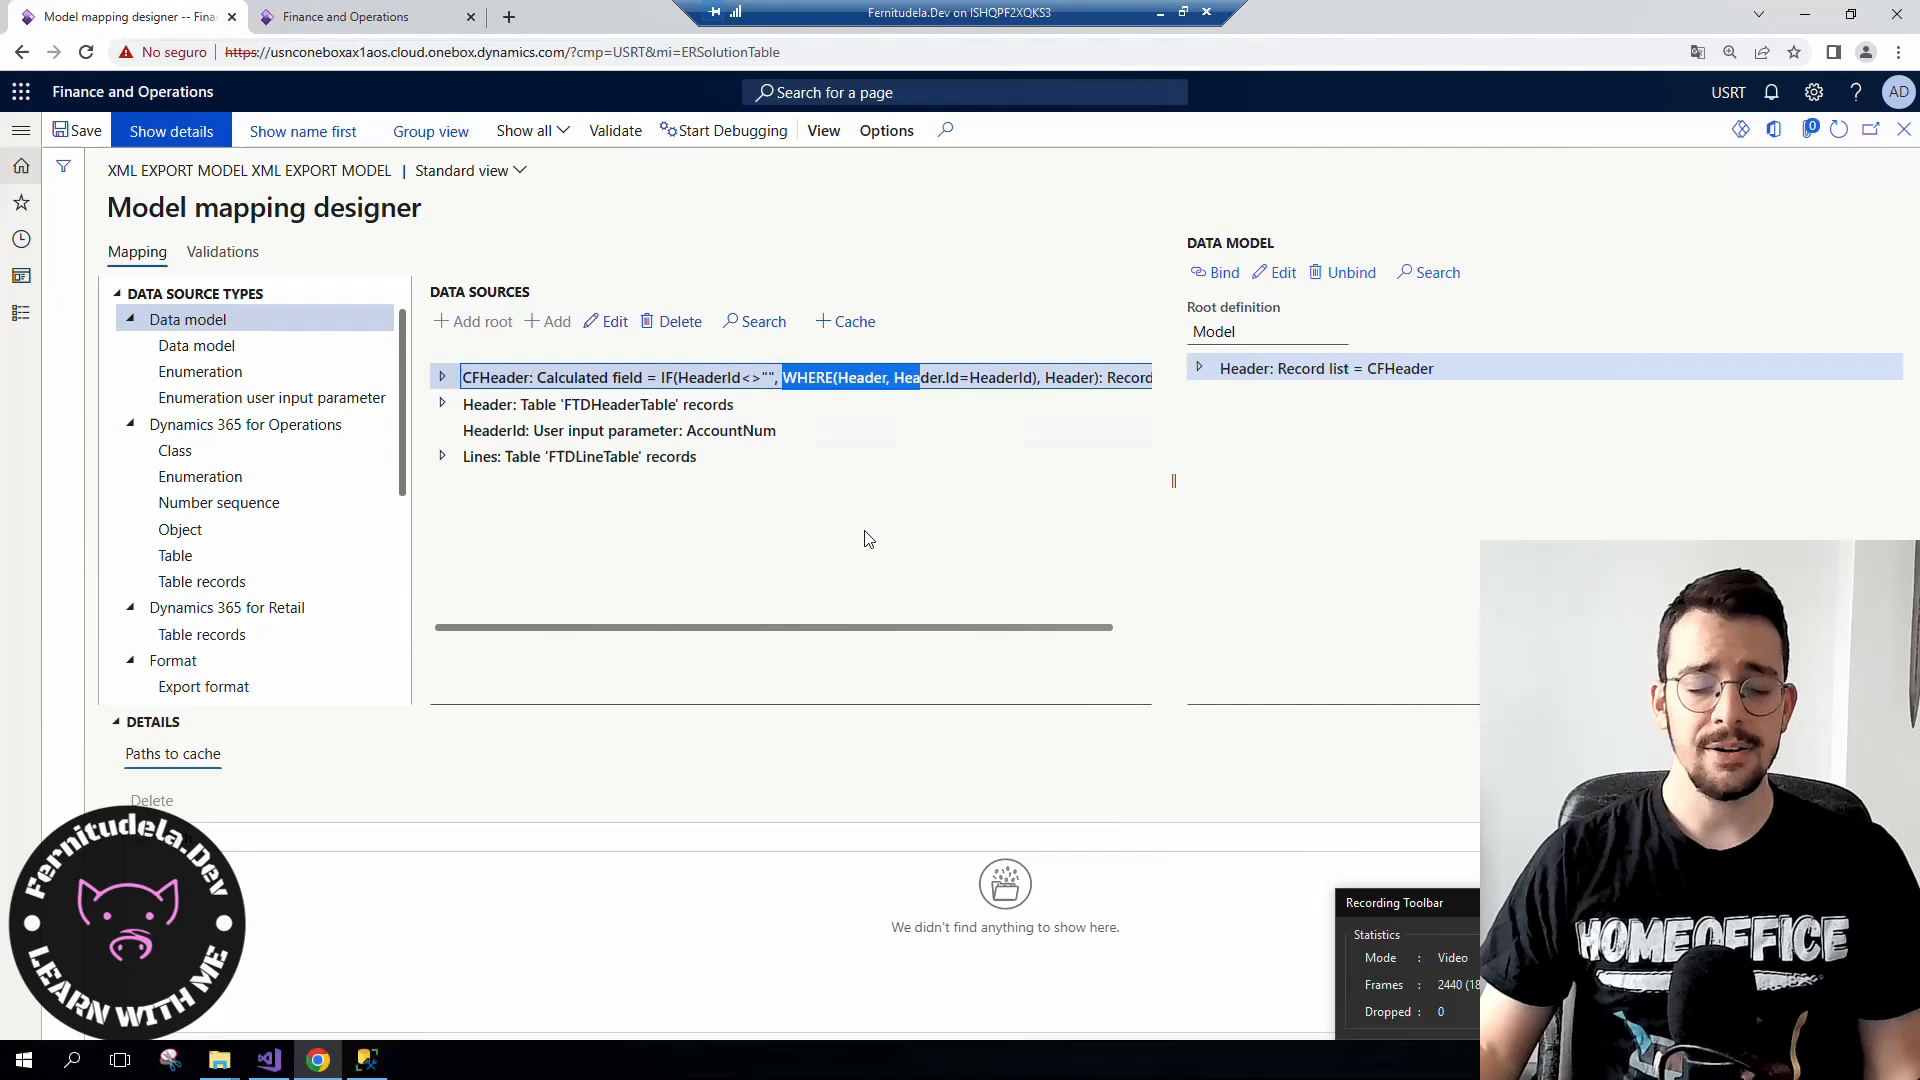
mouse_move(650, 615)
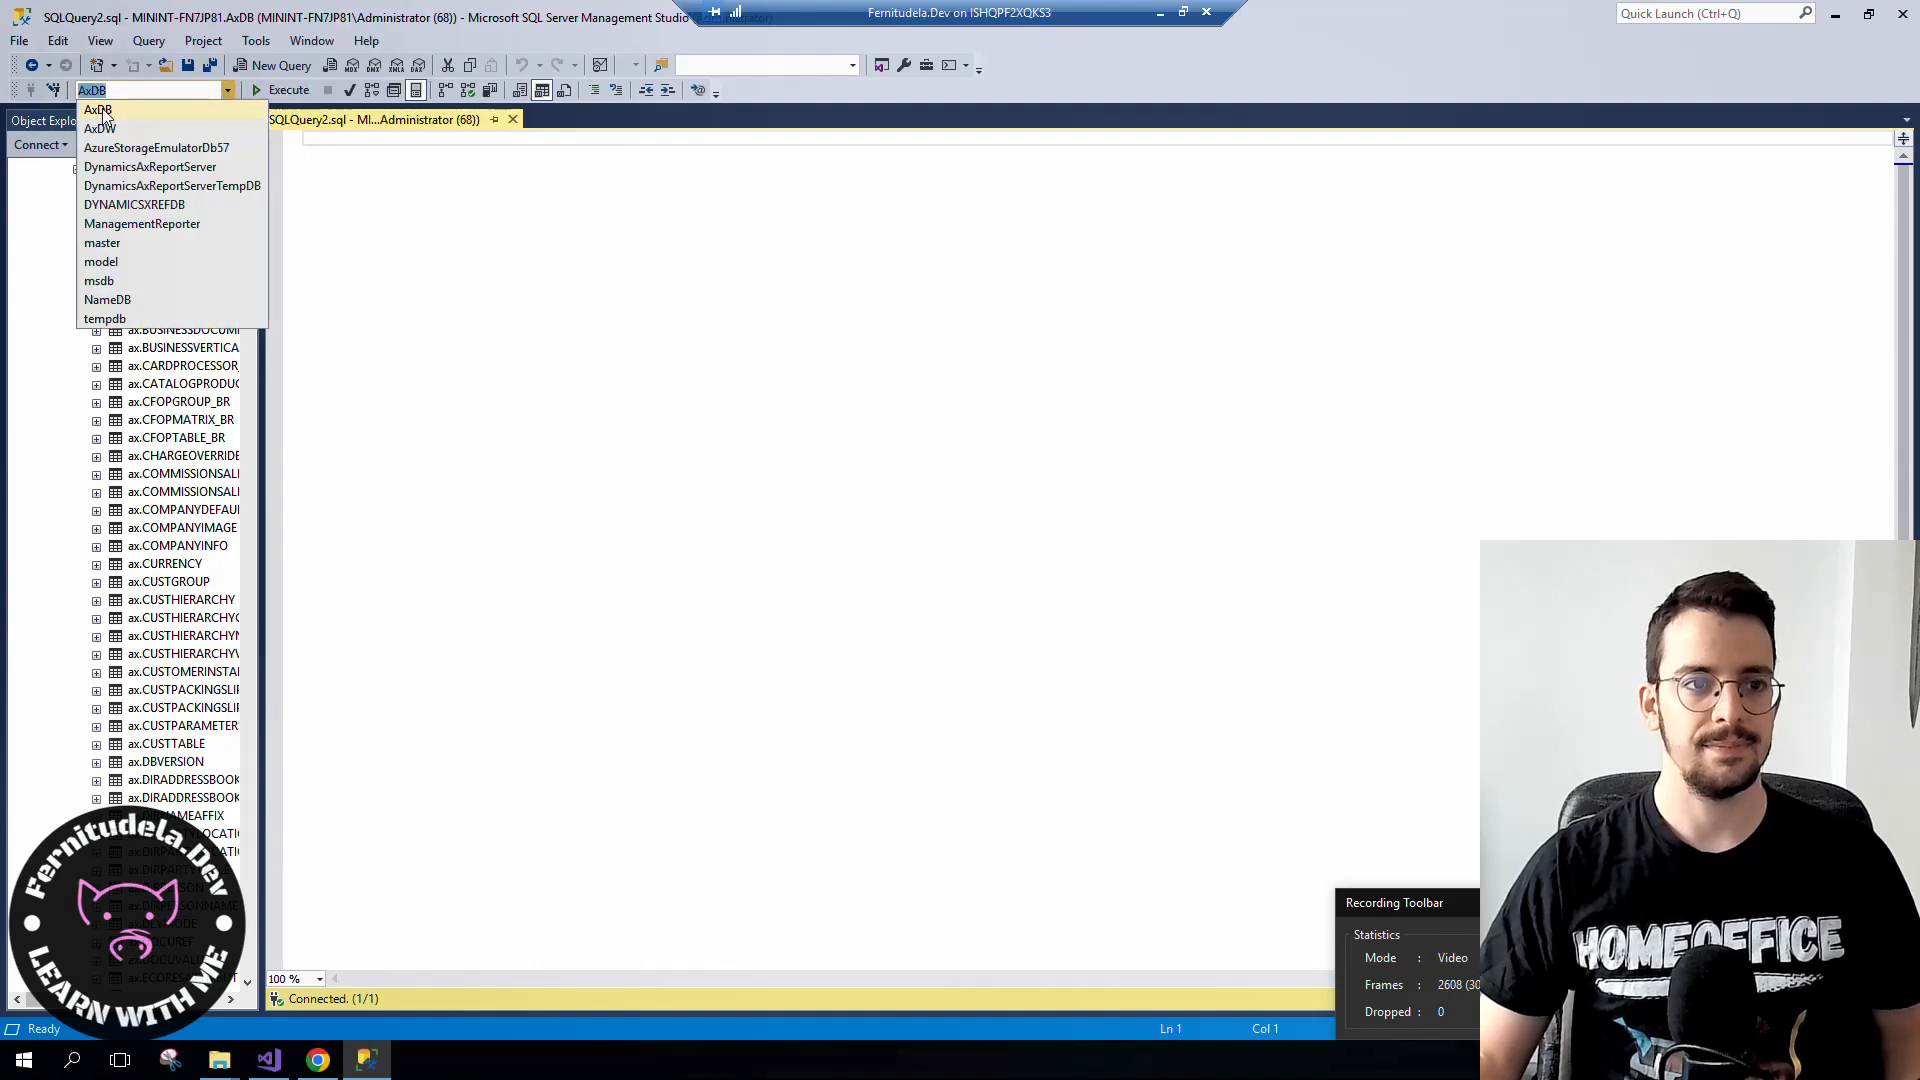
- In AxDB, write the query 'select * from FTDHEADERTABLE'
click(95, 110)
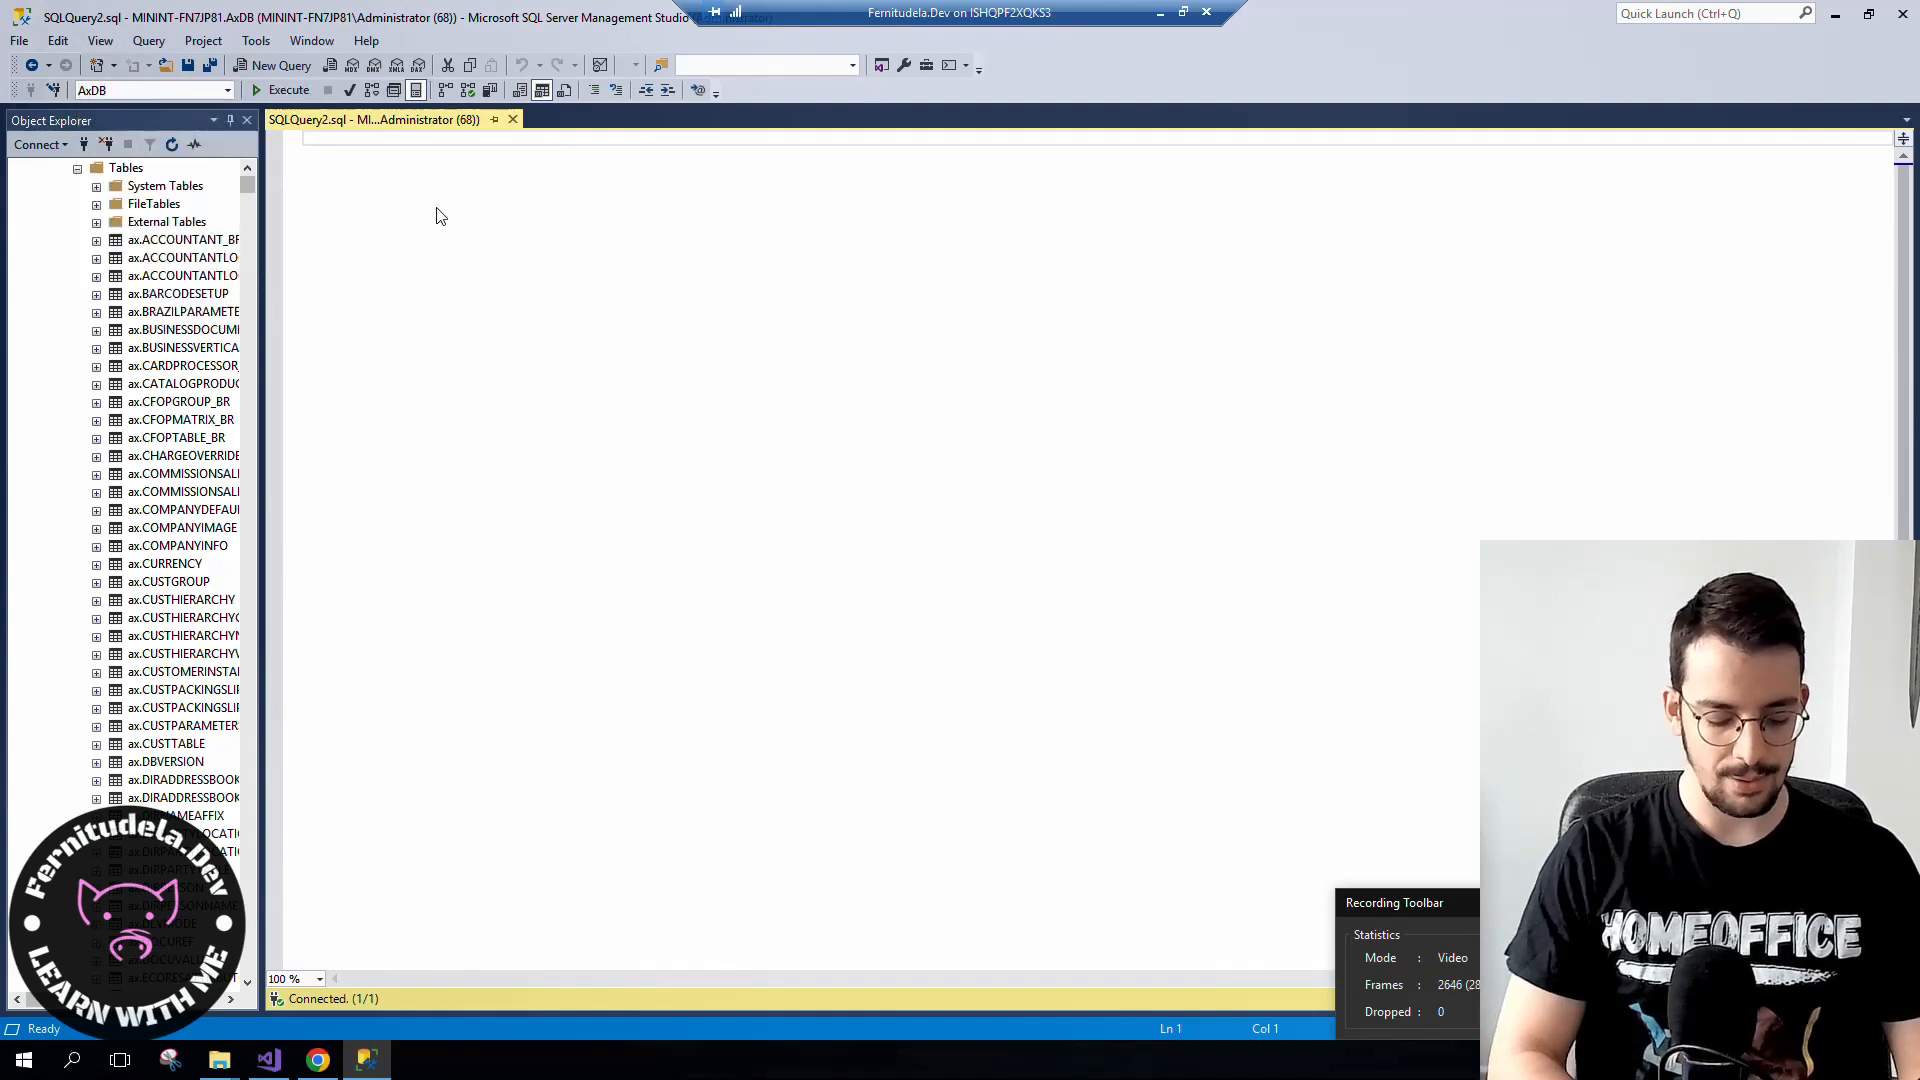
text(select)
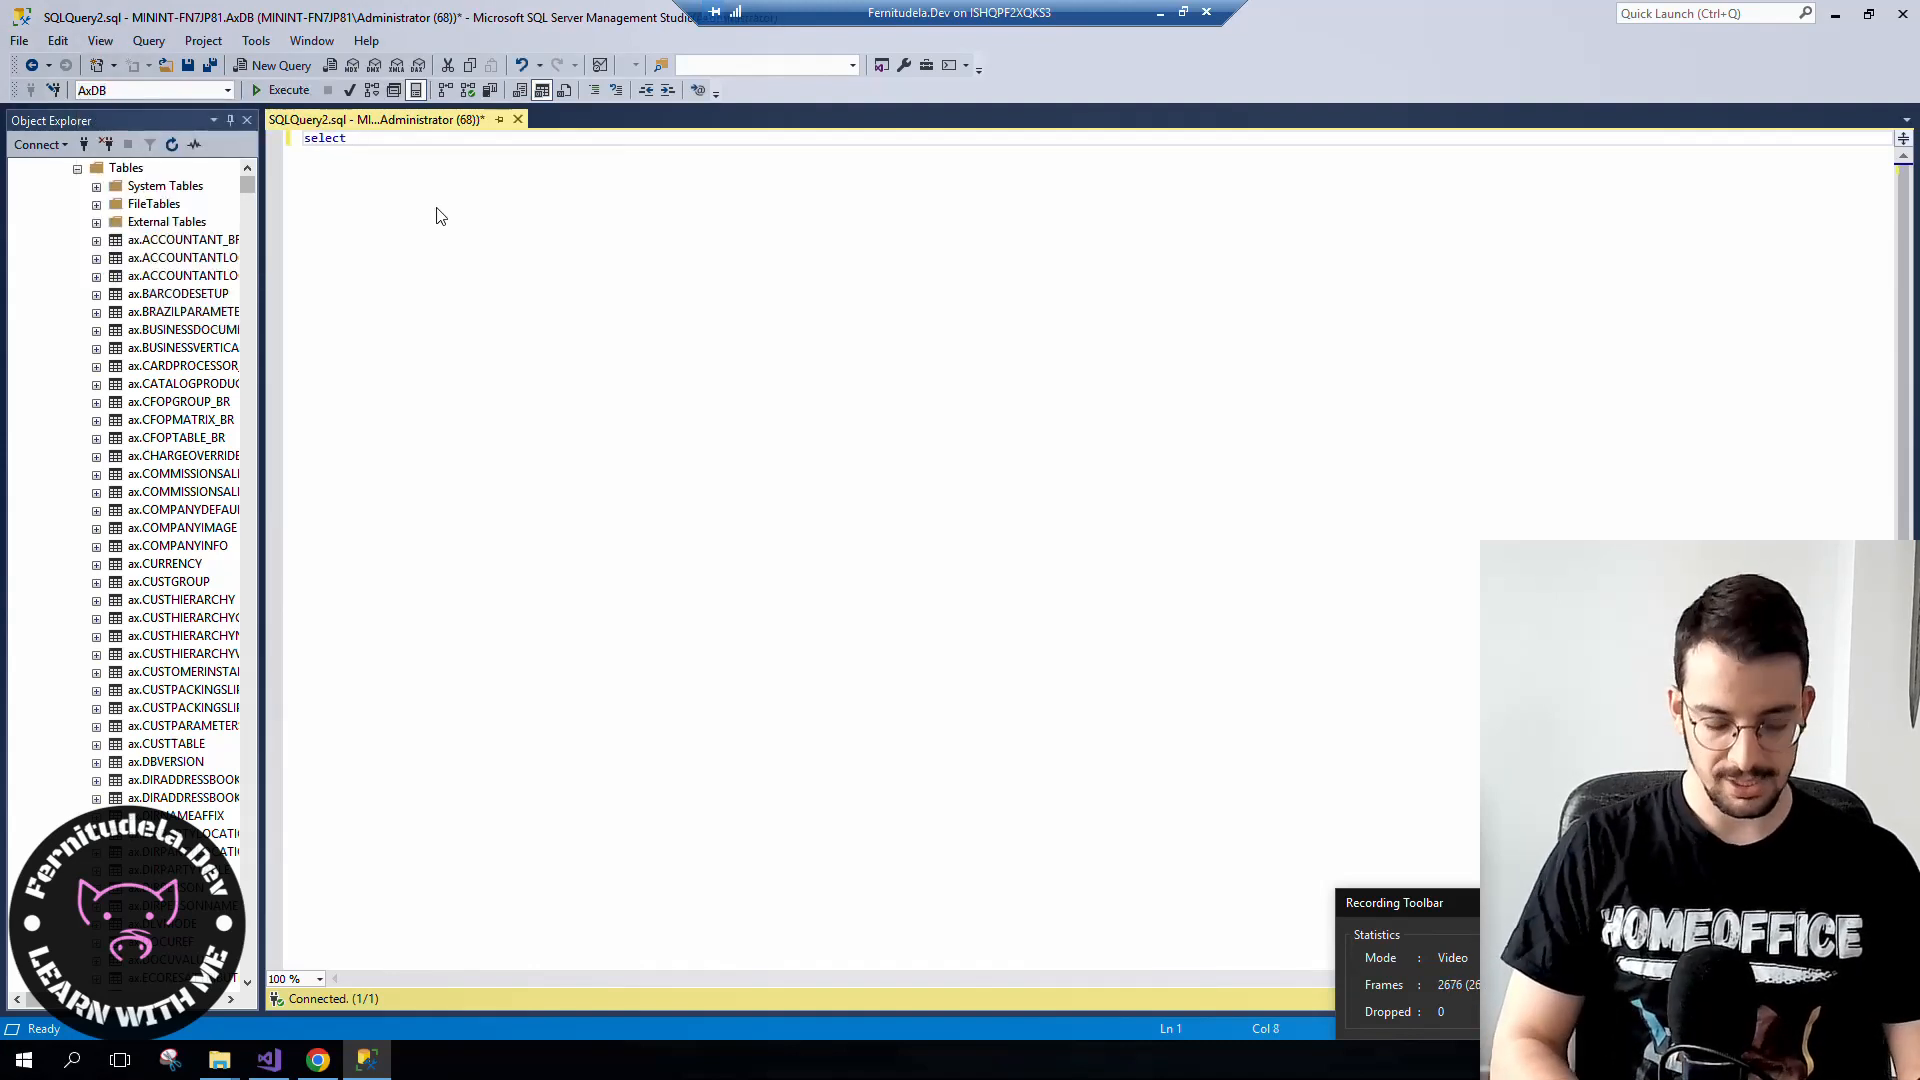
text(* from FTDHEADERTABLE)
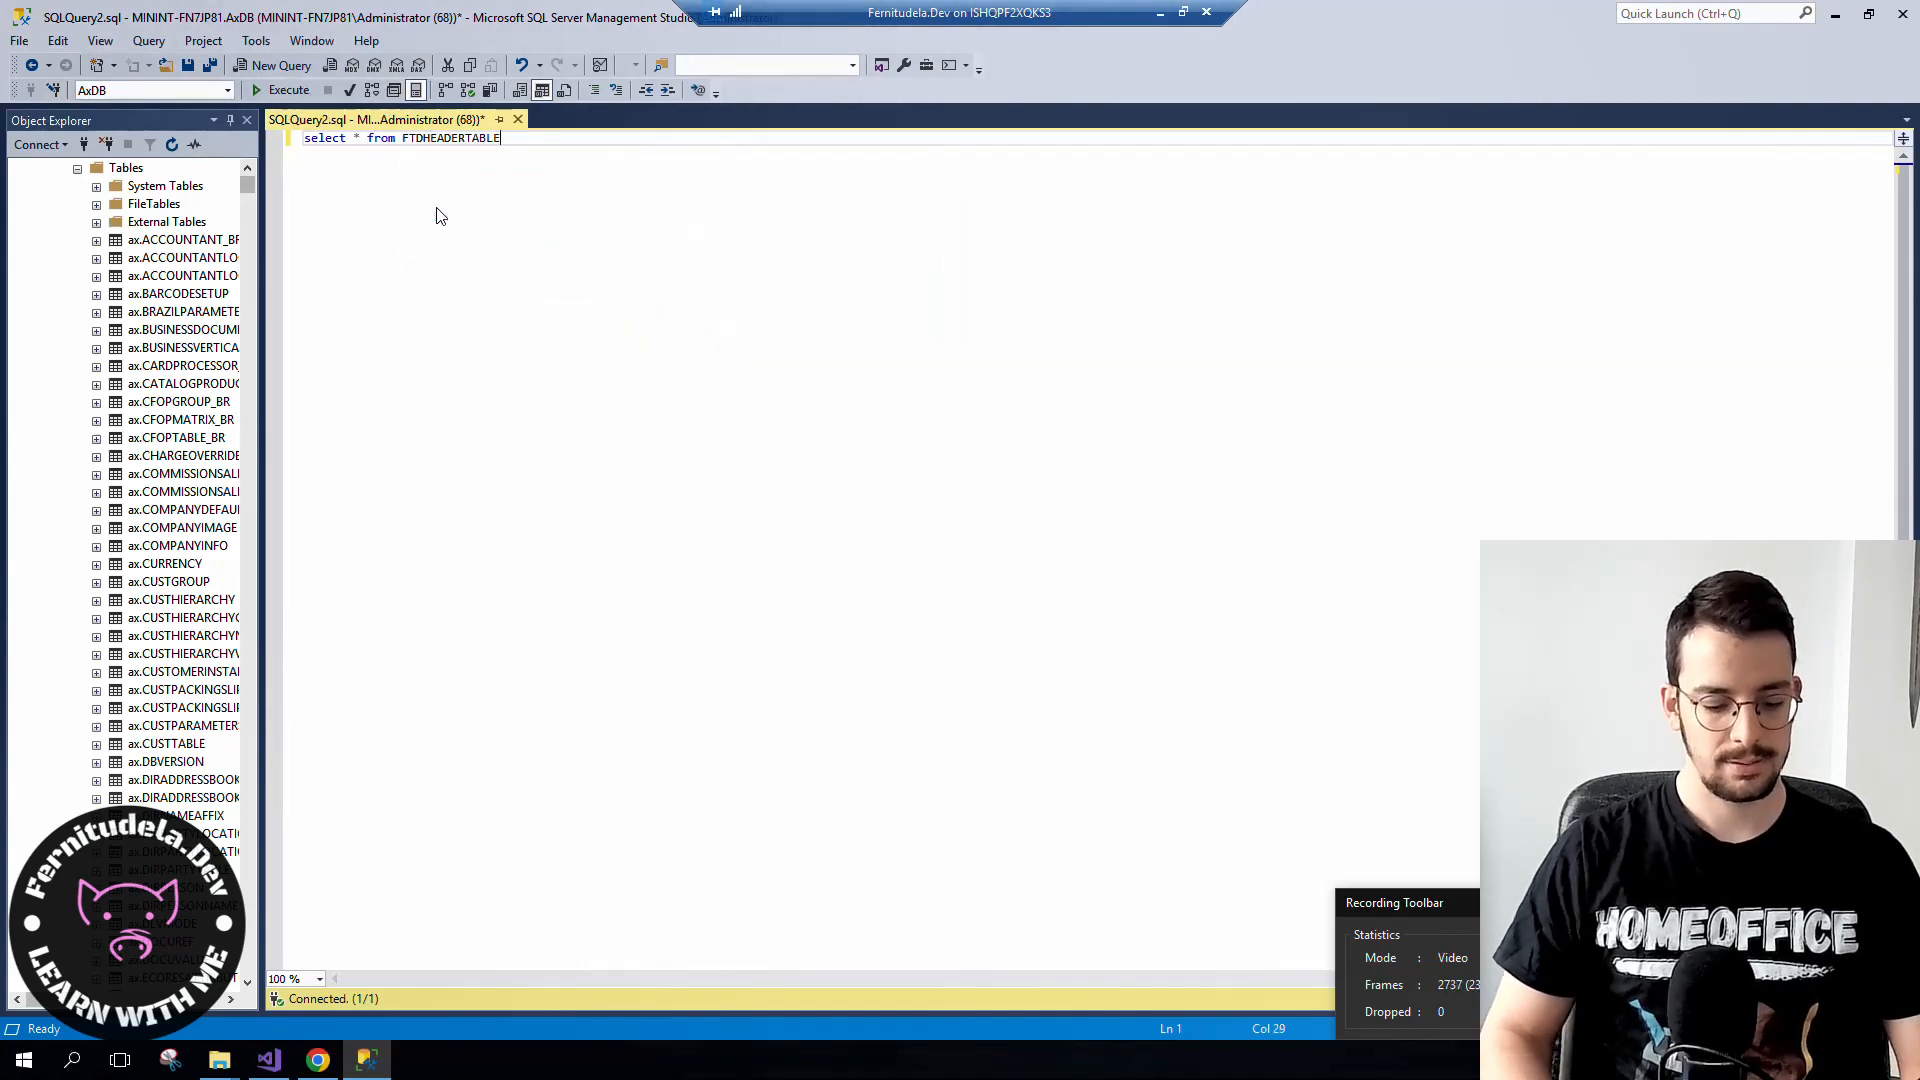
click(237, 65)
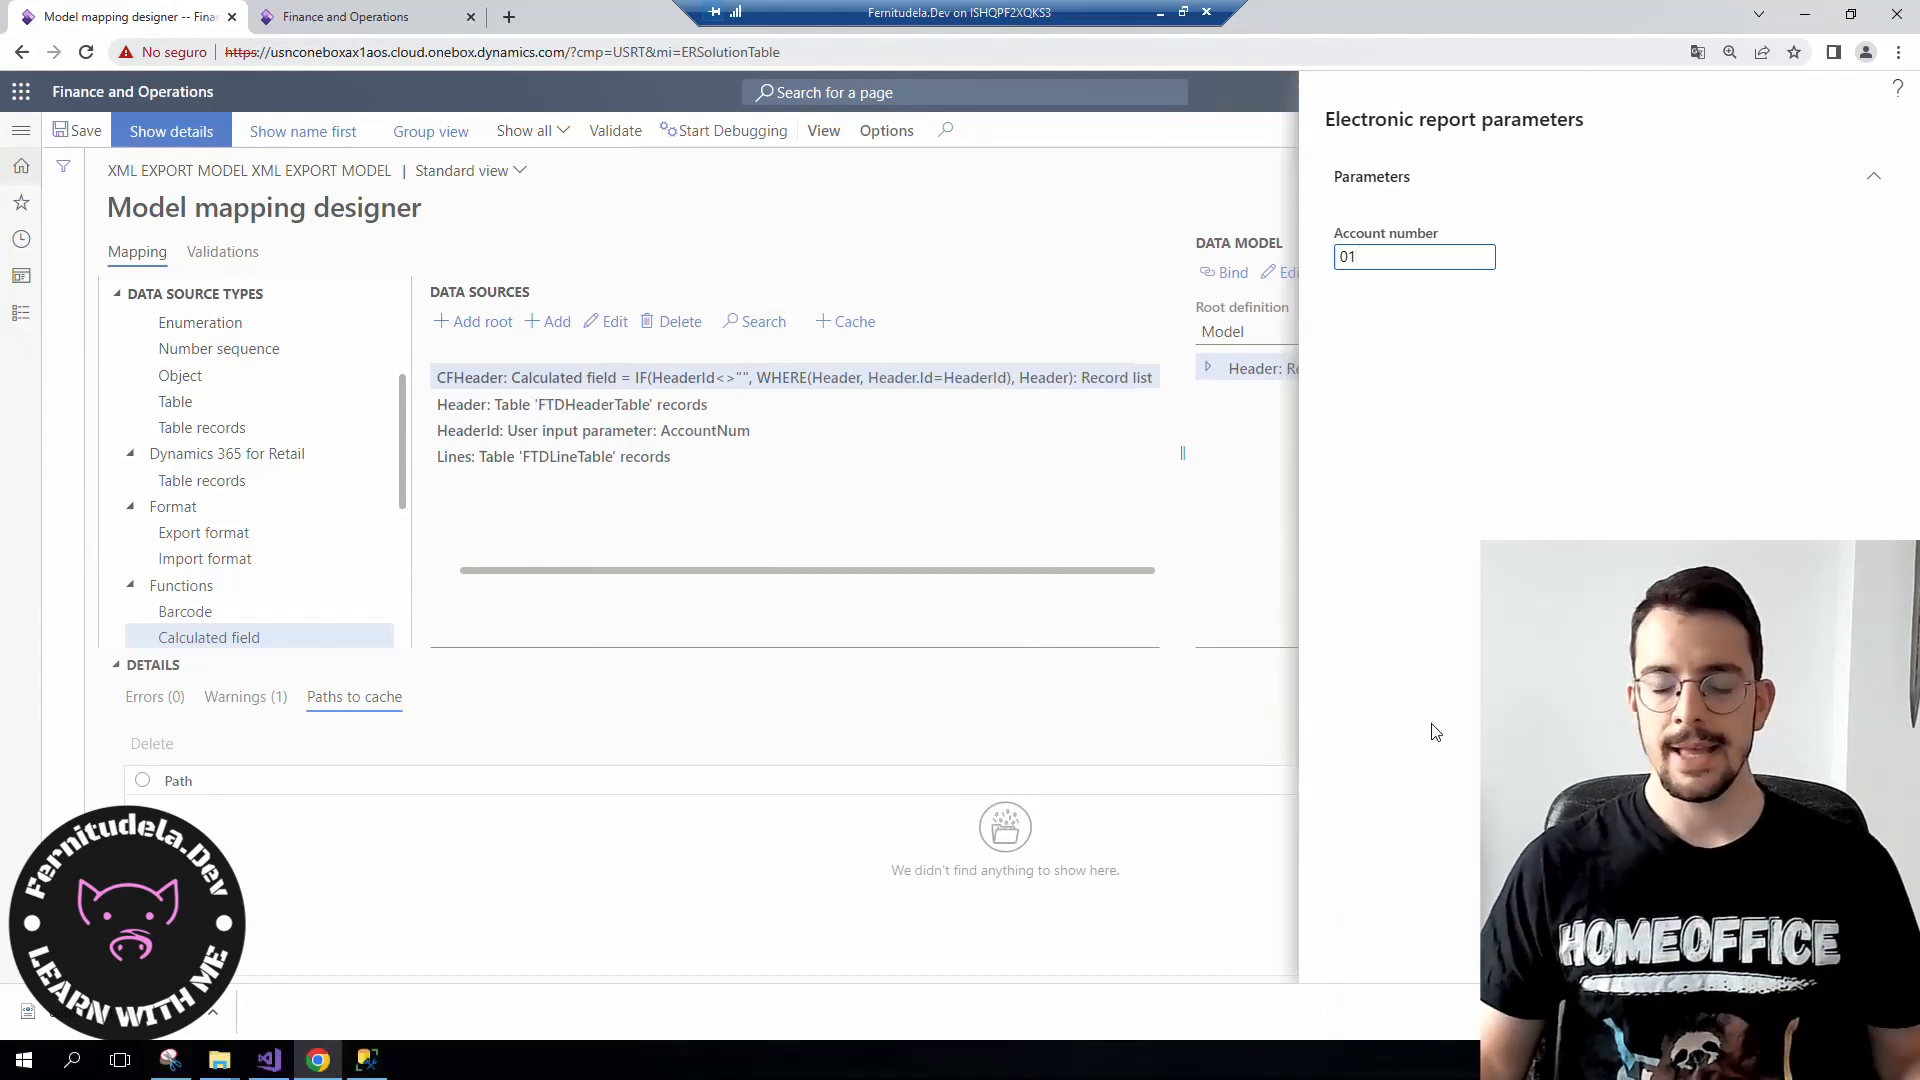
mouse_move(1137, 510)
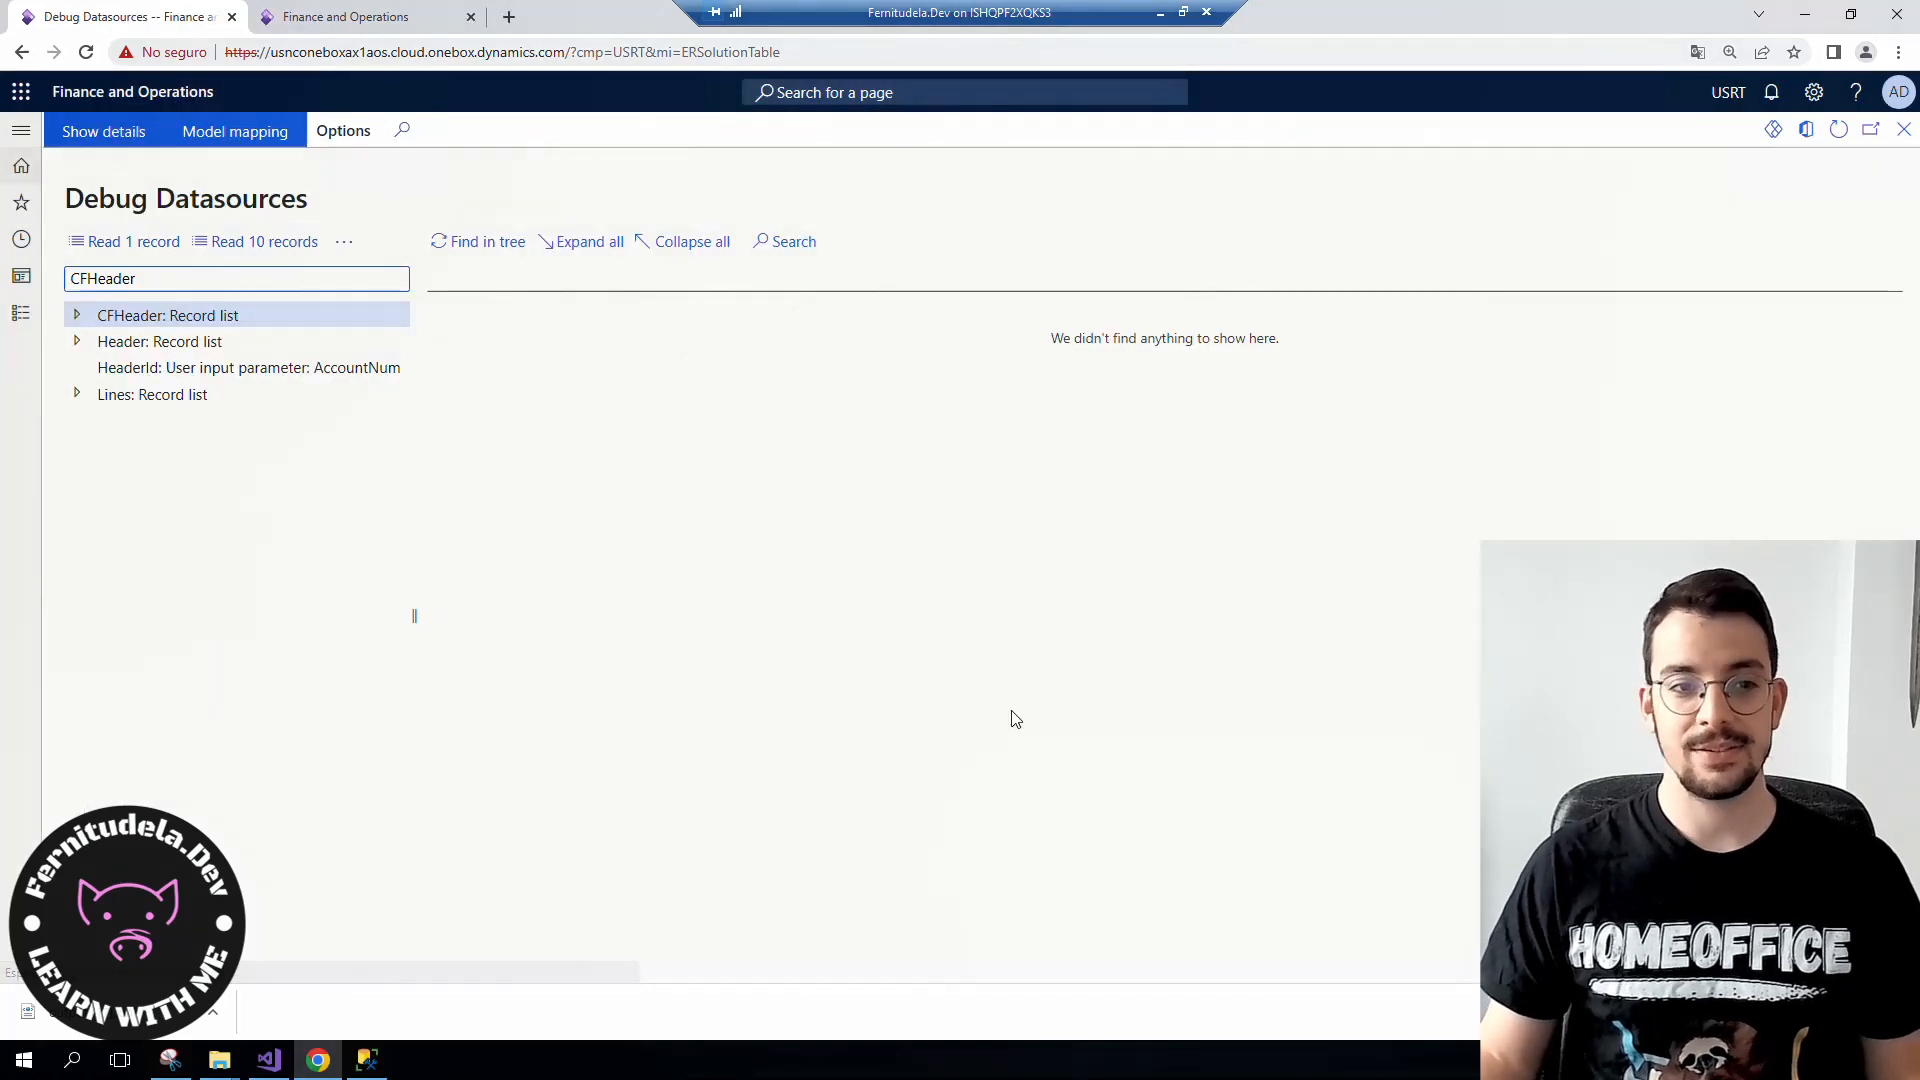
mouse_move(519, 520)
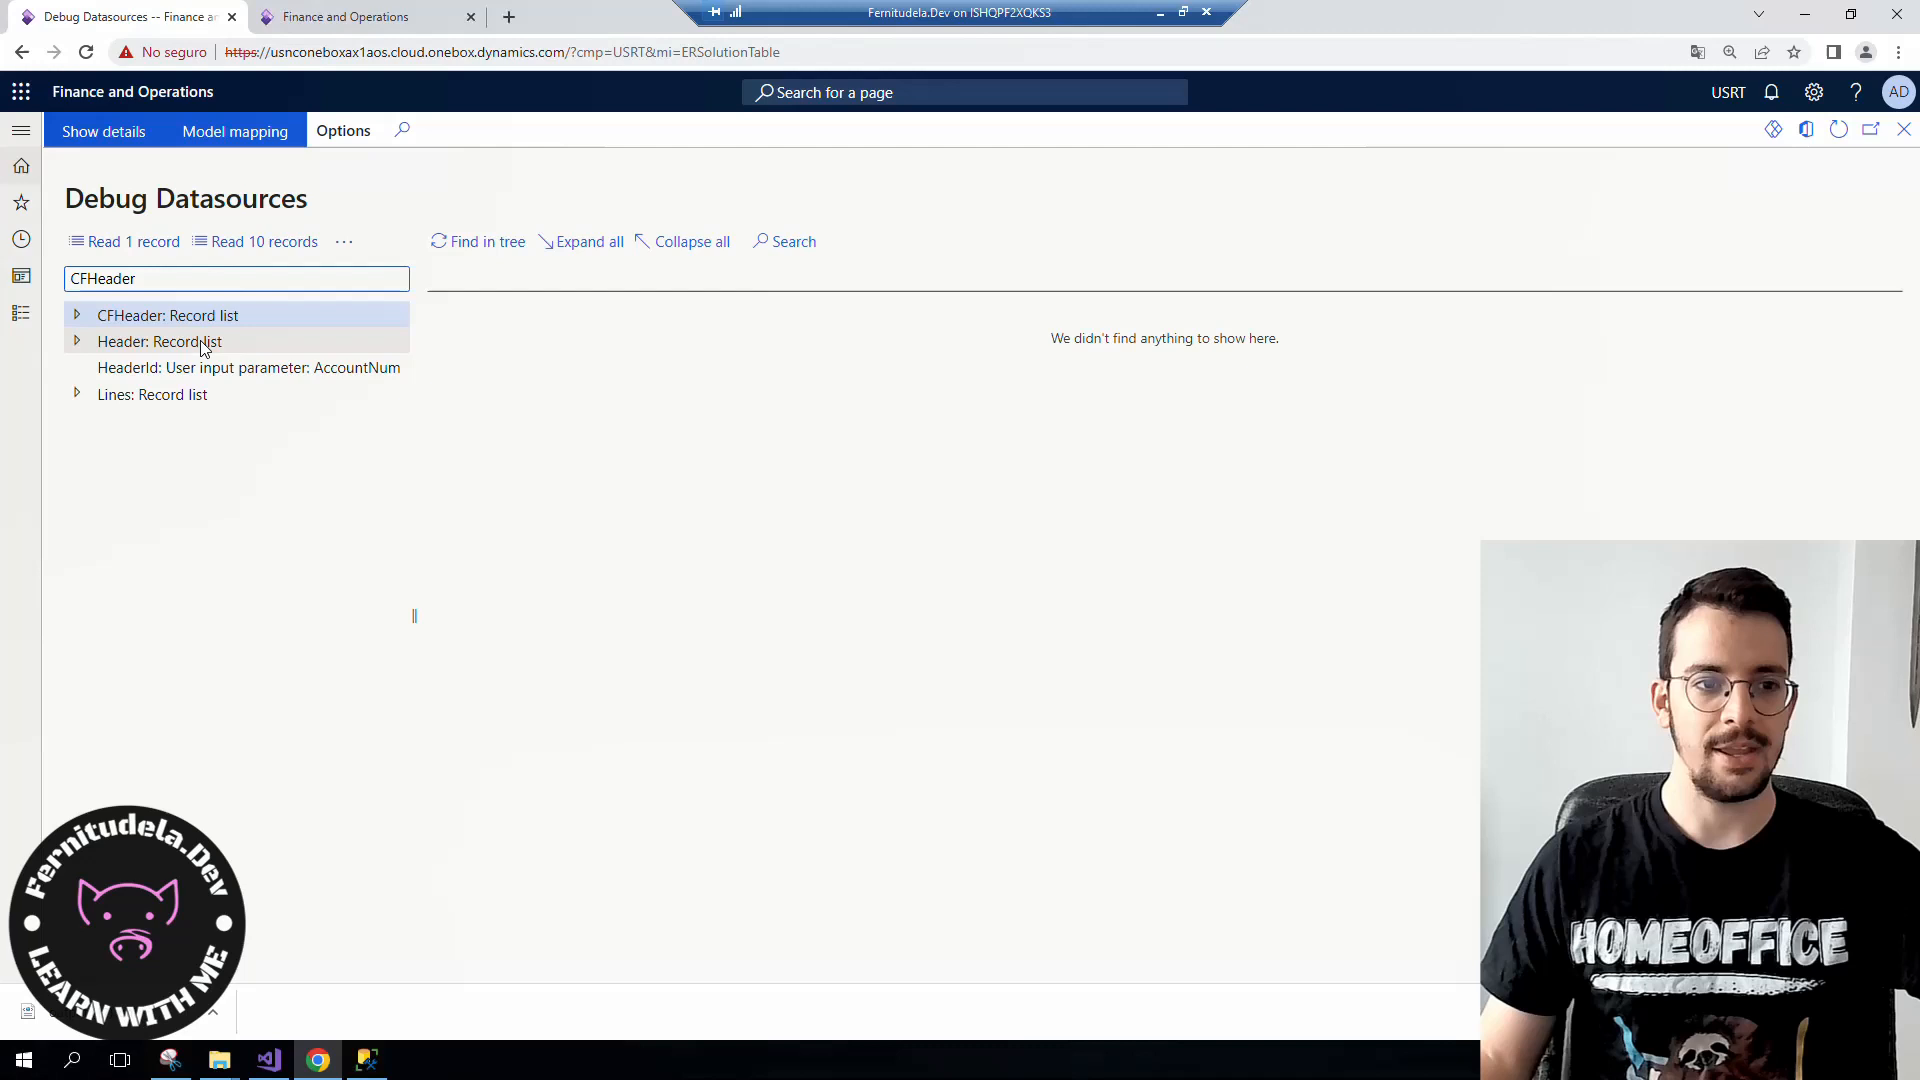
- Read and expand the ten Header records, switching between the Header and CFHeader record lists
click(158, 341)
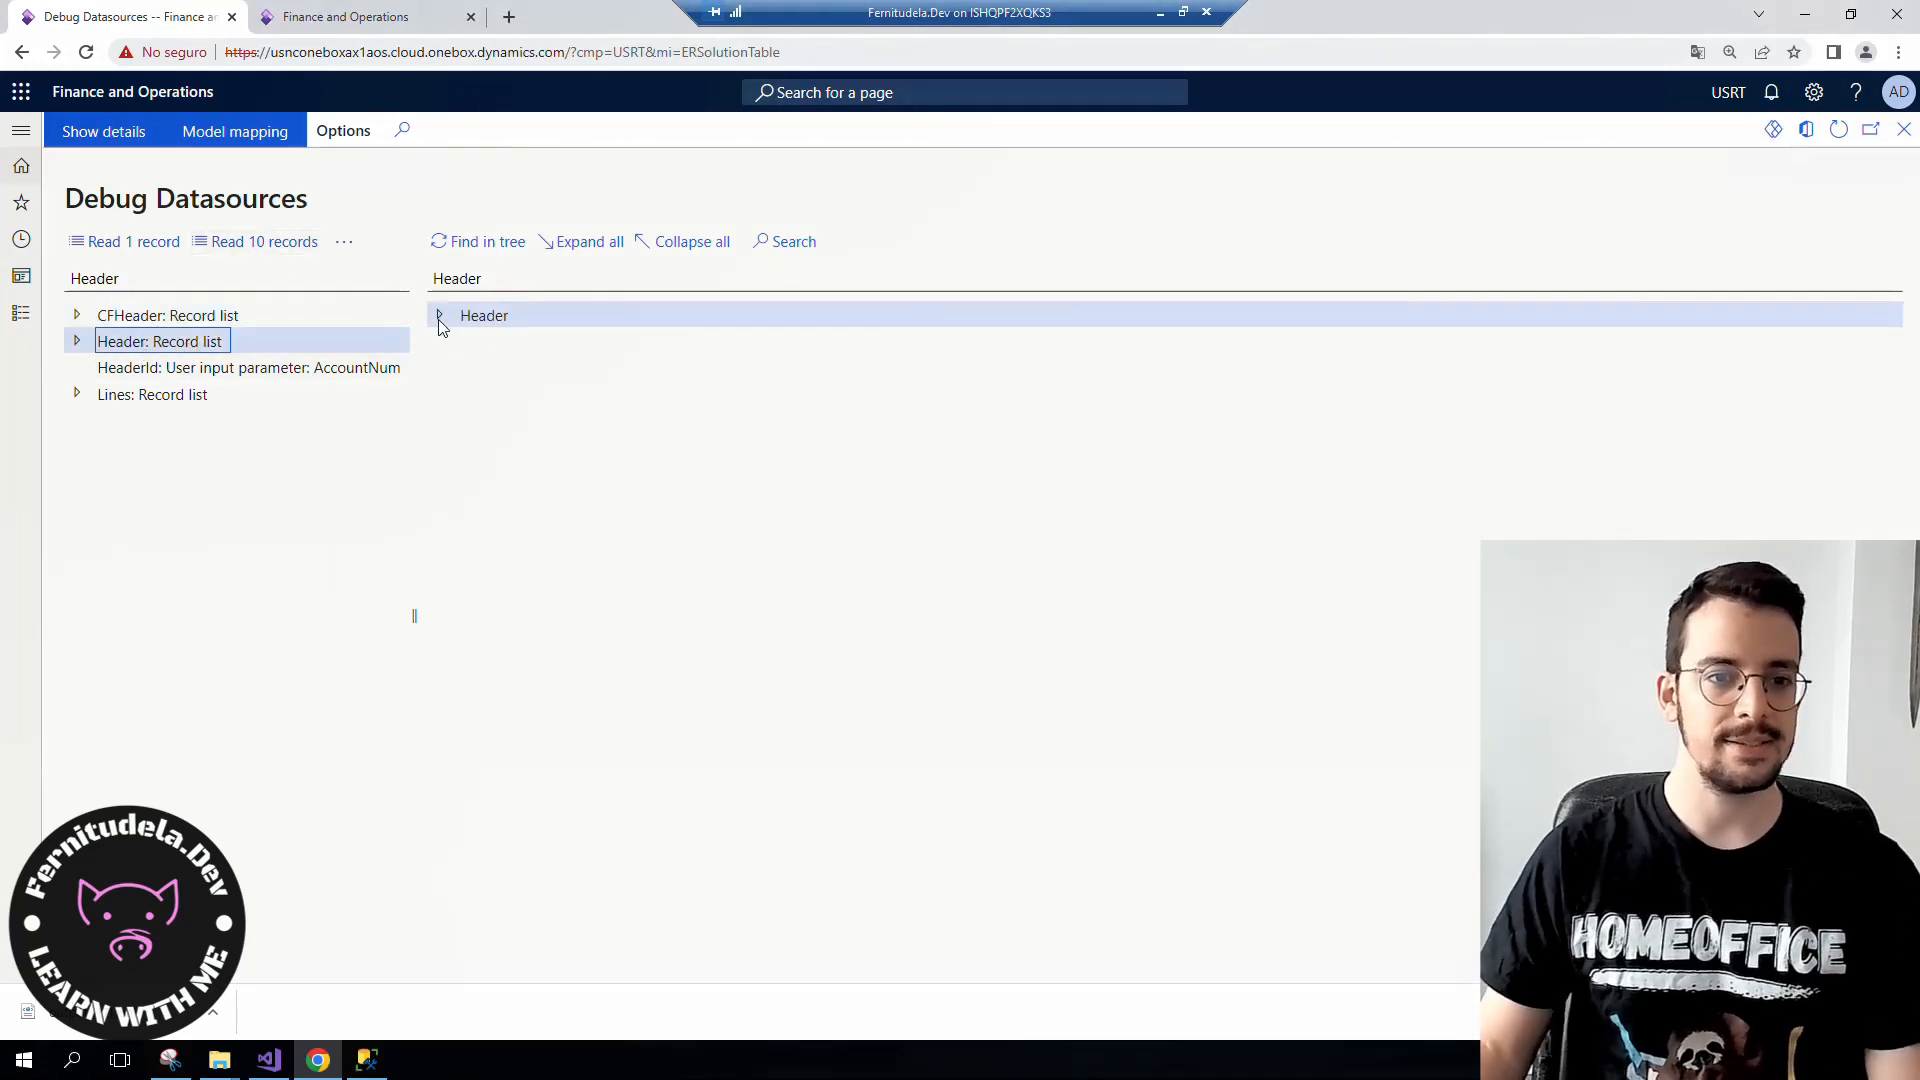
click(439, 315)
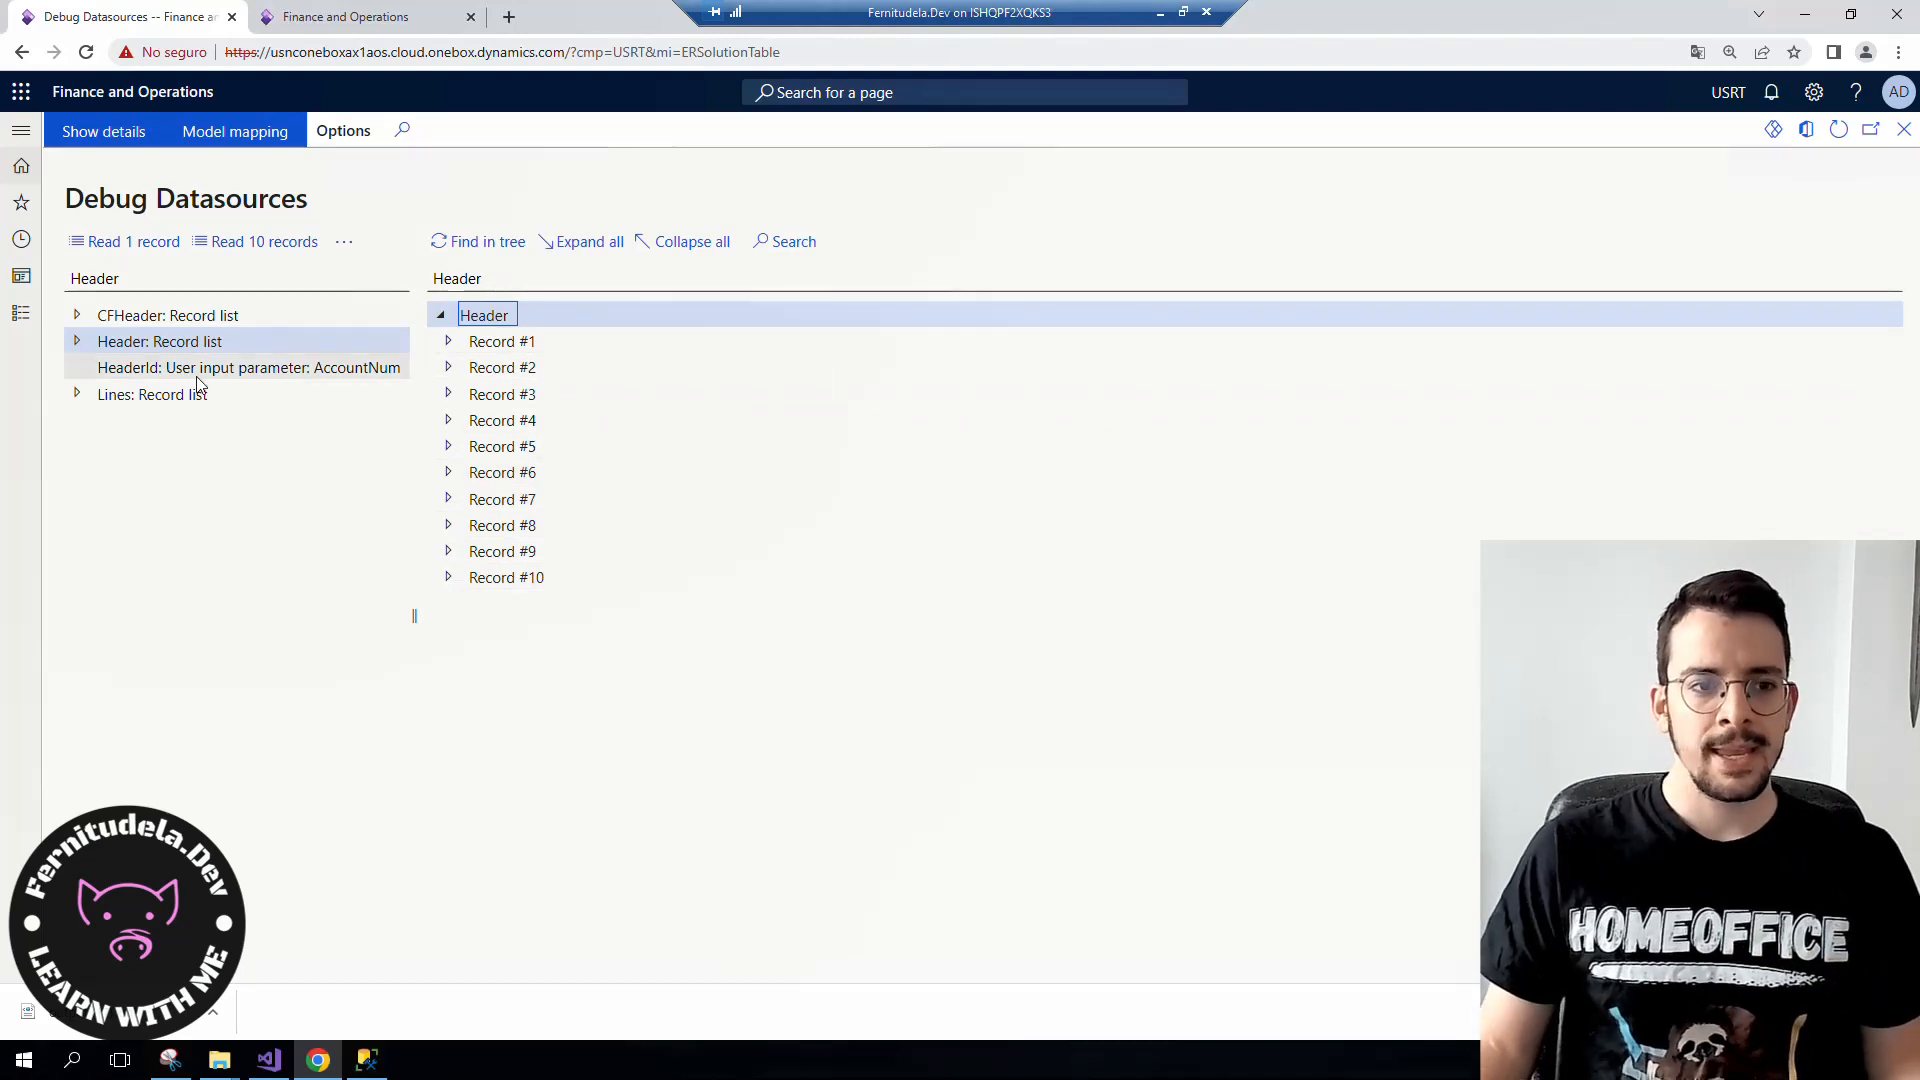
click(165, 314)
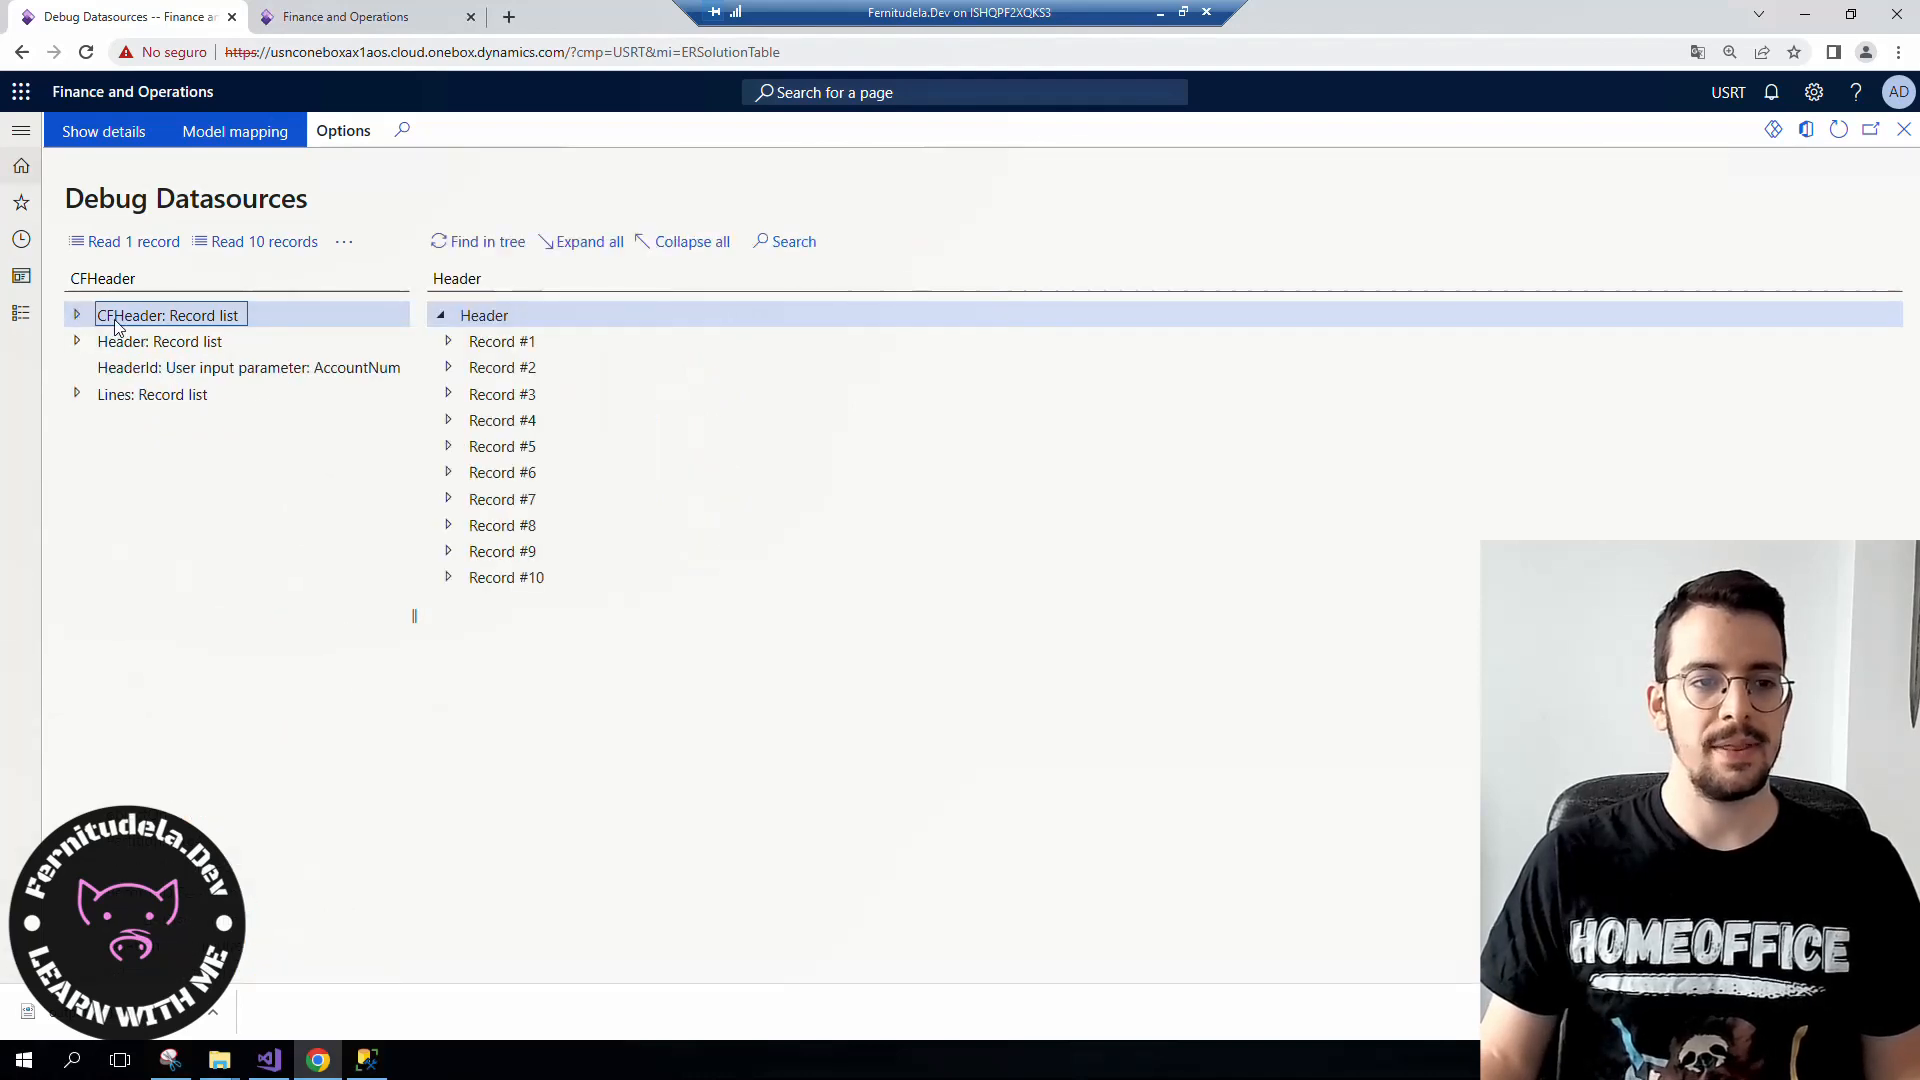
mouse_move(116, 322)
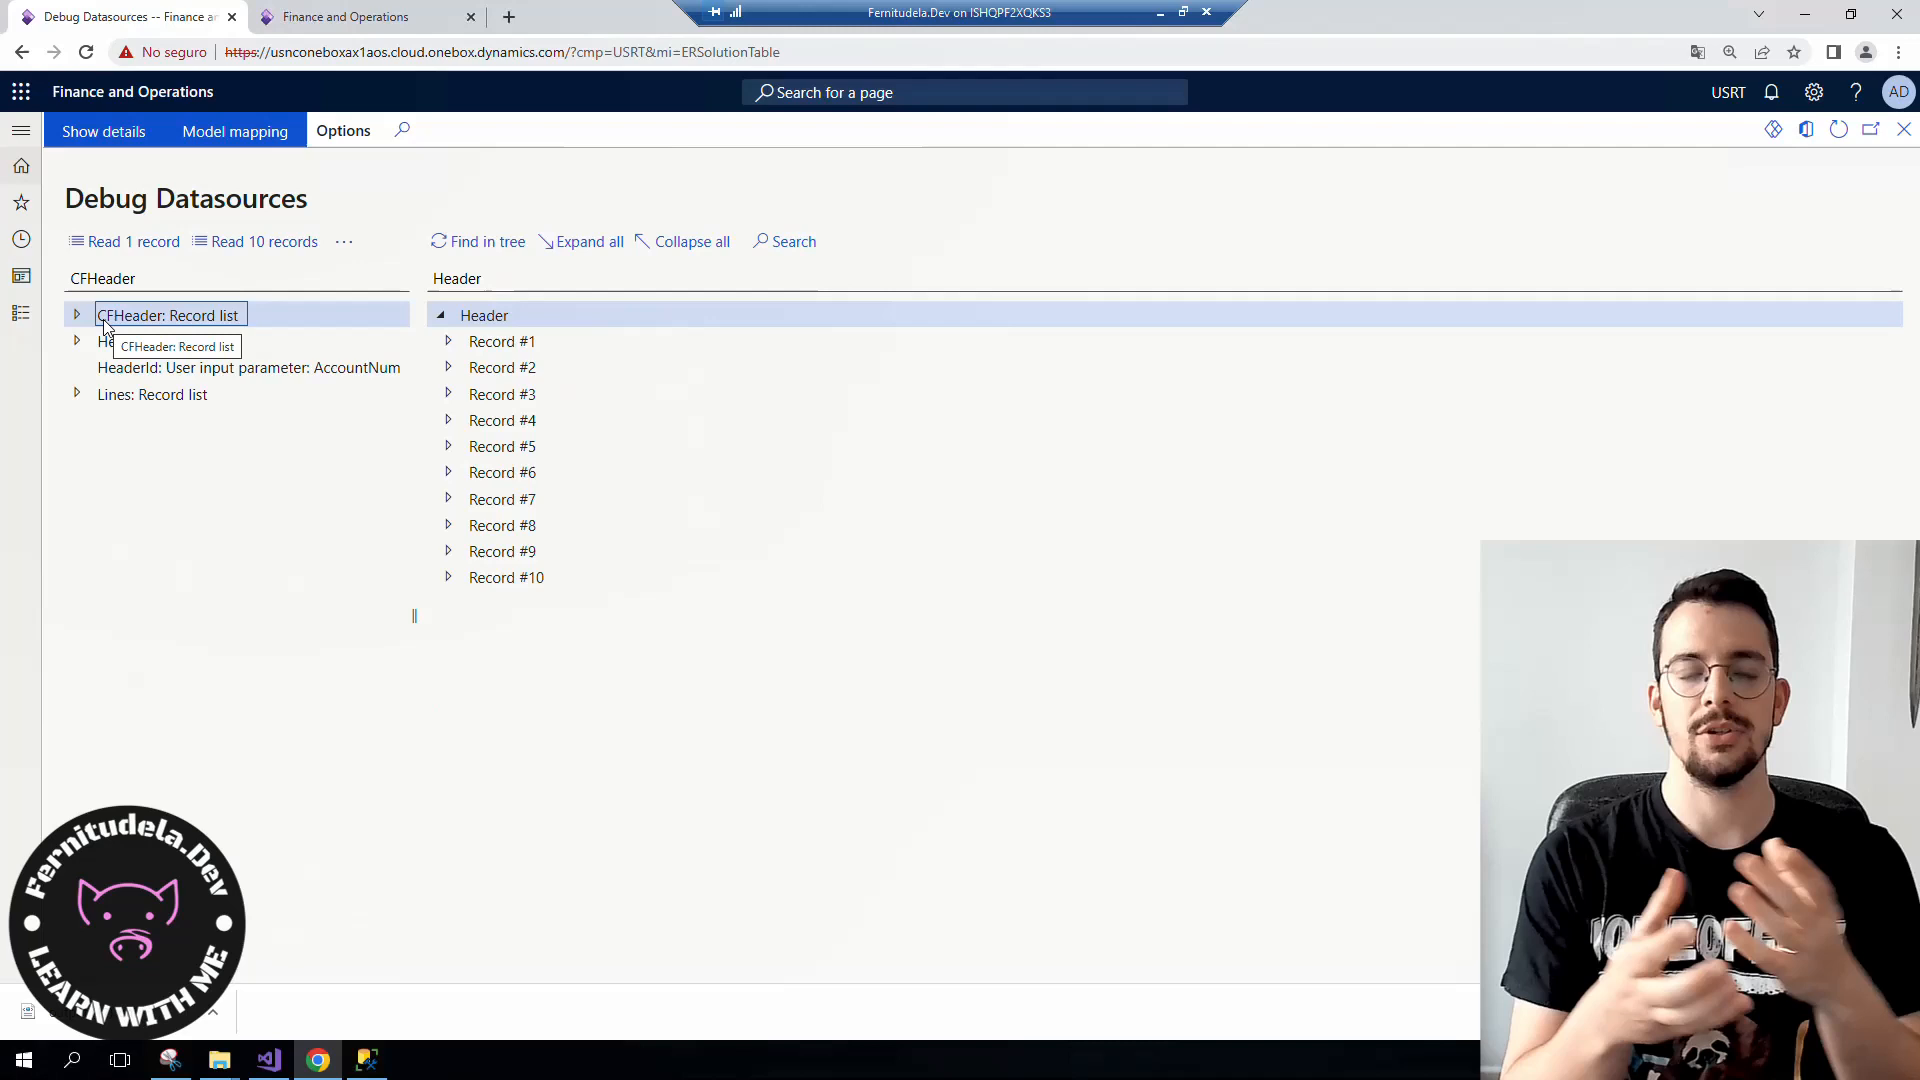
click(150, 340)
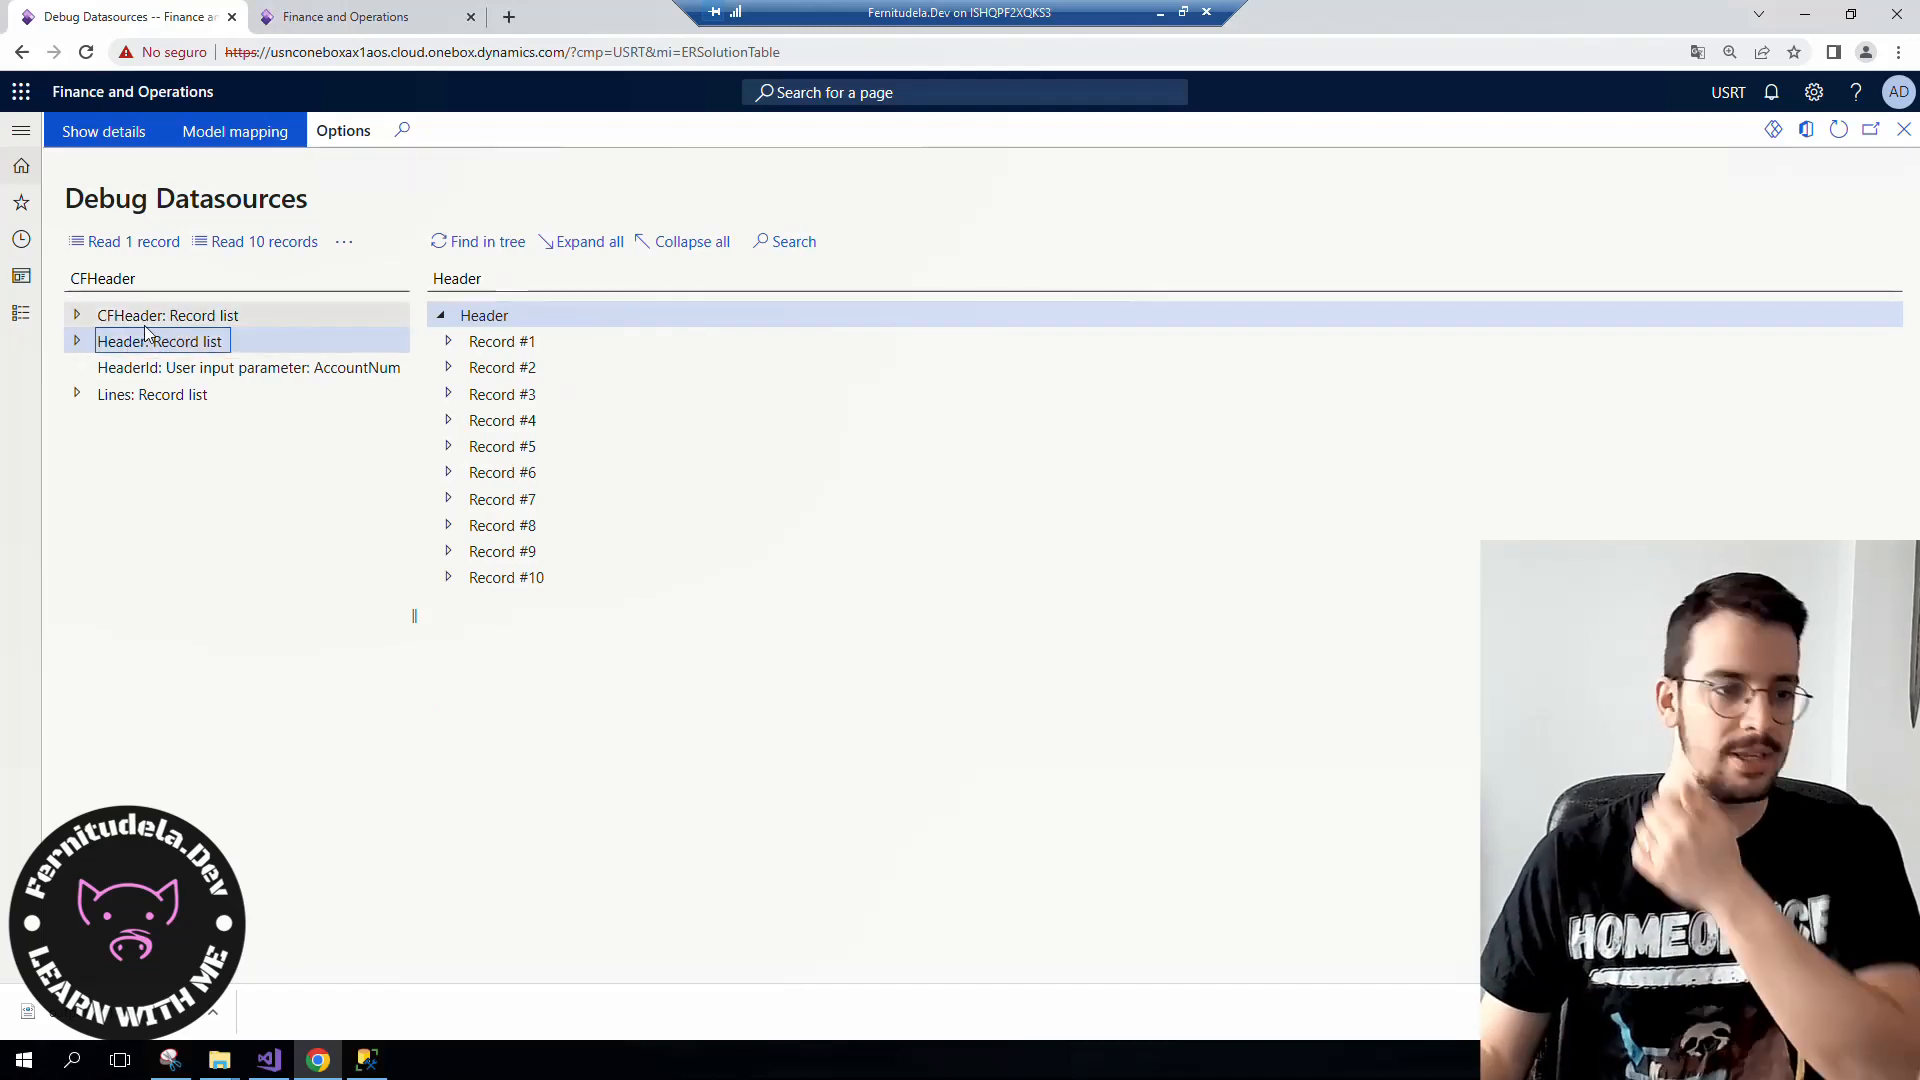
click(160, 315)
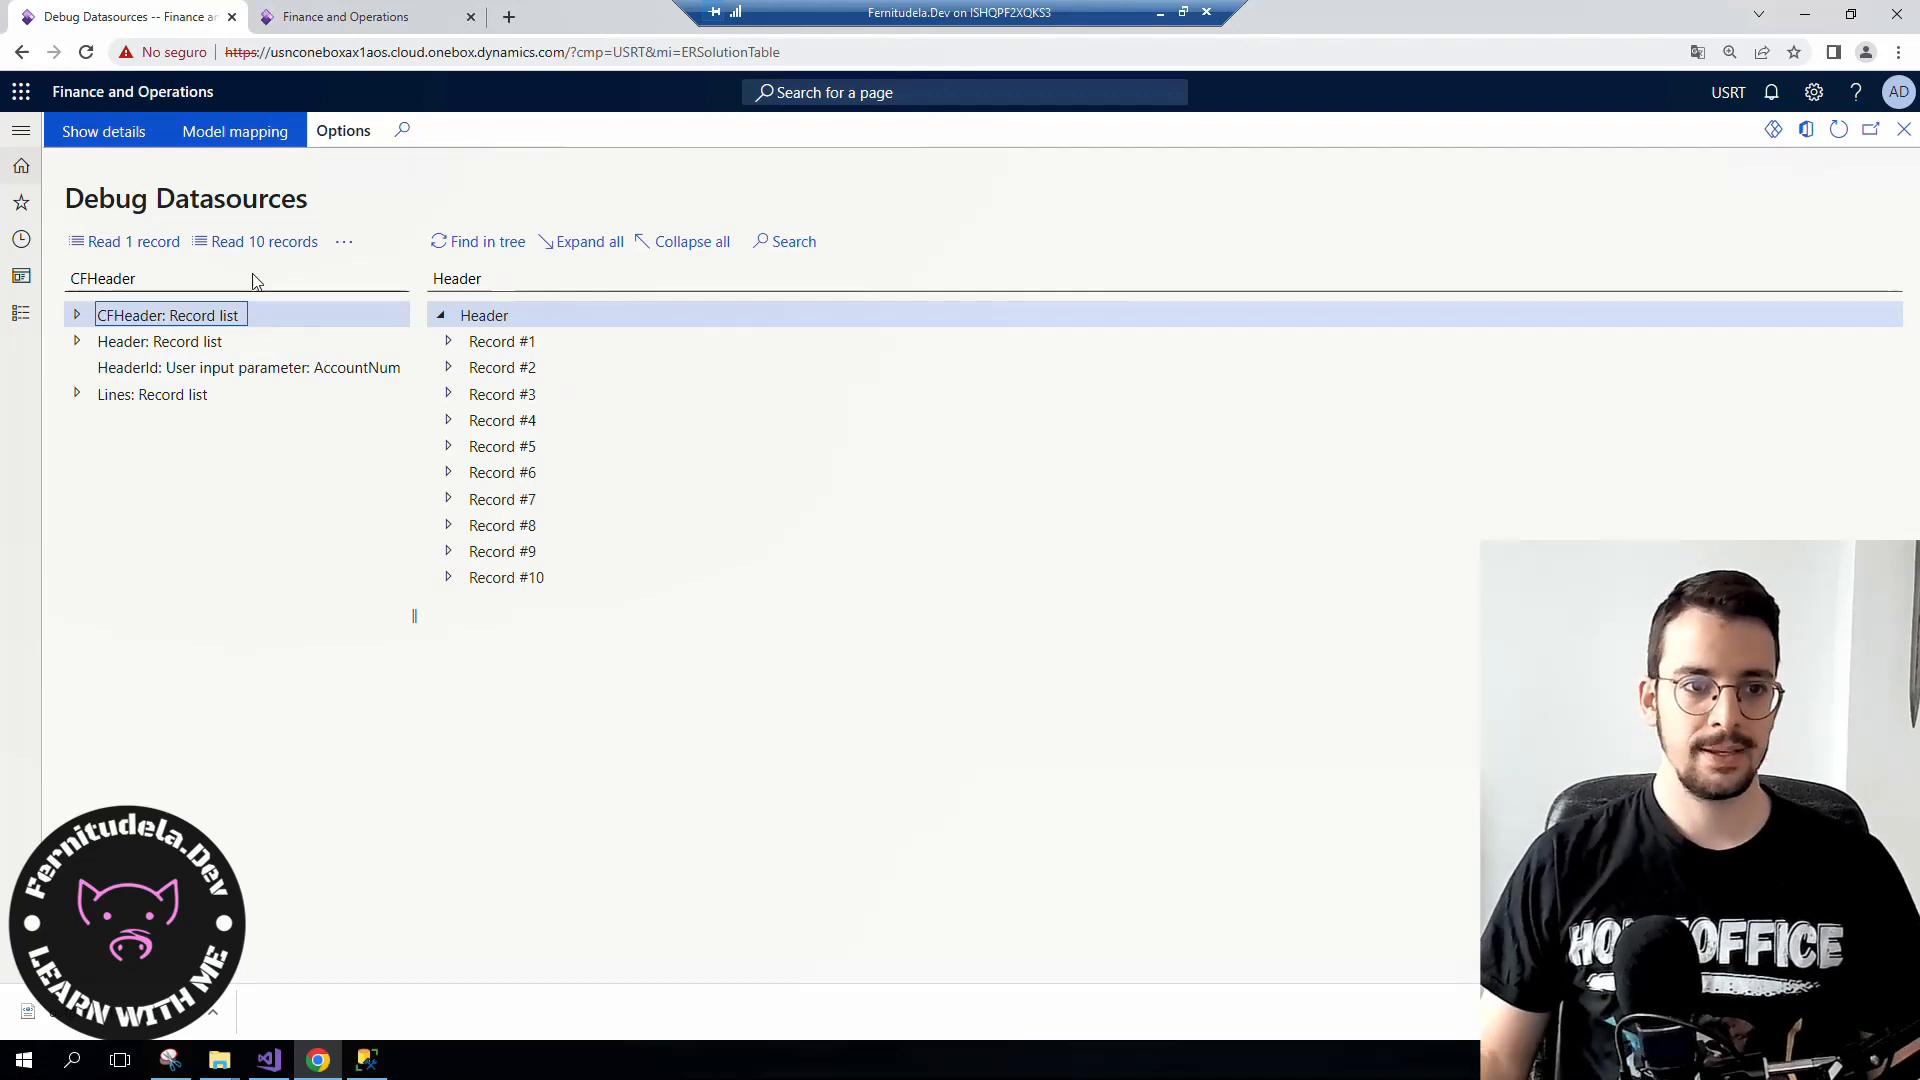
- Get Account number(Id) values for all Header records, showing '01', '02' and '%'
click(156, 341)
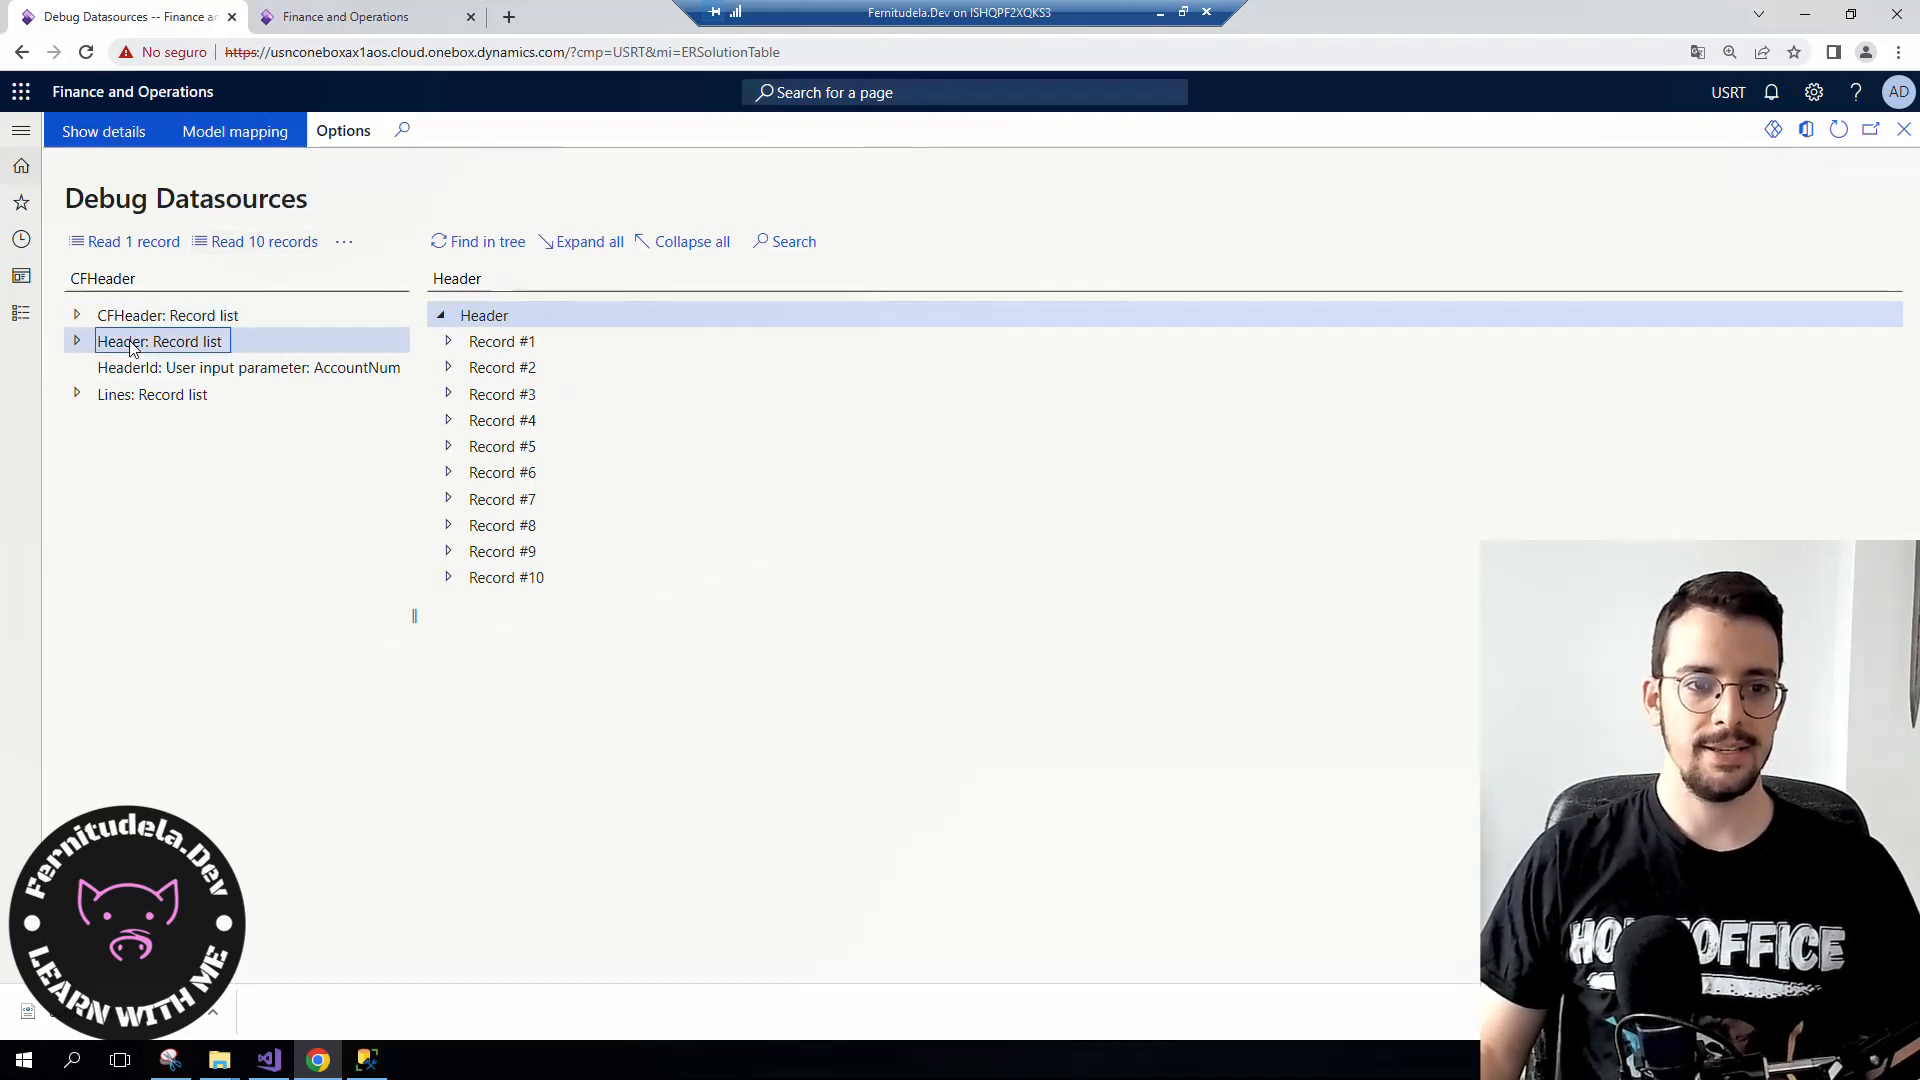
click(77, 341)
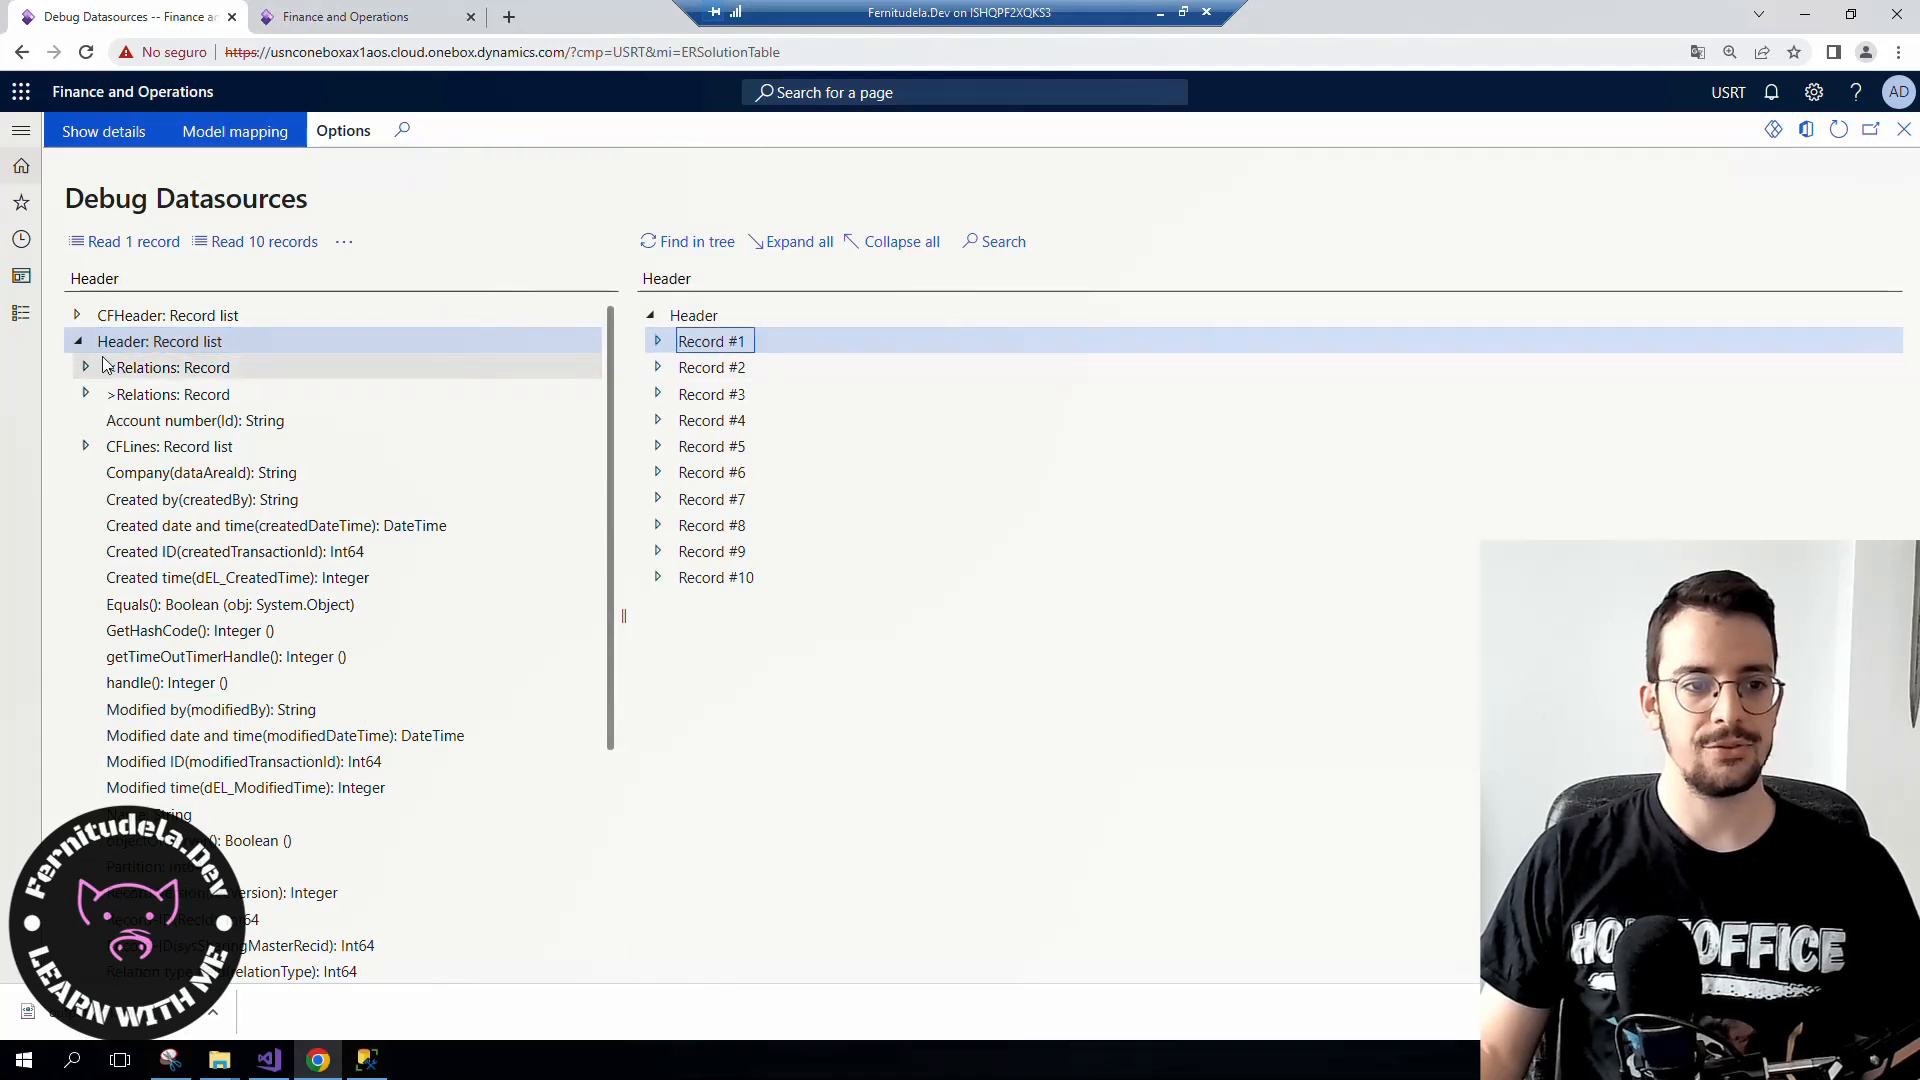
click(155, 341)
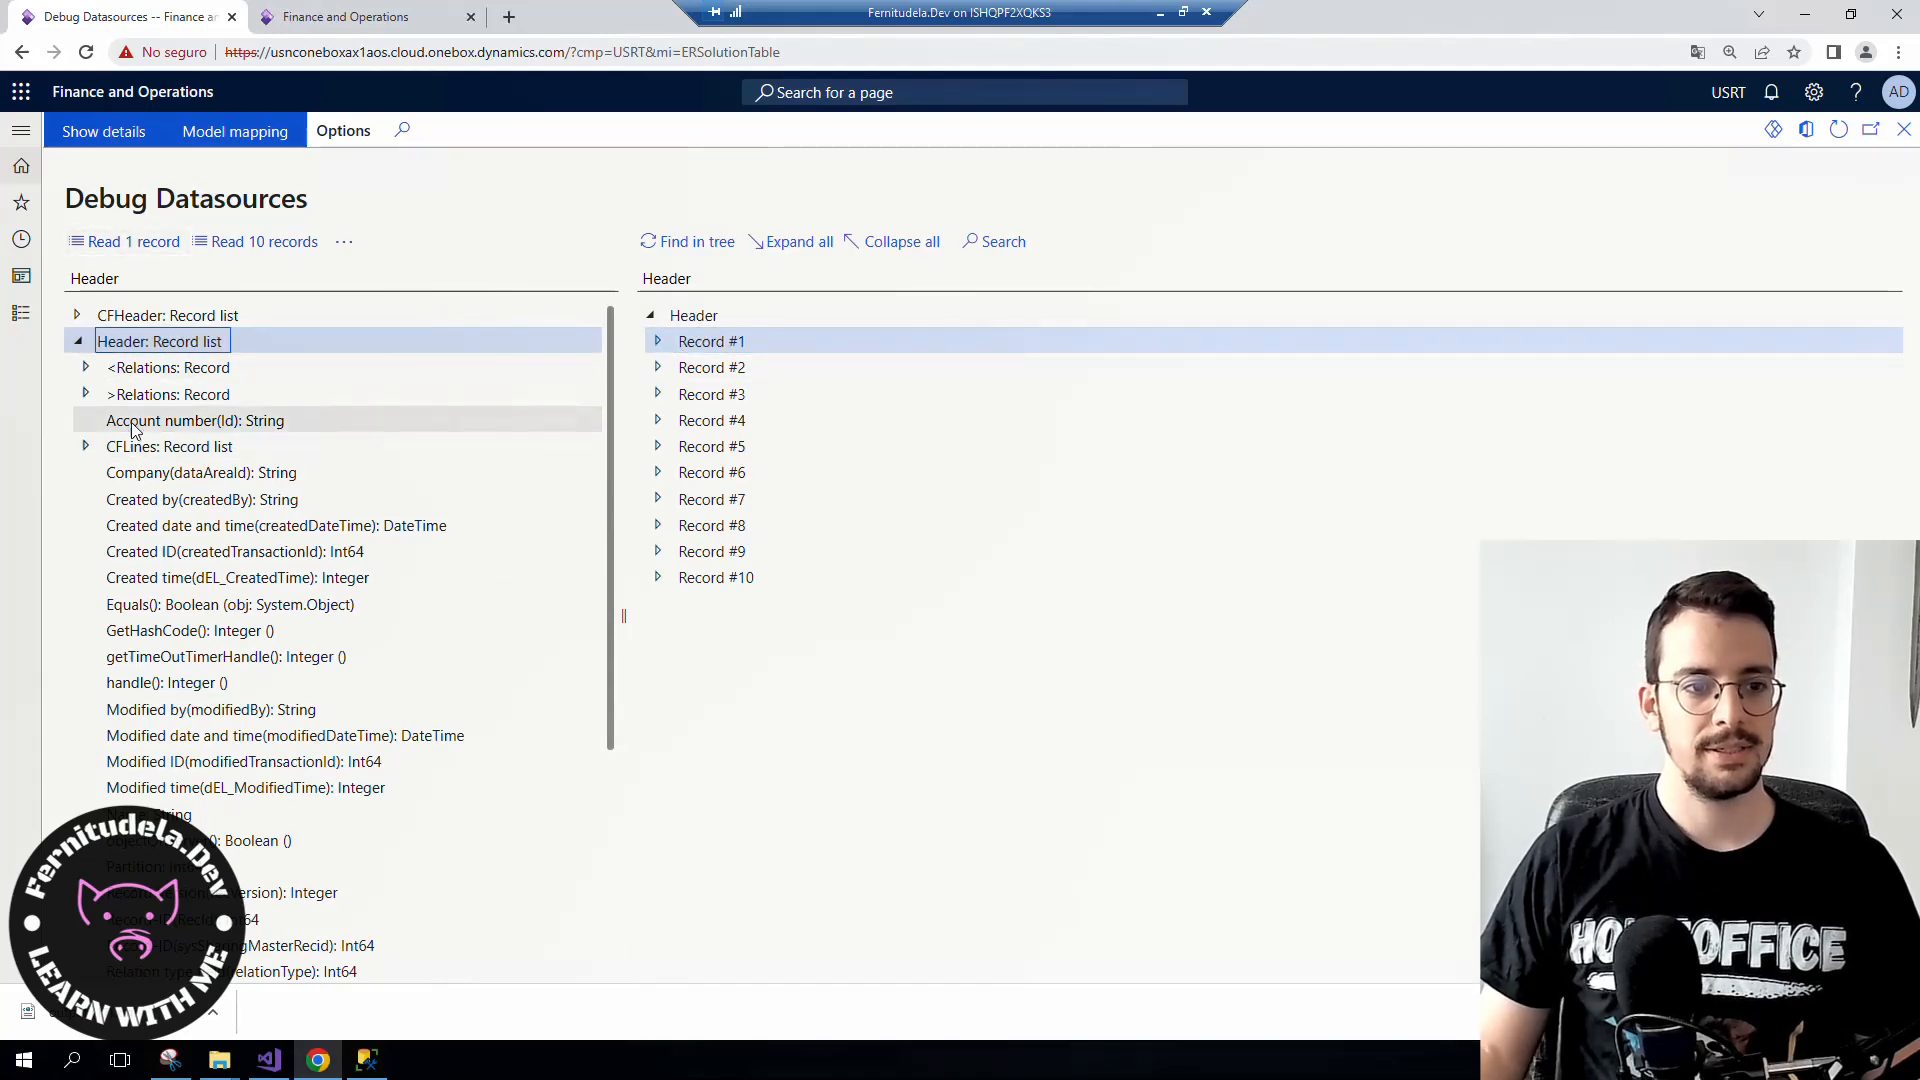
click(194, 420)
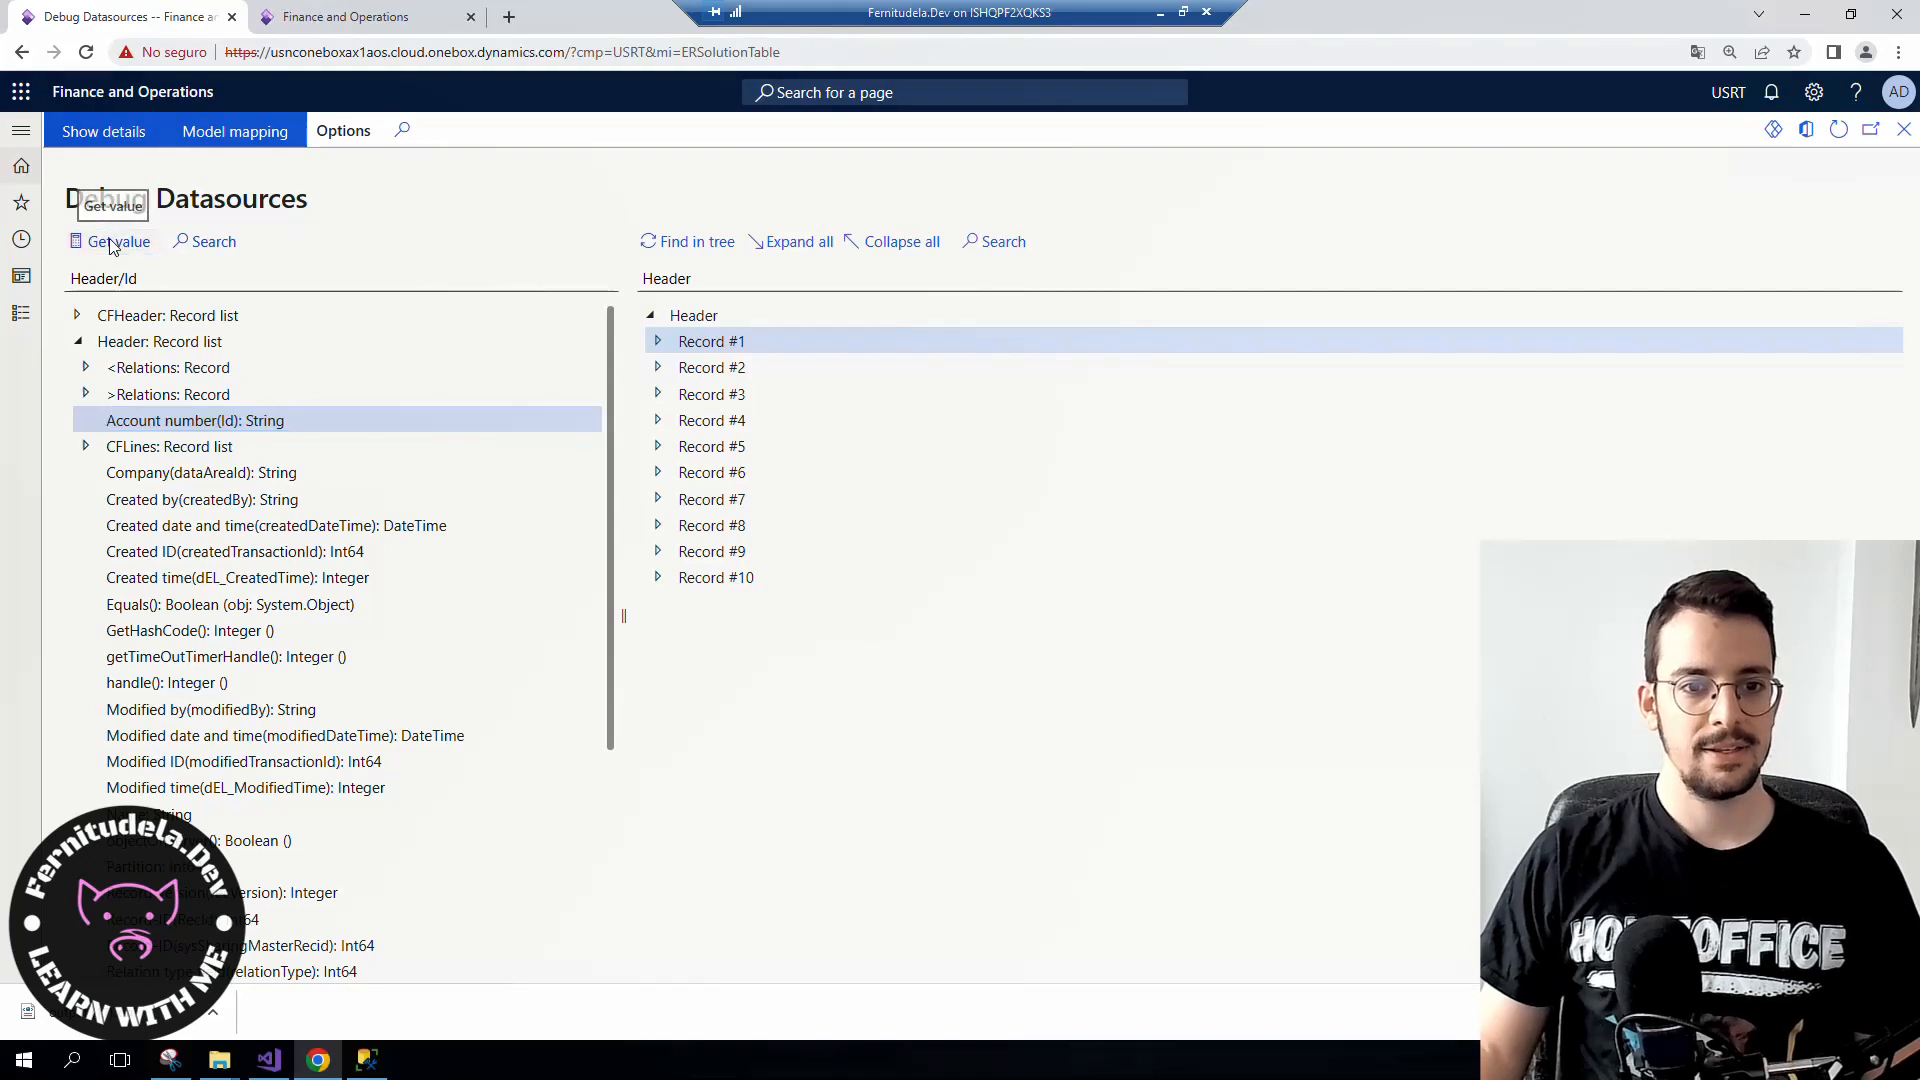
click(657, 341)
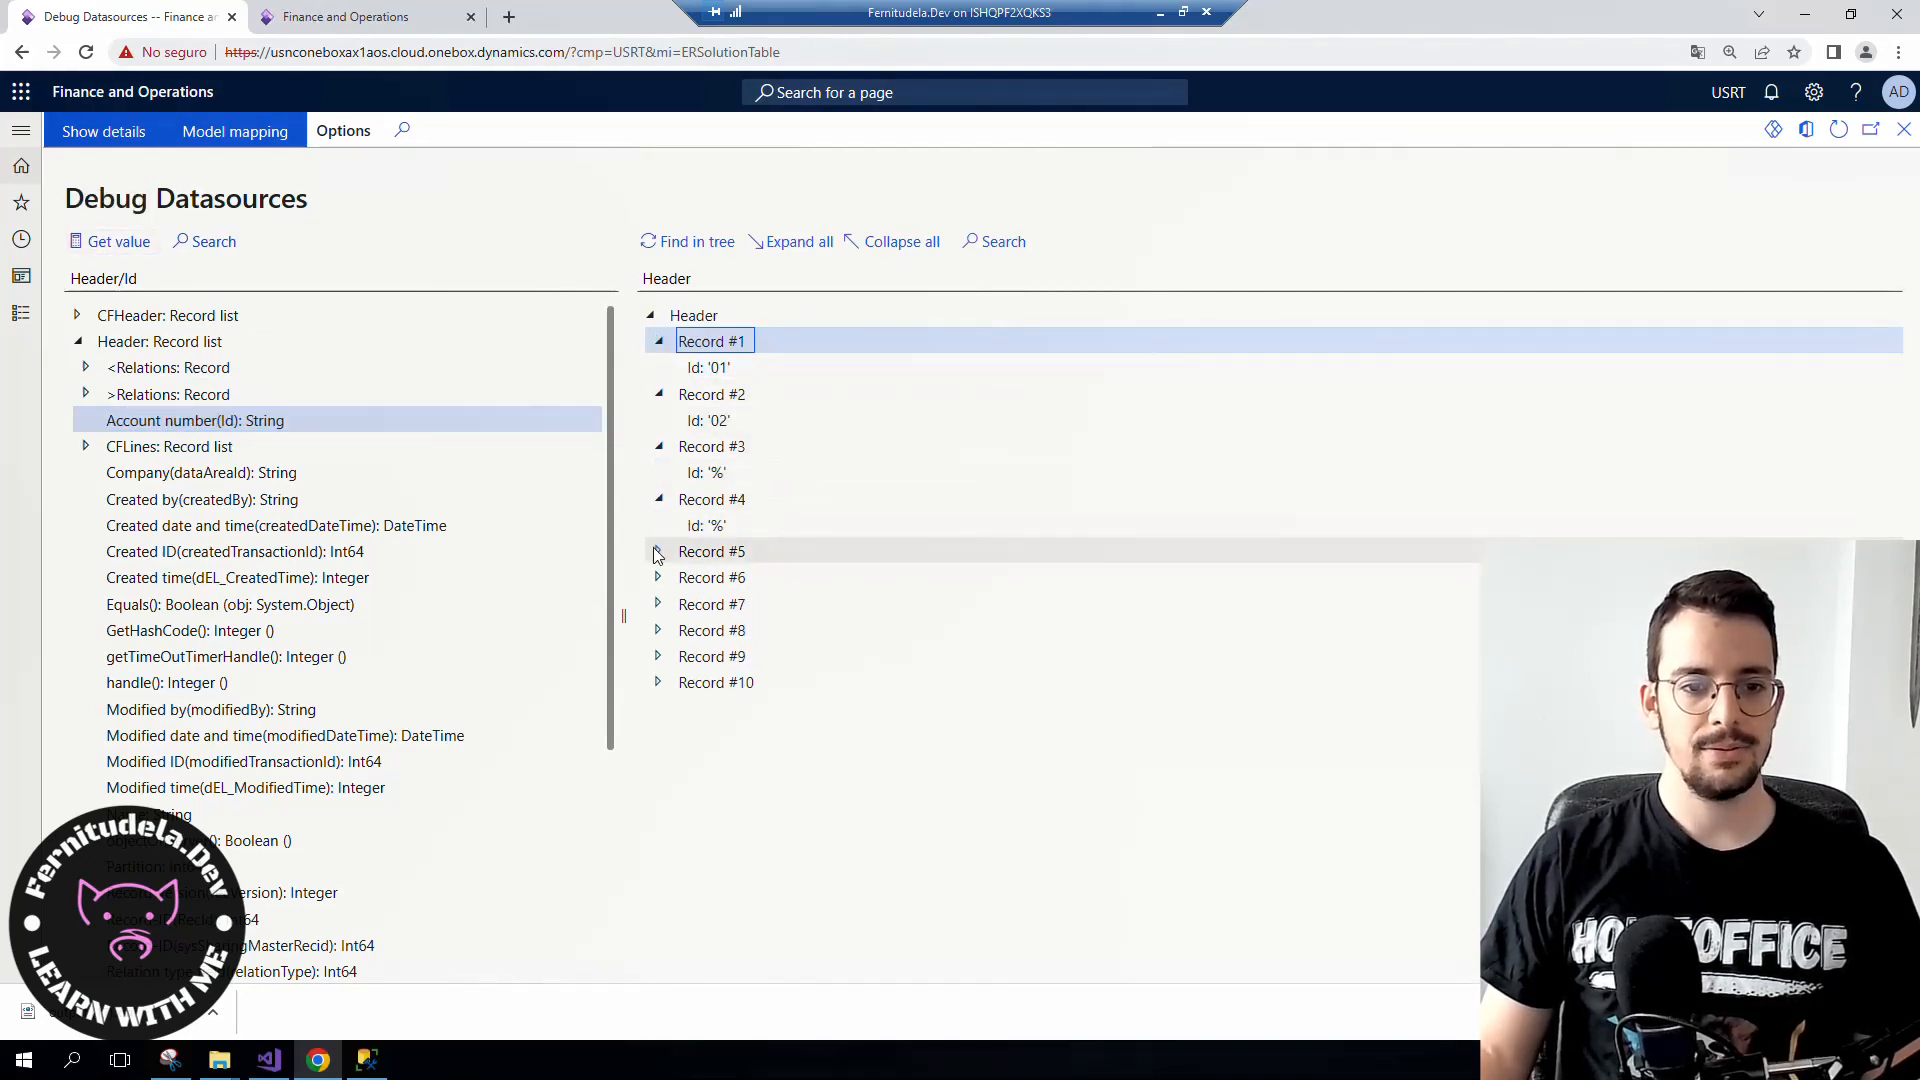
click(658, 551)
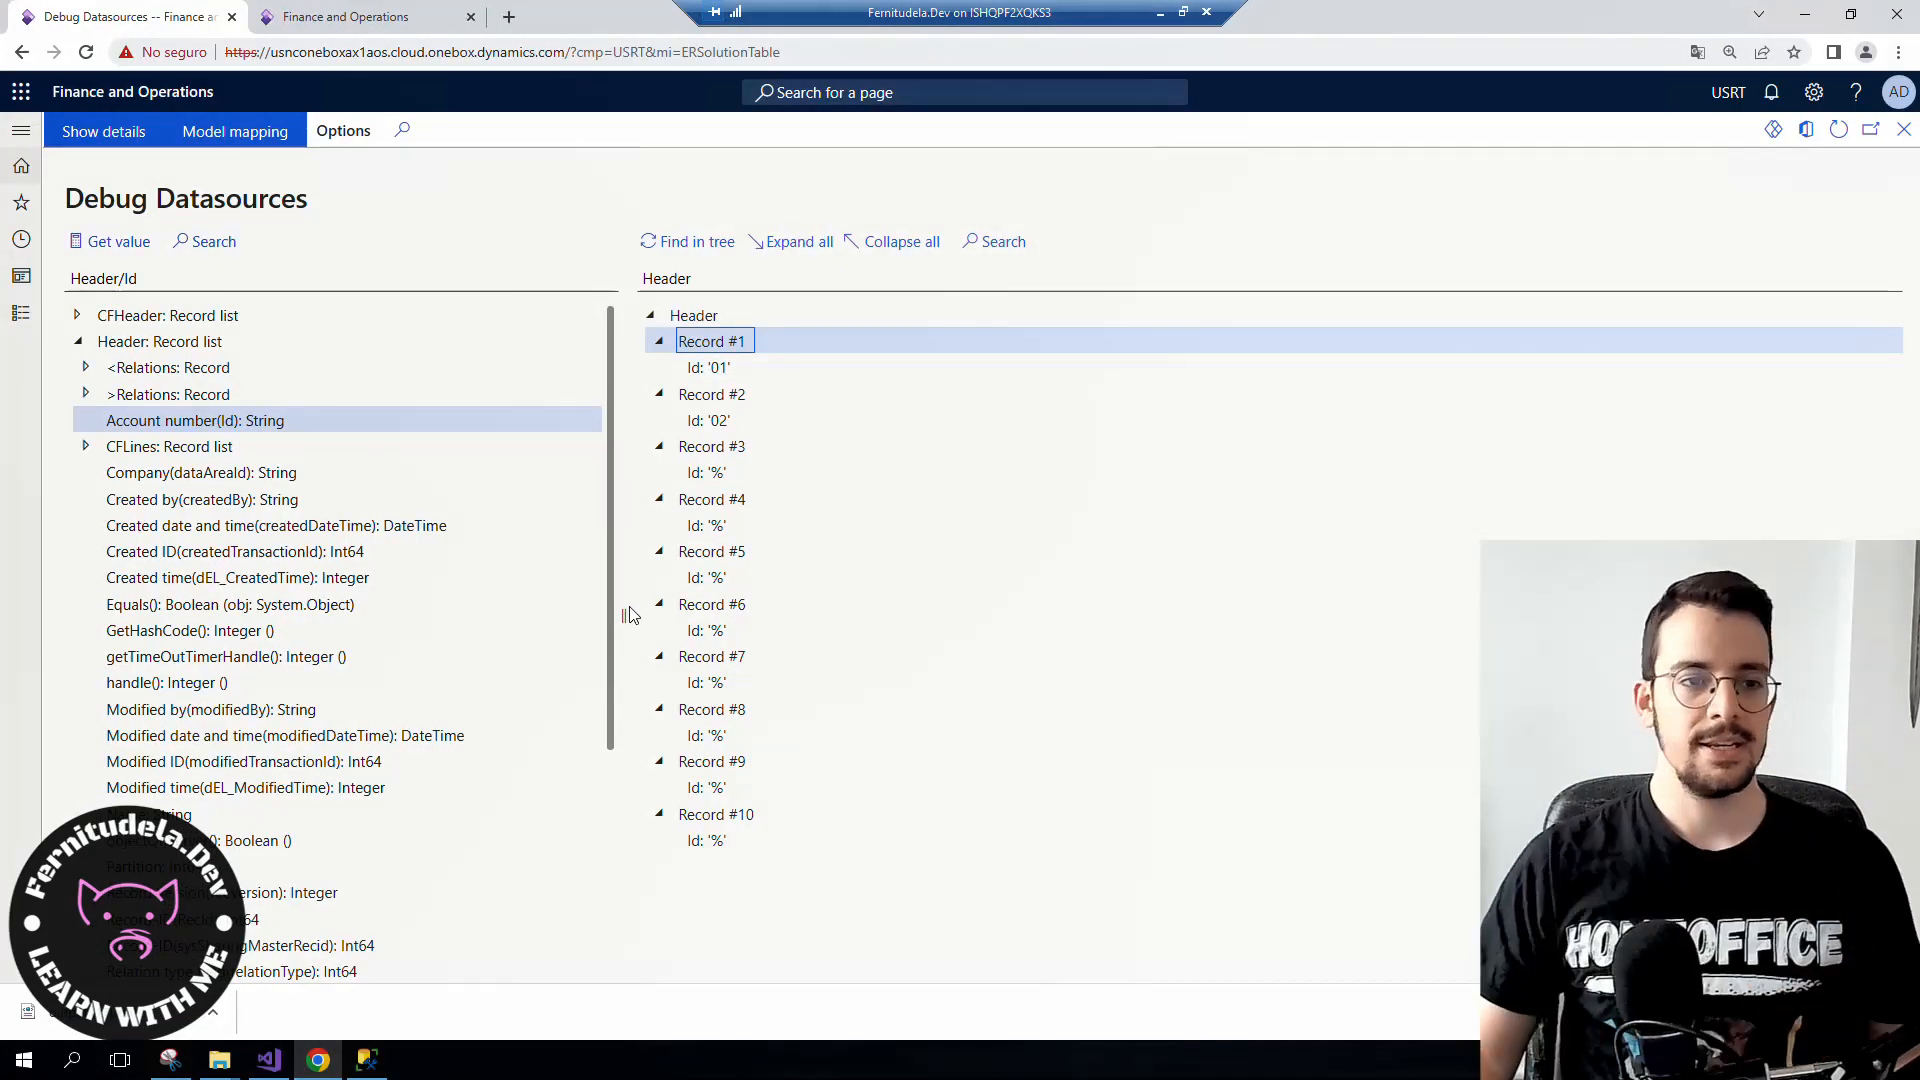
- Read 10 records from CFHeader: Record list and expand its single Record #1
click(166, 314)
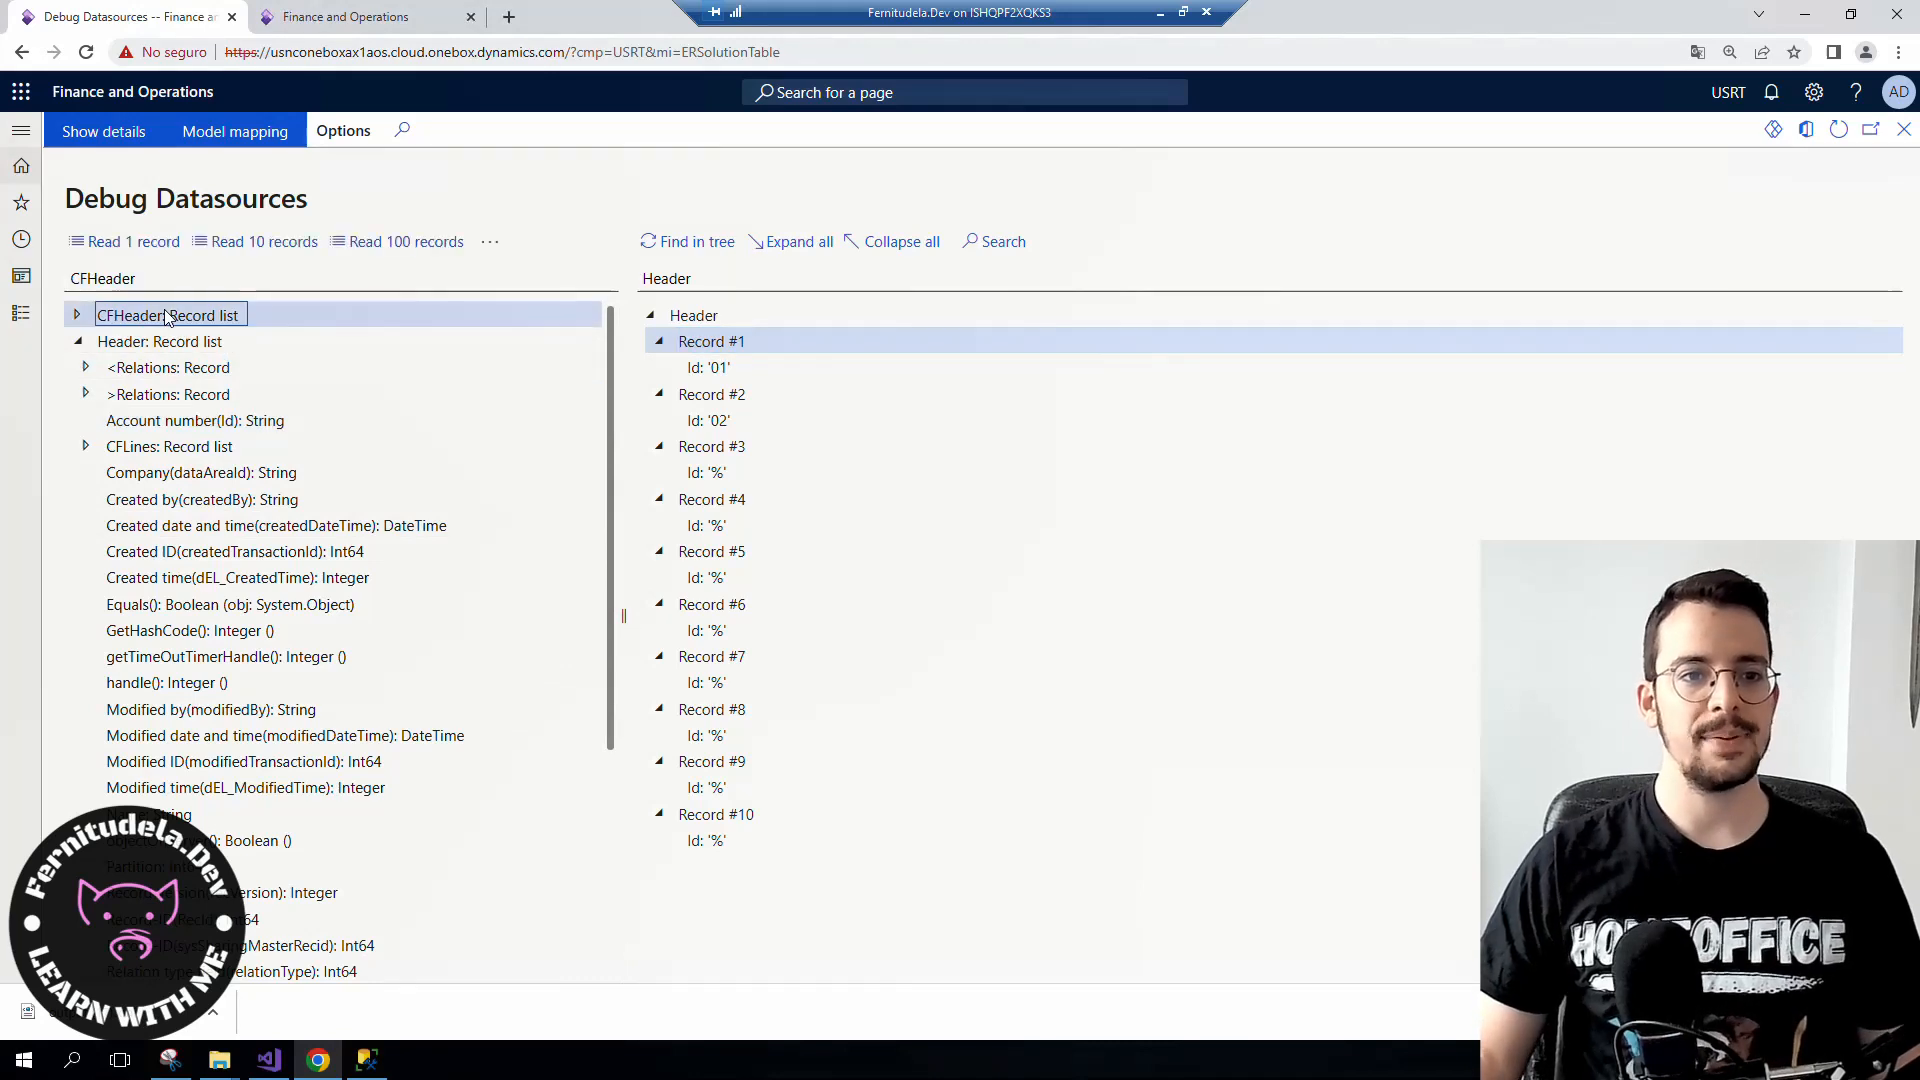
mouse_move(258, 255)
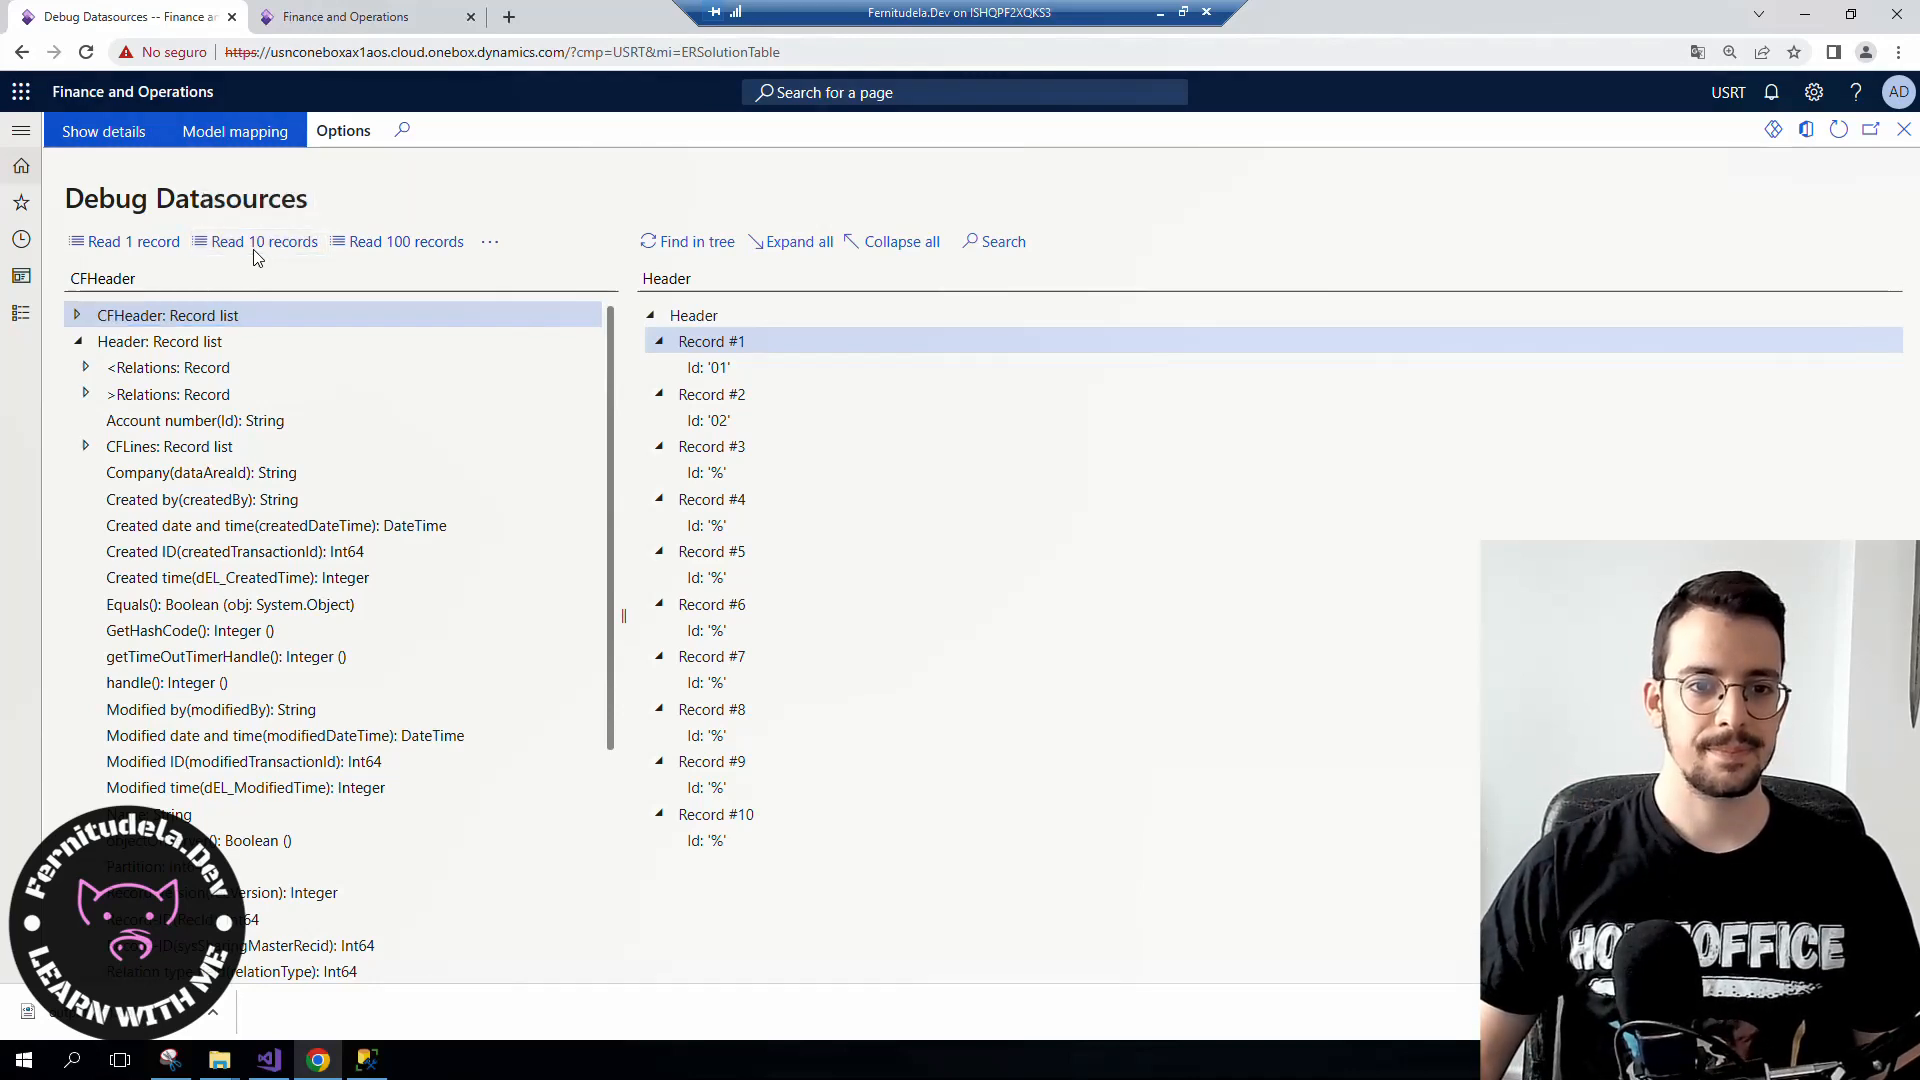
click(265, 241)
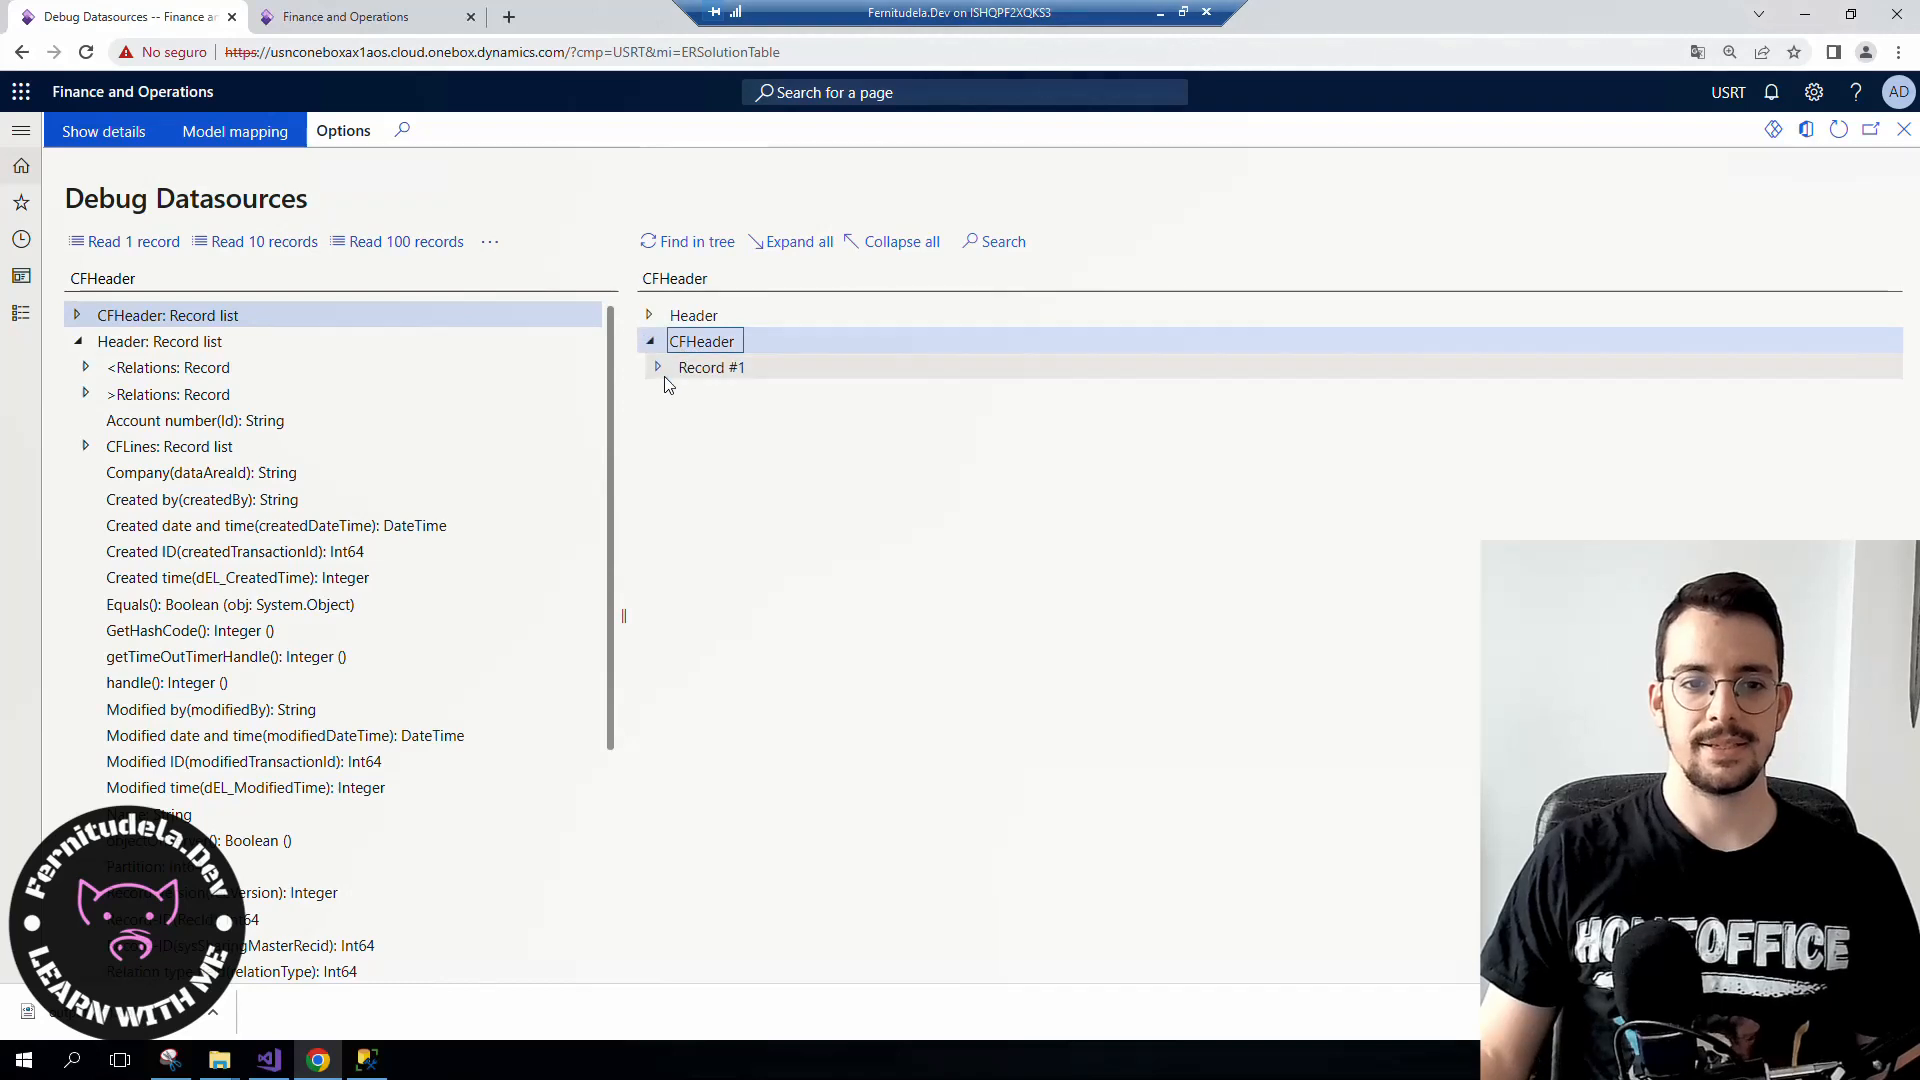
click(712, 367)
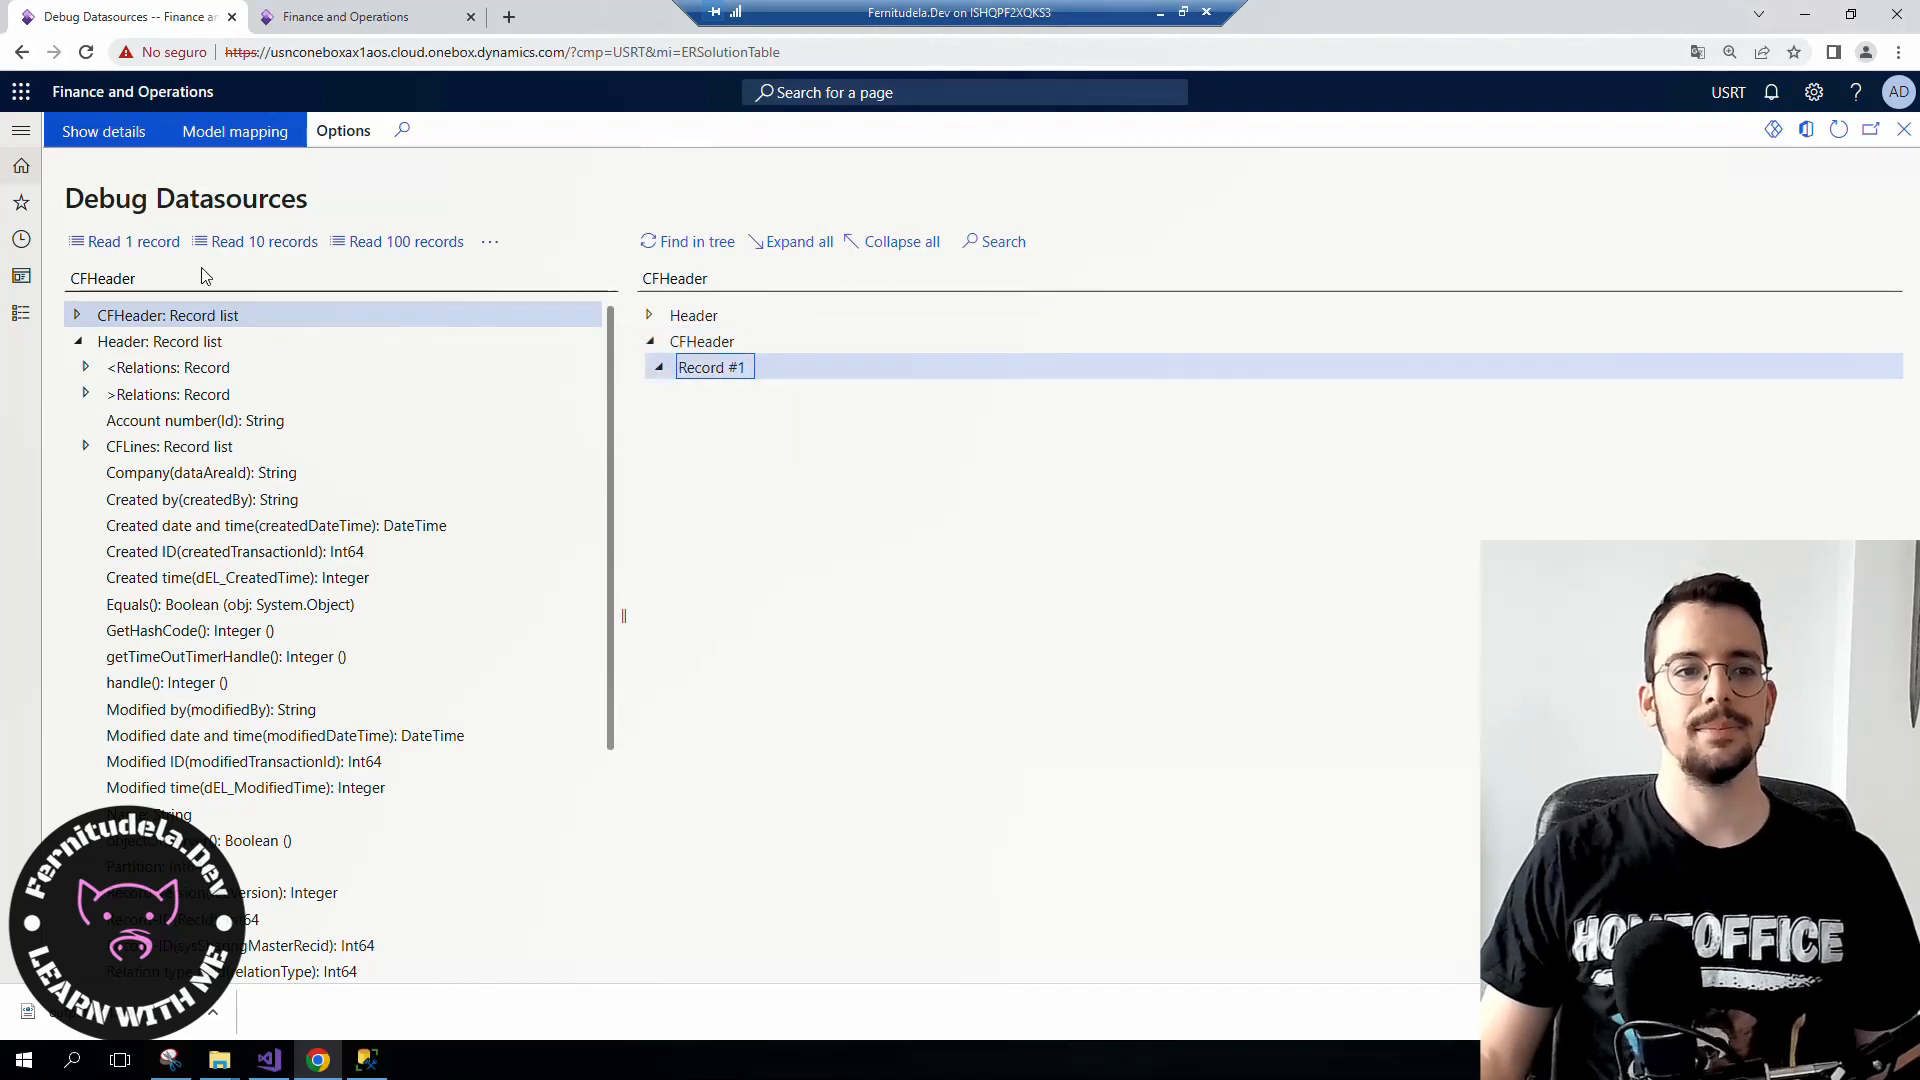
mouse_move(166, 351)
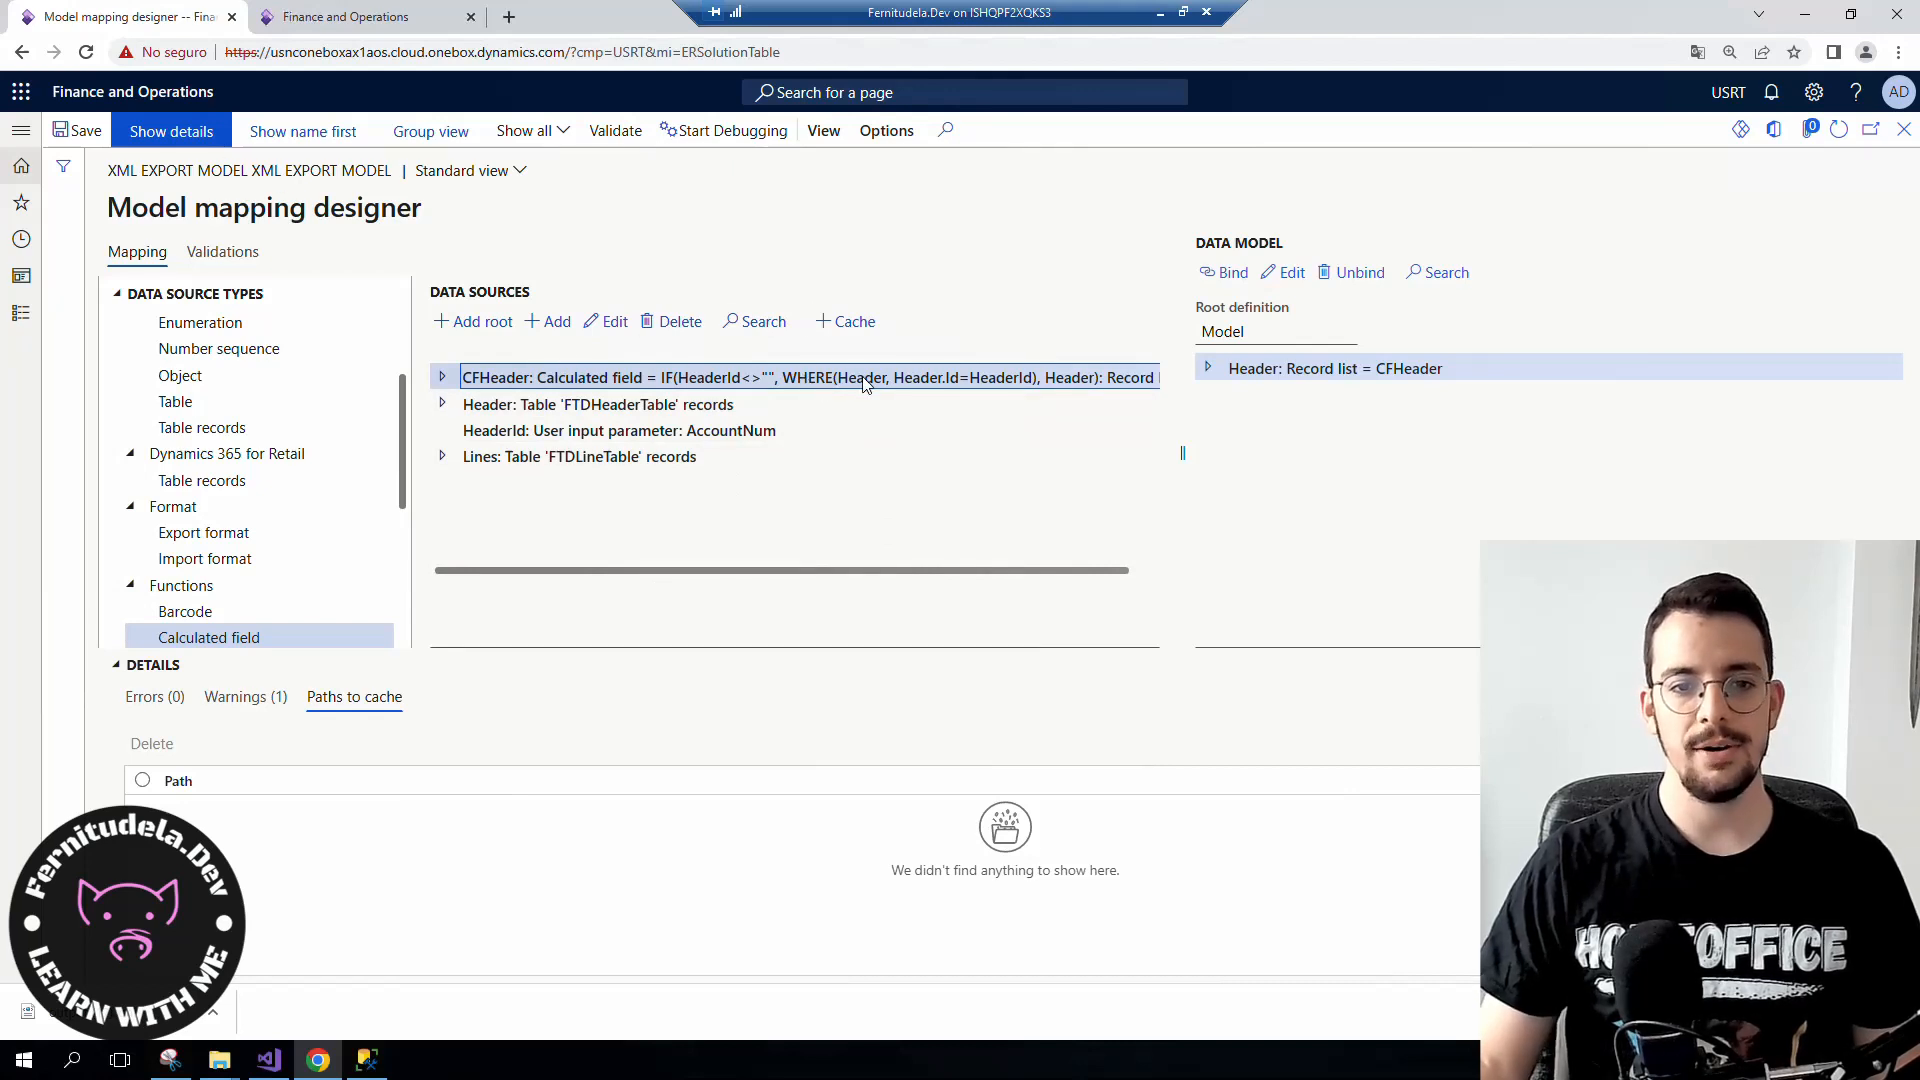
mouse_move(608, 325)
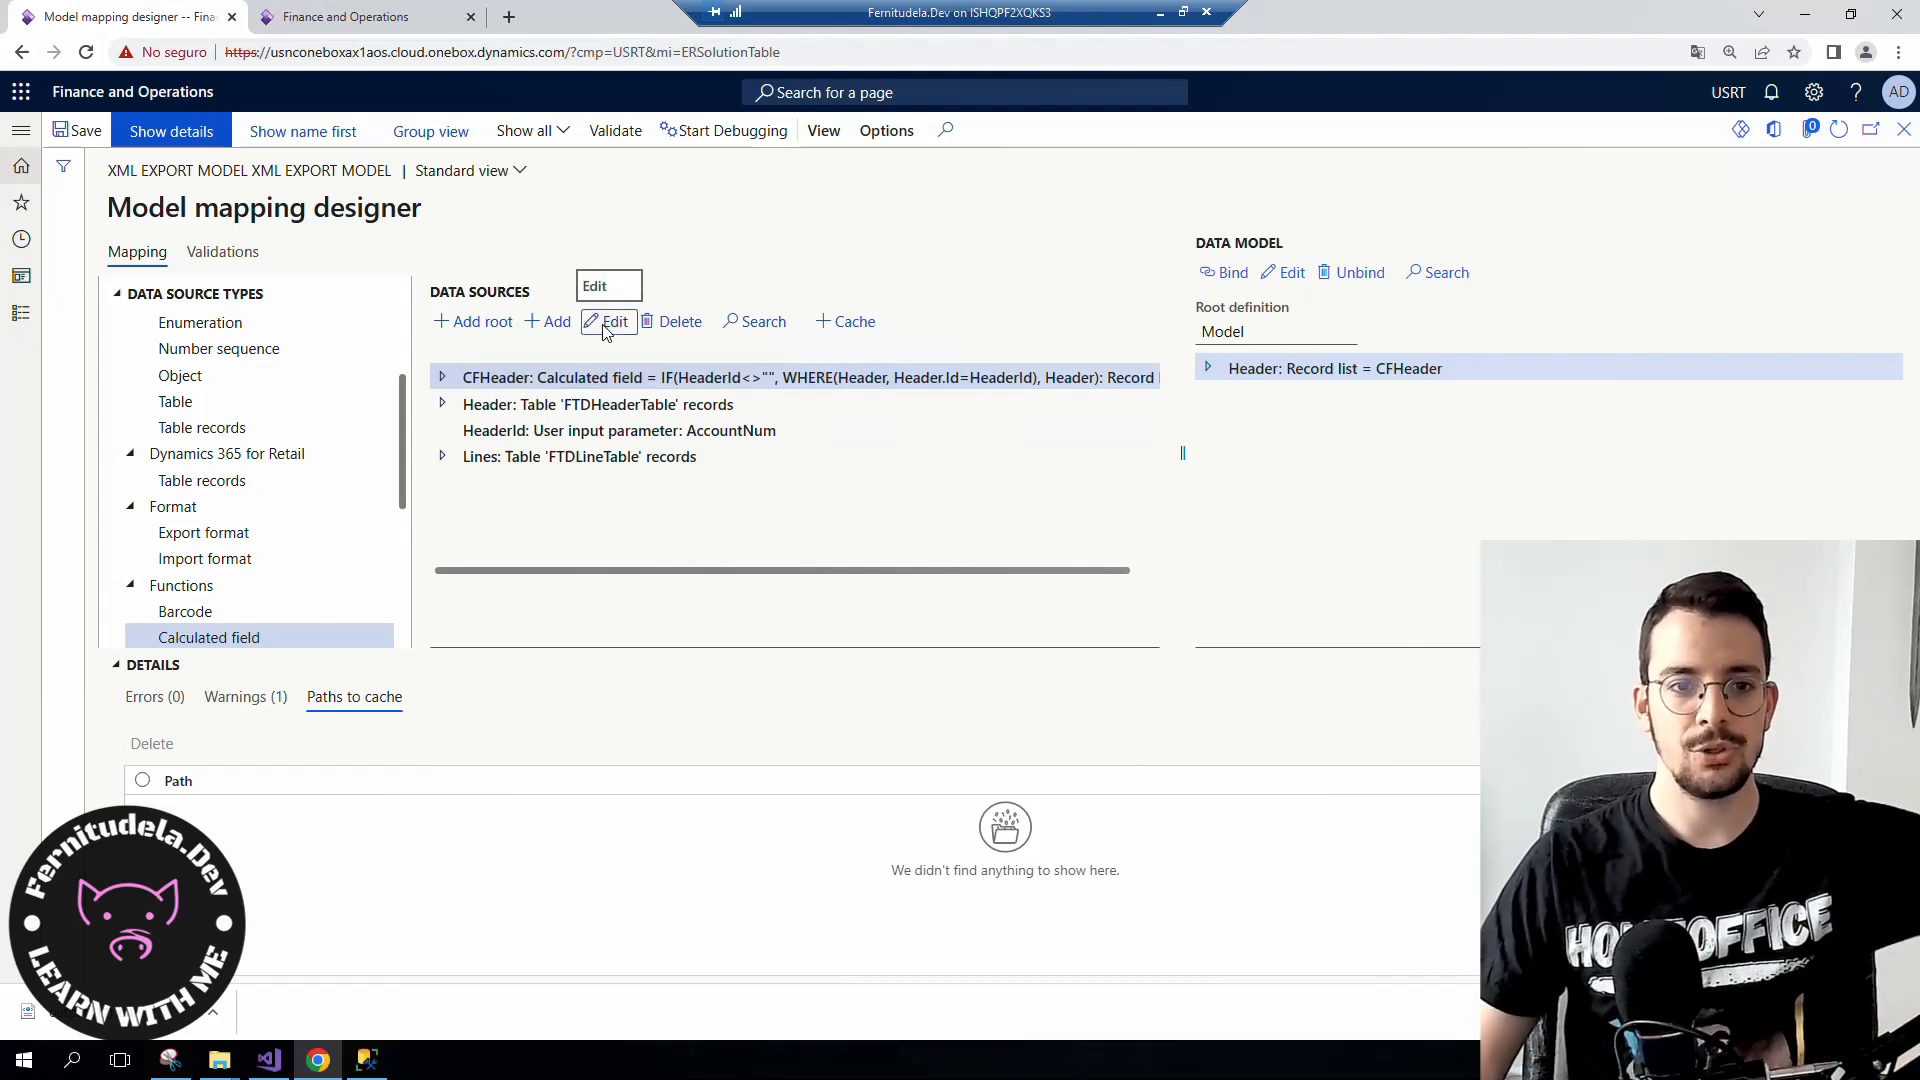
- Open the CFHeader calculated field in the Formula designer
click(616, 321)
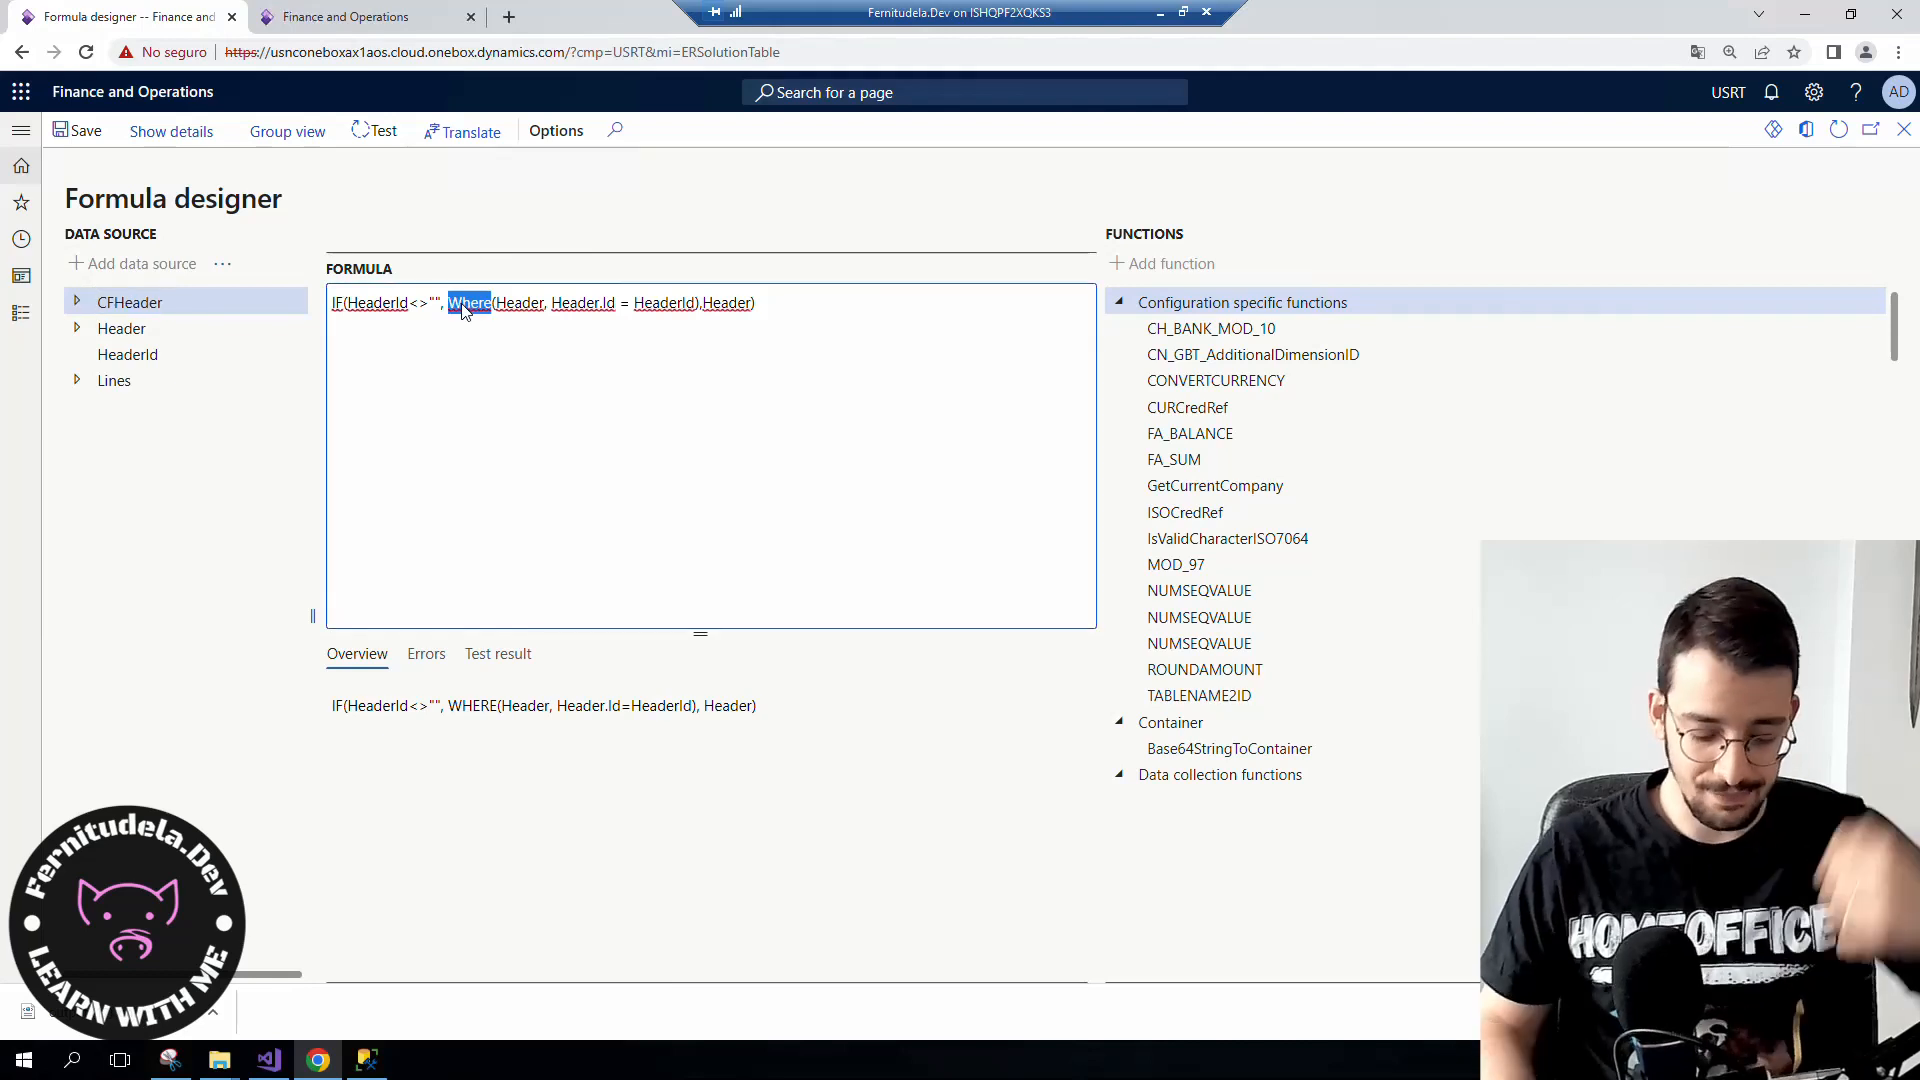
- Change the CFHeader formula's WHERE to FILTER and read the not-queryable error on Errors
text(FILTER)
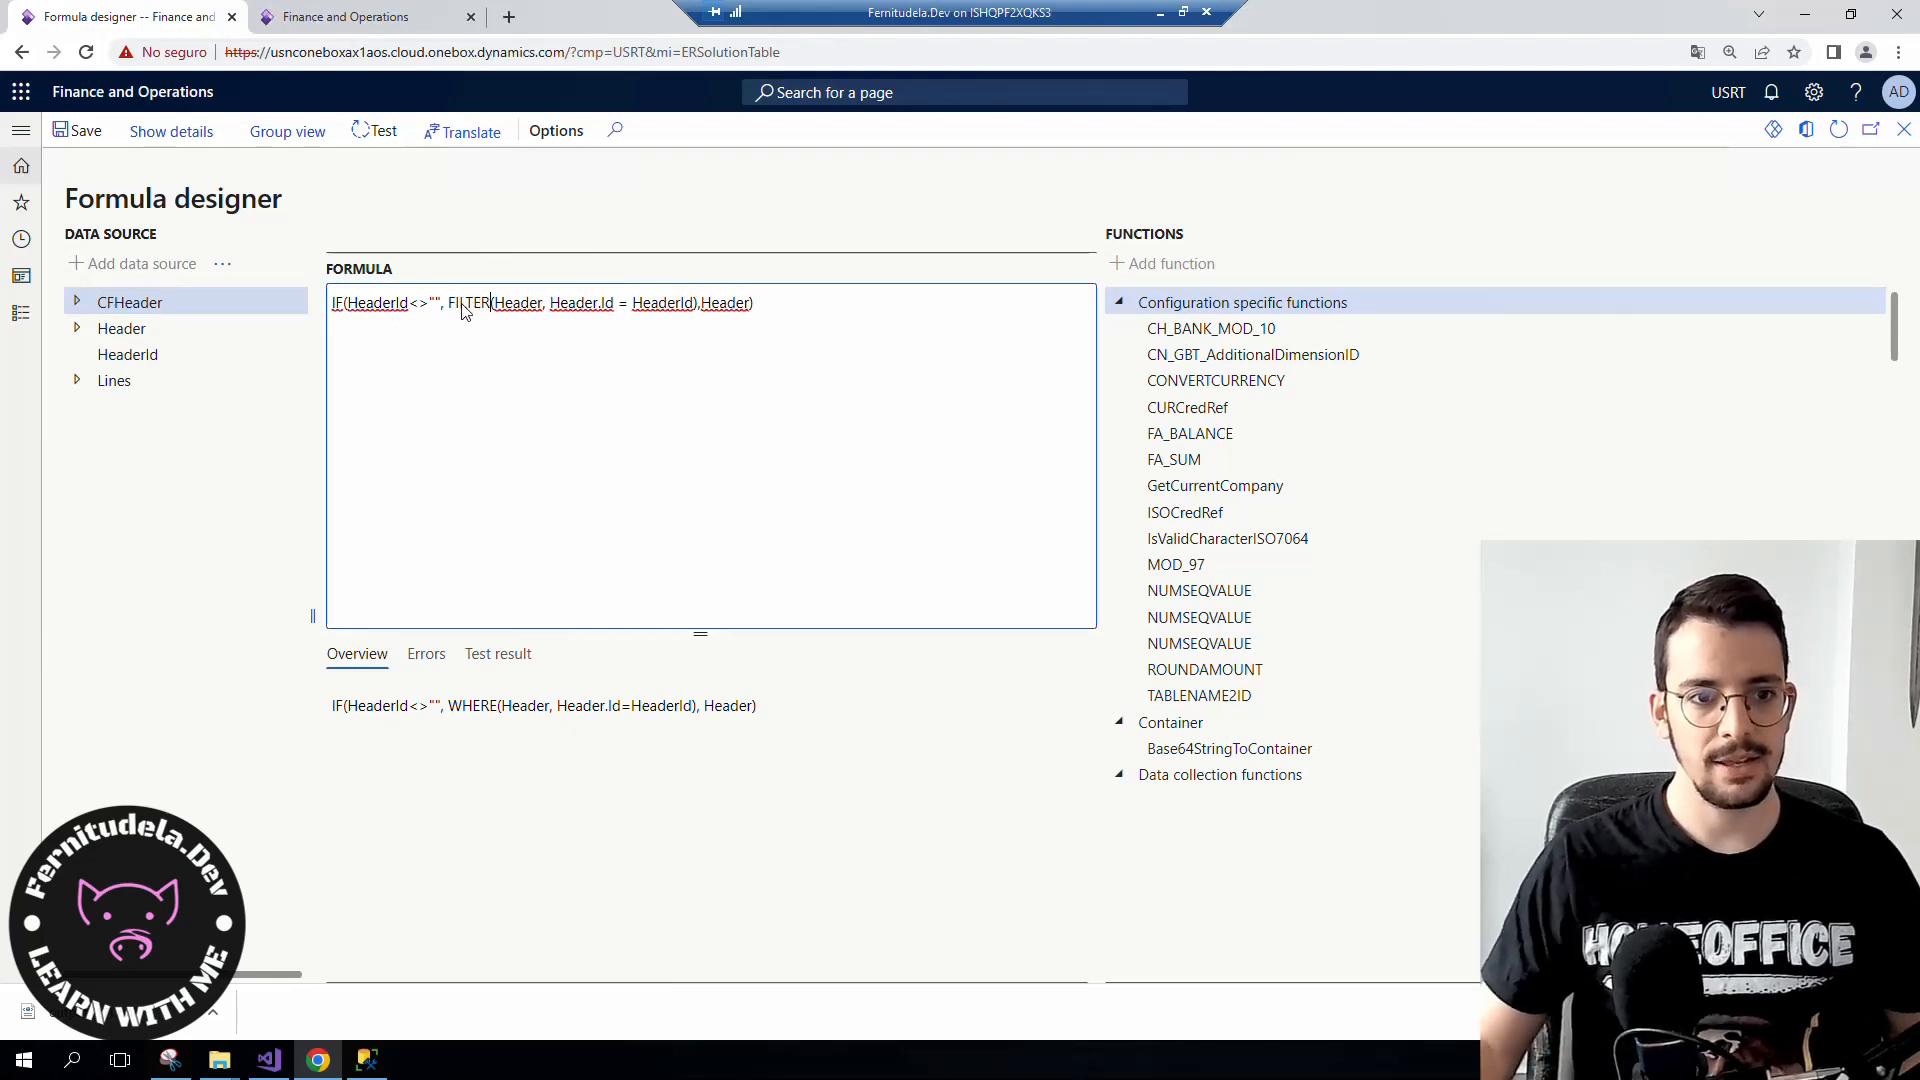
click(426, 653)
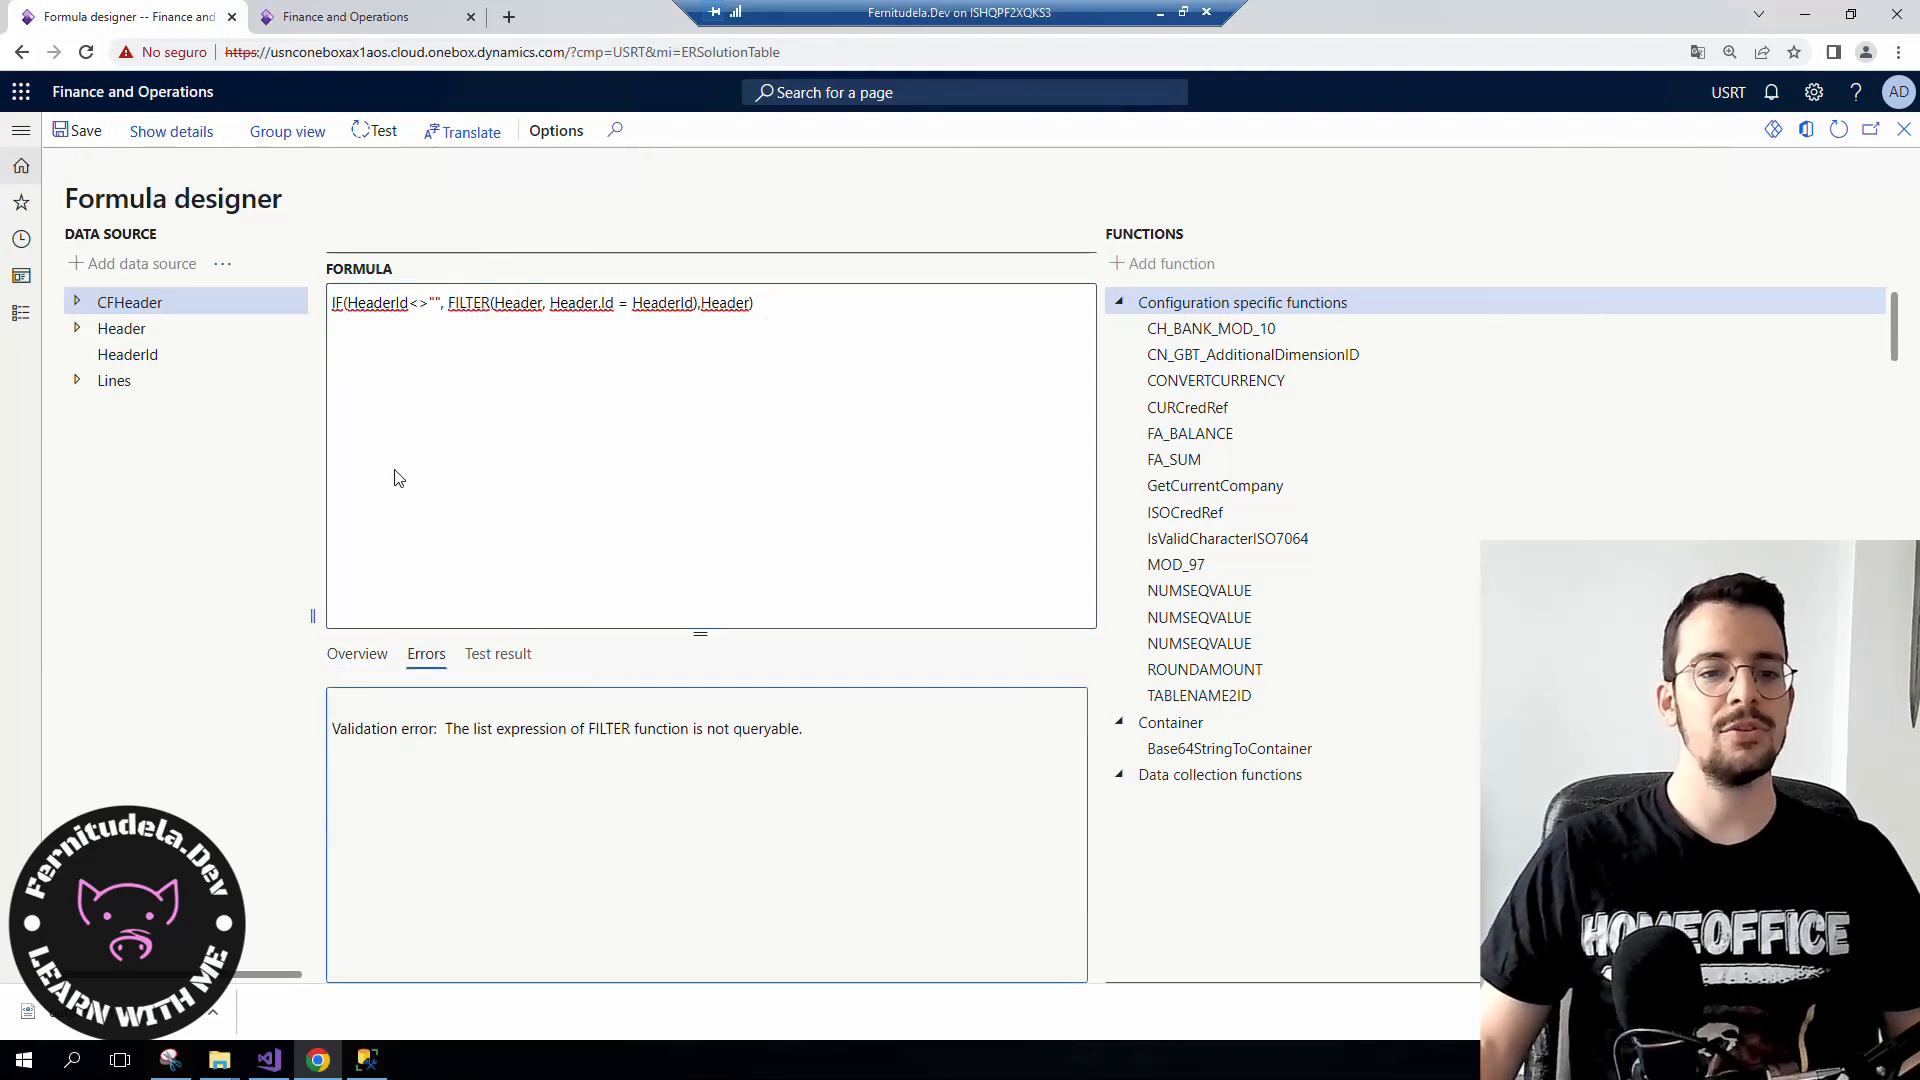
mouse_move(465, 506)
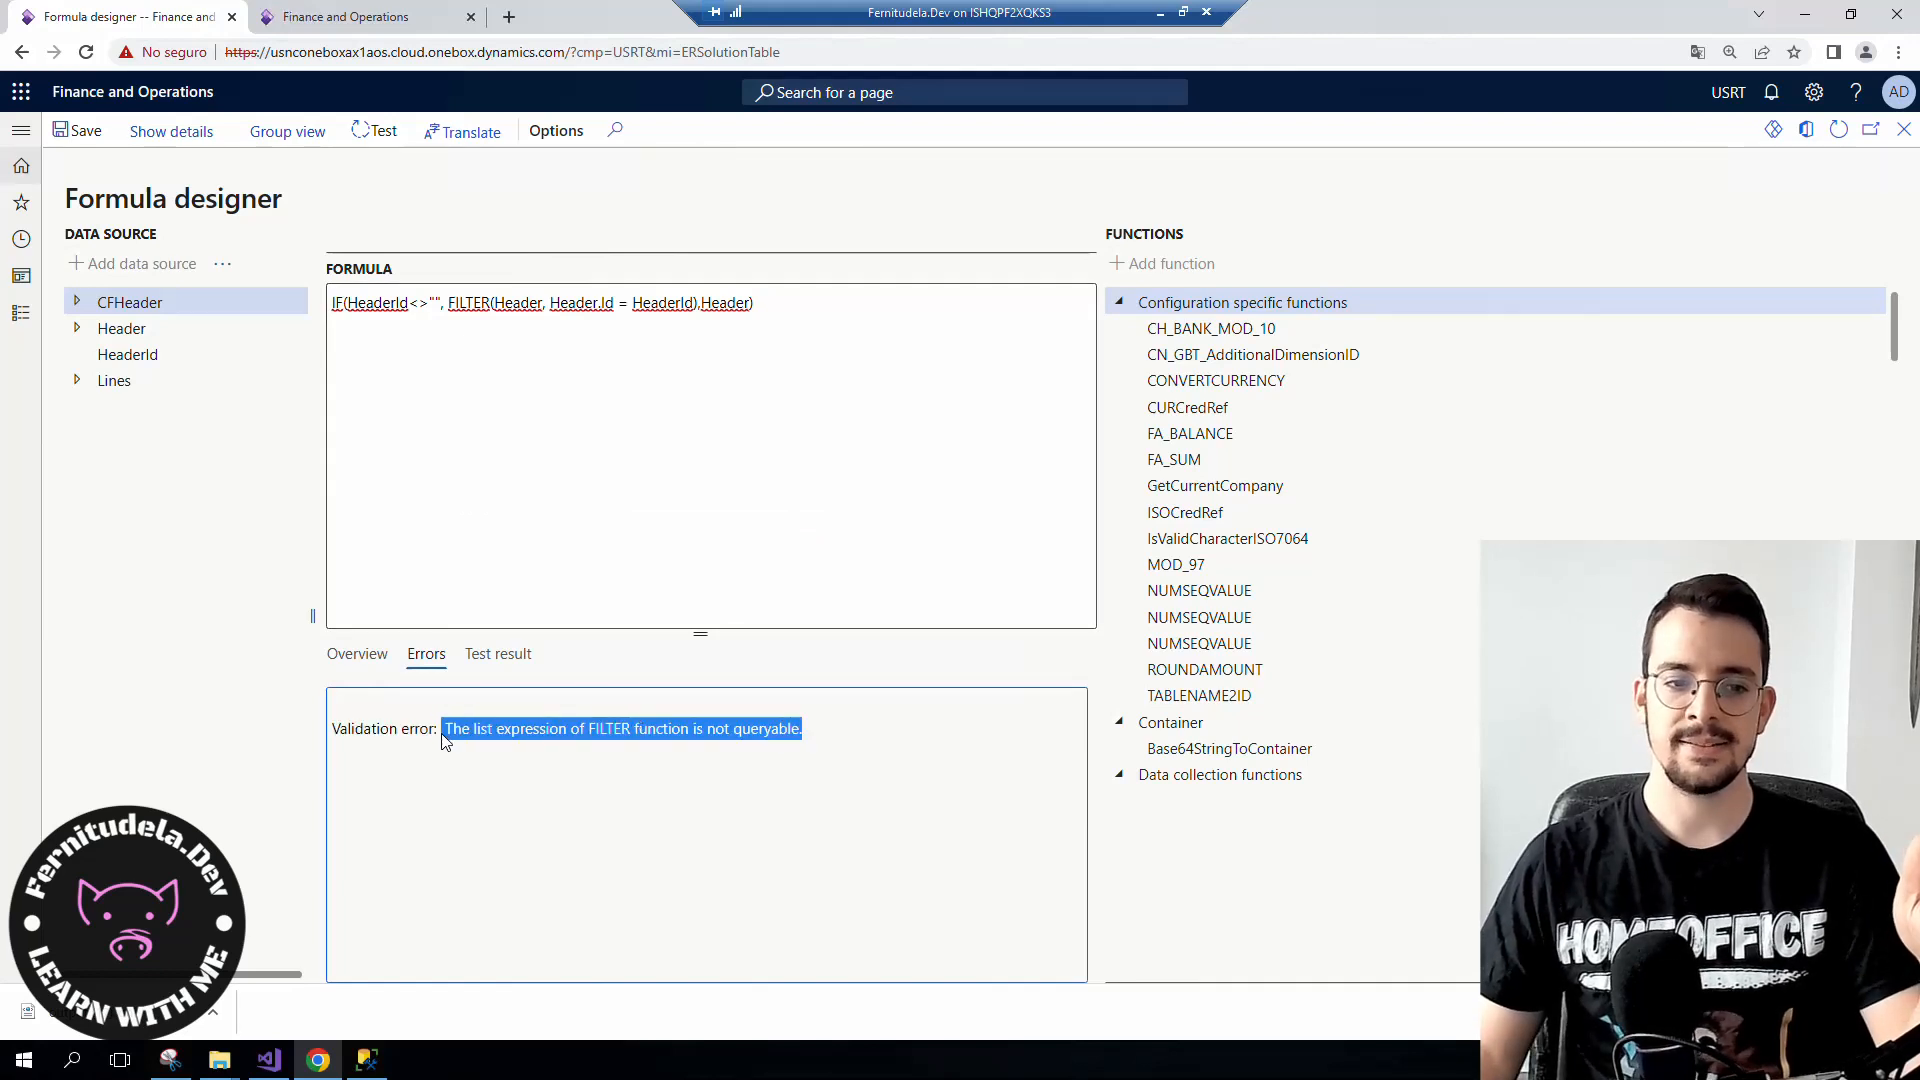
mouse_move(438, 811)
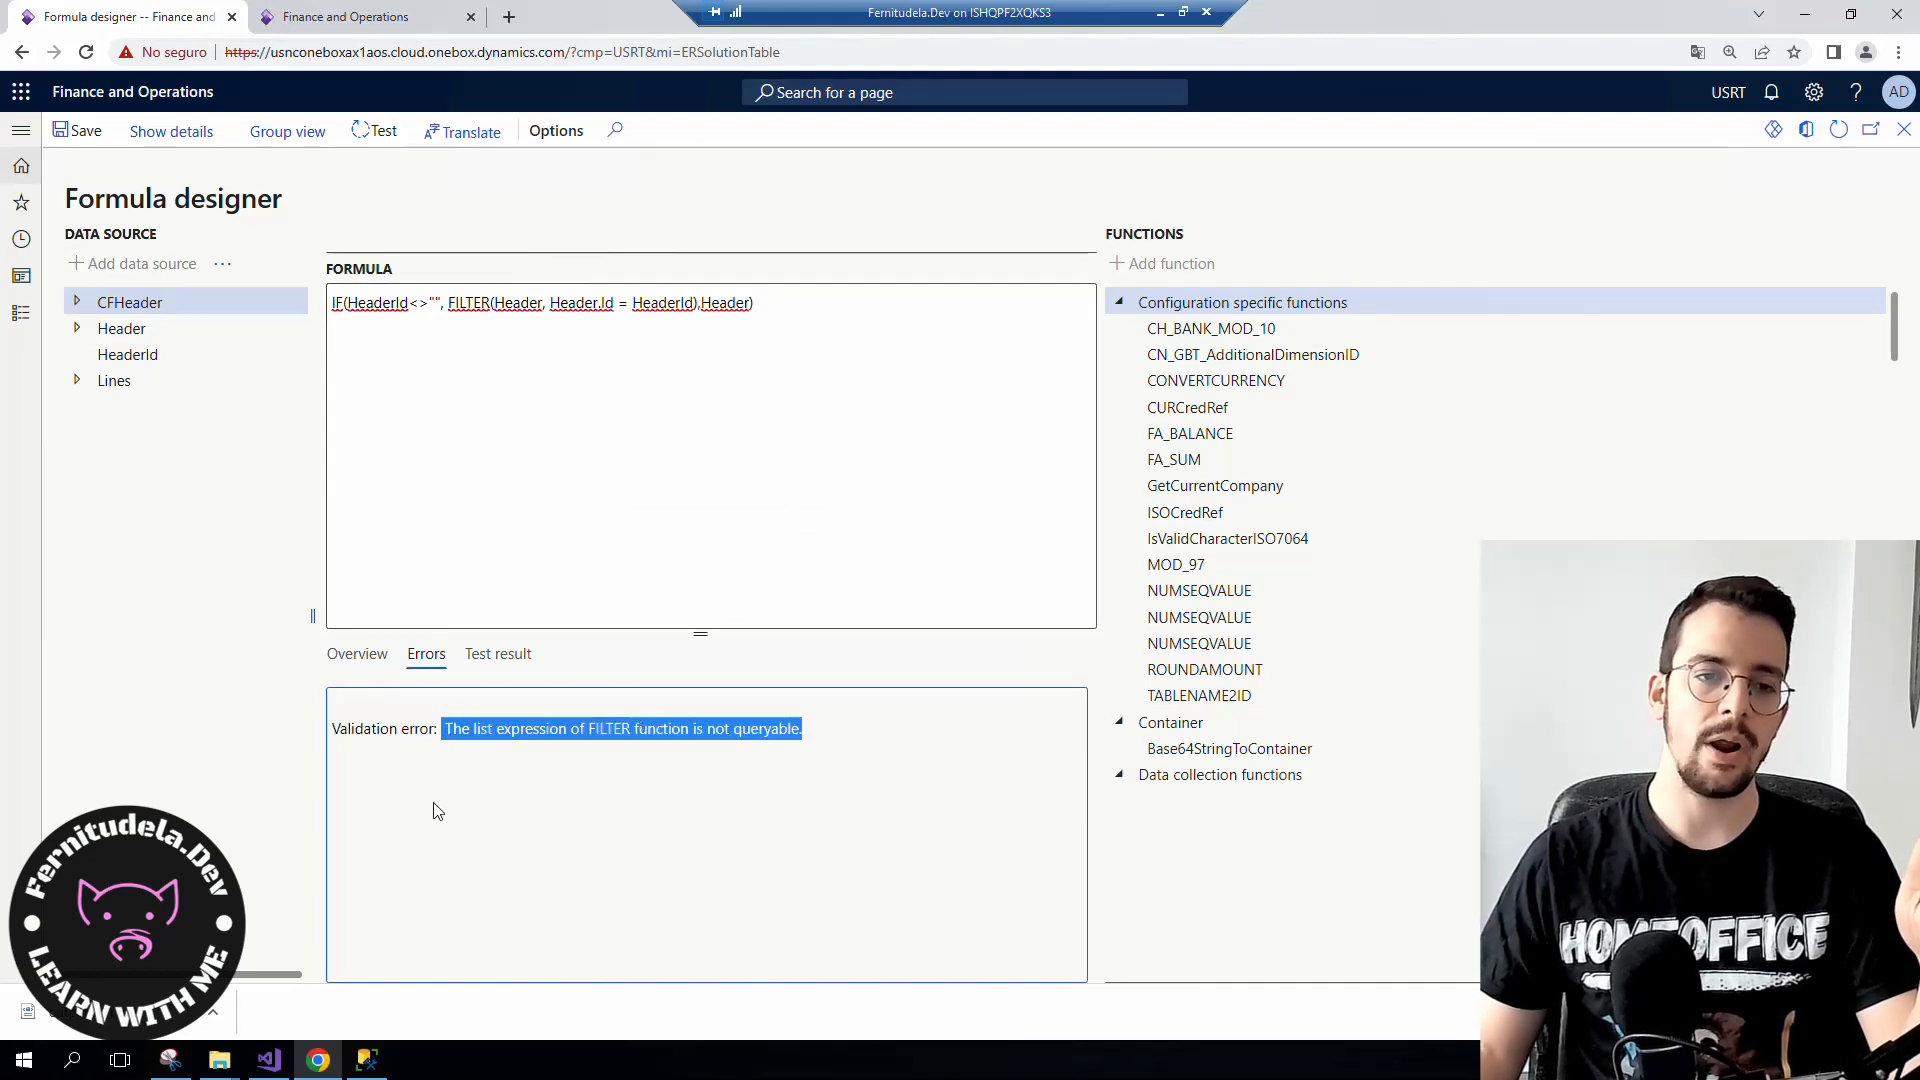
mouse_move(481, 782)
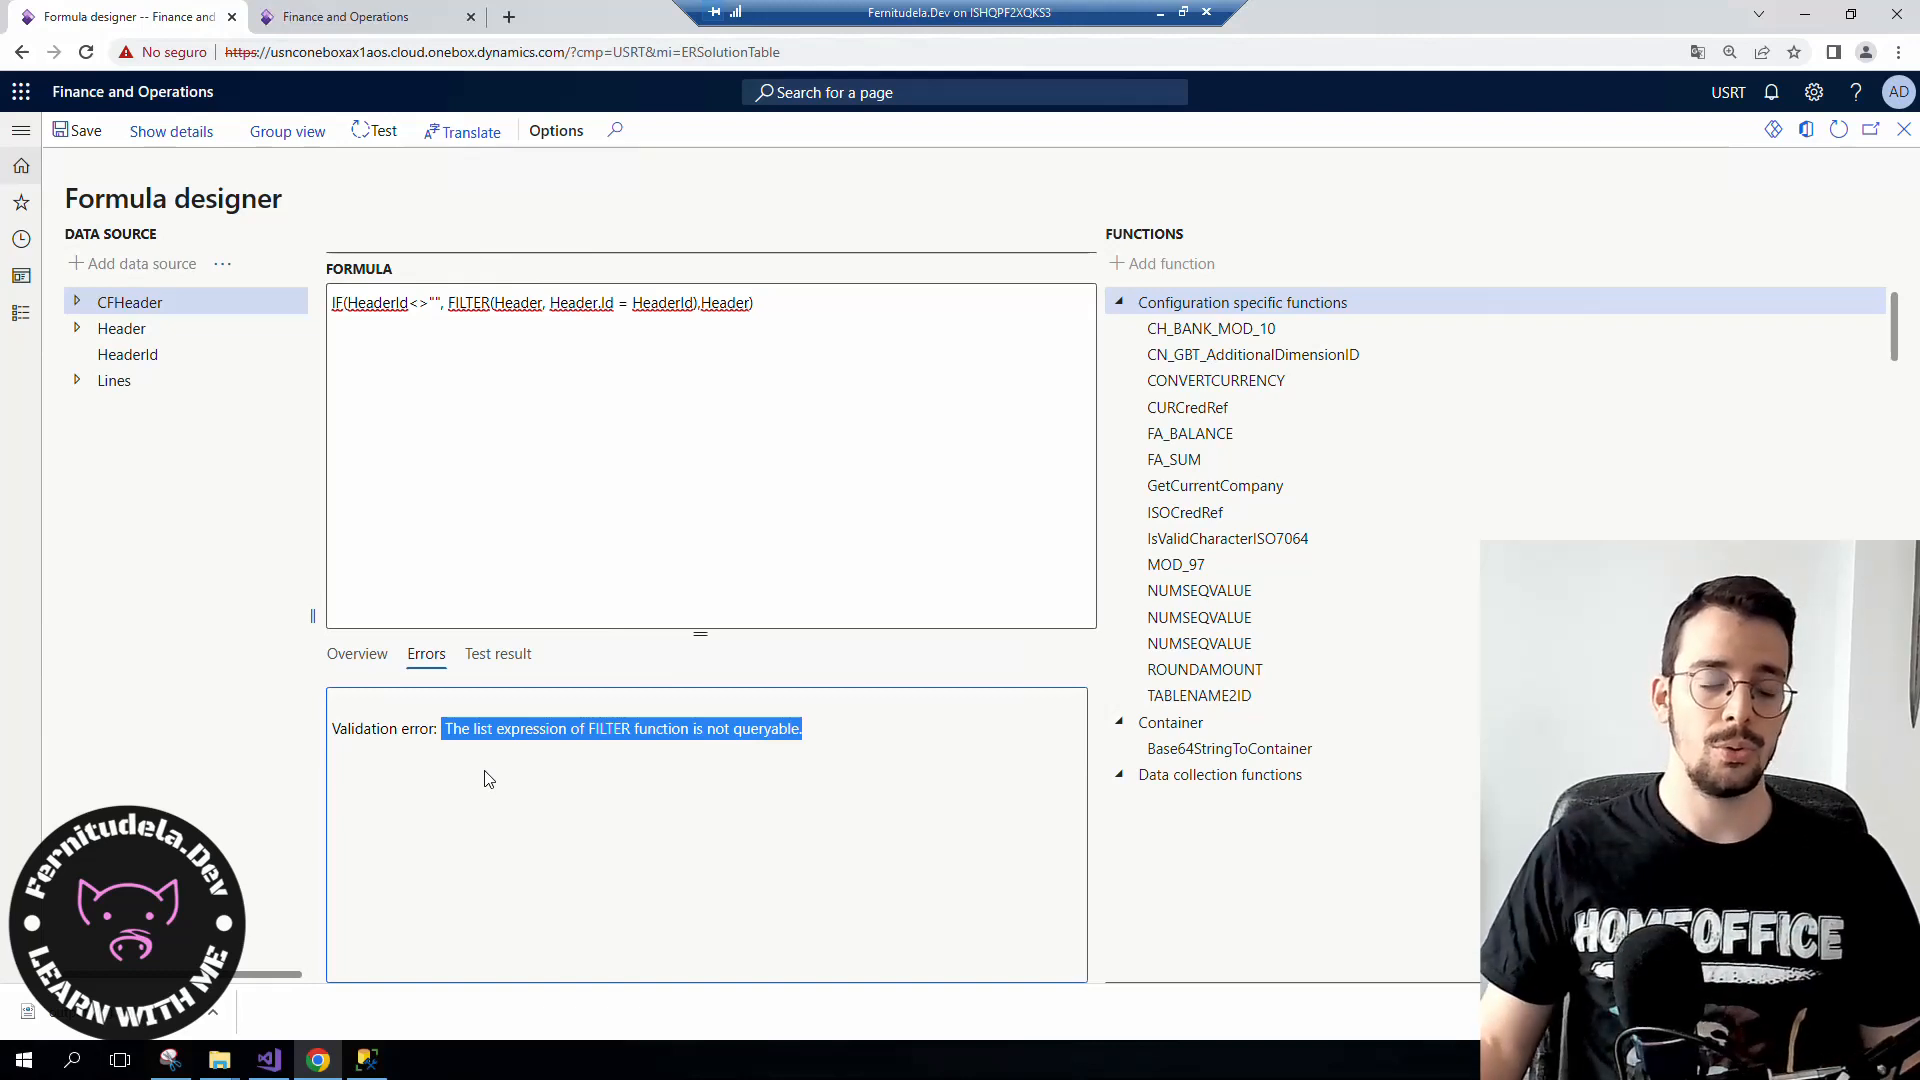
mouse_move(579, 685)
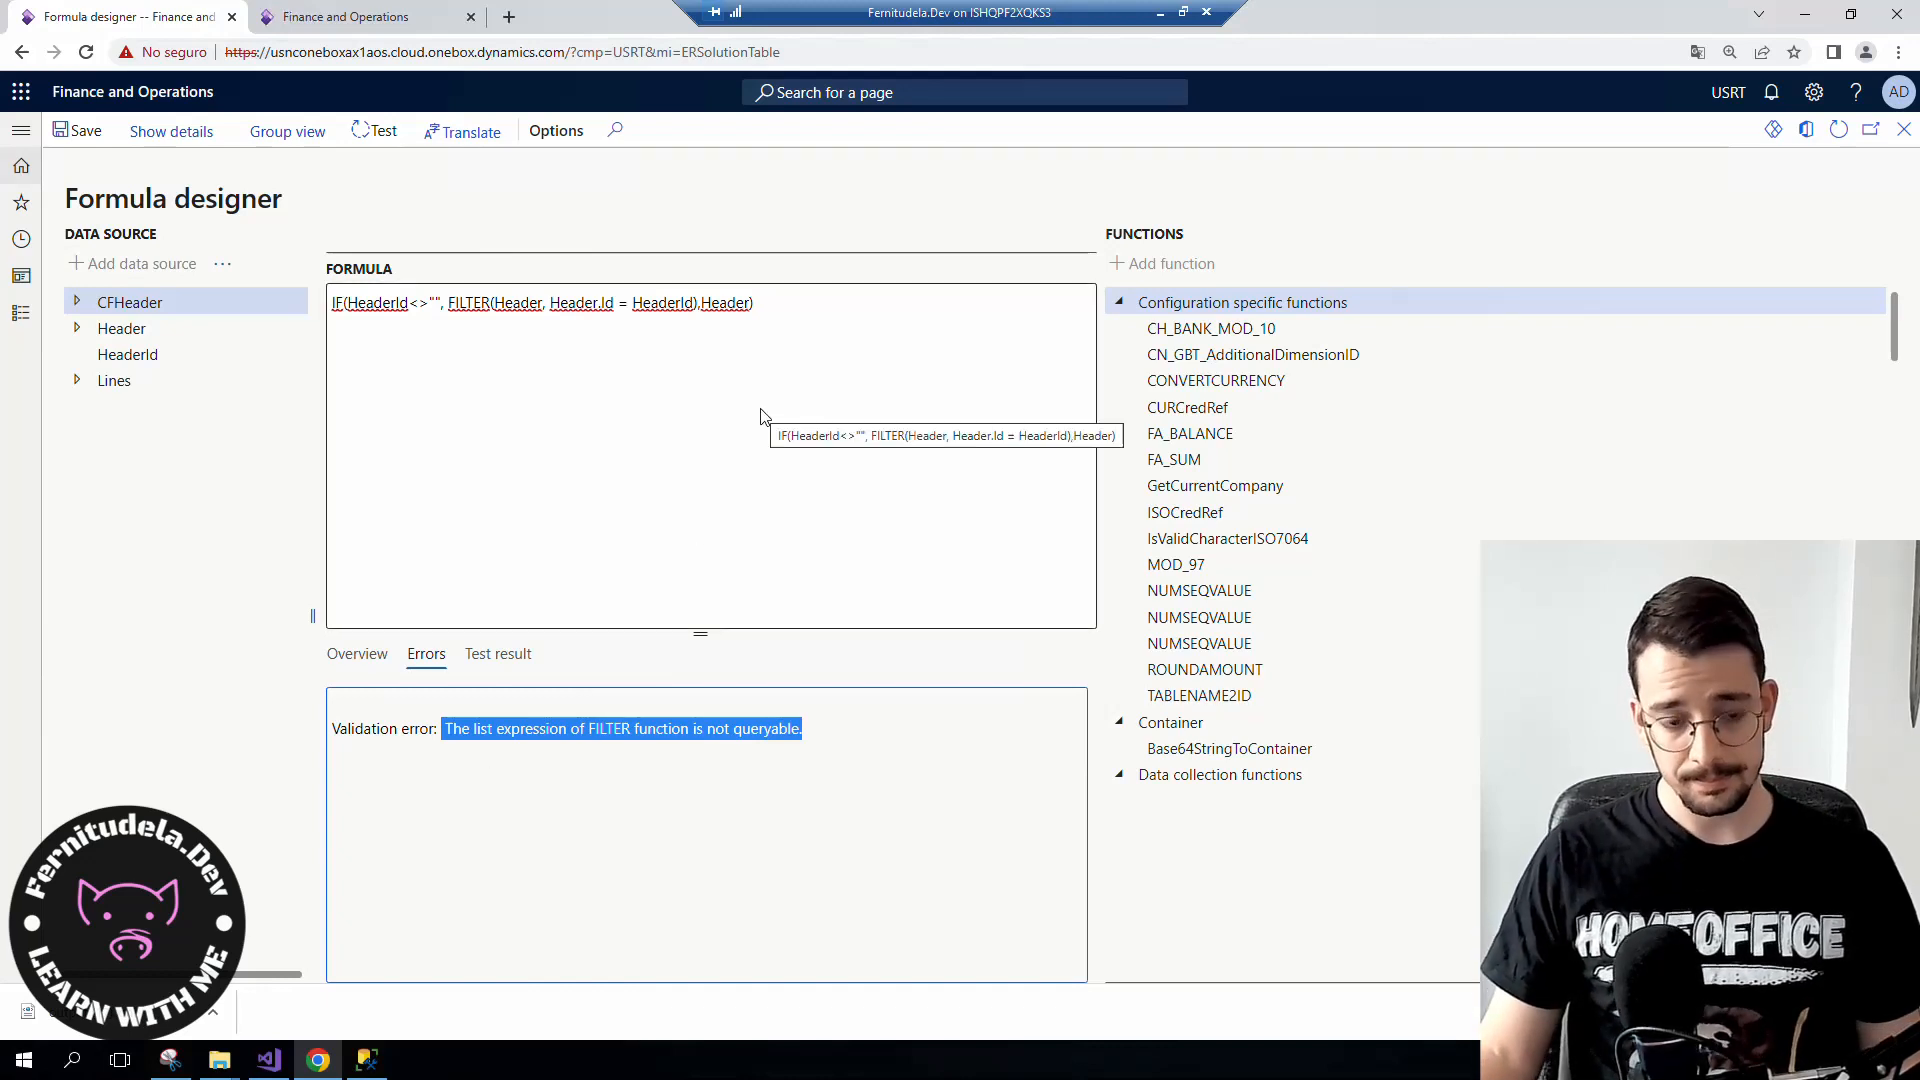
mouse_move(541, 317)
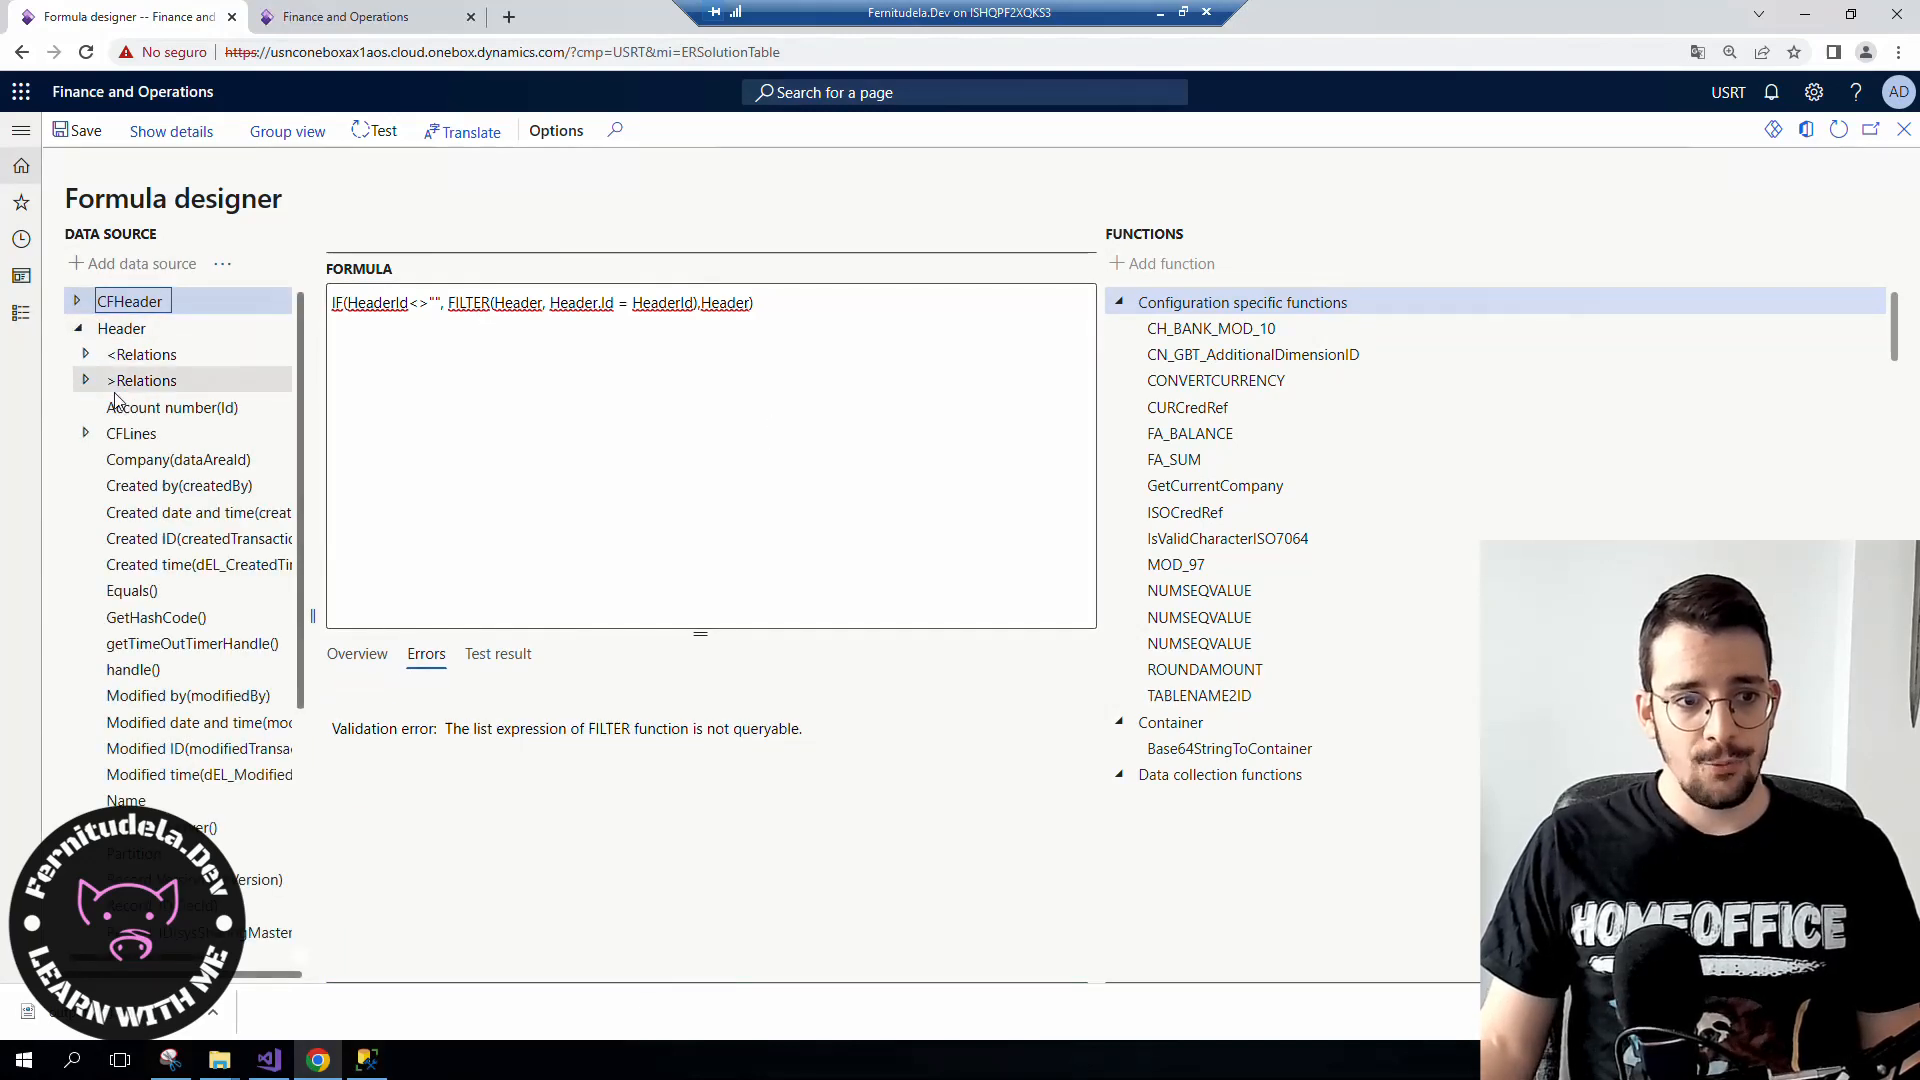
- Inspect Header's fields and the FILTER and Header arguments, then exit the Formula designer
click(131, 433)
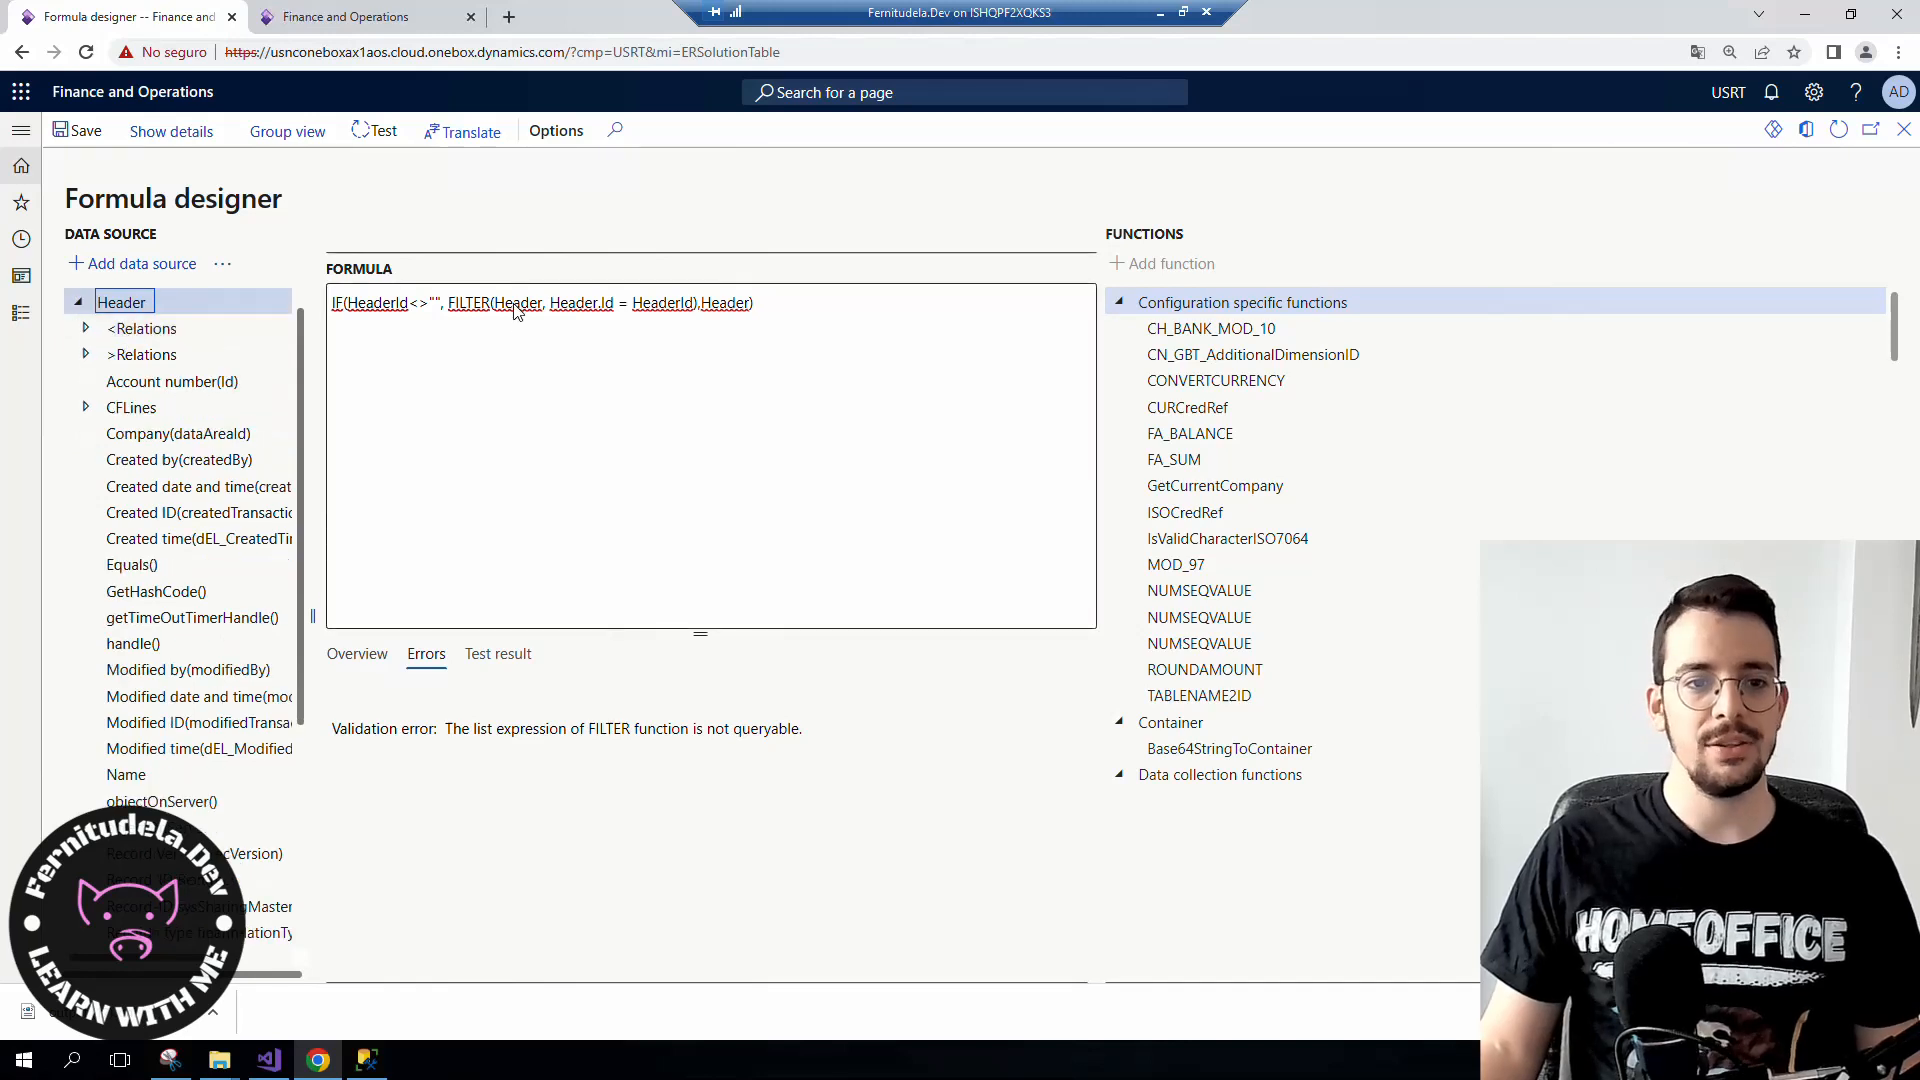
double_click(517, 303)
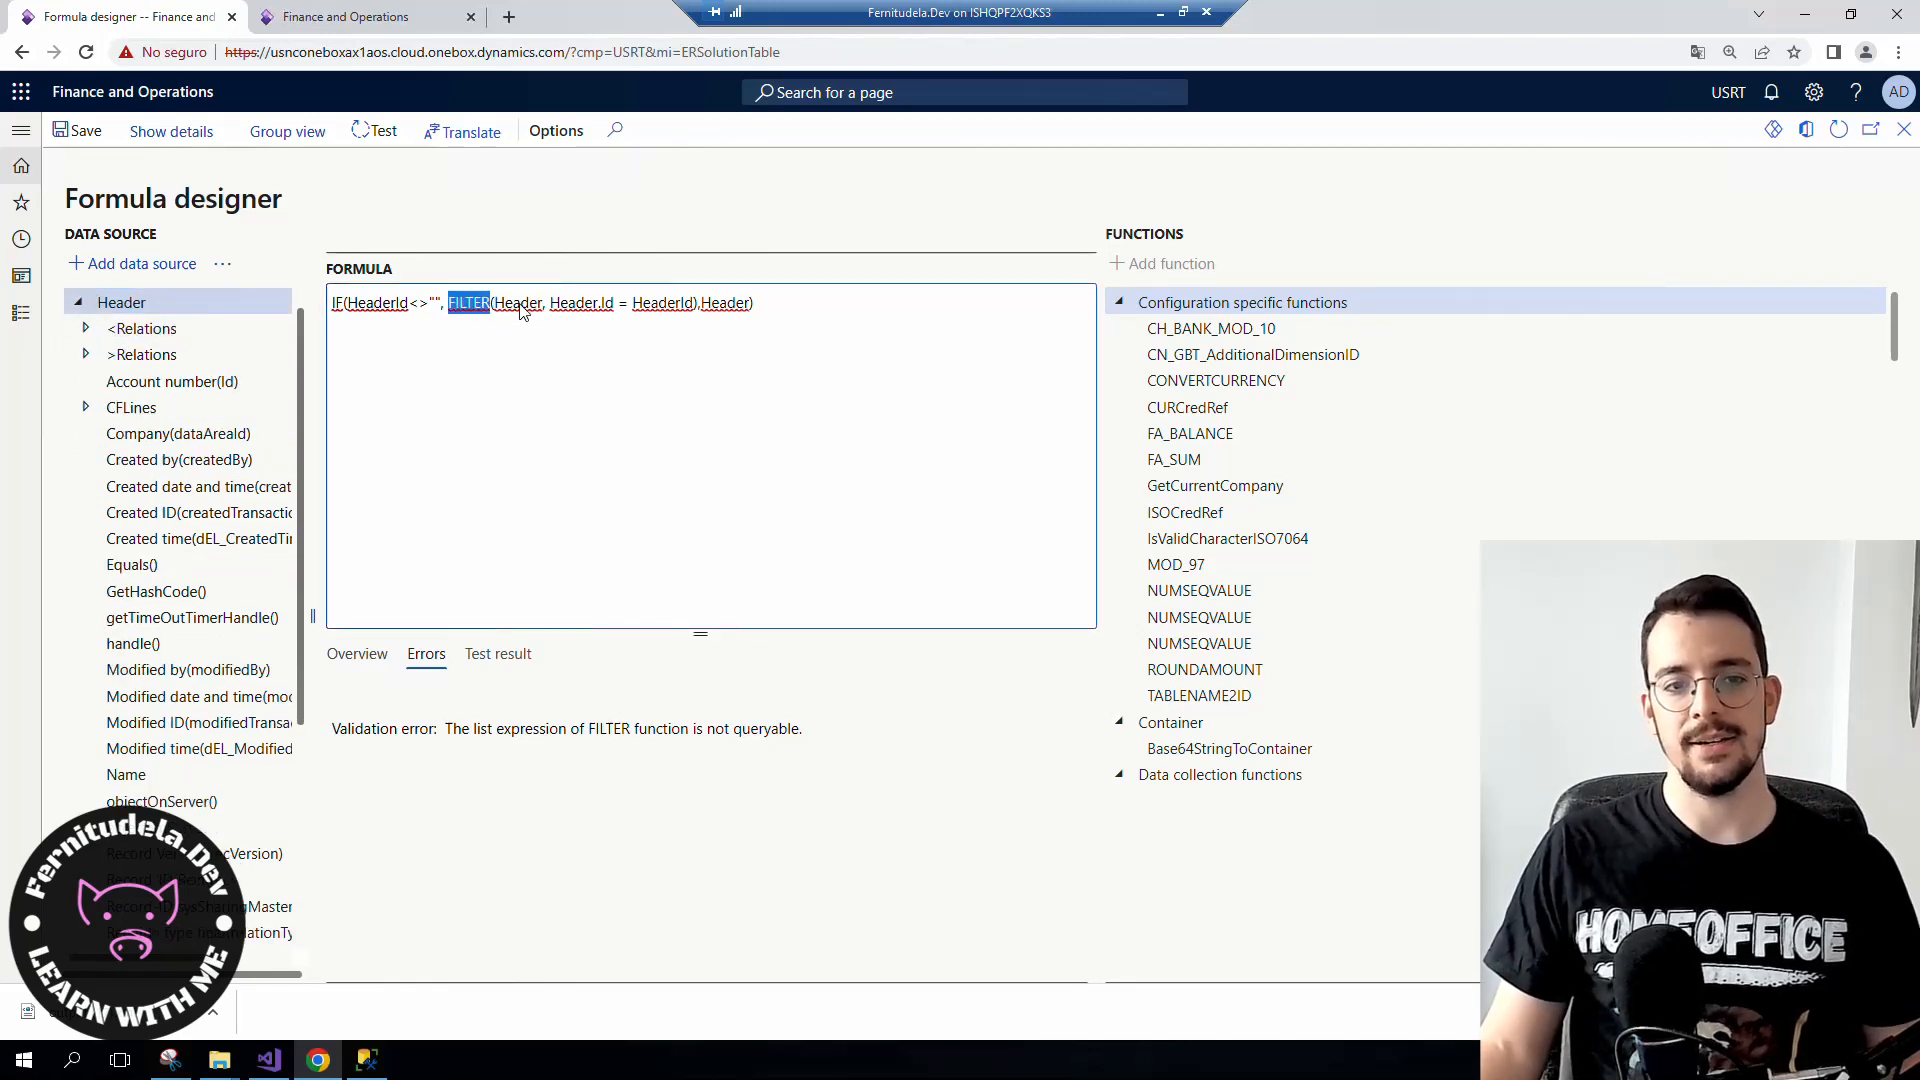
click(446, 307)
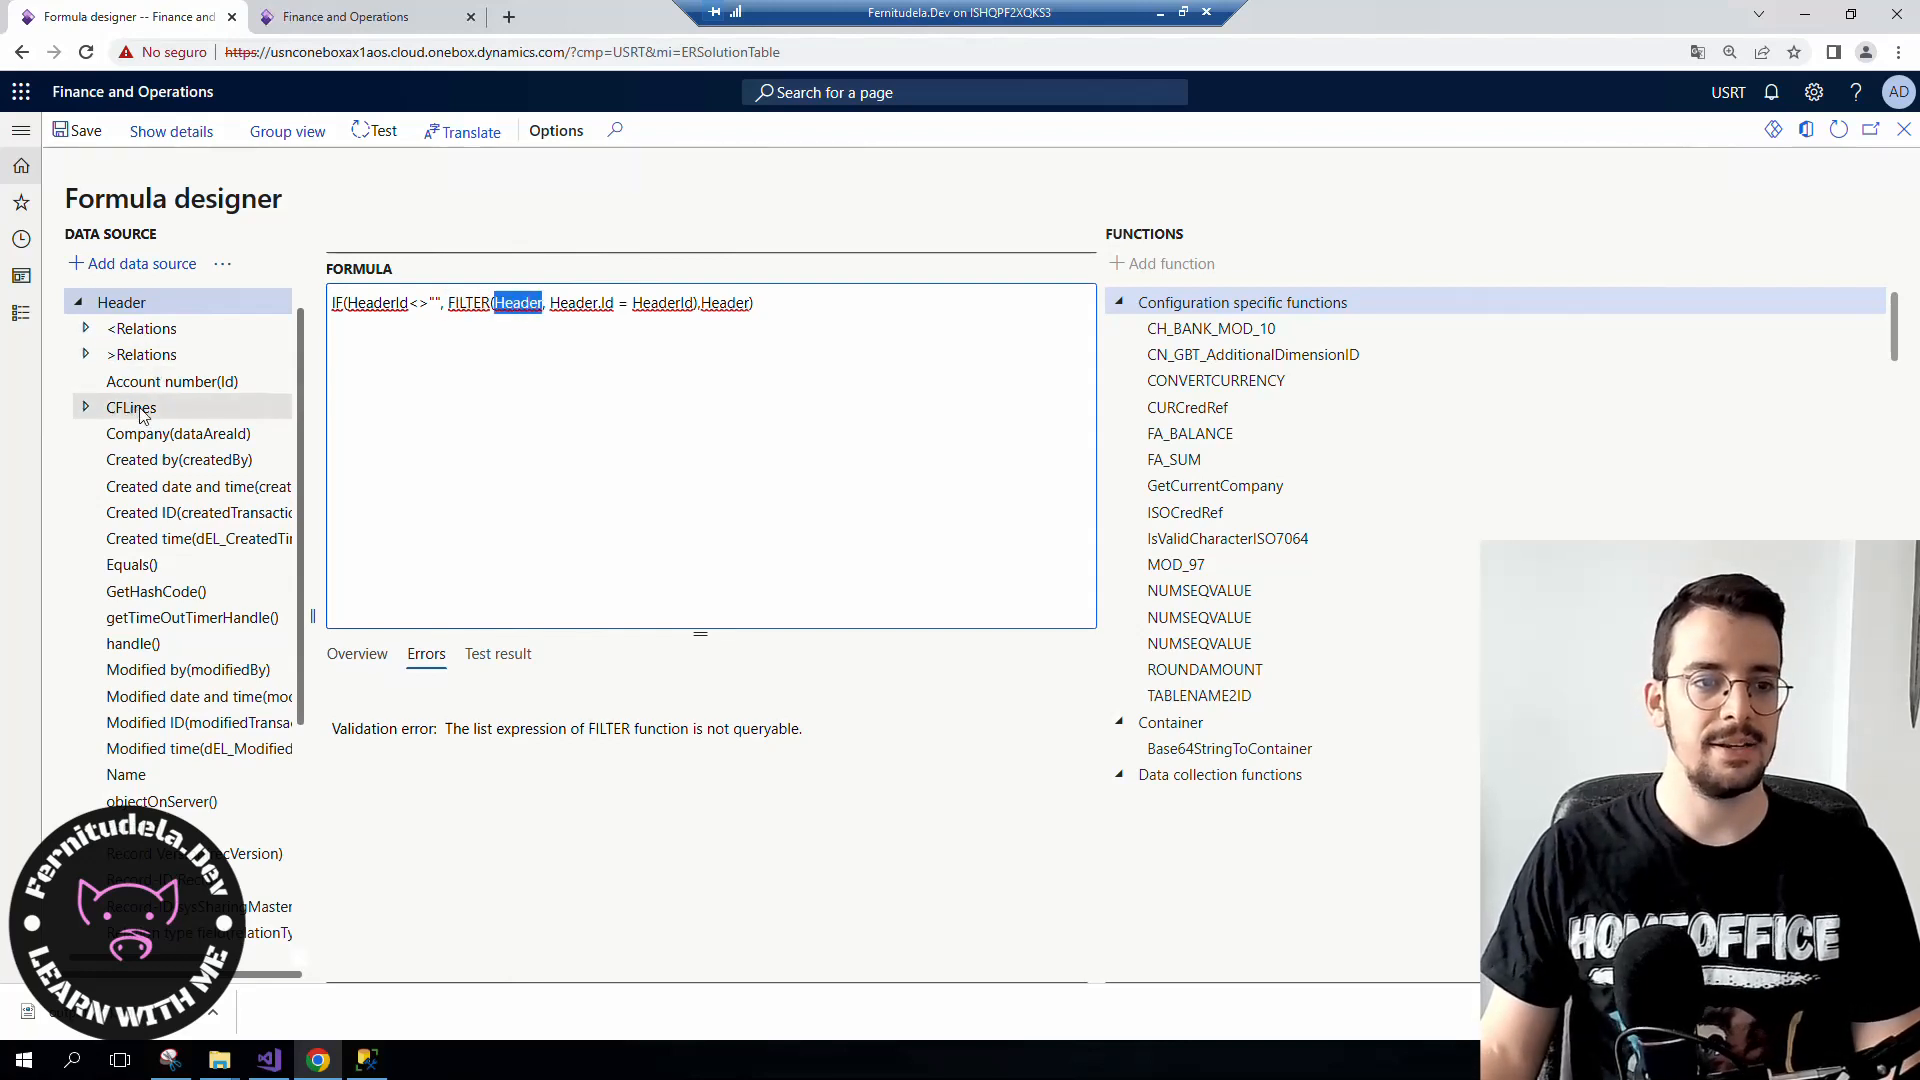
click(130, 407)
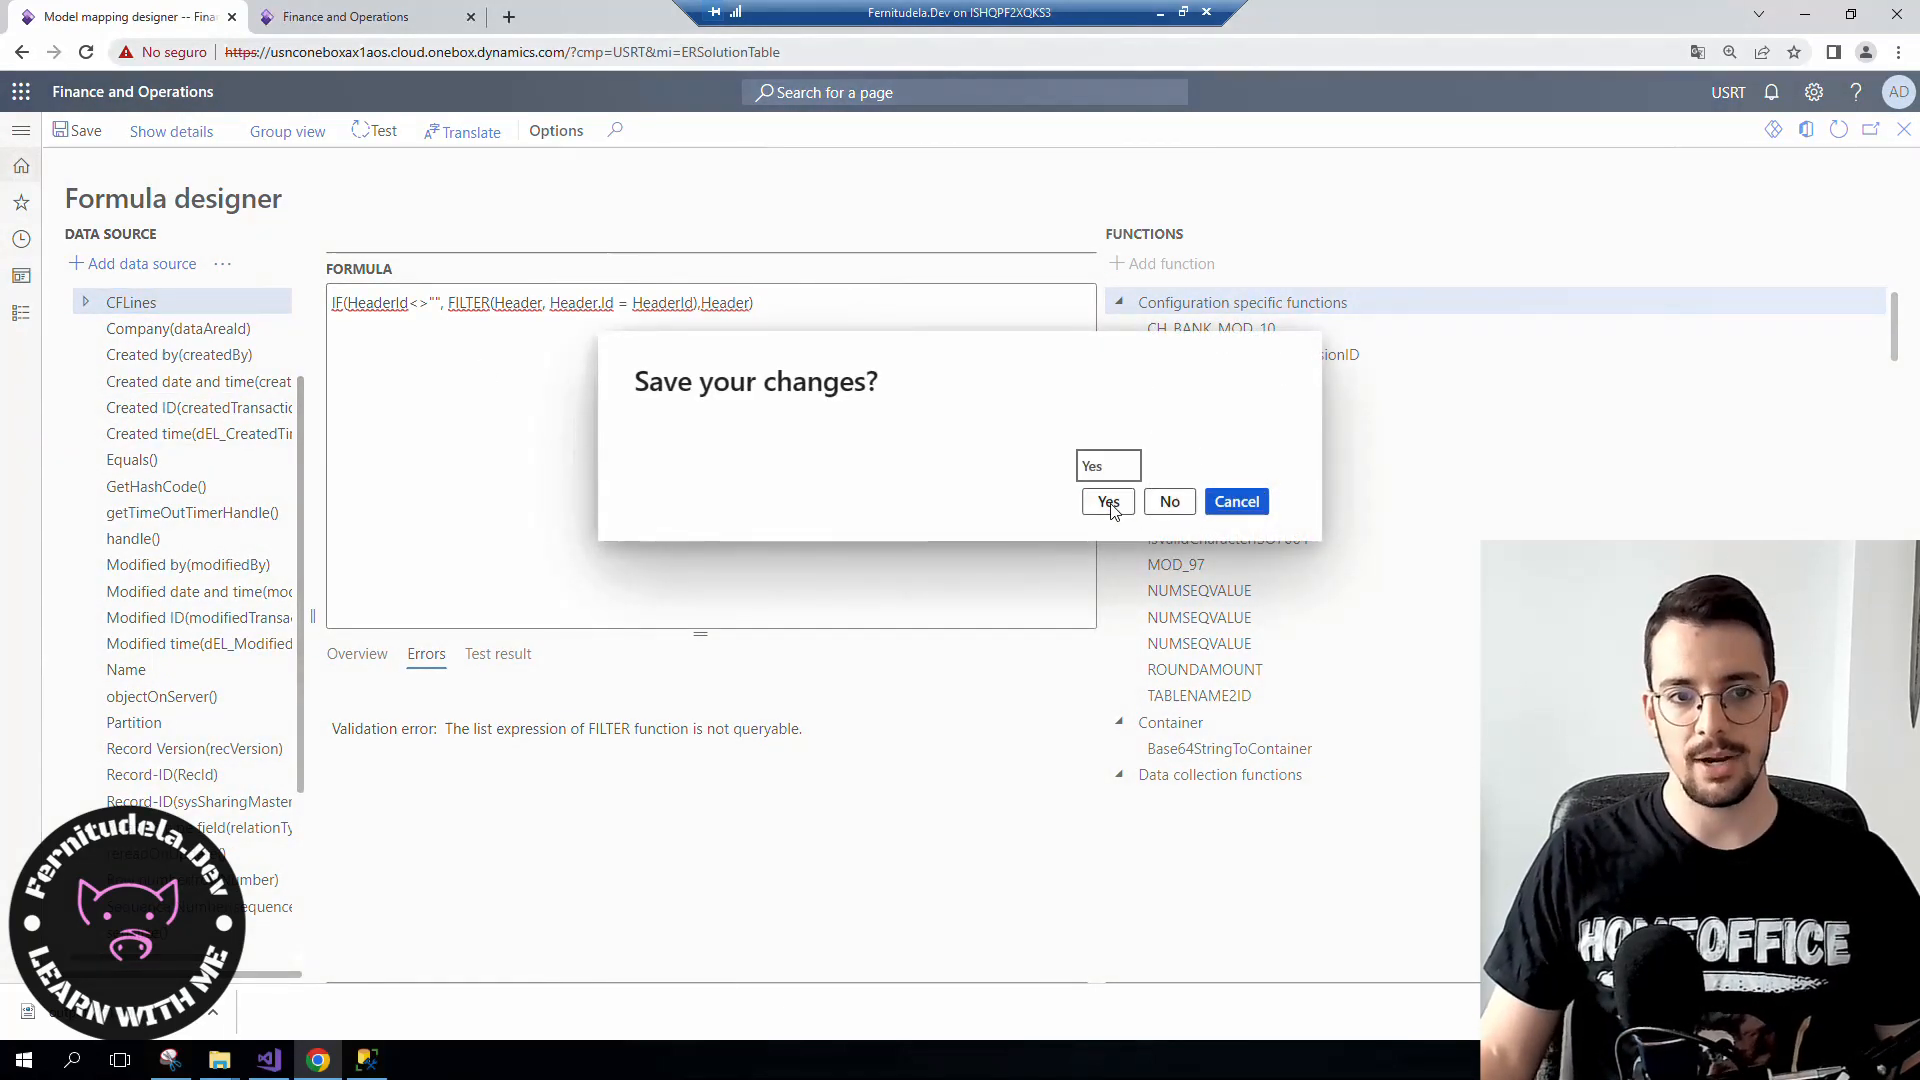
- Answer No to 'Save your changes?' to discard the FILTER edit
click(1108, 501)
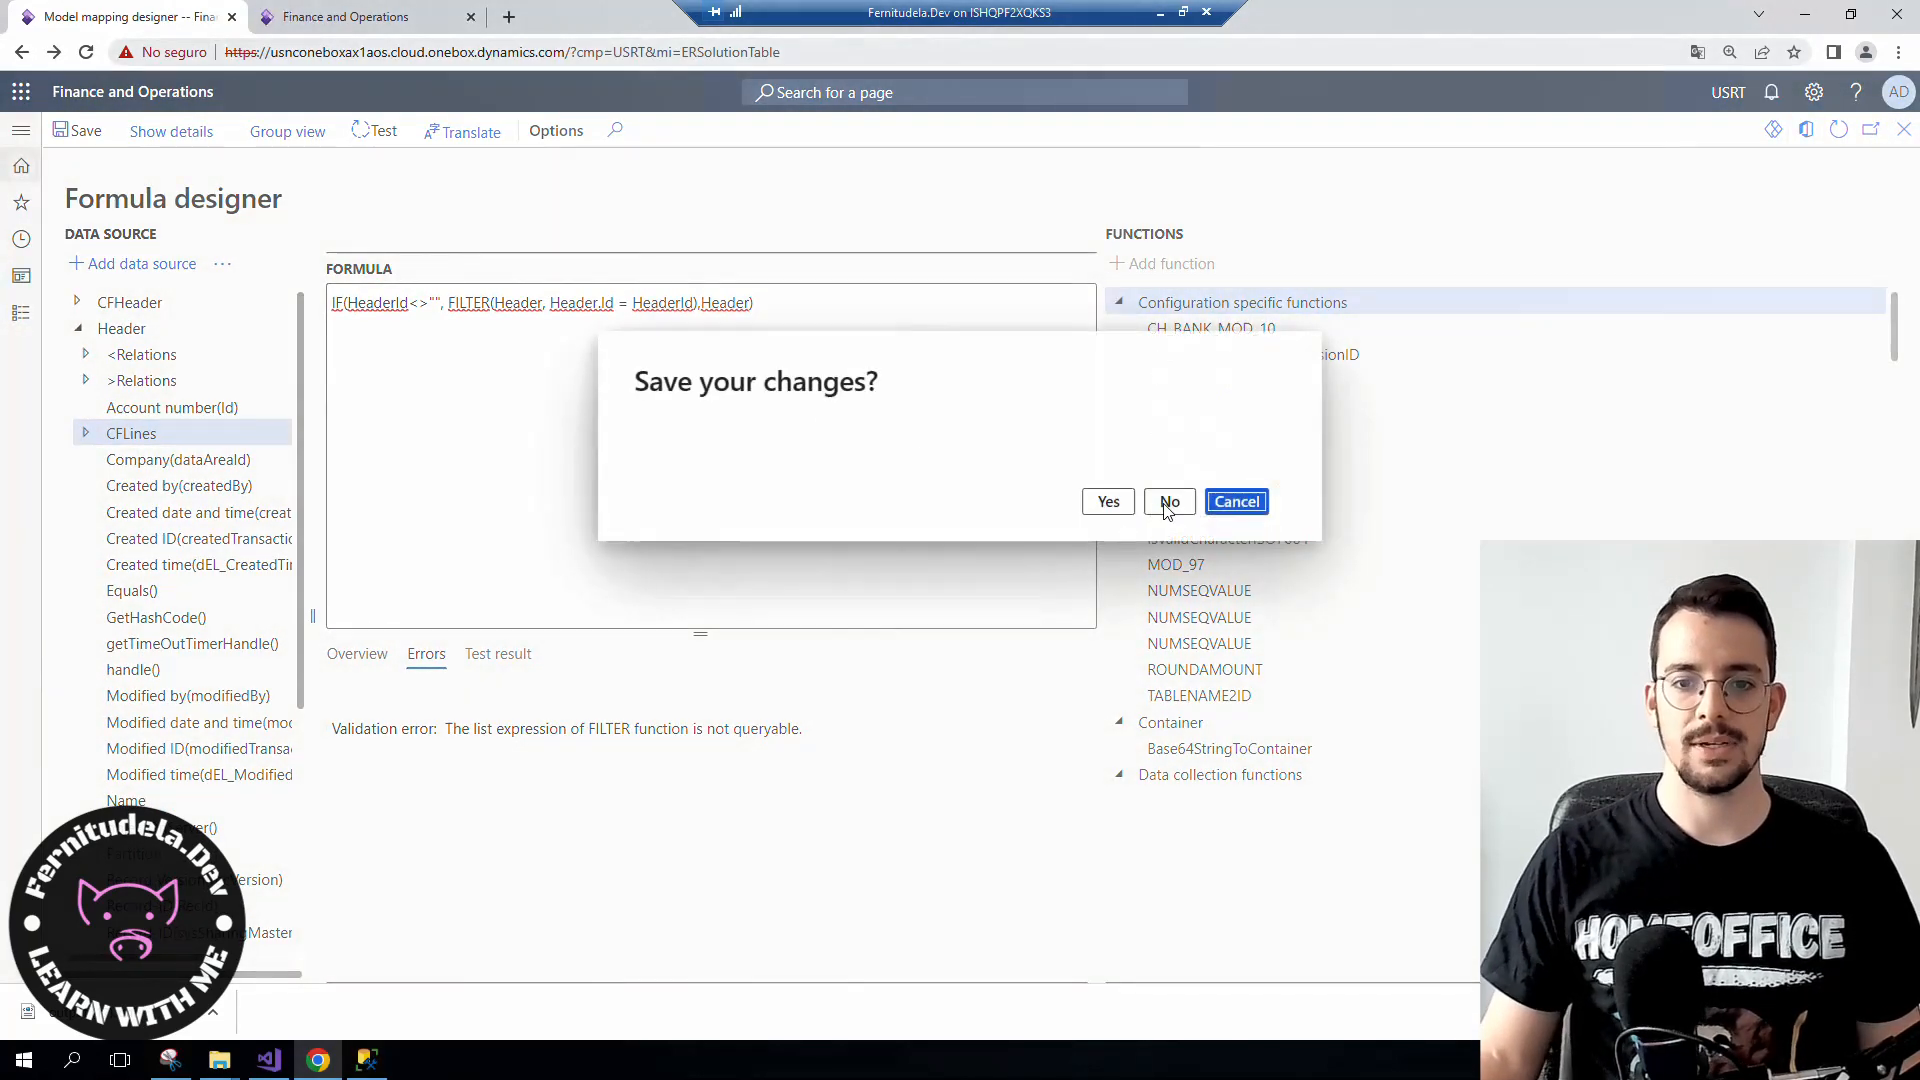
click(1169, 501)
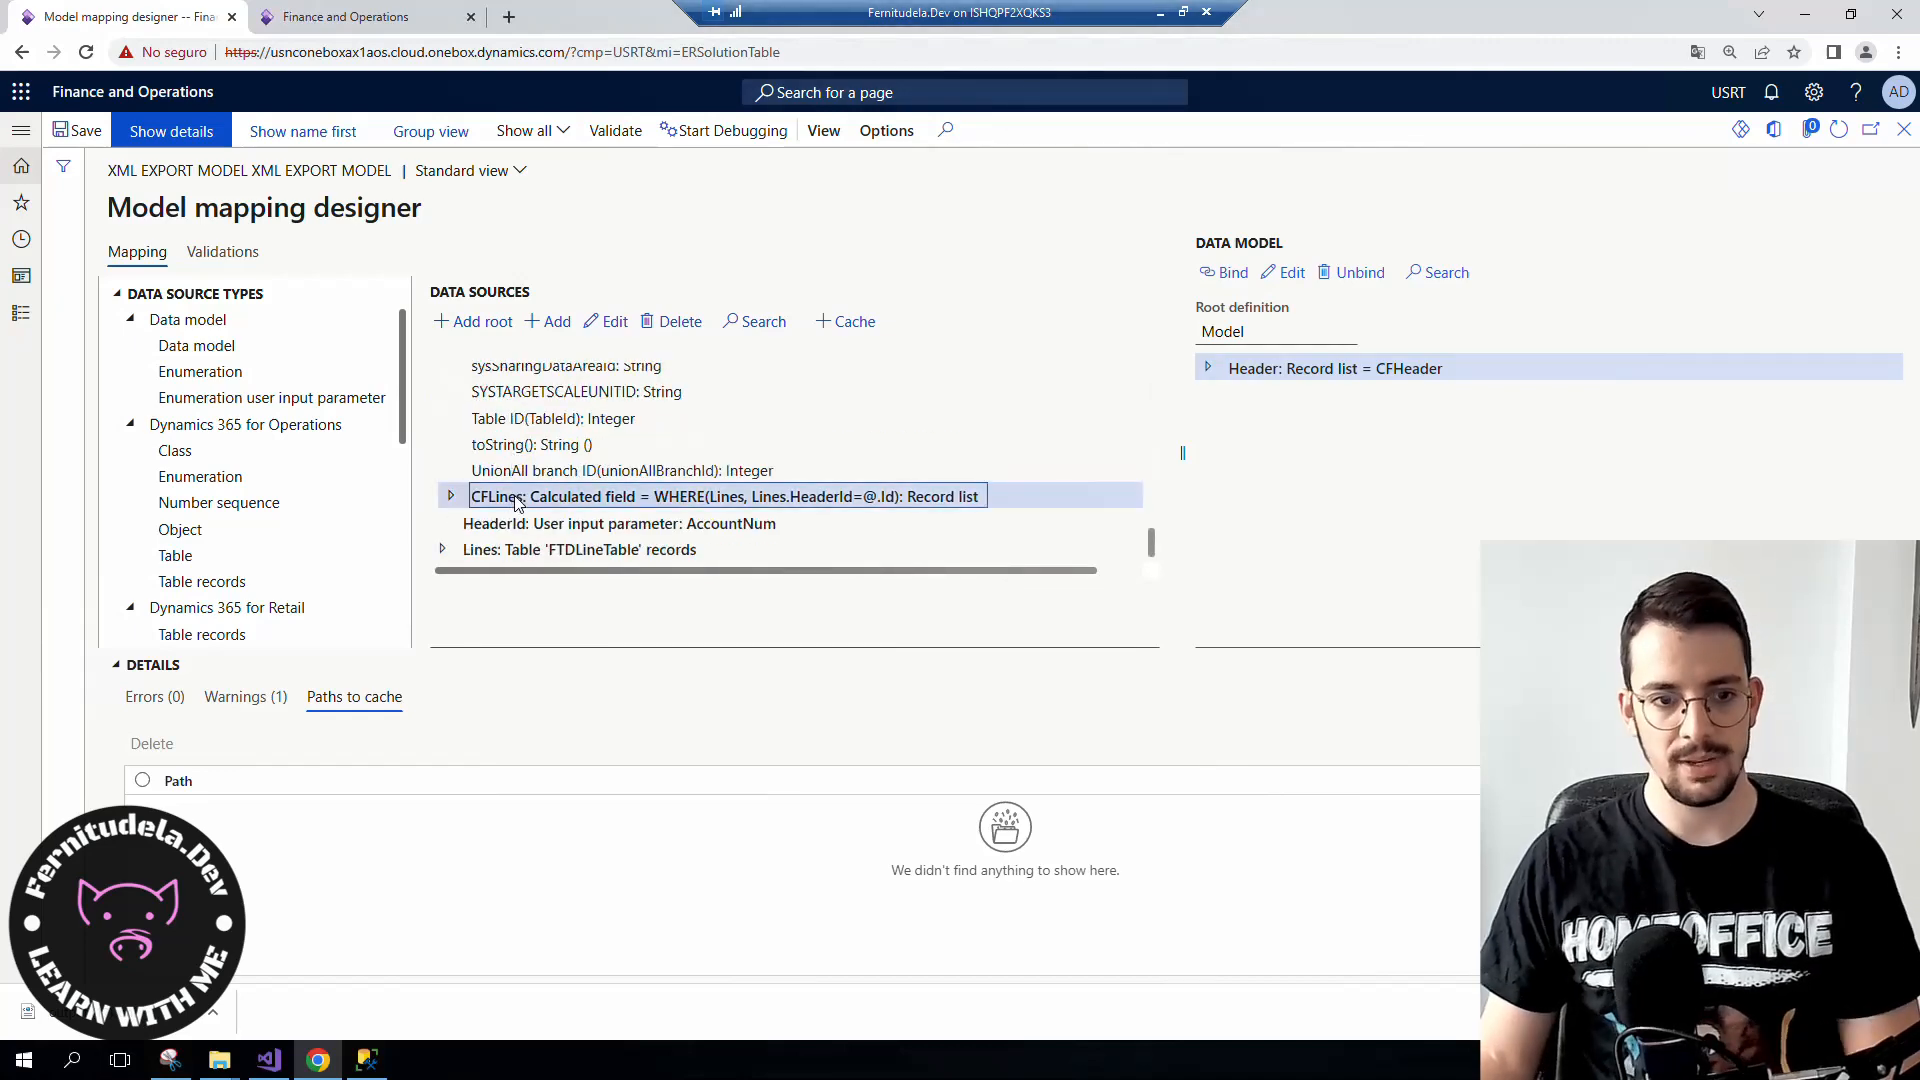
- Reopen the CFHeader formula, still using WHERE, in the Formula designer
click(679, 321)
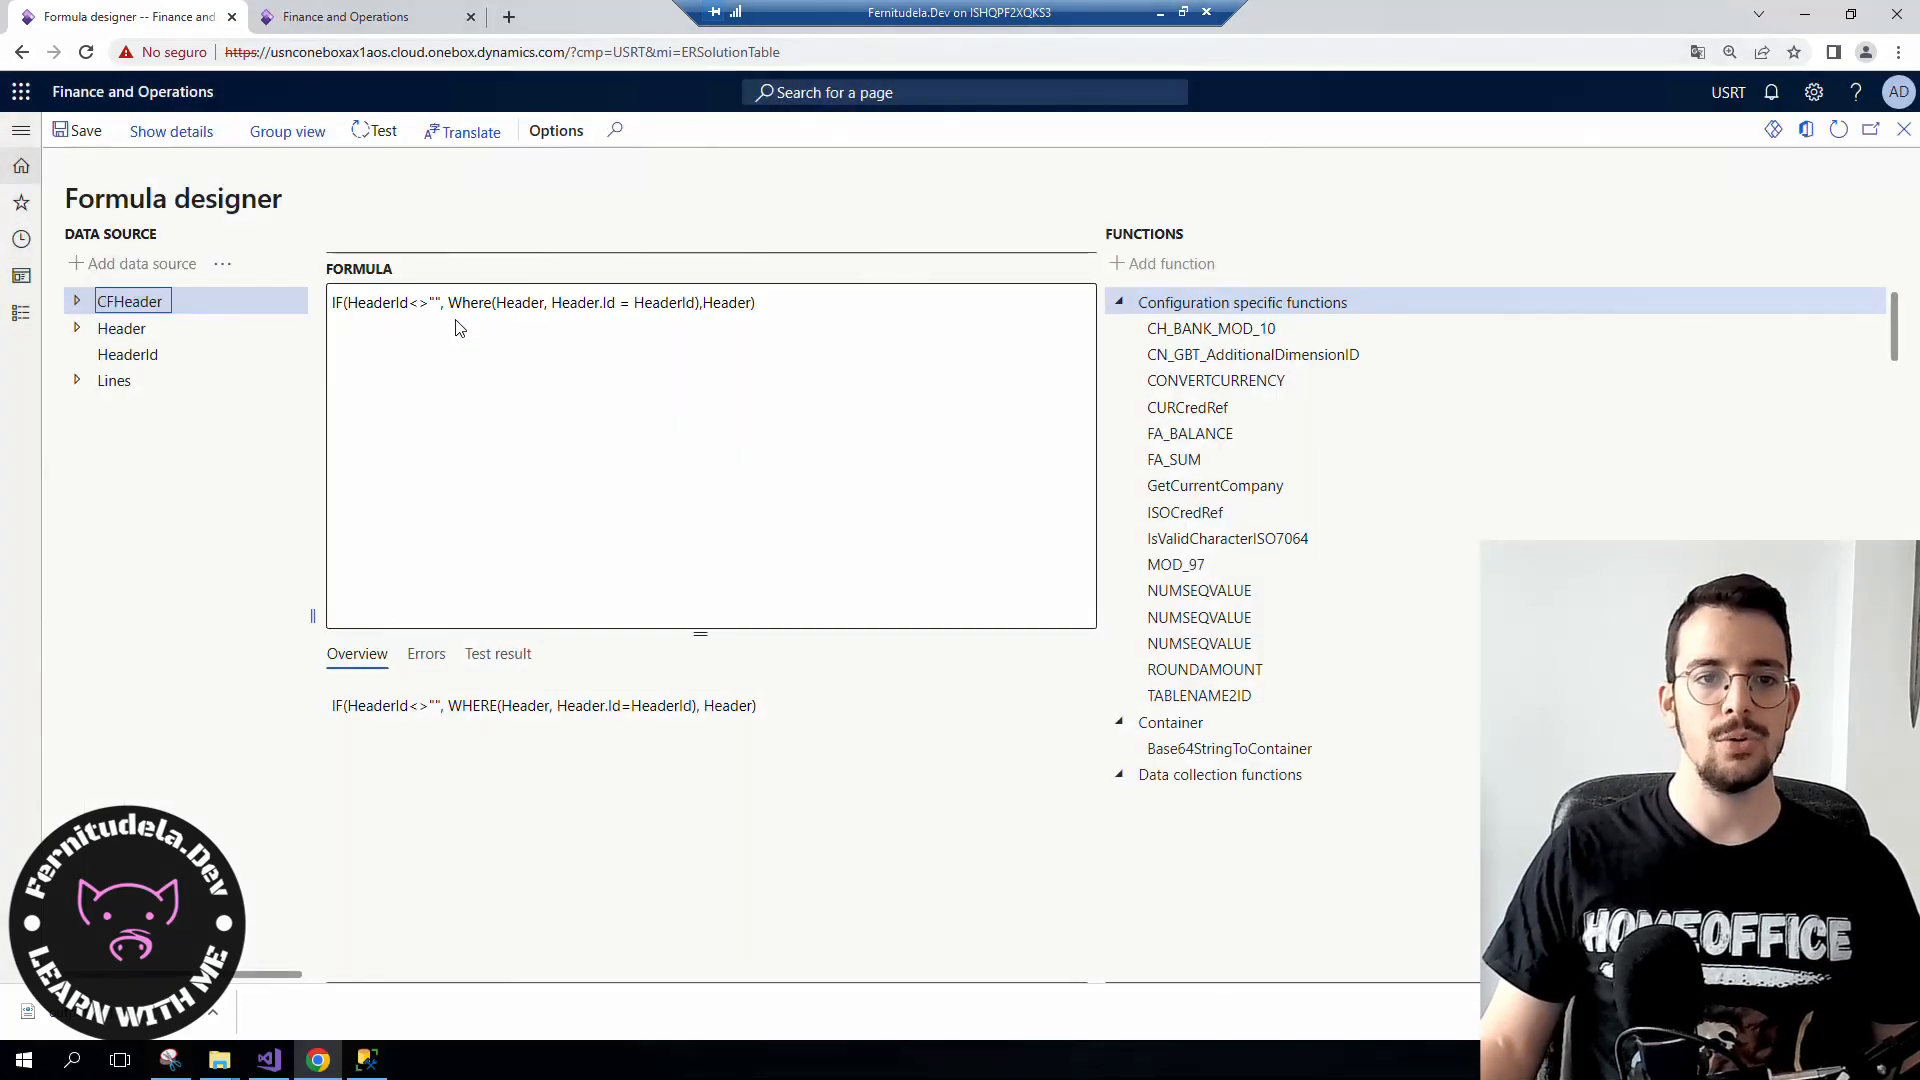
- Replace the WHERE function with FILTER in CFHeader's formula
double_click(469, 303)
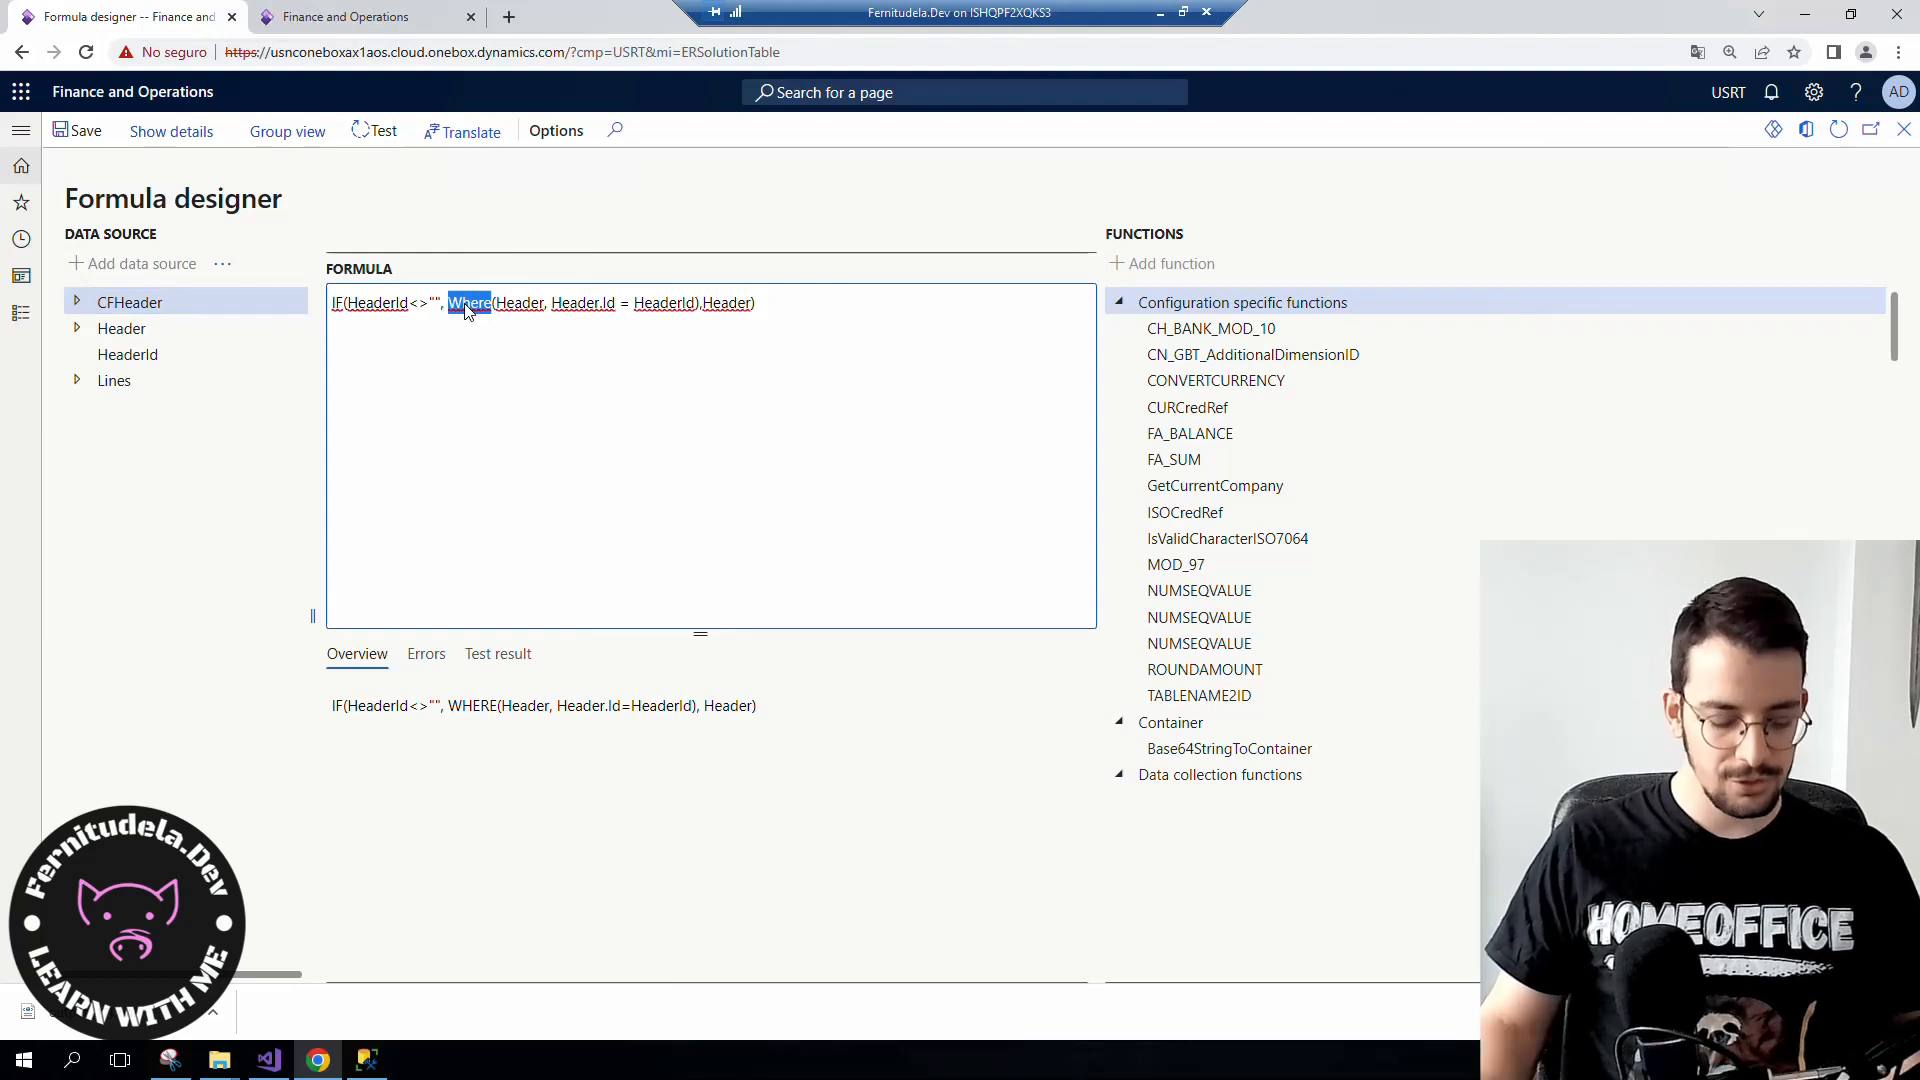
text(FILTER)
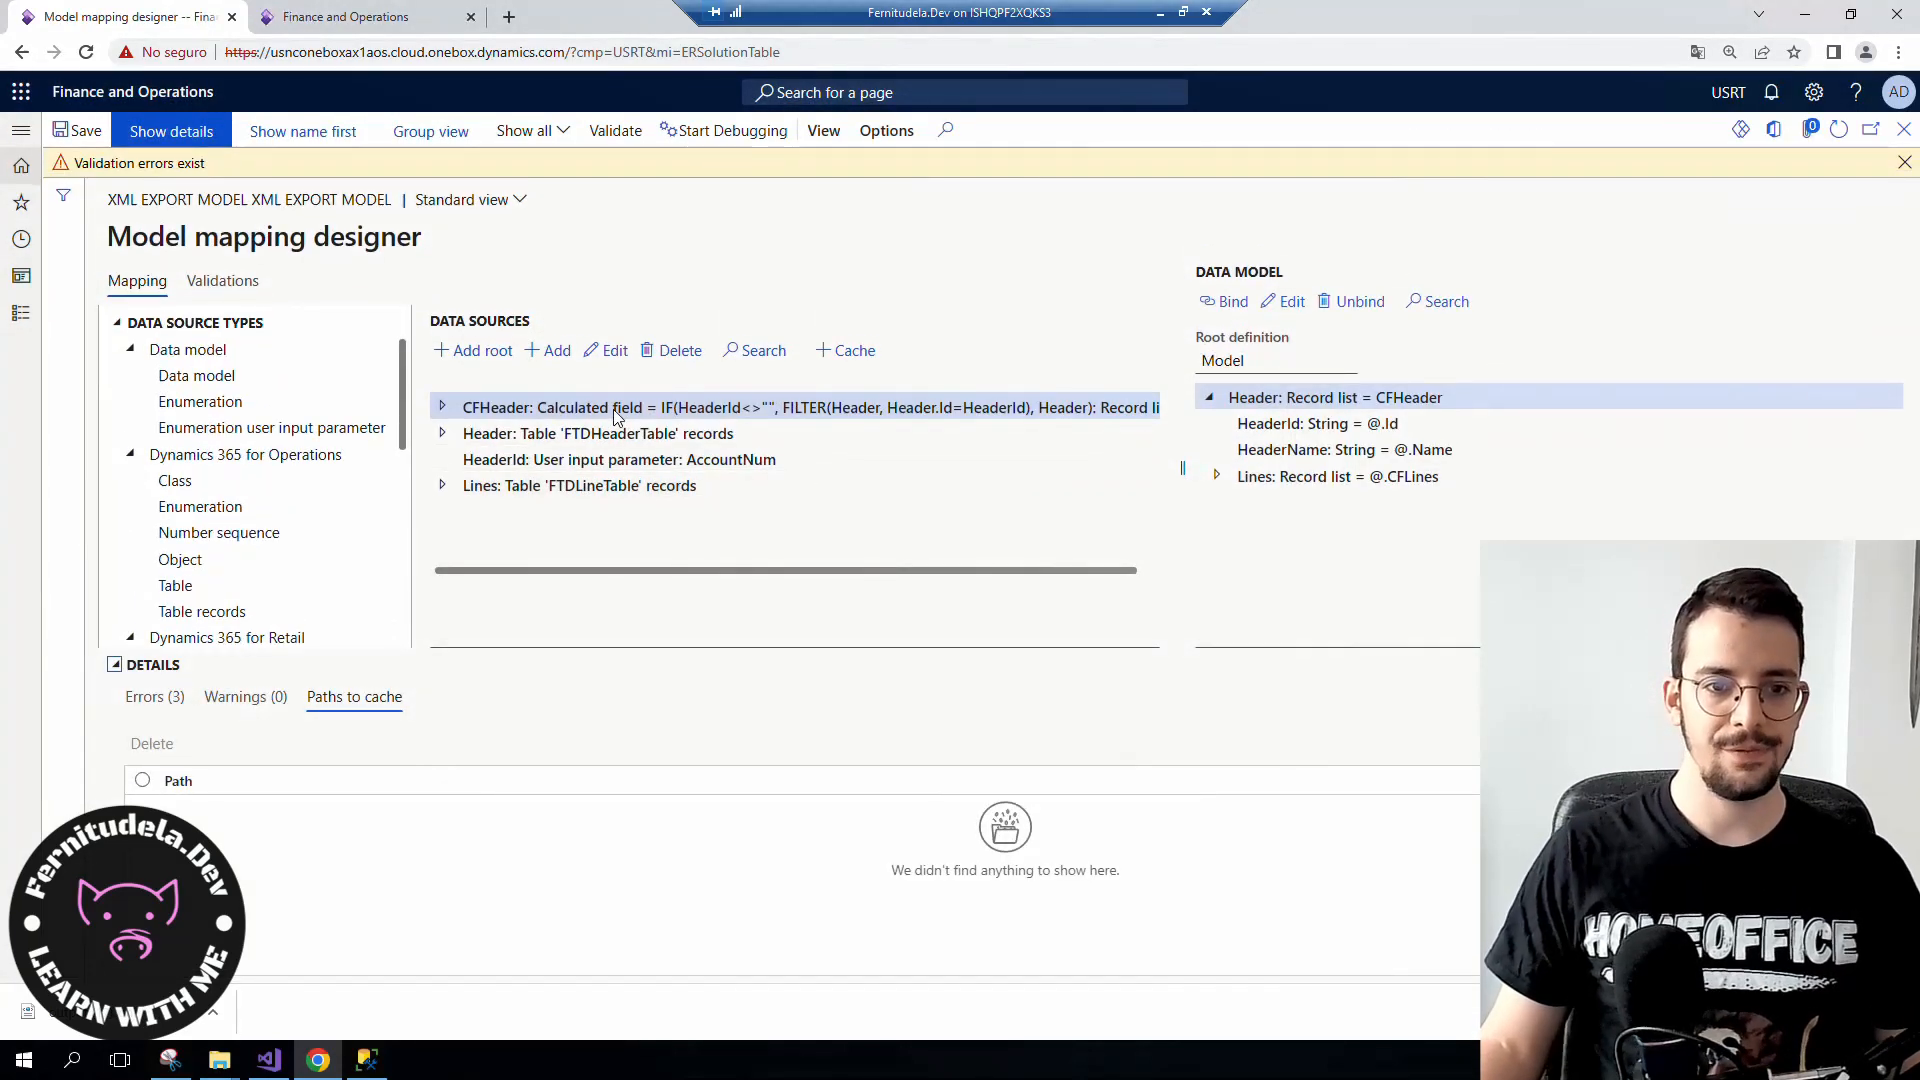
- Select FILTER in the CFHeader row and expand CFHeader to list its Header fields
double_click(803, 407)
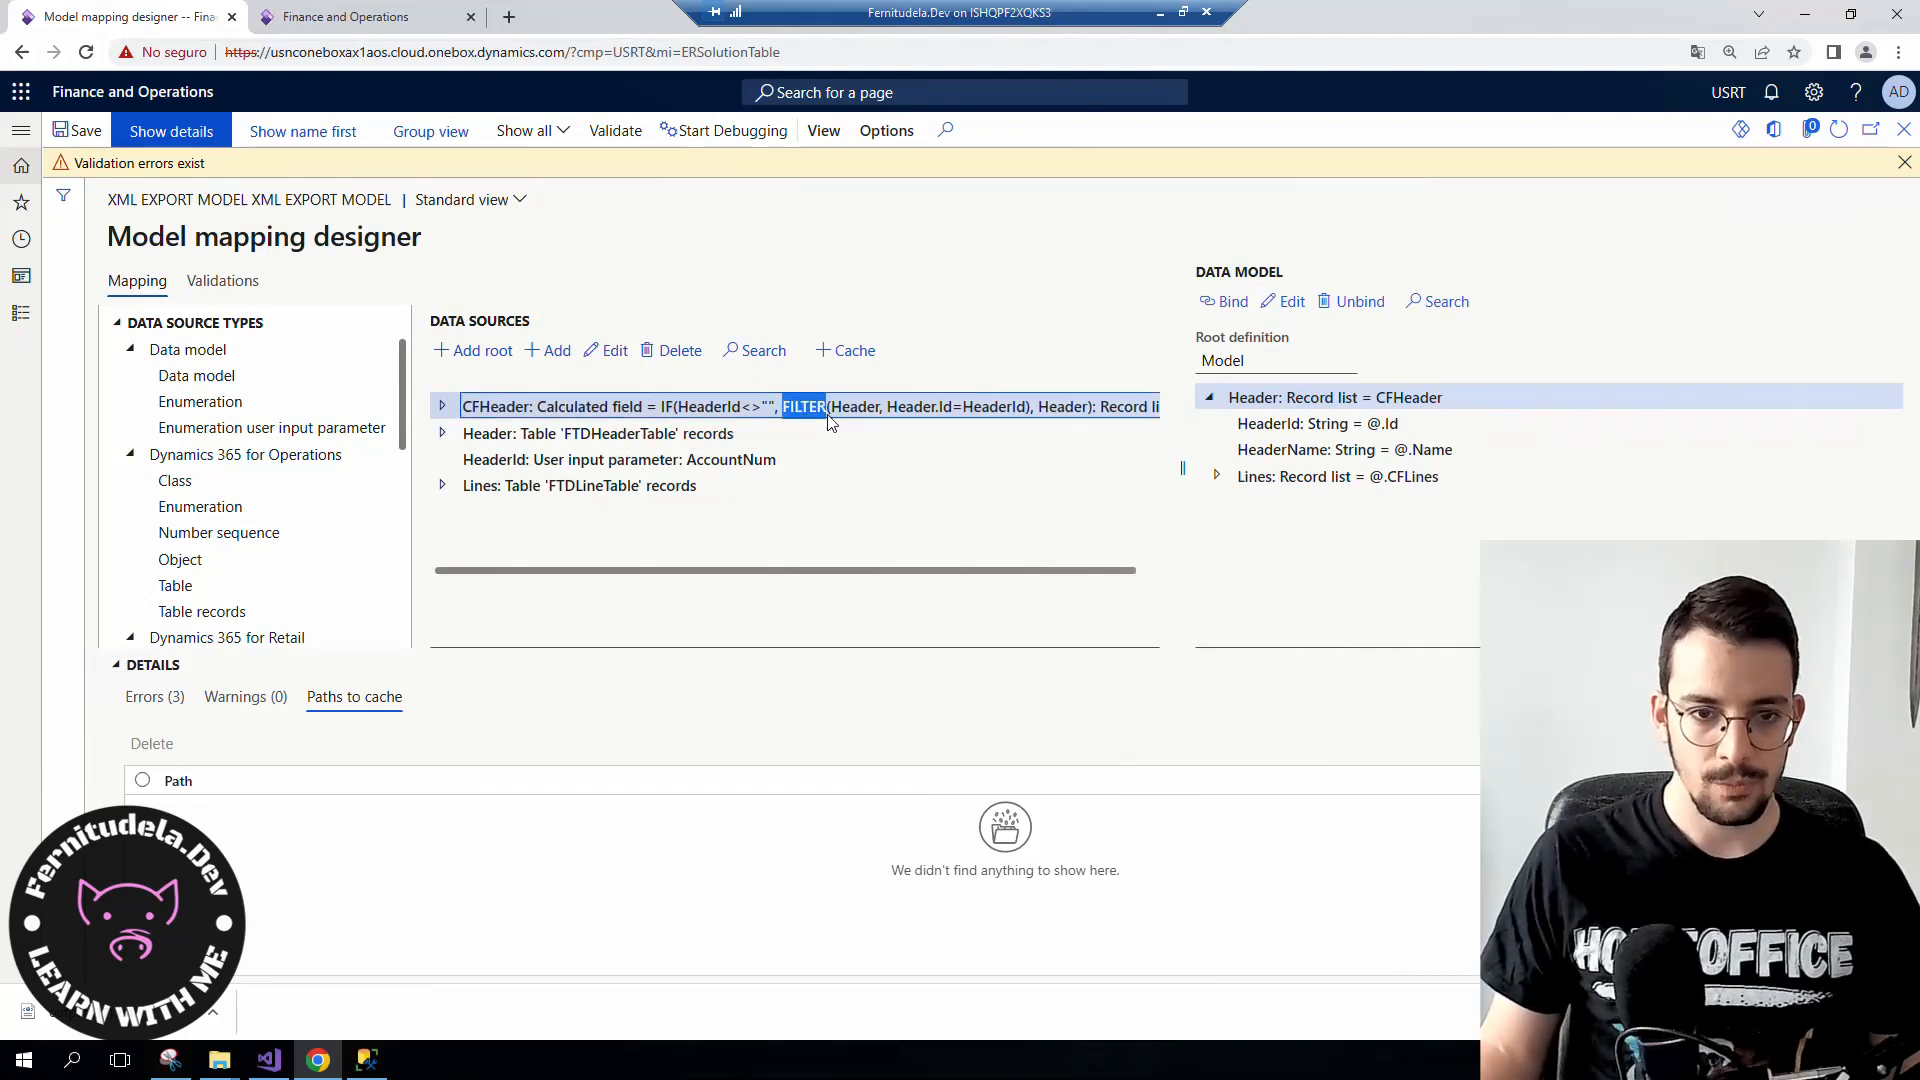
click(443, 405)
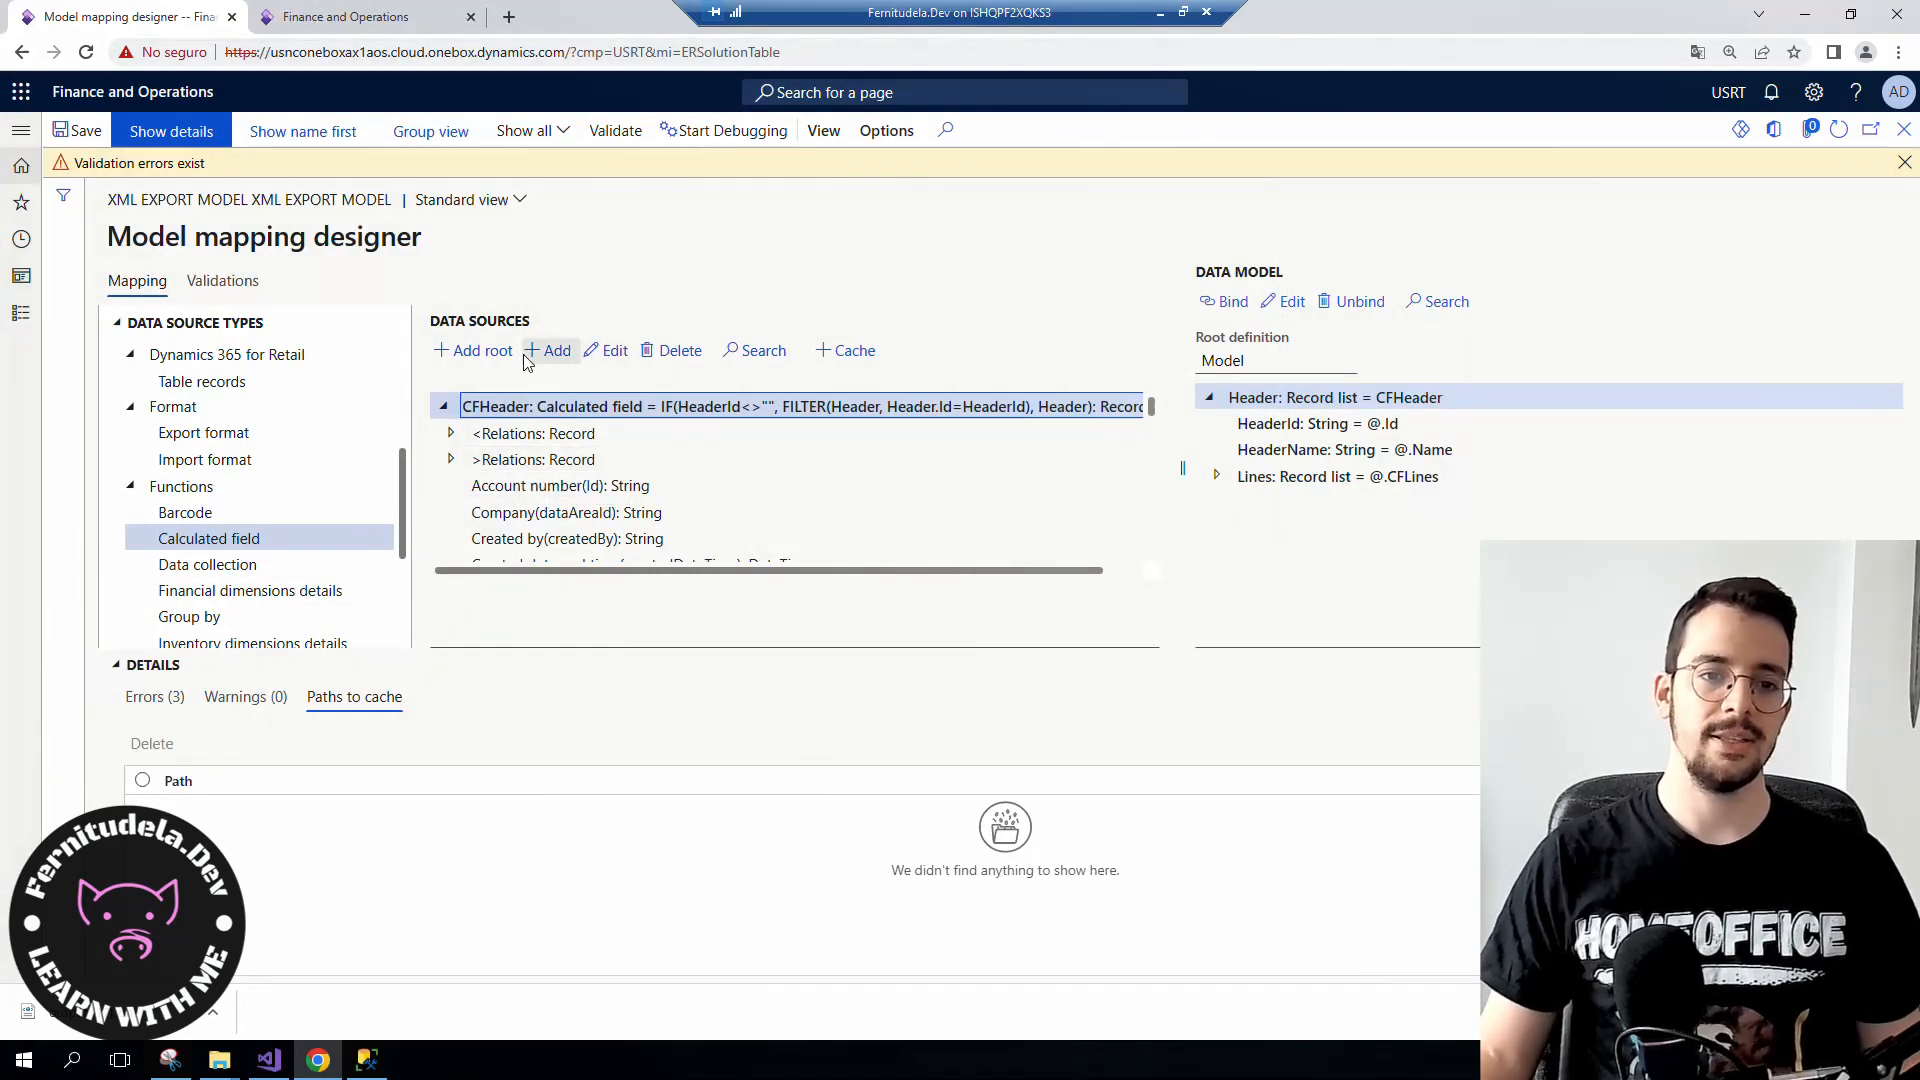
- Add a nested calculated field named CFLines under CFHeader
click(605, 350)
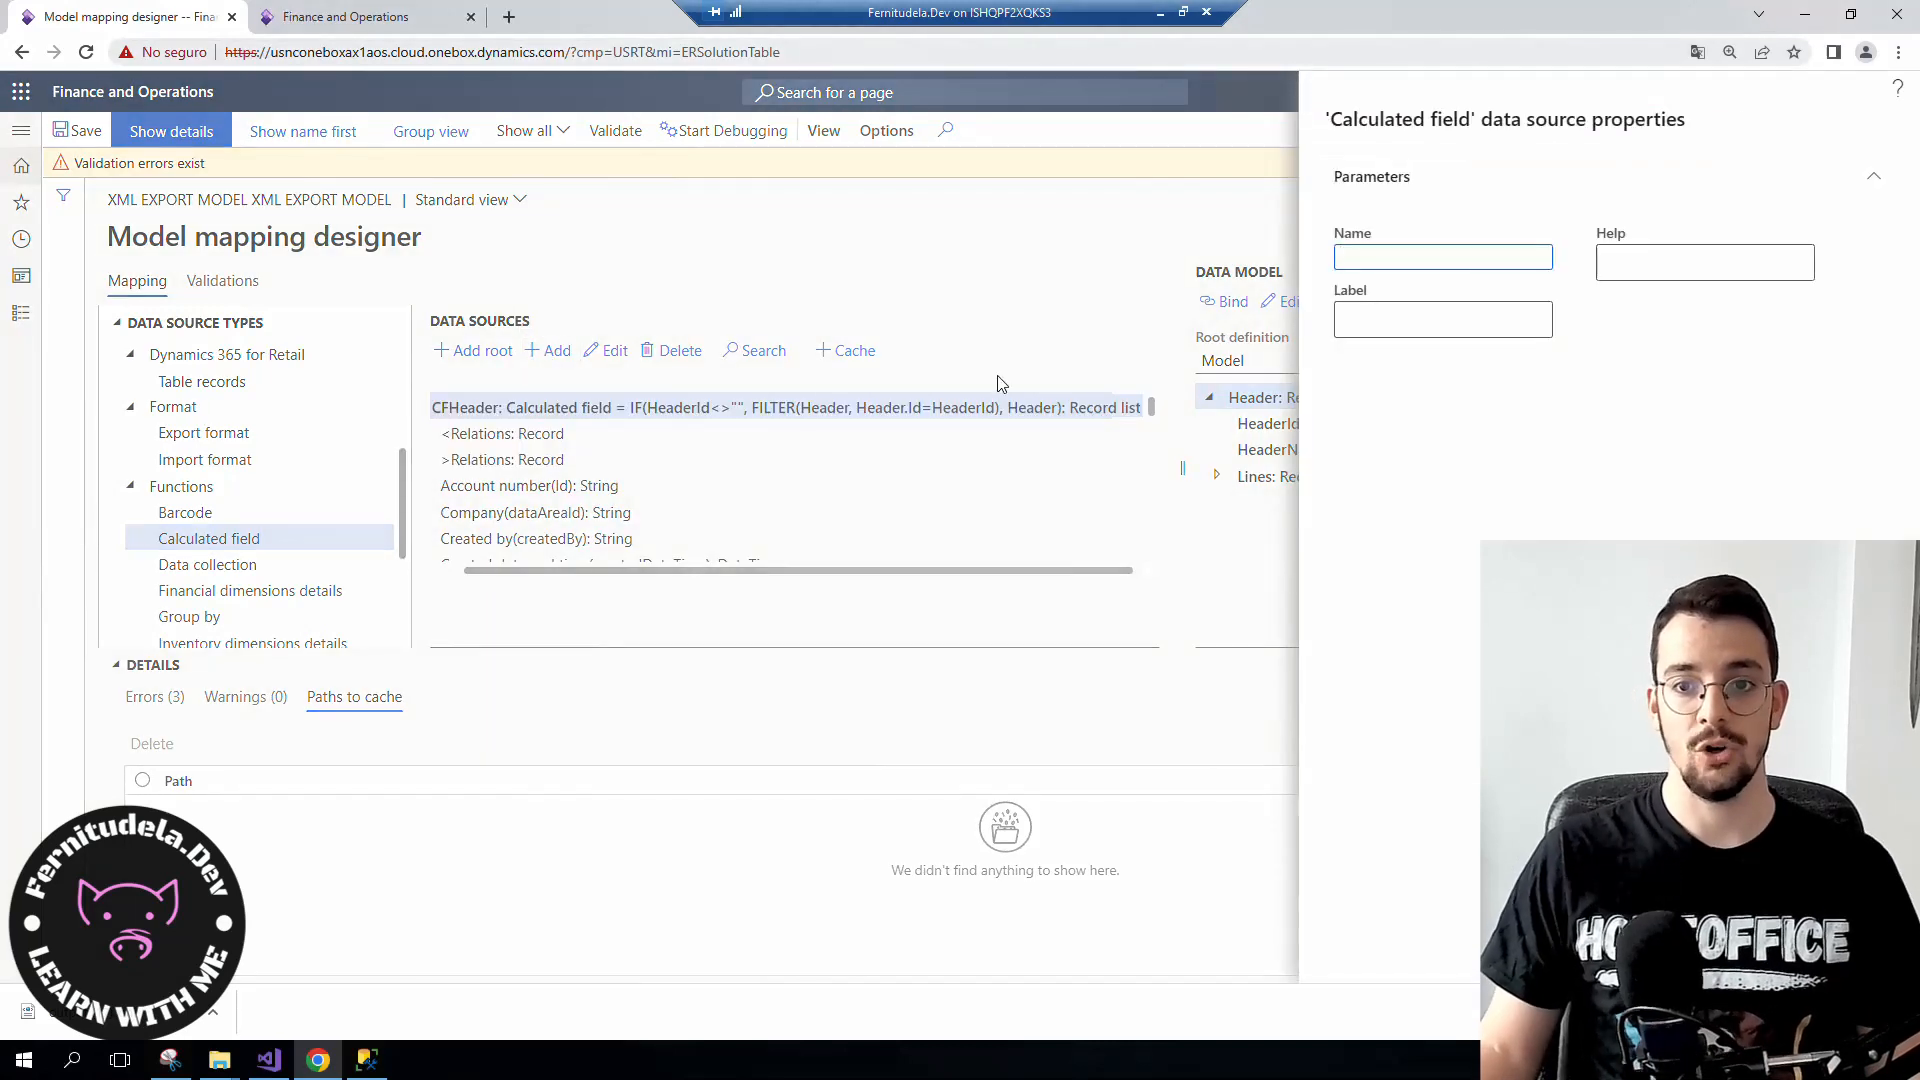
text(C)
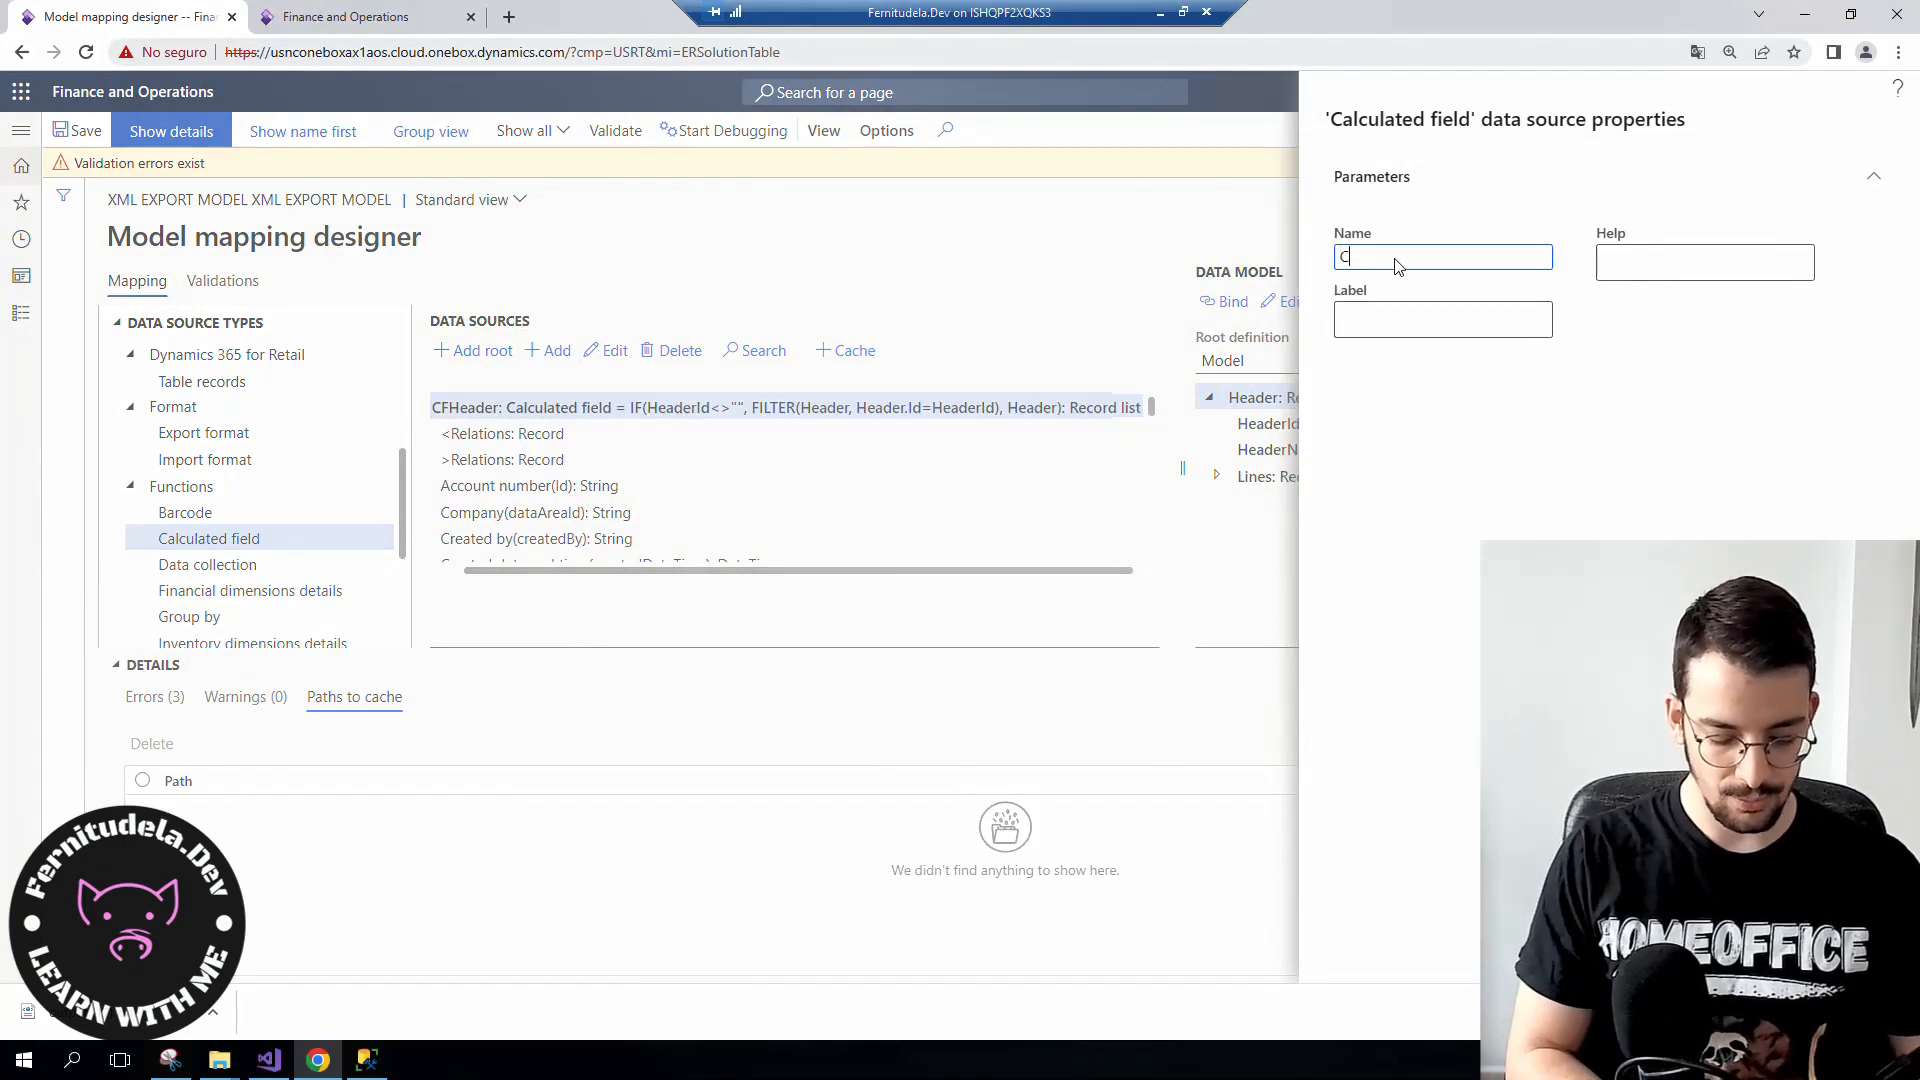
text(F)
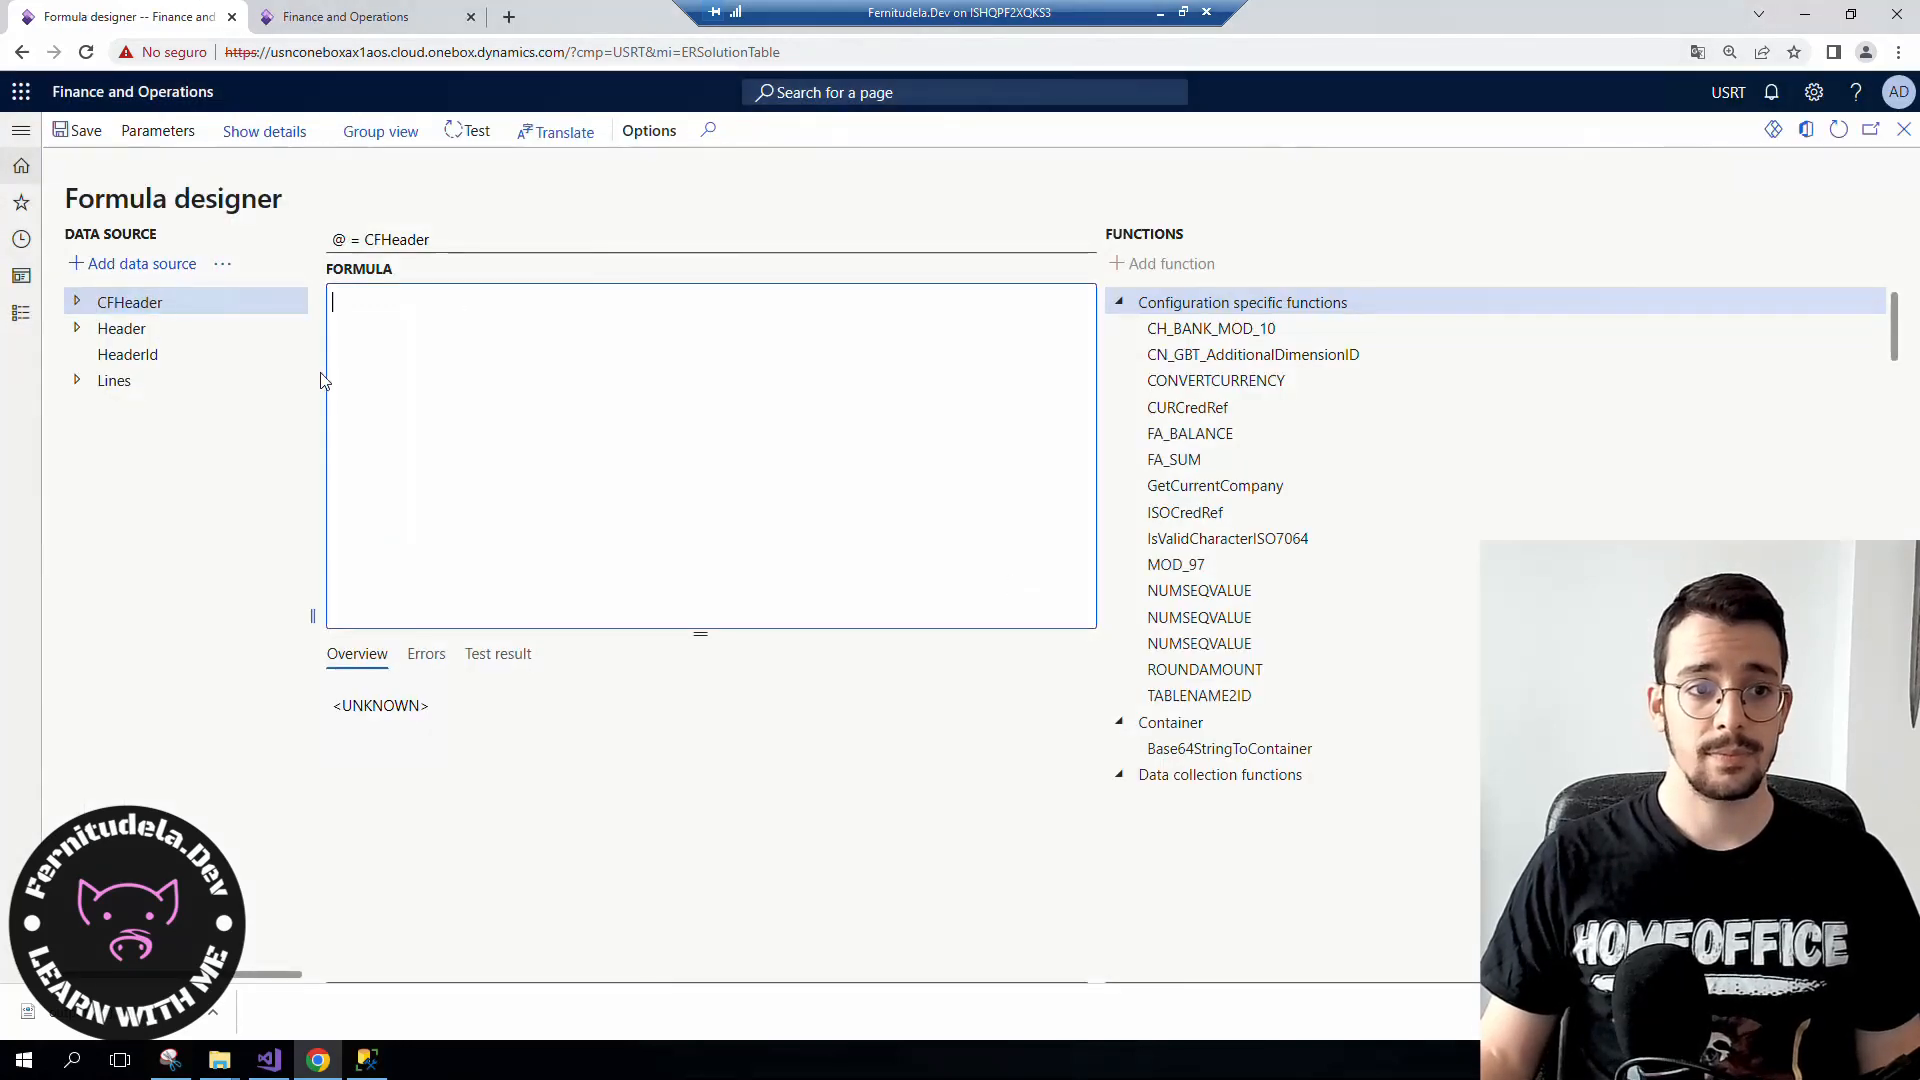
click(77, 380)
text(Lines)
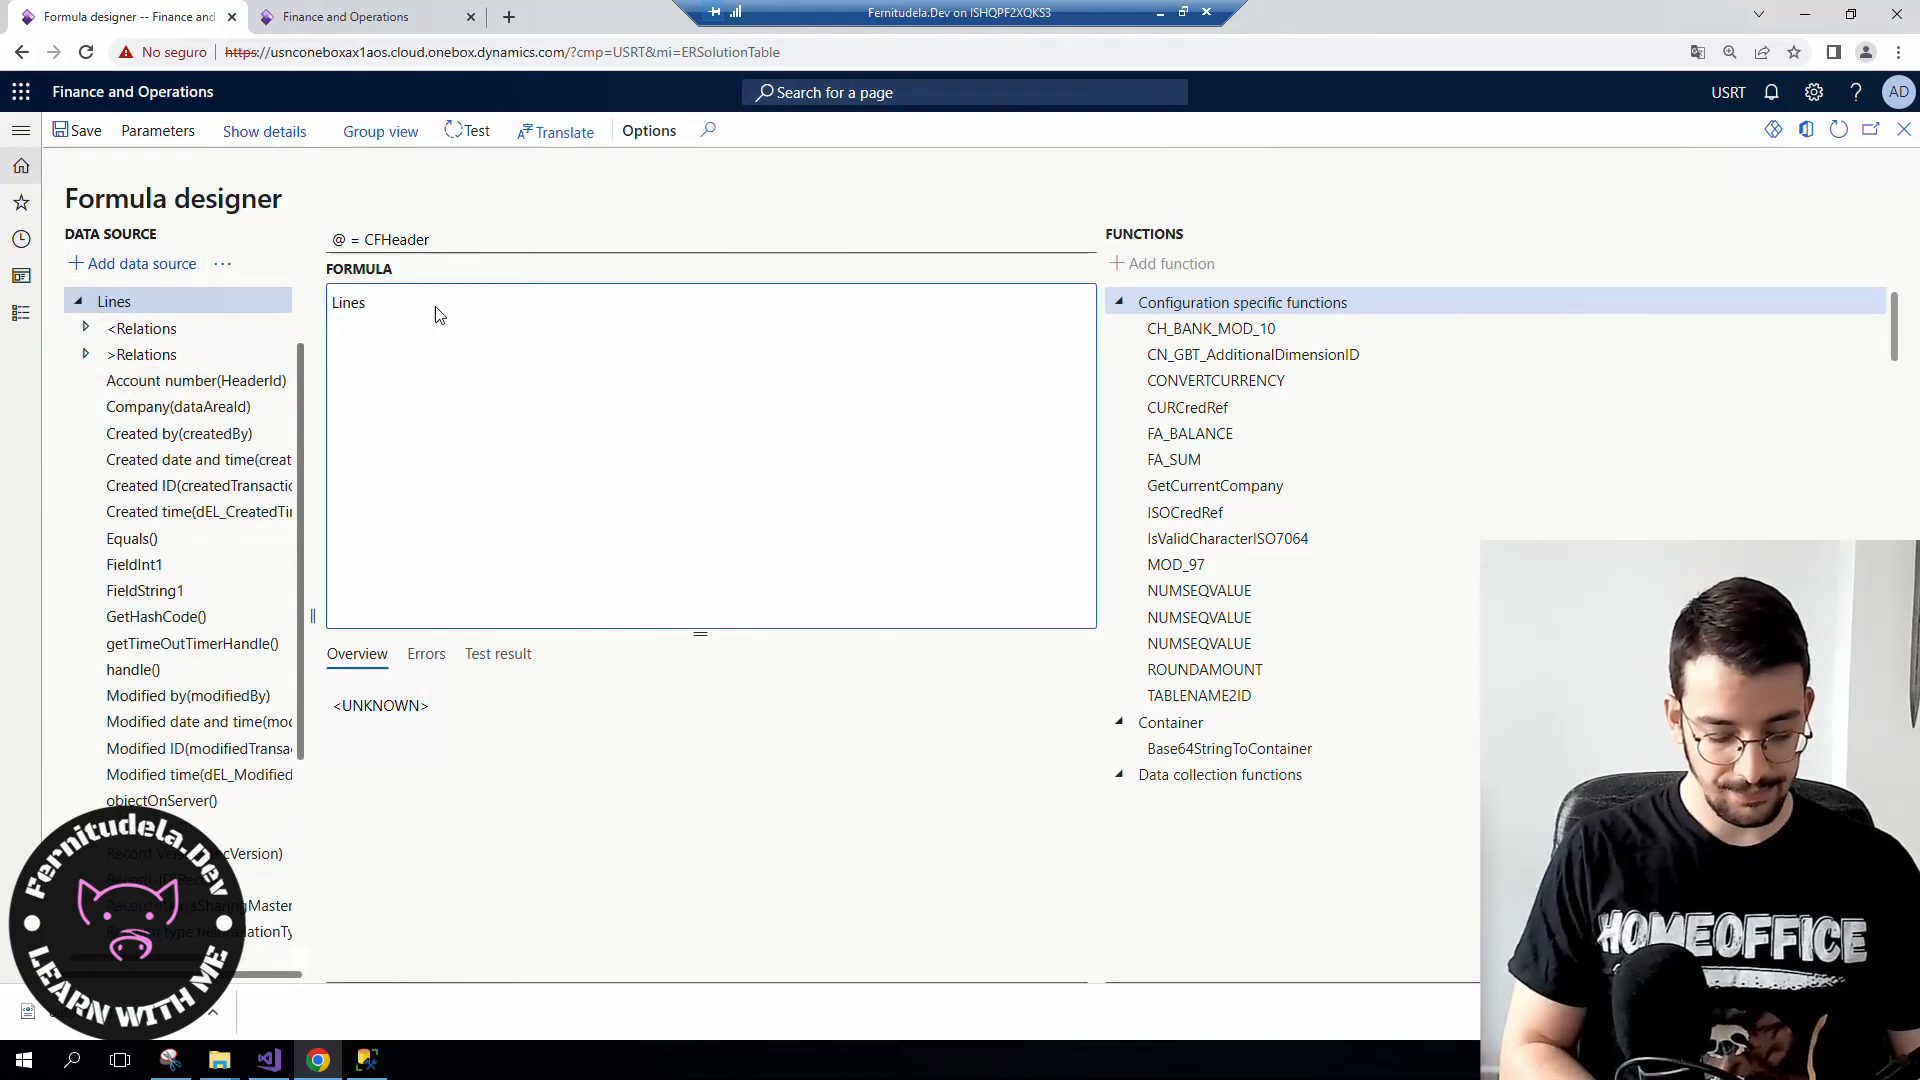
- Enter the formula FILTER(Lines, Lines.HeaderId = @.Id) and close the designer
text(FILTER()
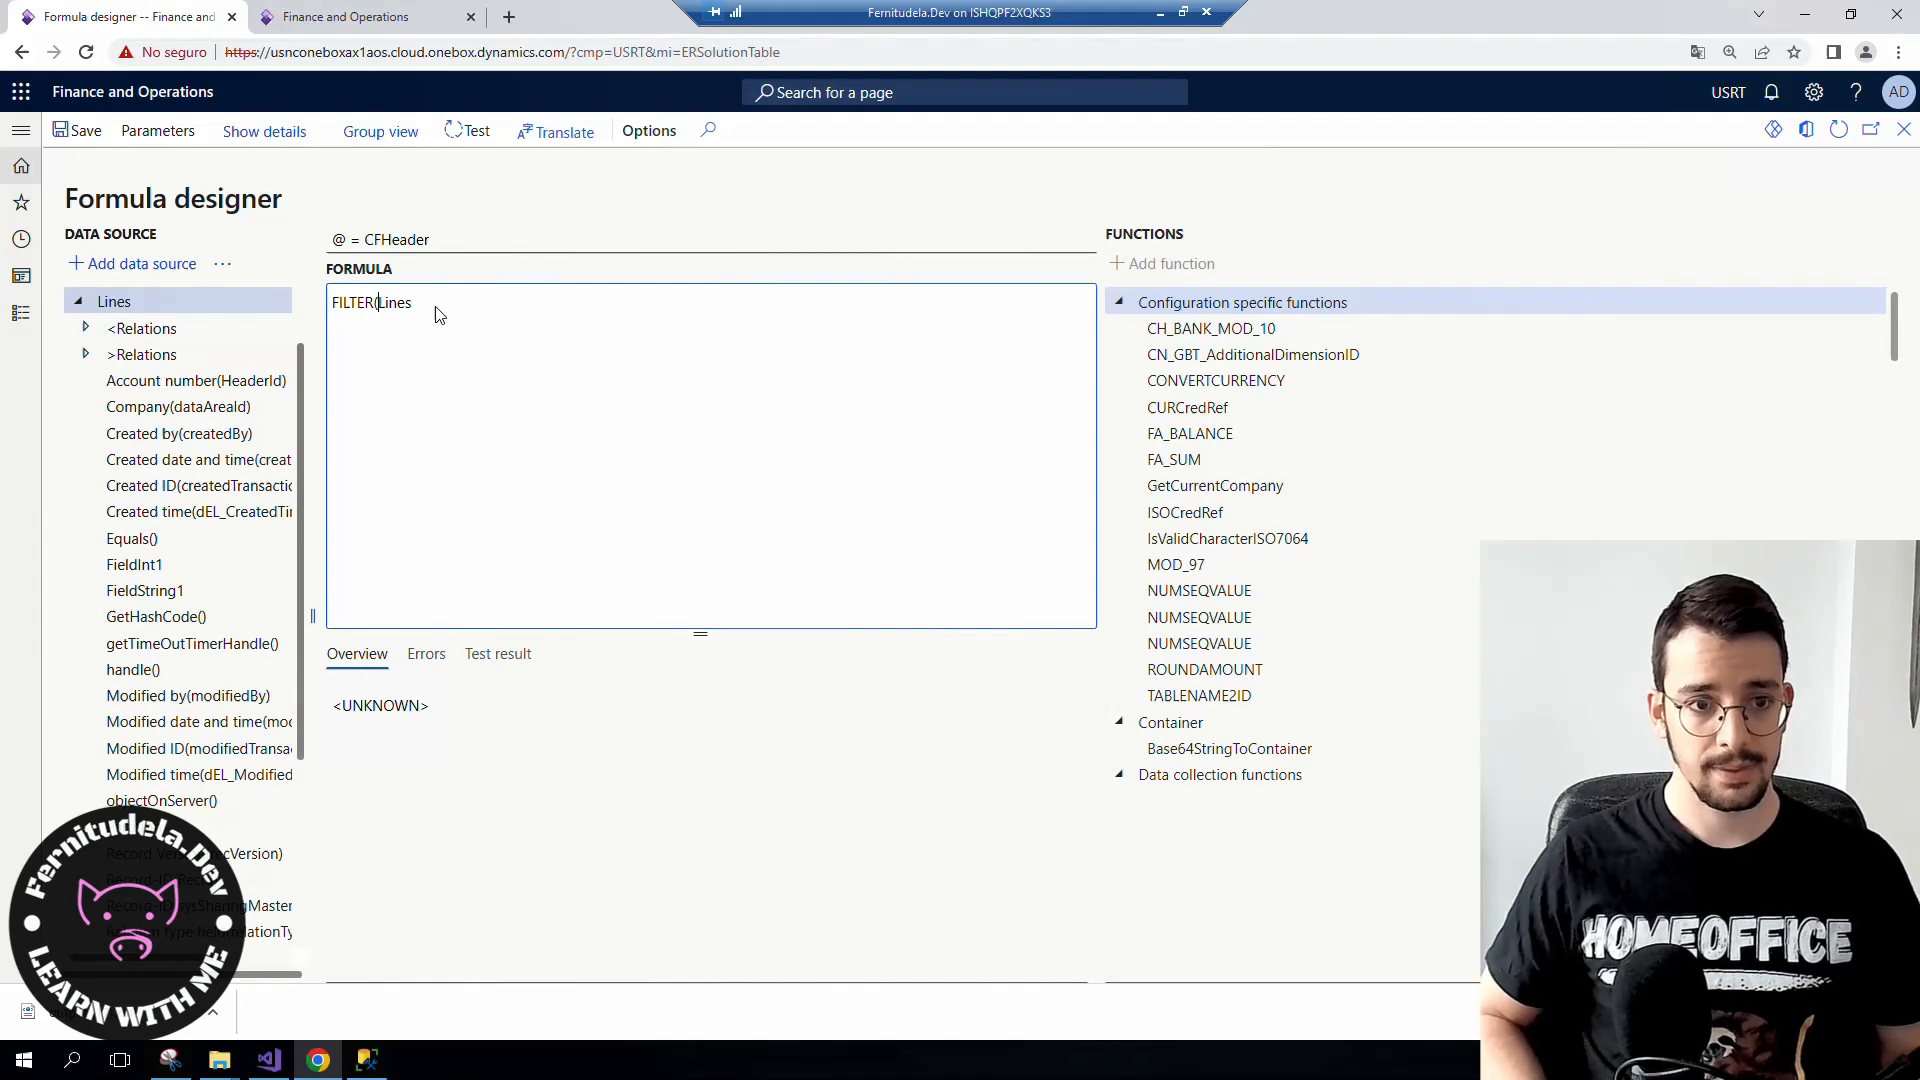
text(, Lines.)
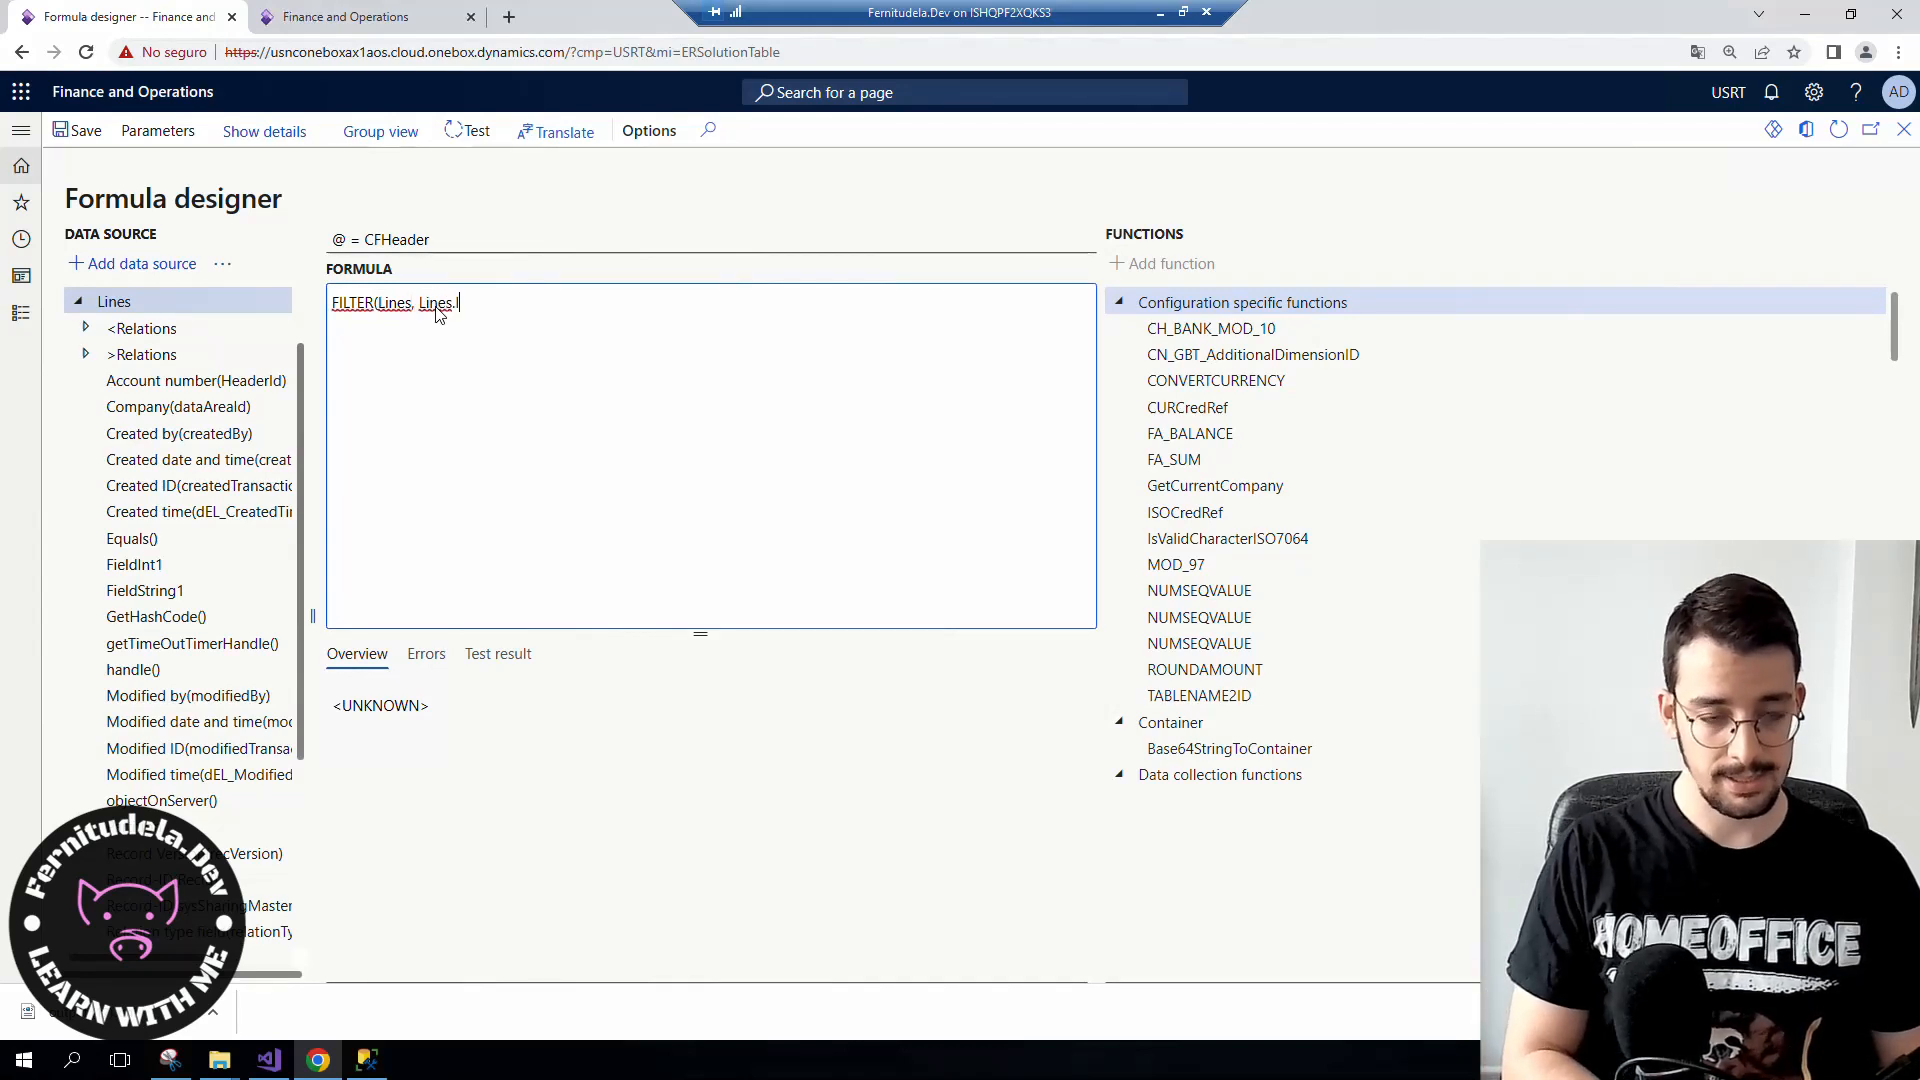
text(HeaderId)
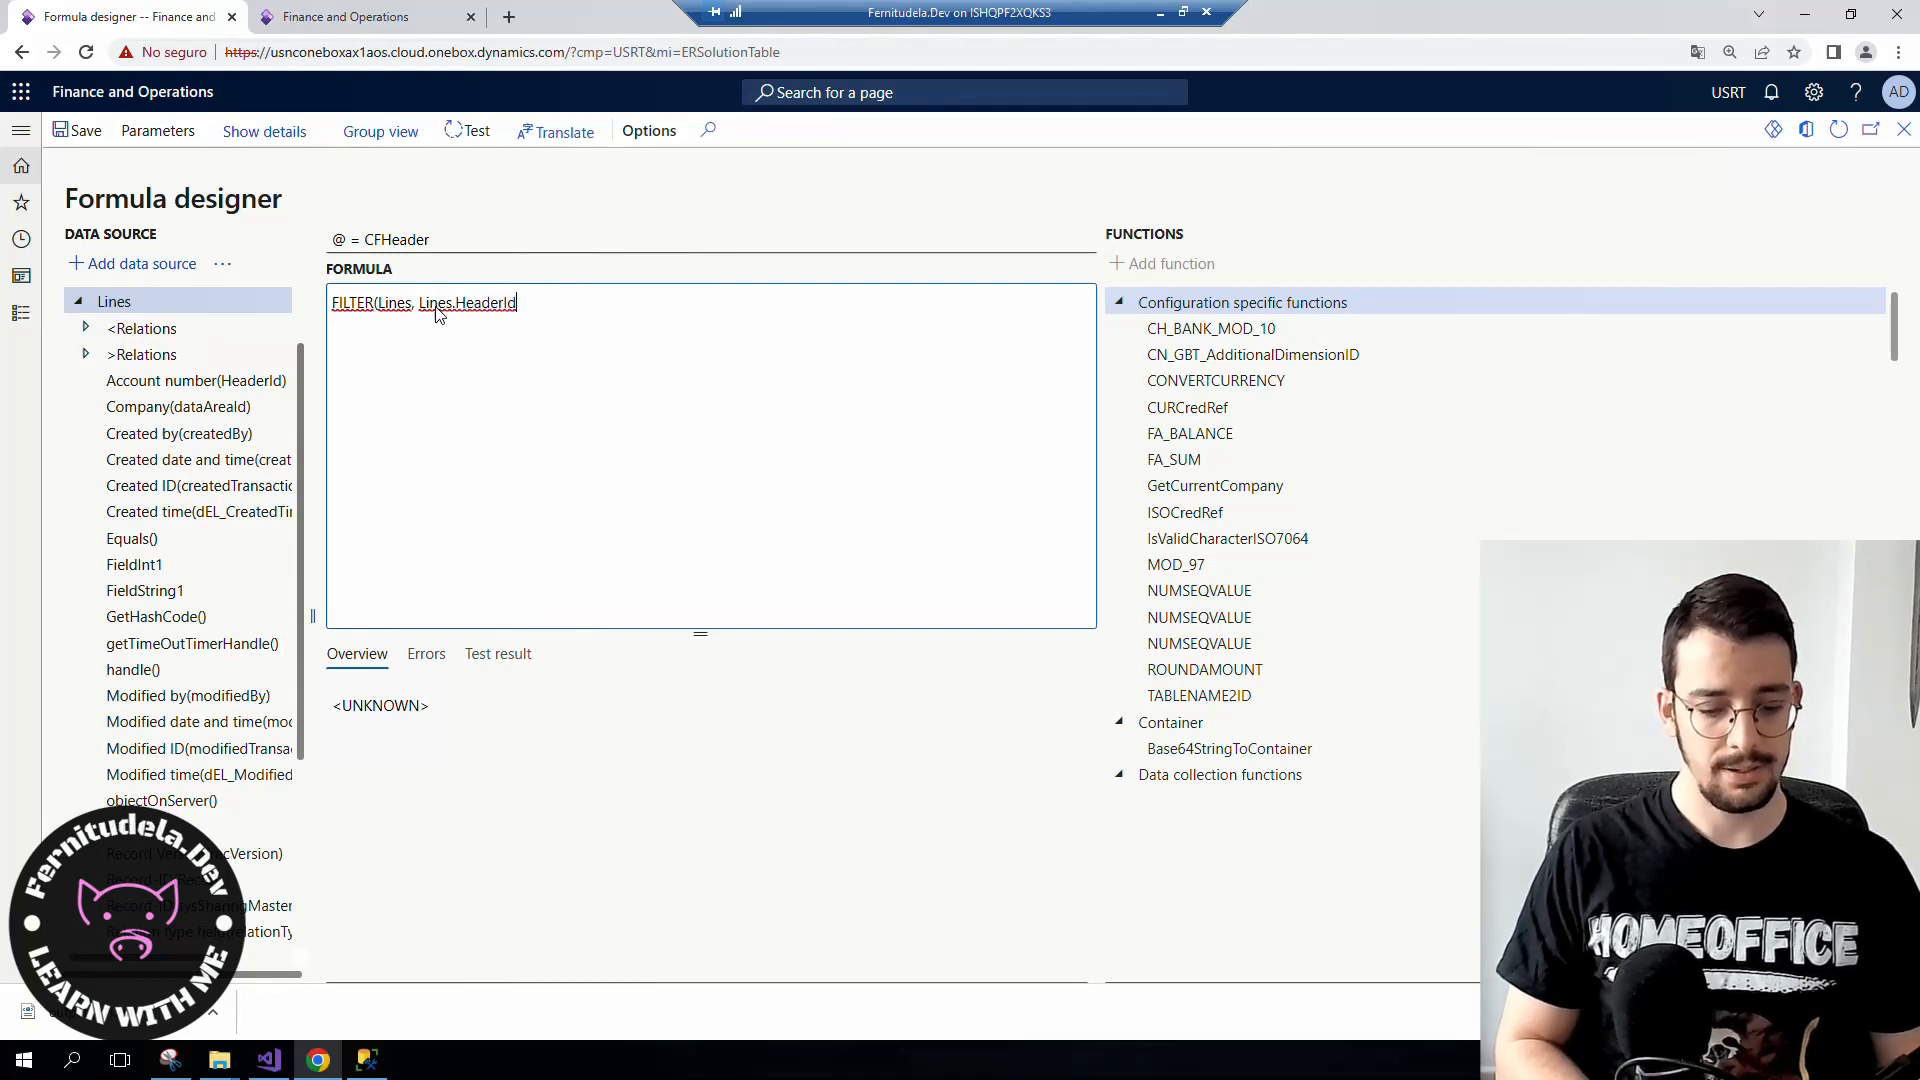
text(=)
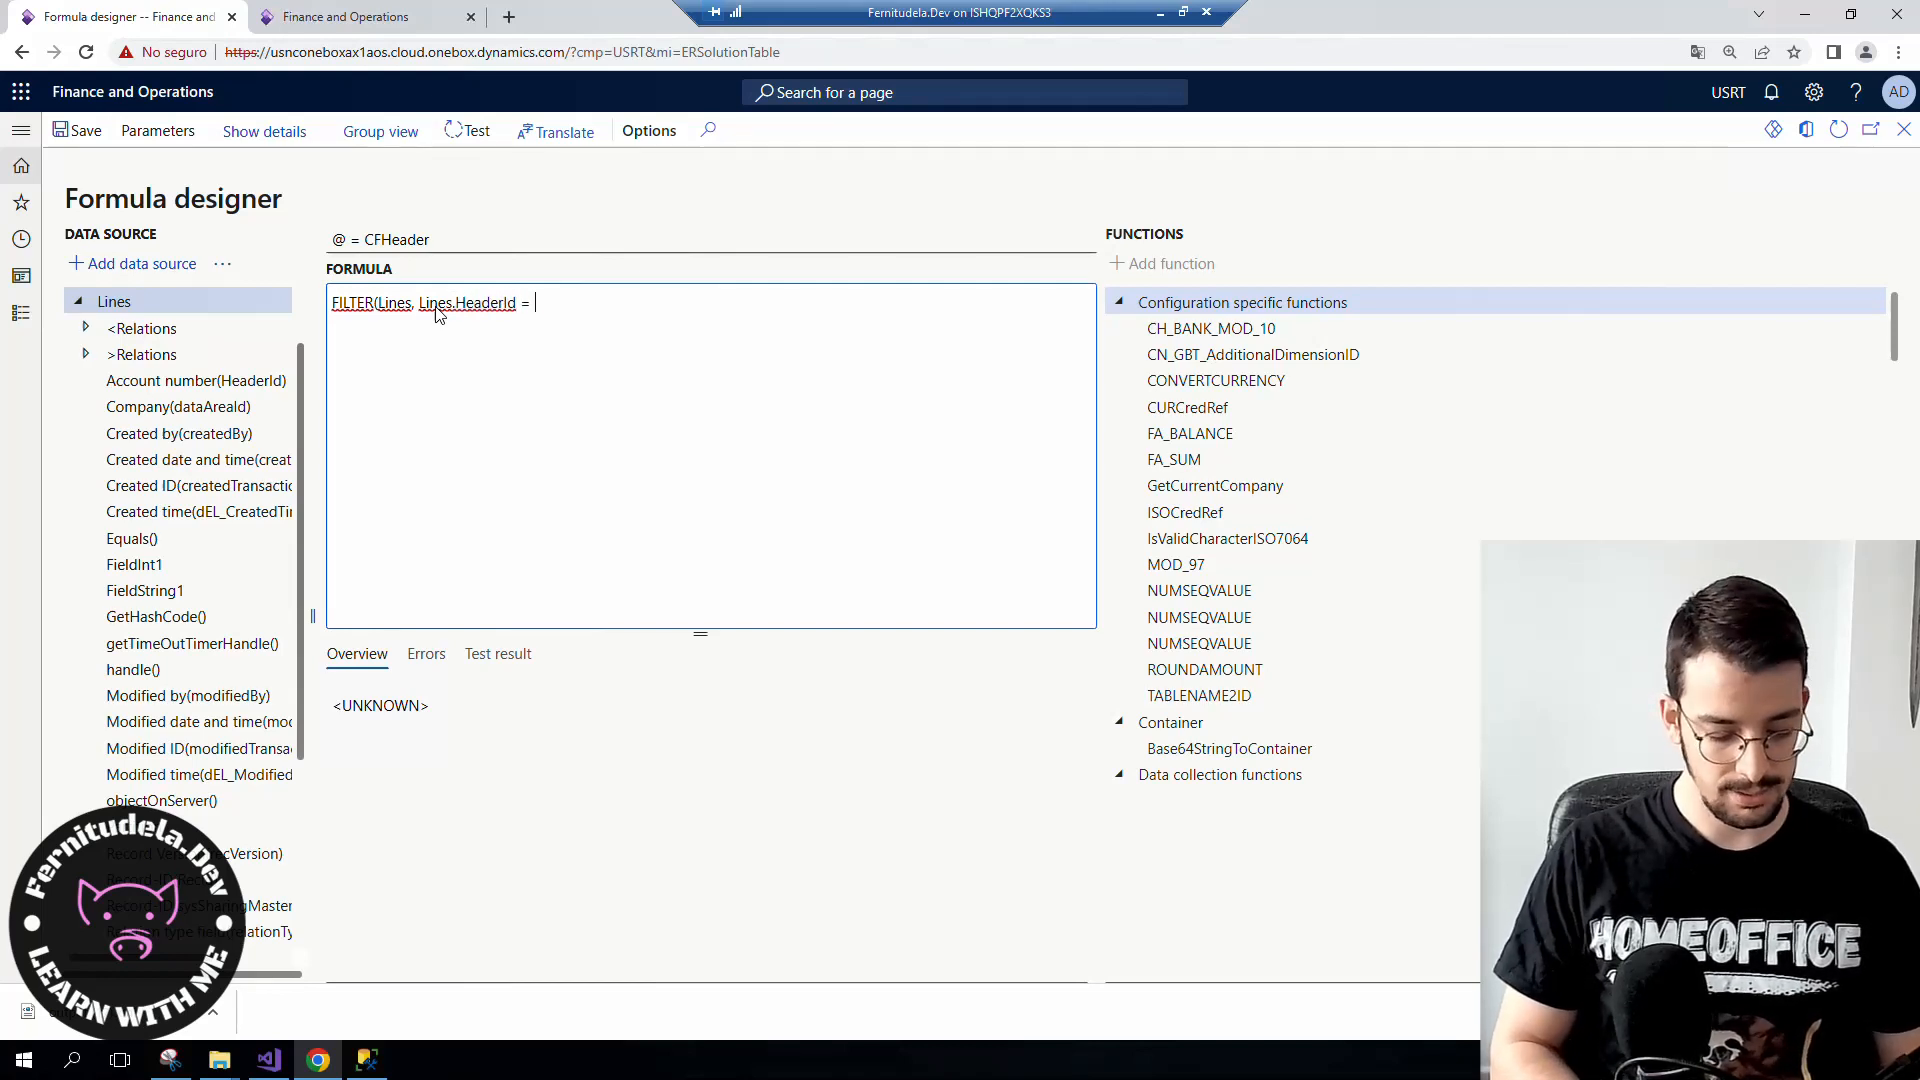
text(@.)
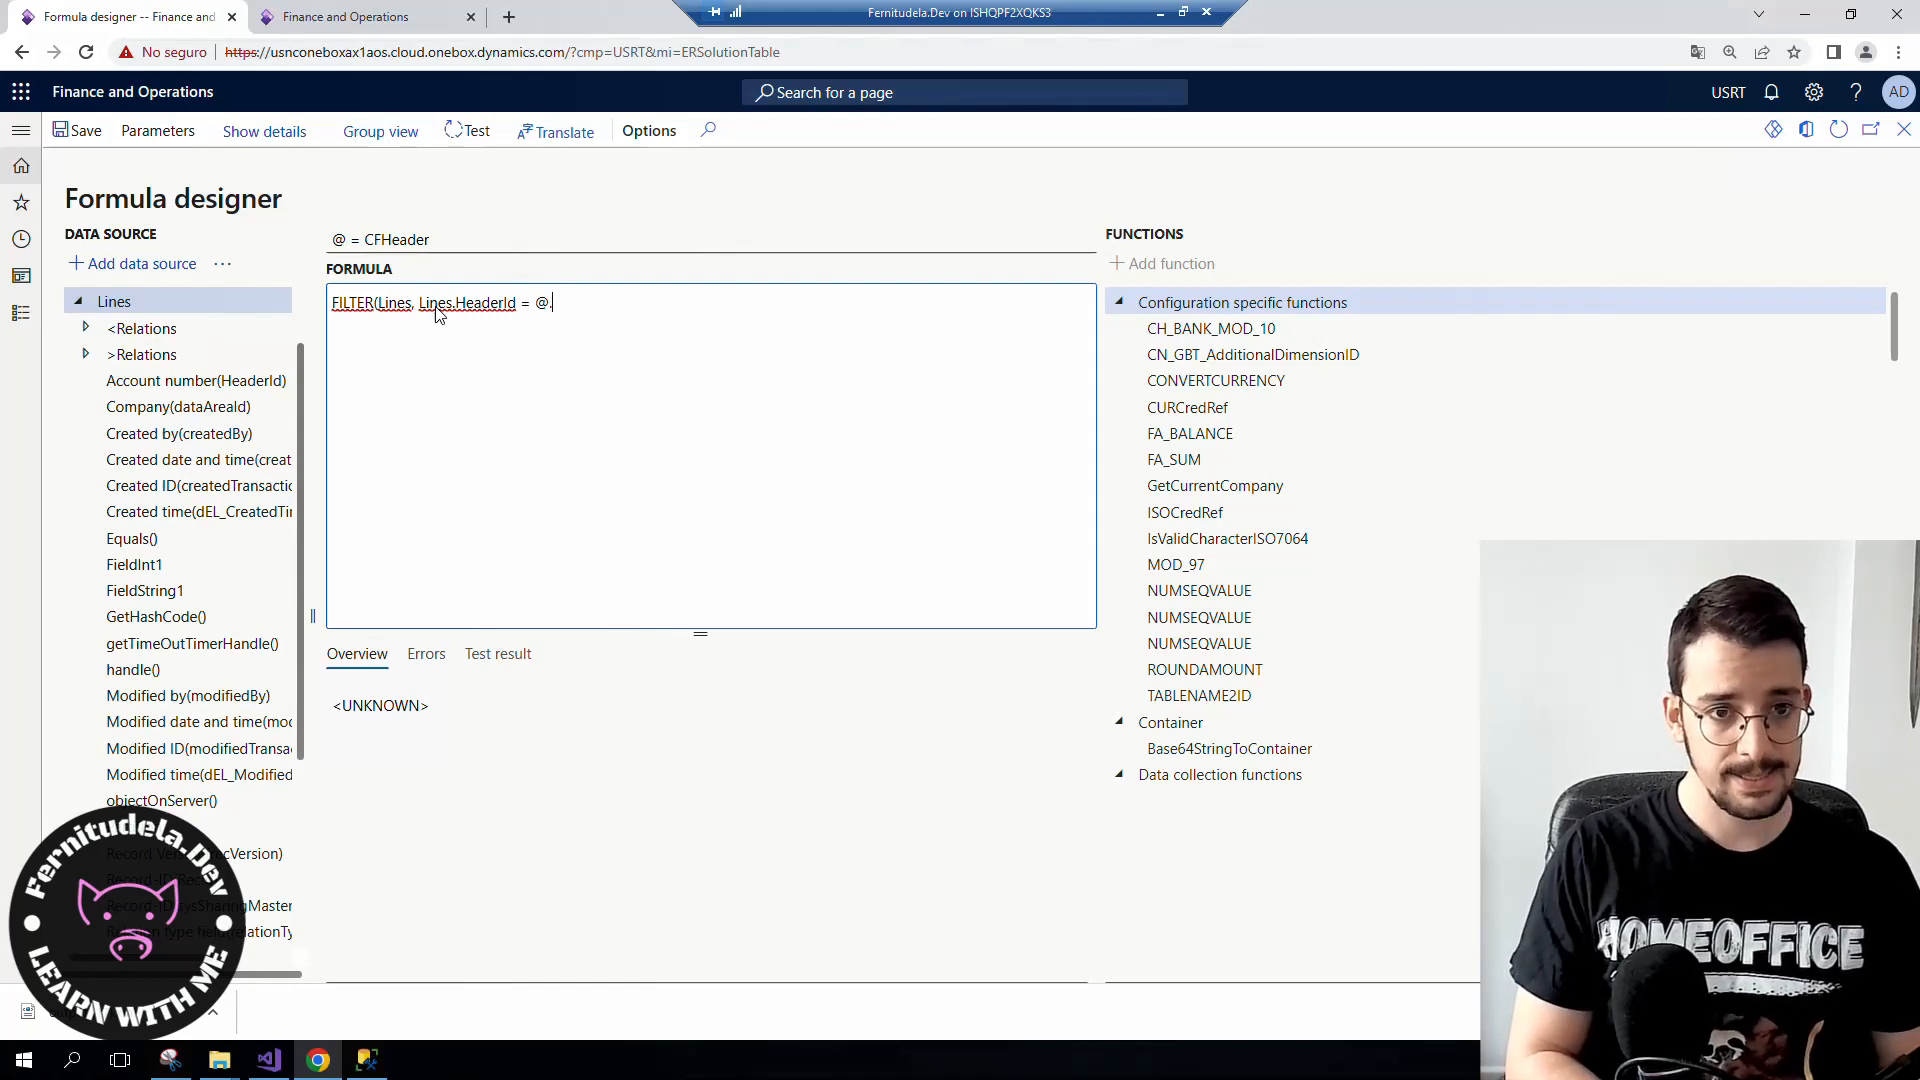
text(l)
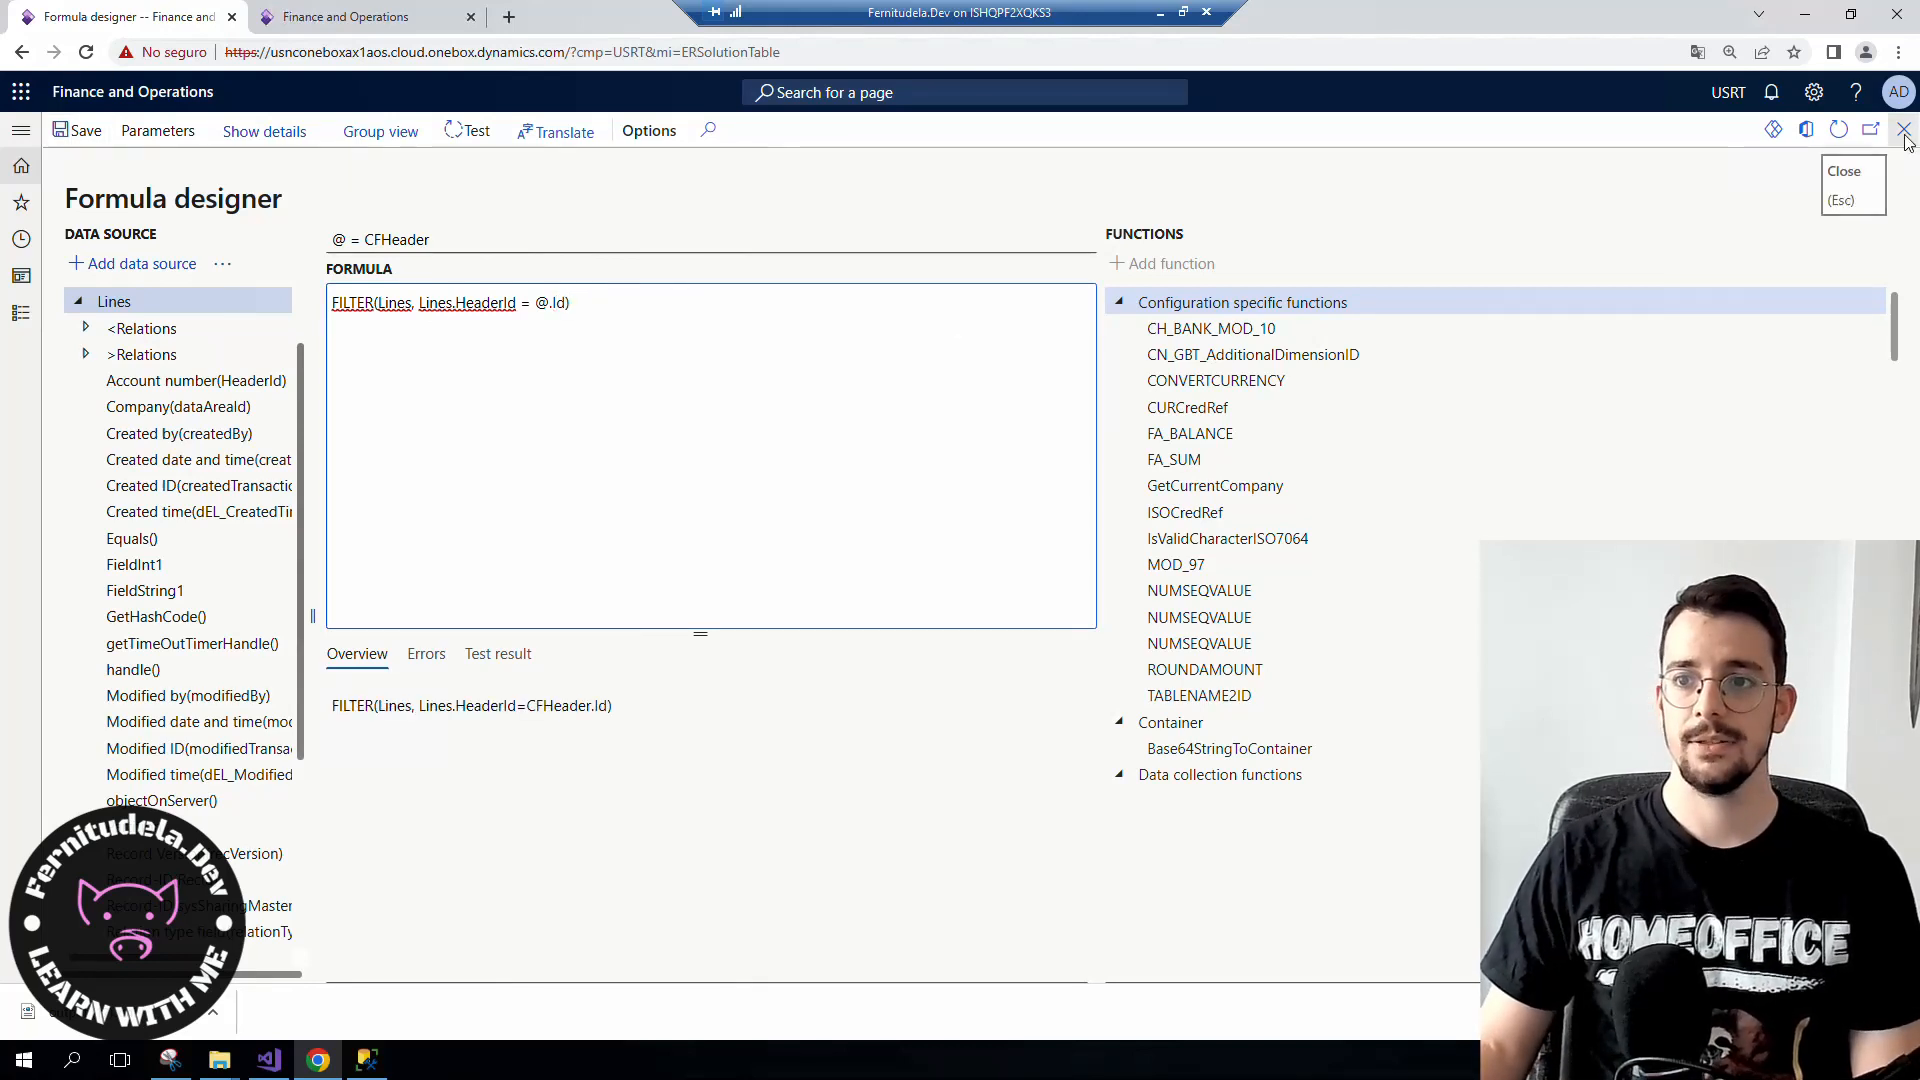
click(1901, 128)
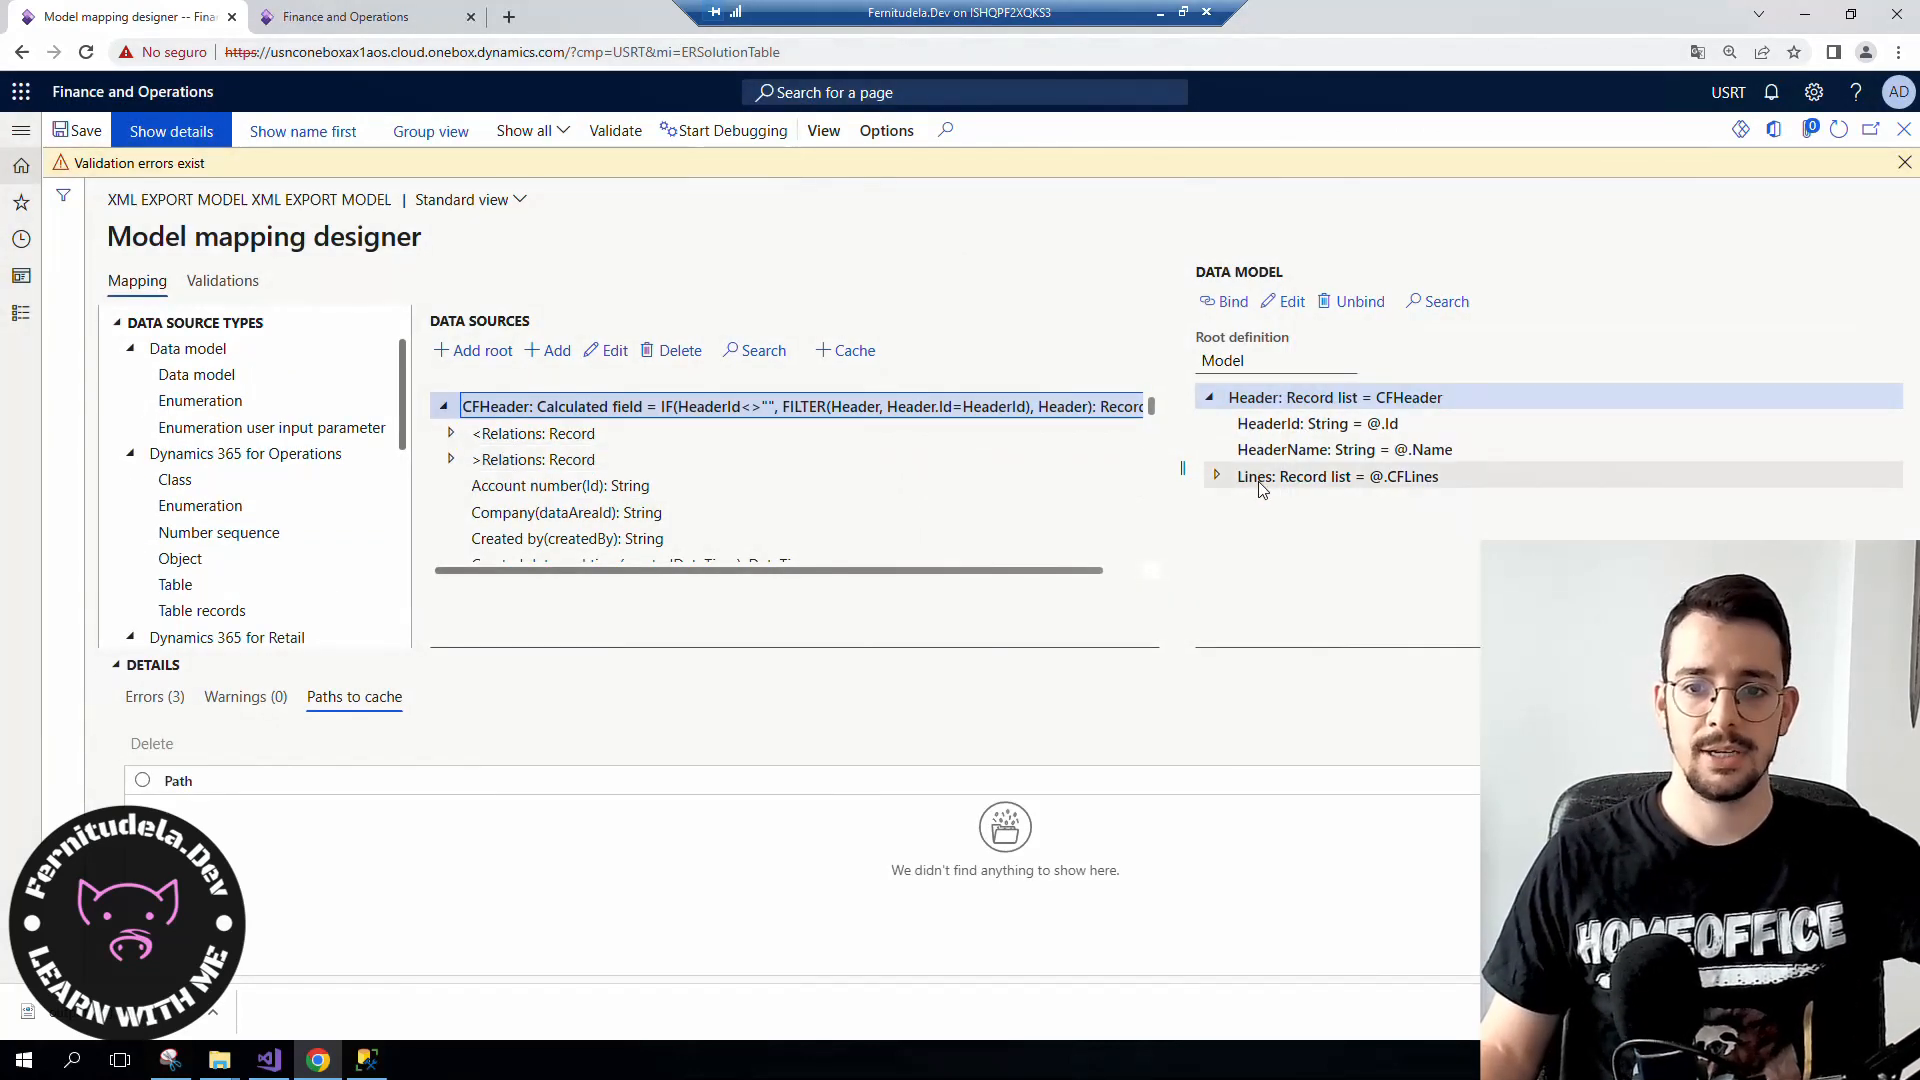
click(1338, 476)
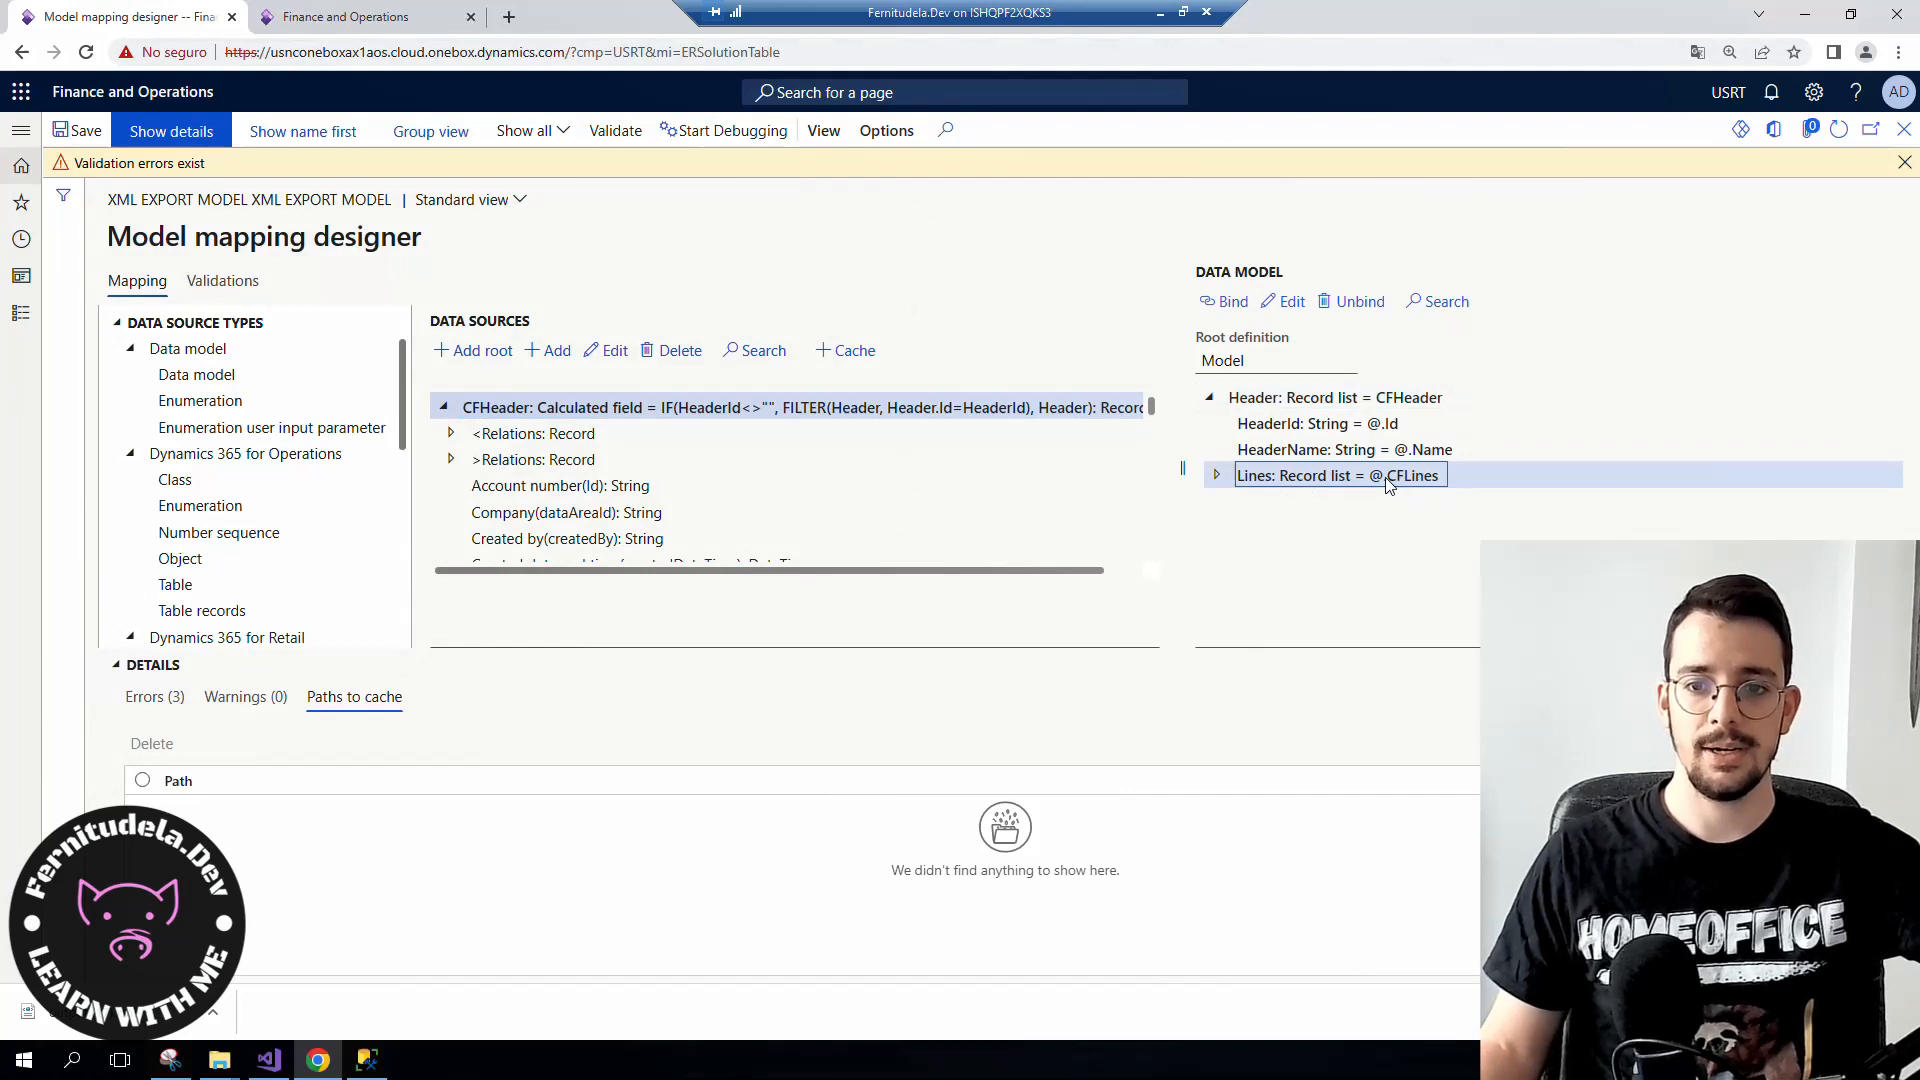
double_click(1412, 475)
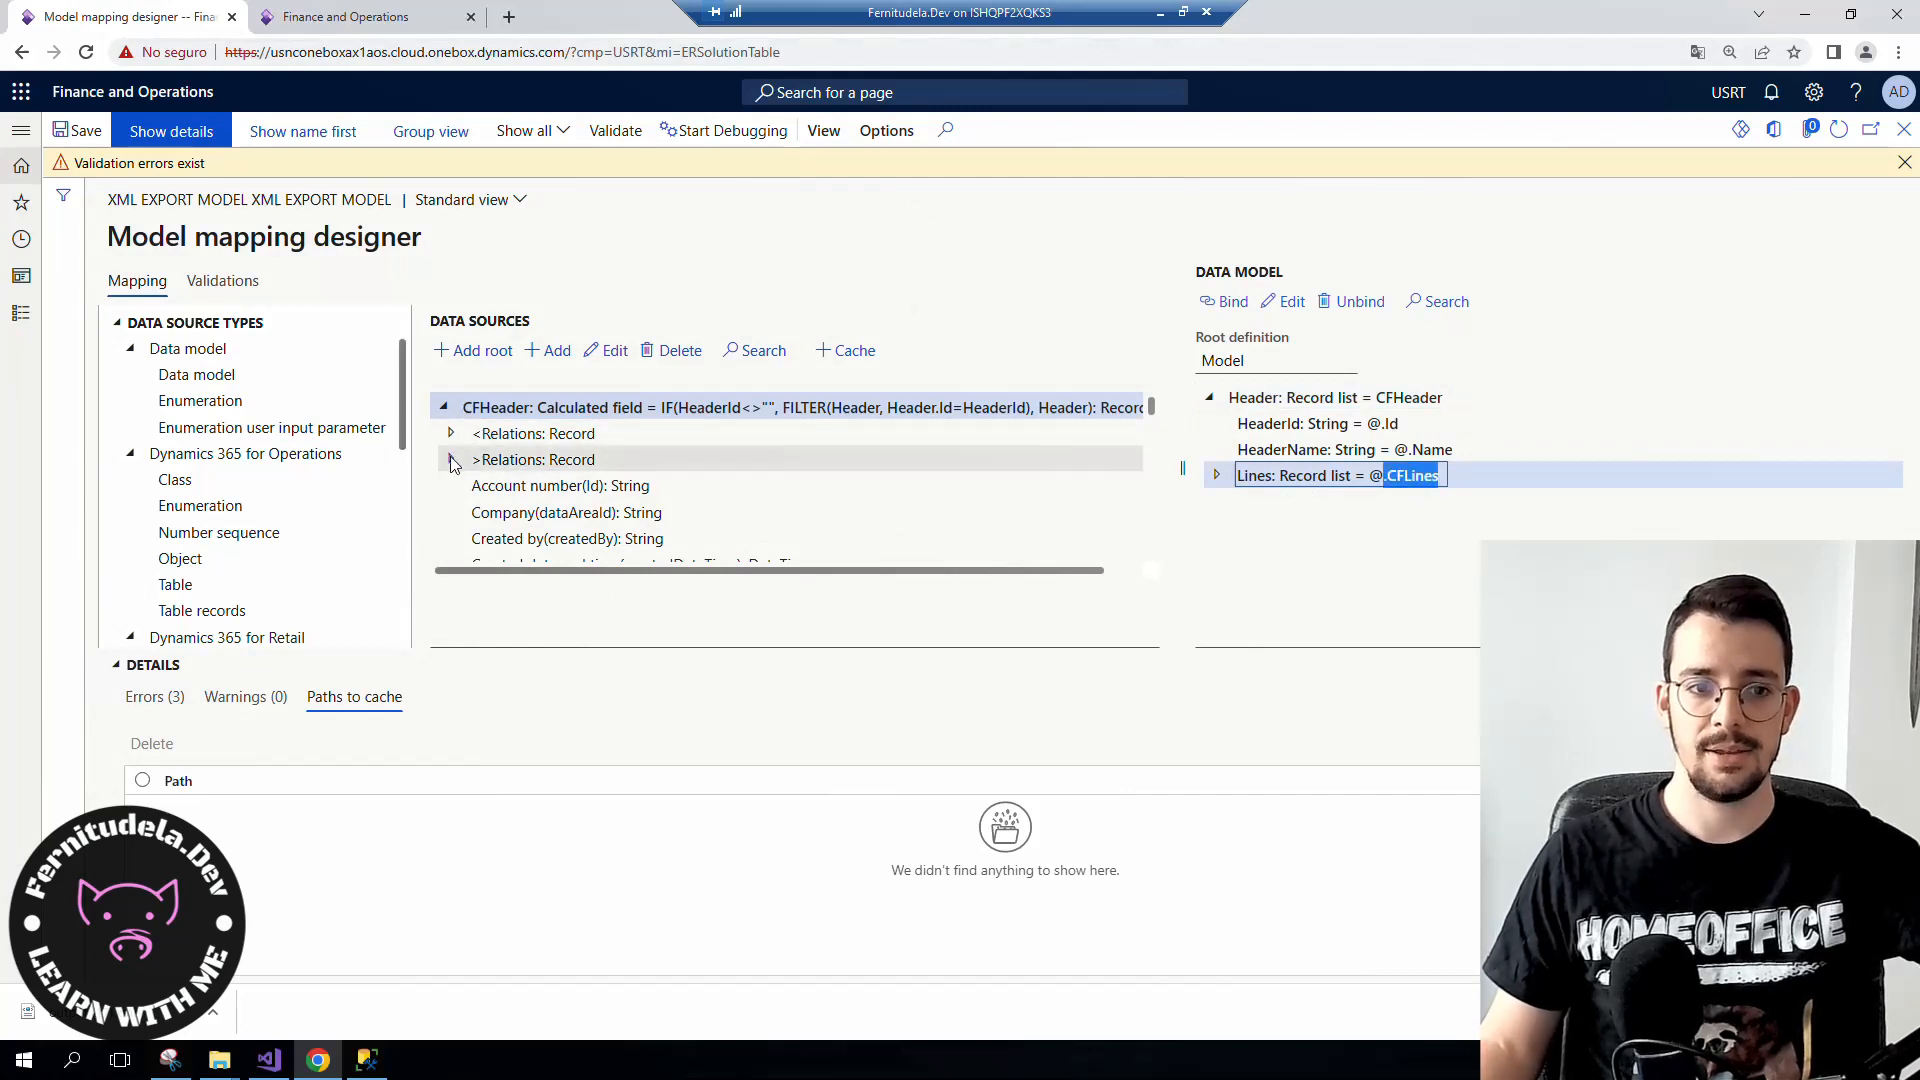
scroll(down, 3)
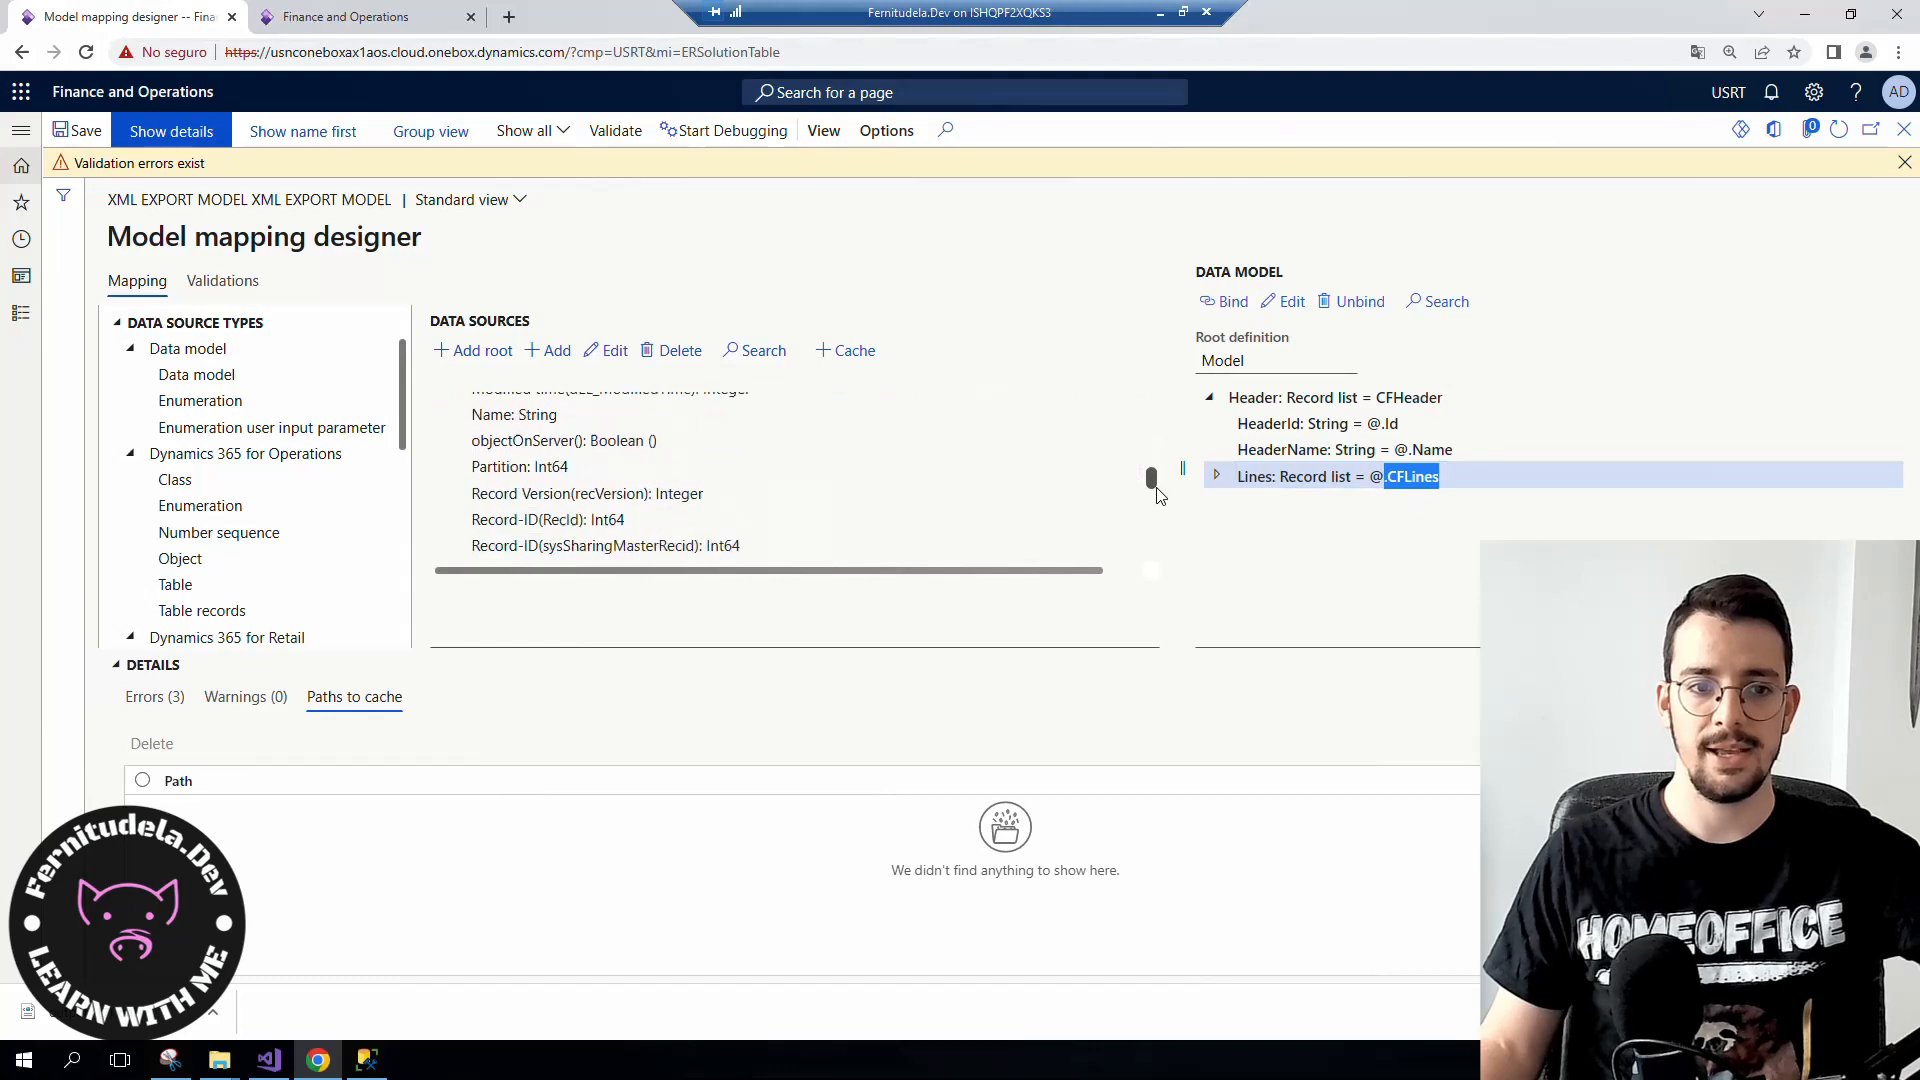
scroll(down, 3)
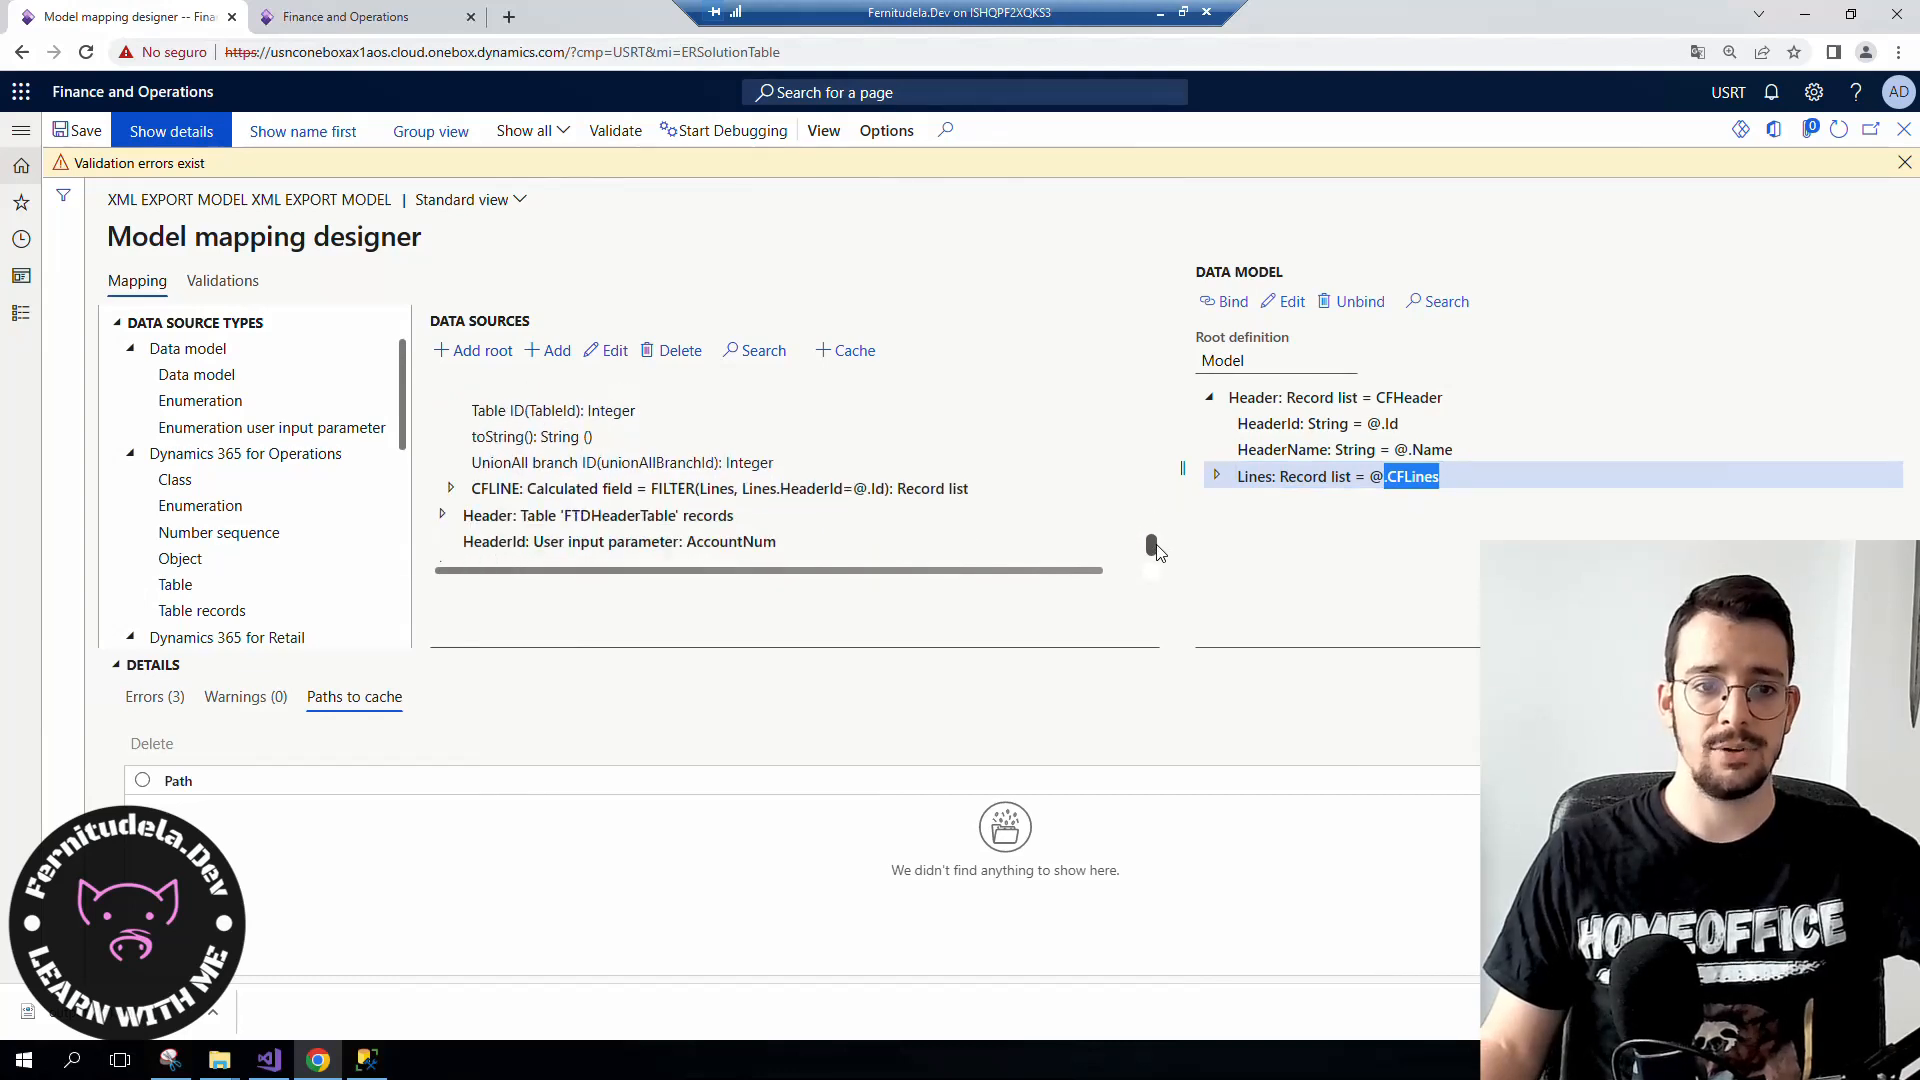
scroll(down, 3)
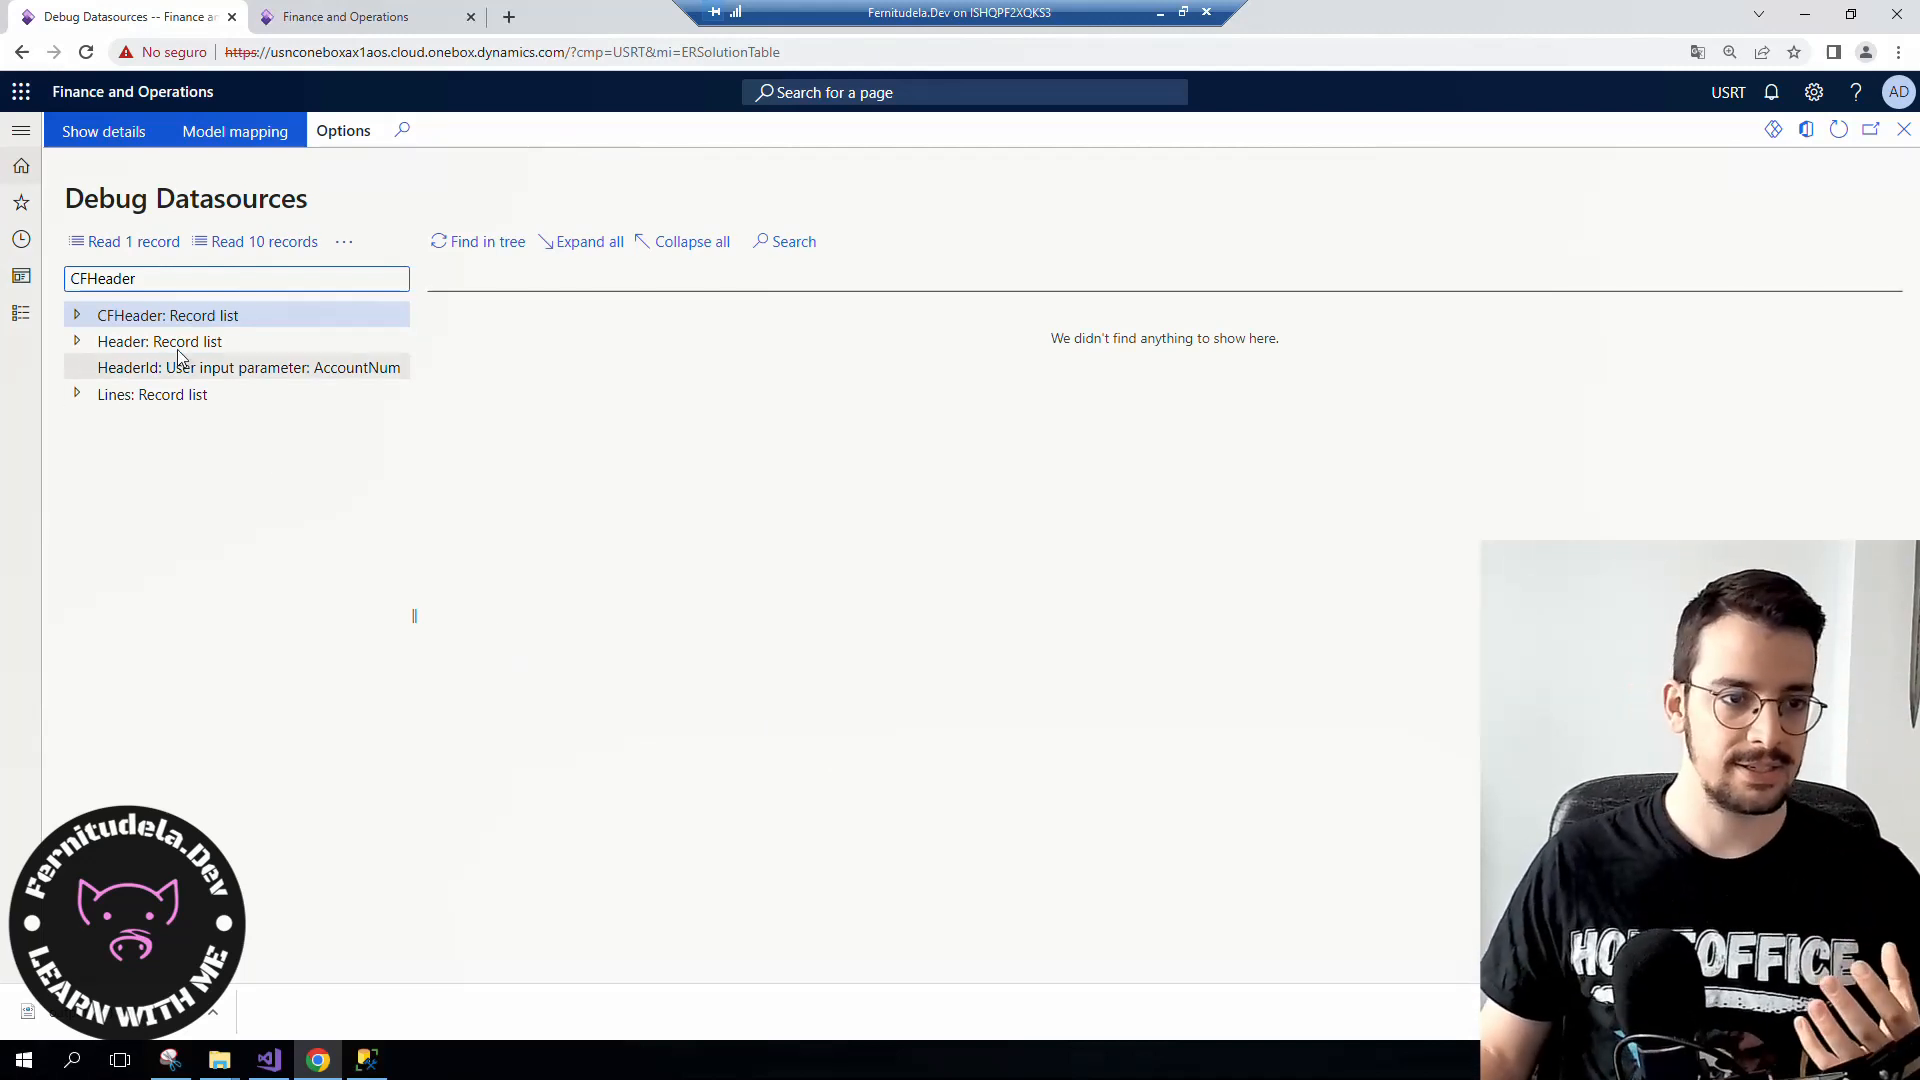
- Read the first ten Header records in the debugger, then select CFHeader for inspection
click(158, 341)
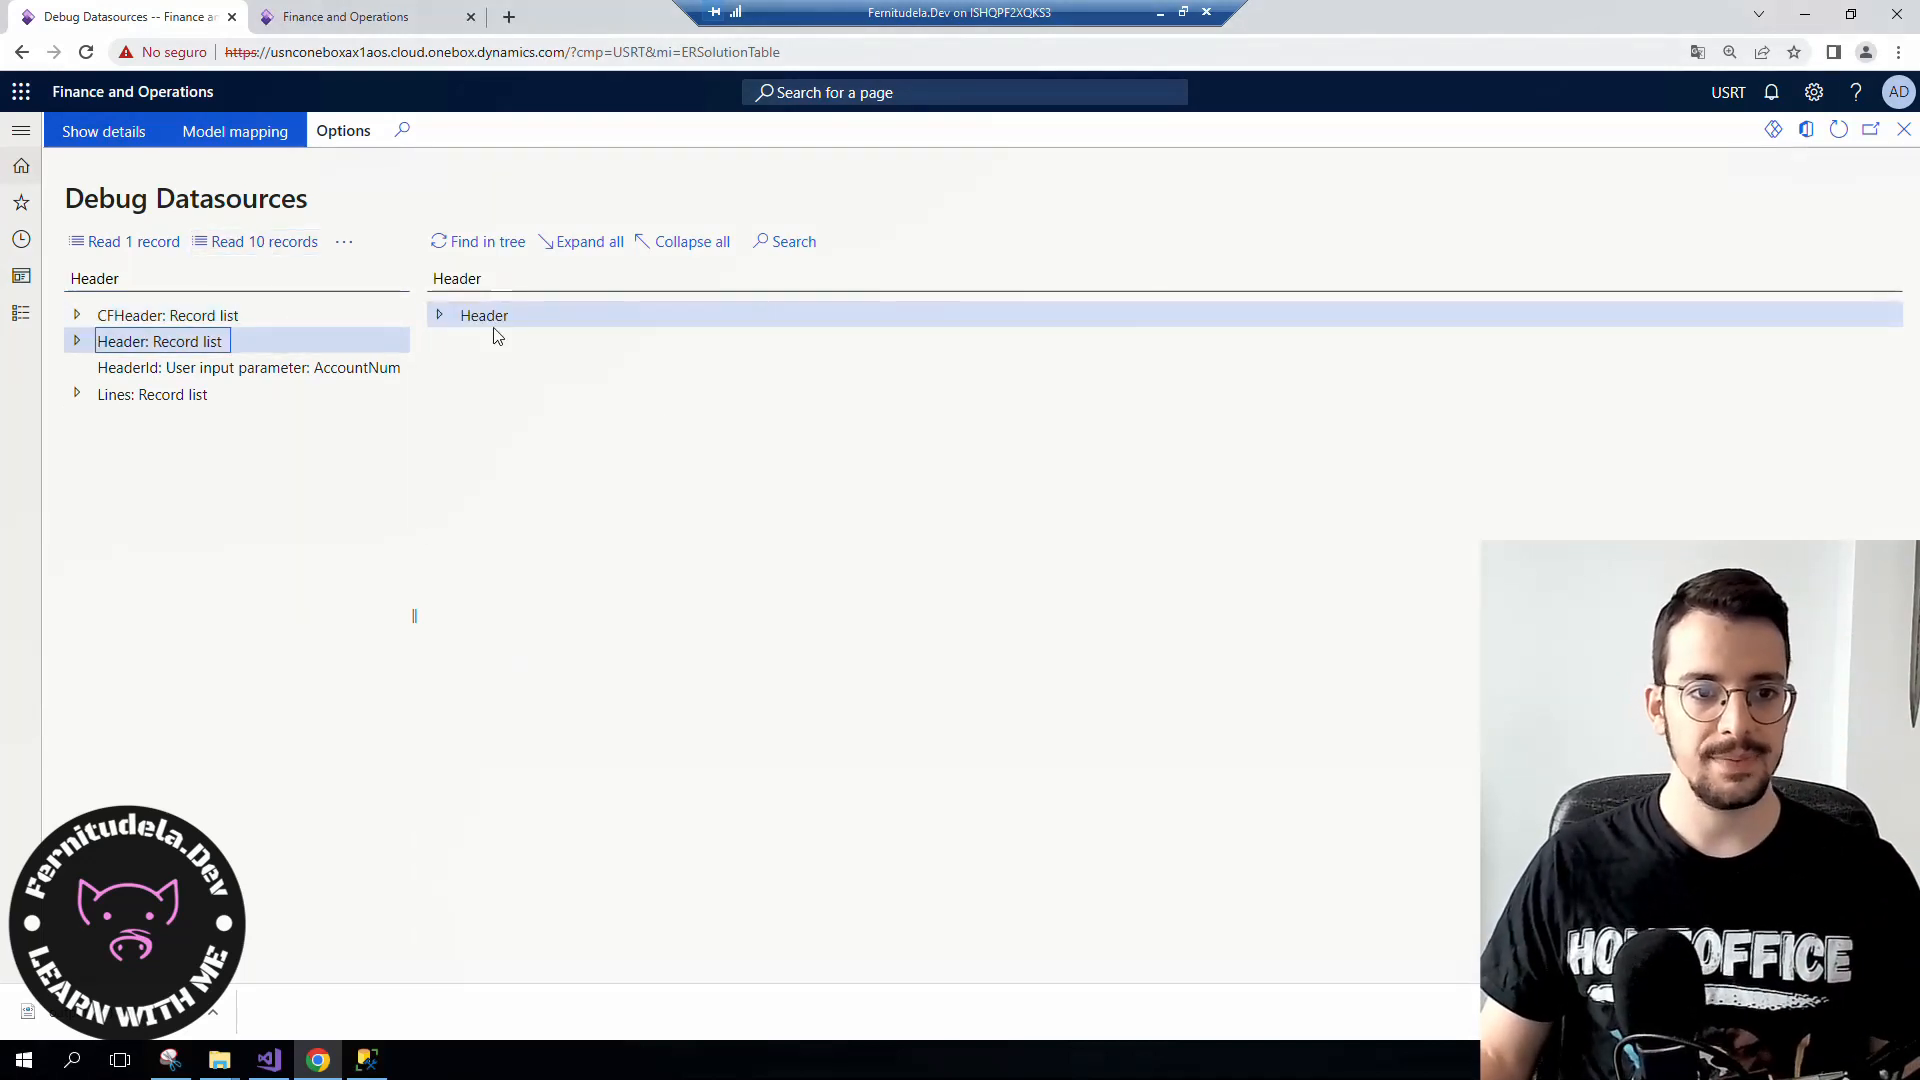
click(438, 314)
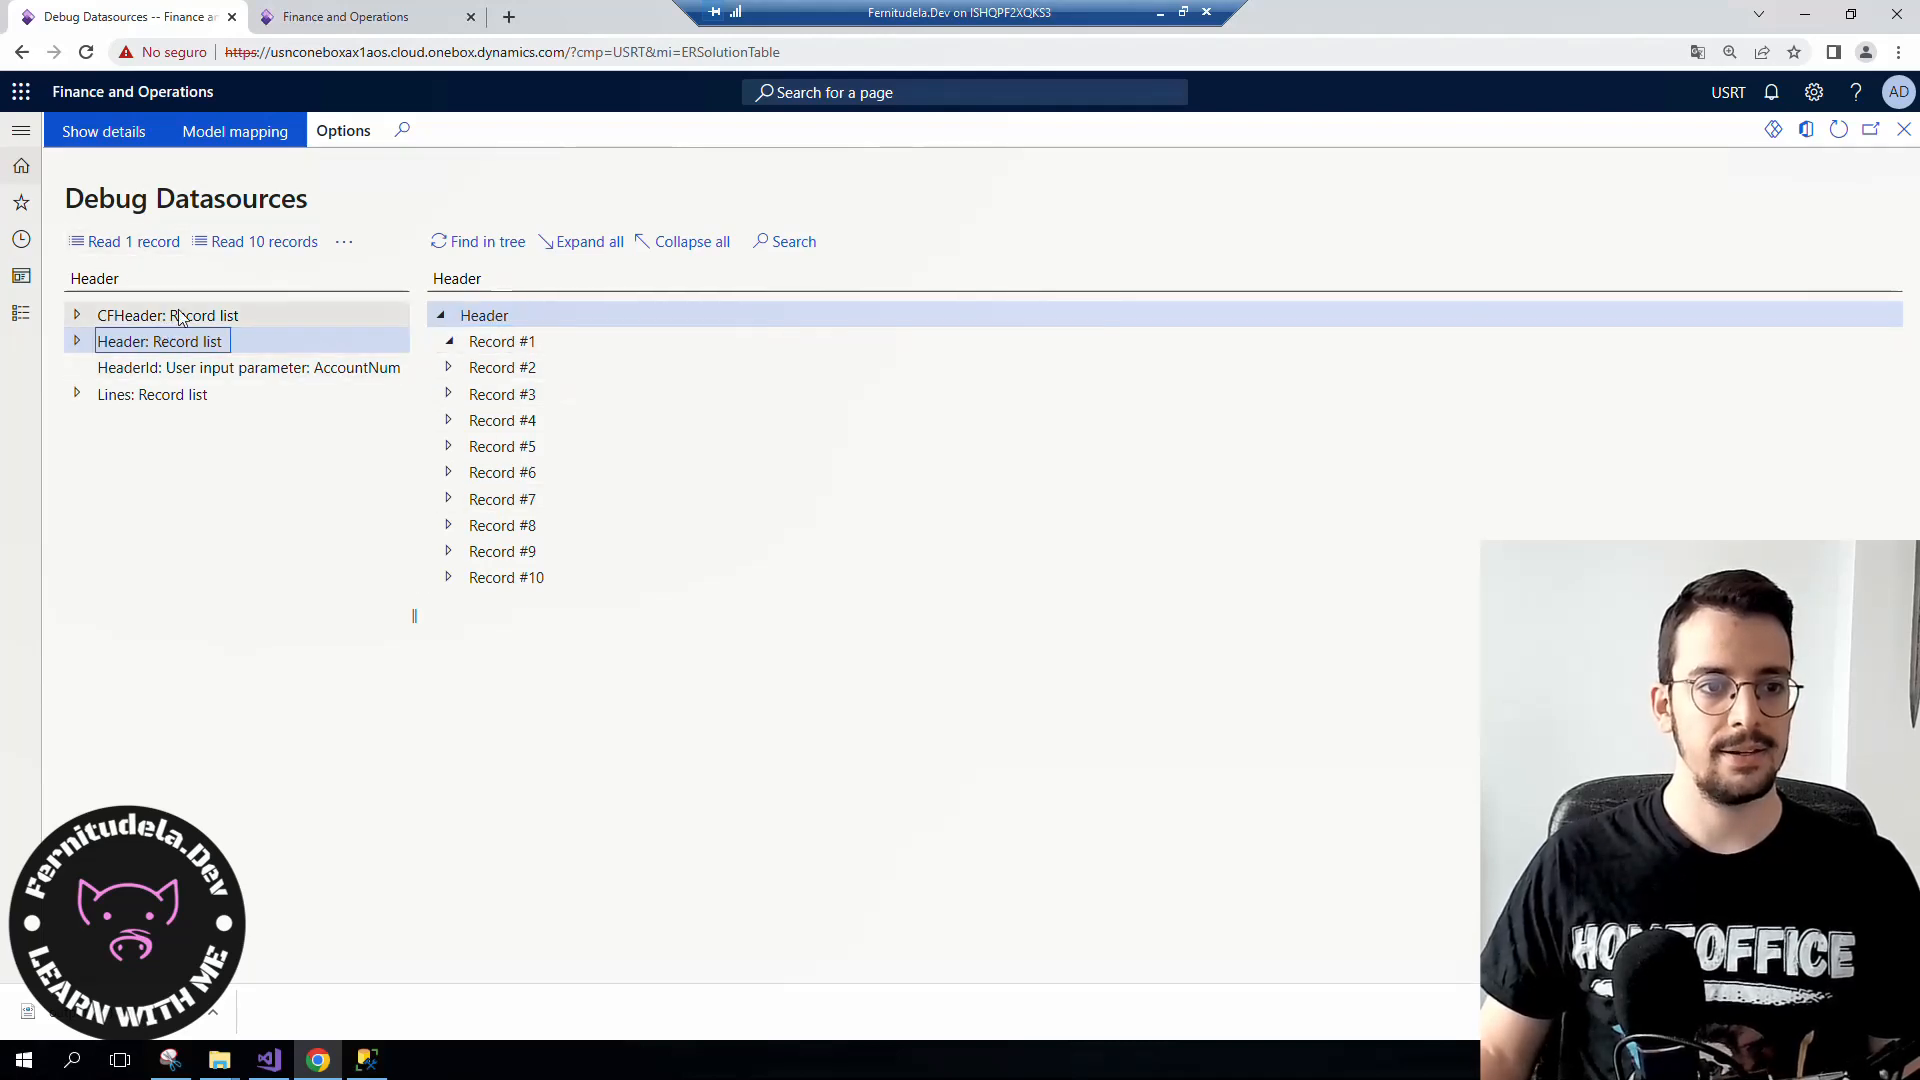
click(178, 315)
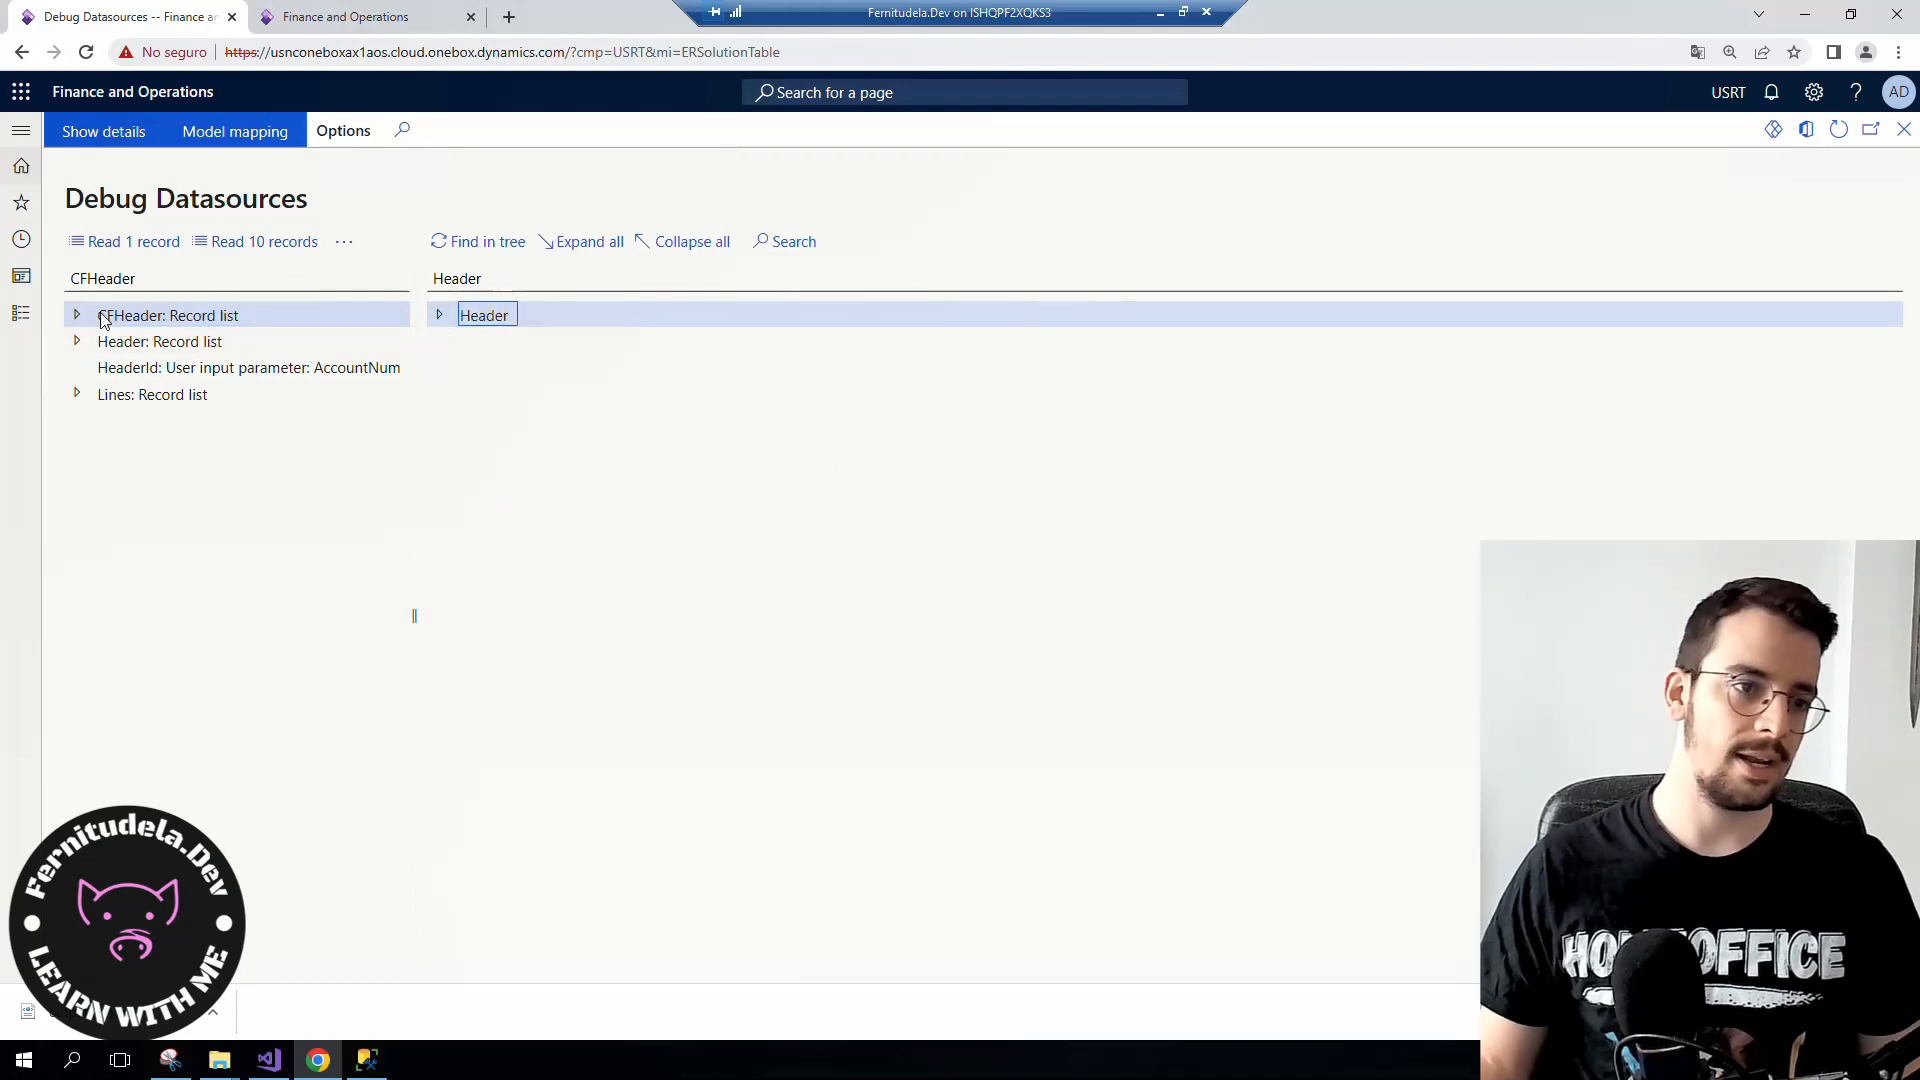
mouse_move(113, 328)
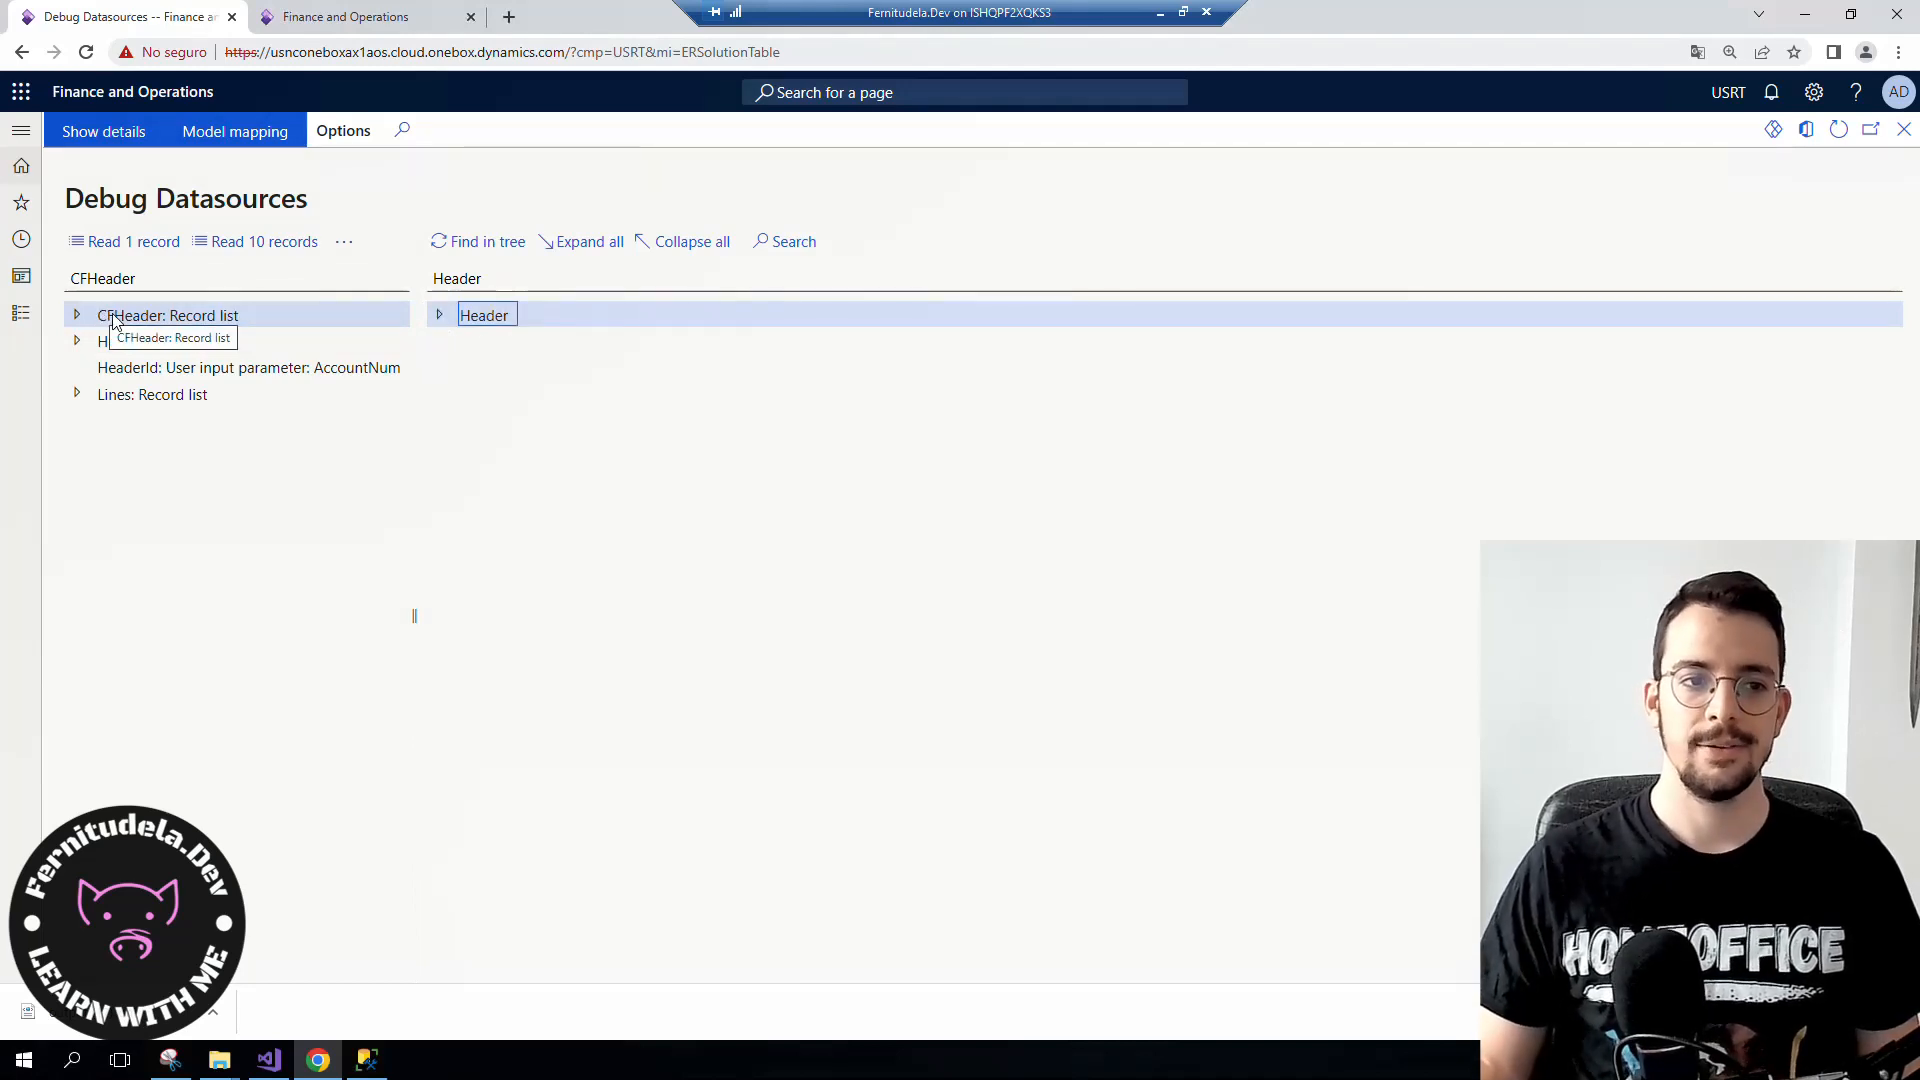
mouse_move(256, 259)
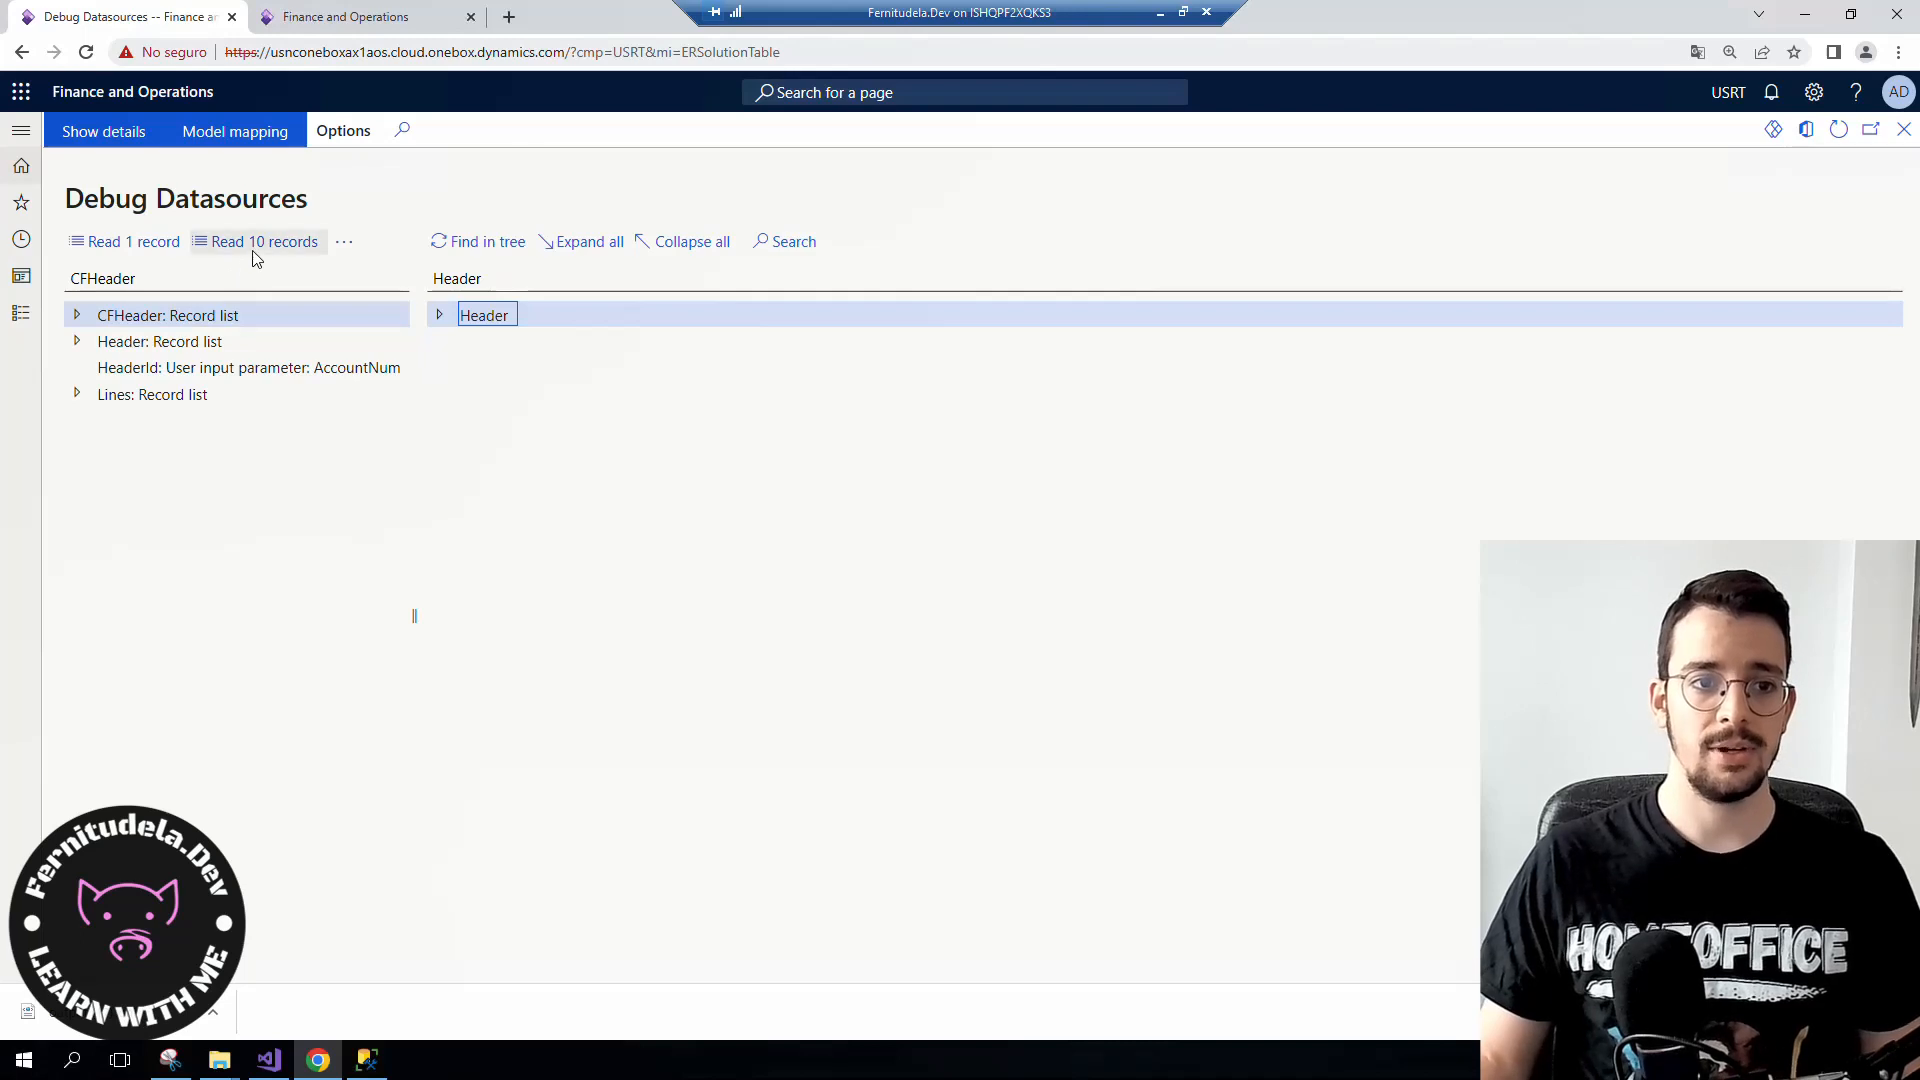
mouse_move(258, 255)
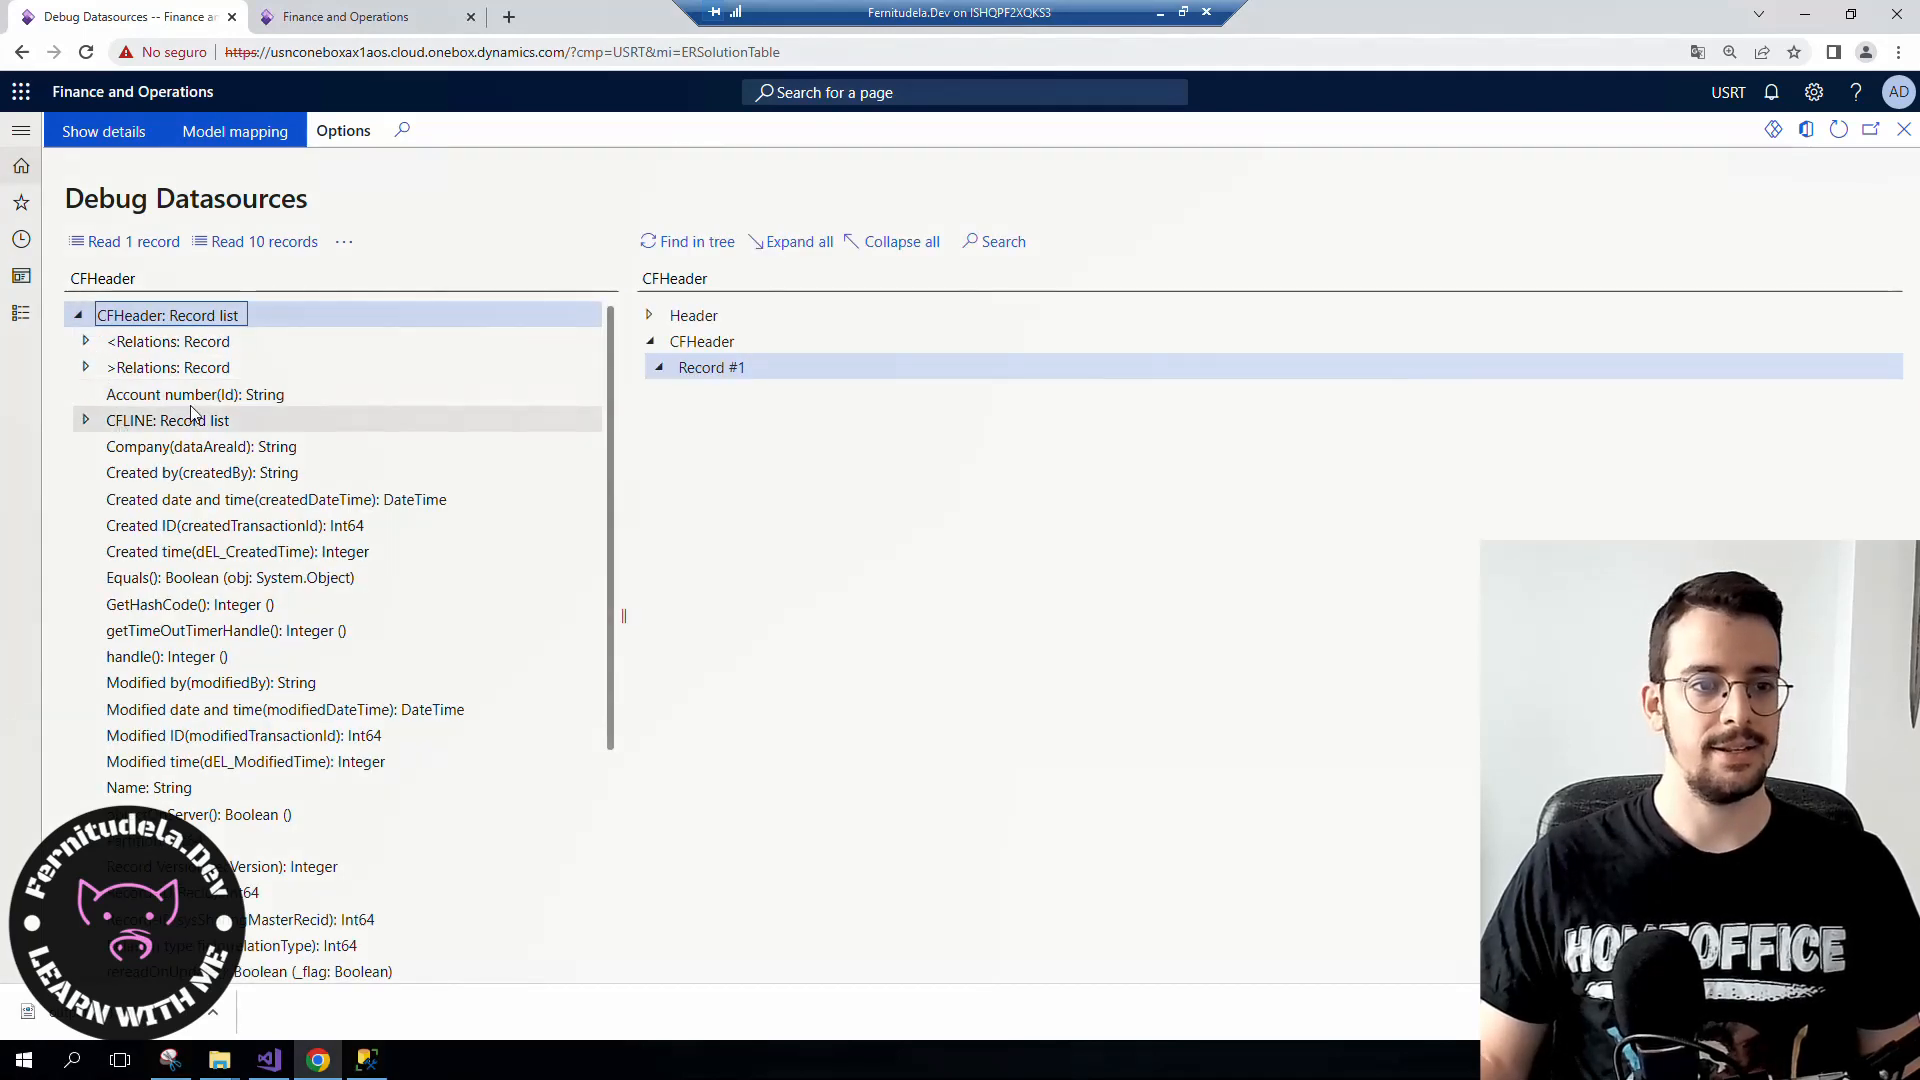
- Get CFHeader's Id value '01' and read its three CFLINE line records
click(195, 394)
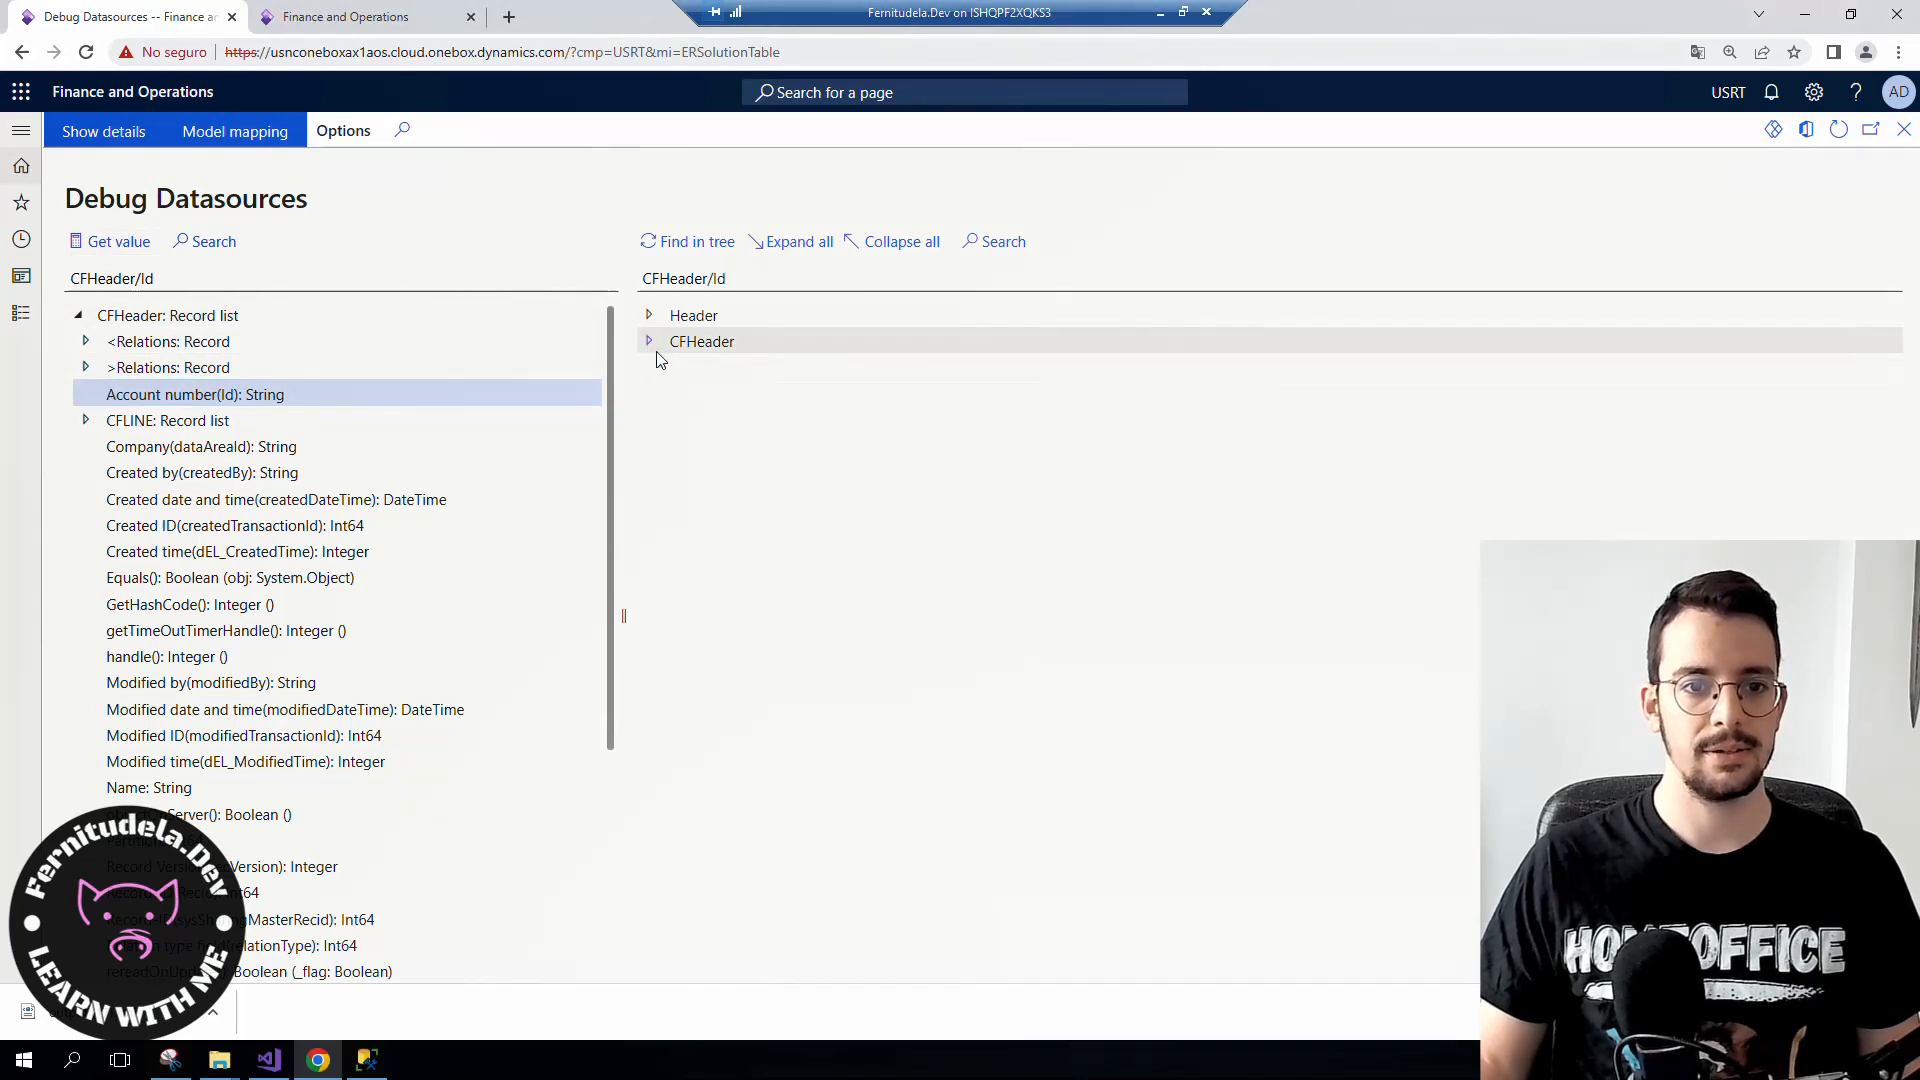
click(167, 419)
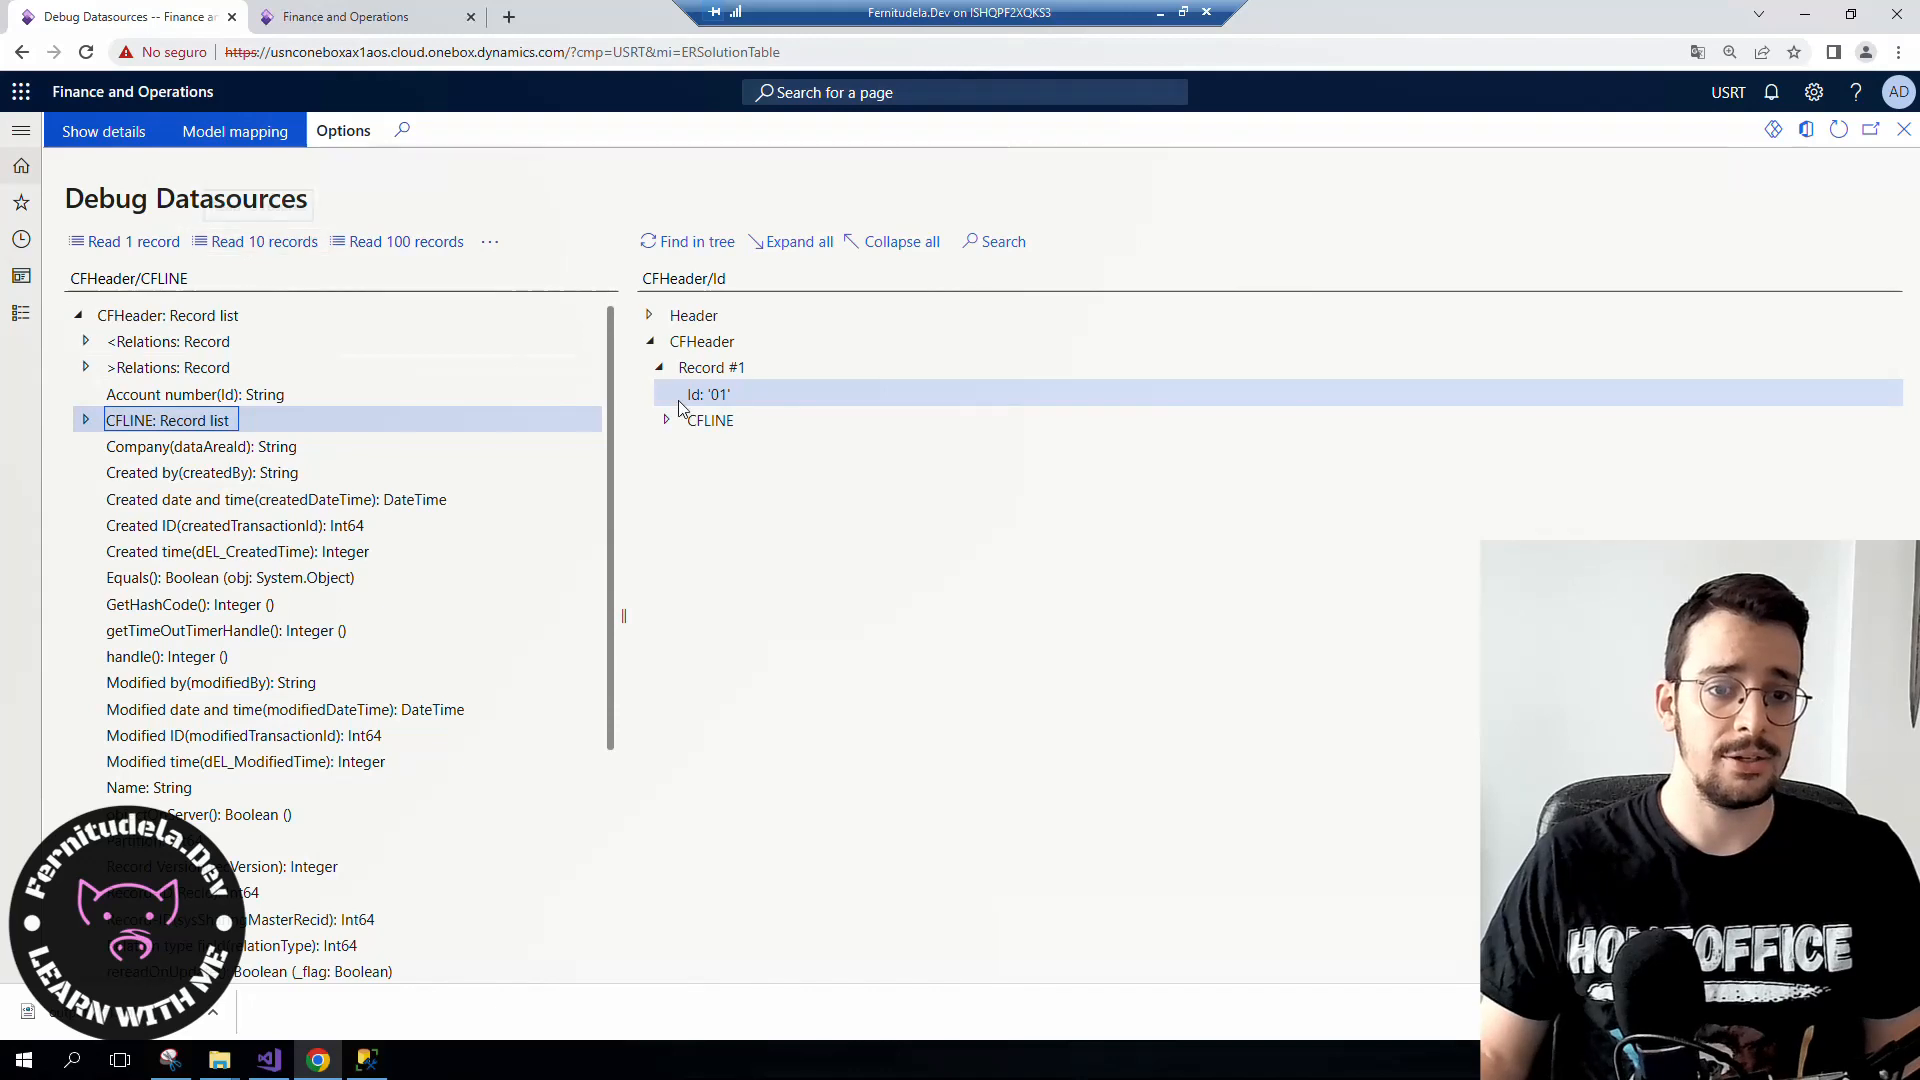
click(666, 420)
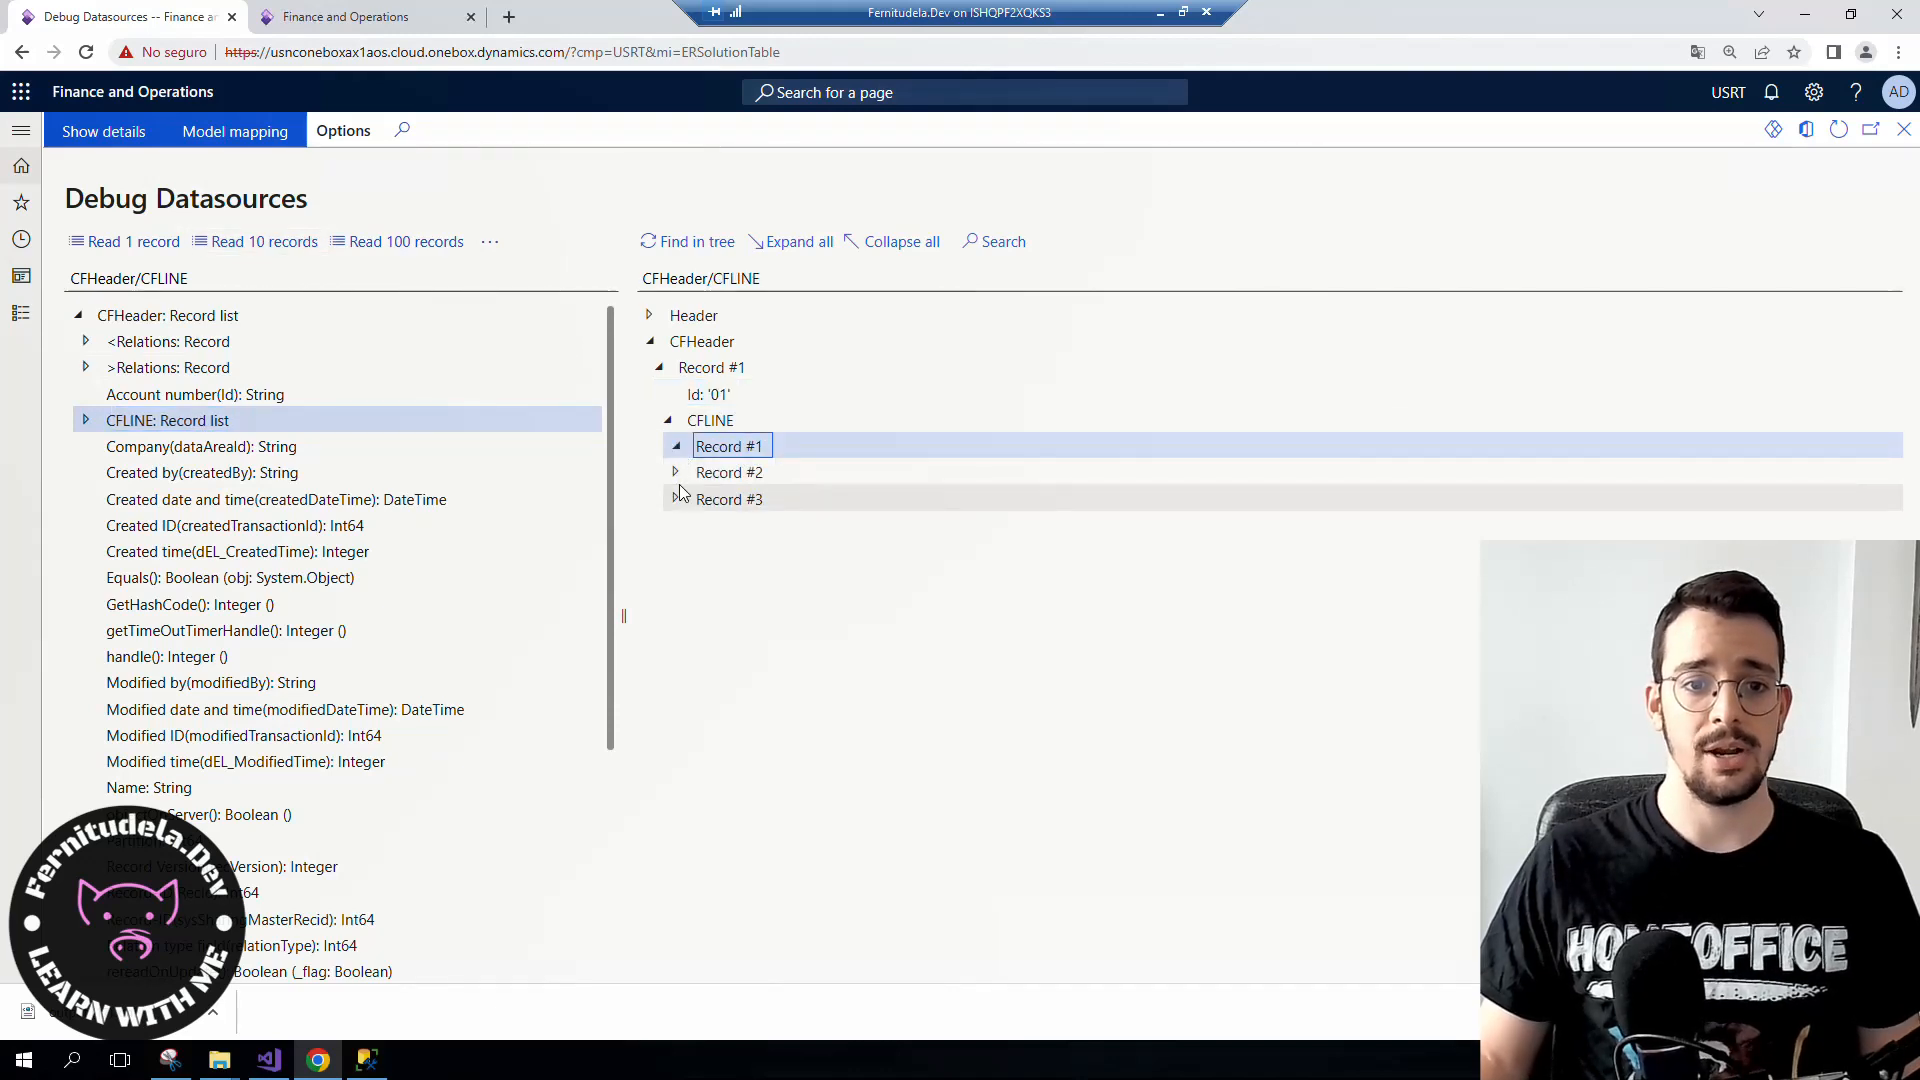
mouse_move(676, 452)
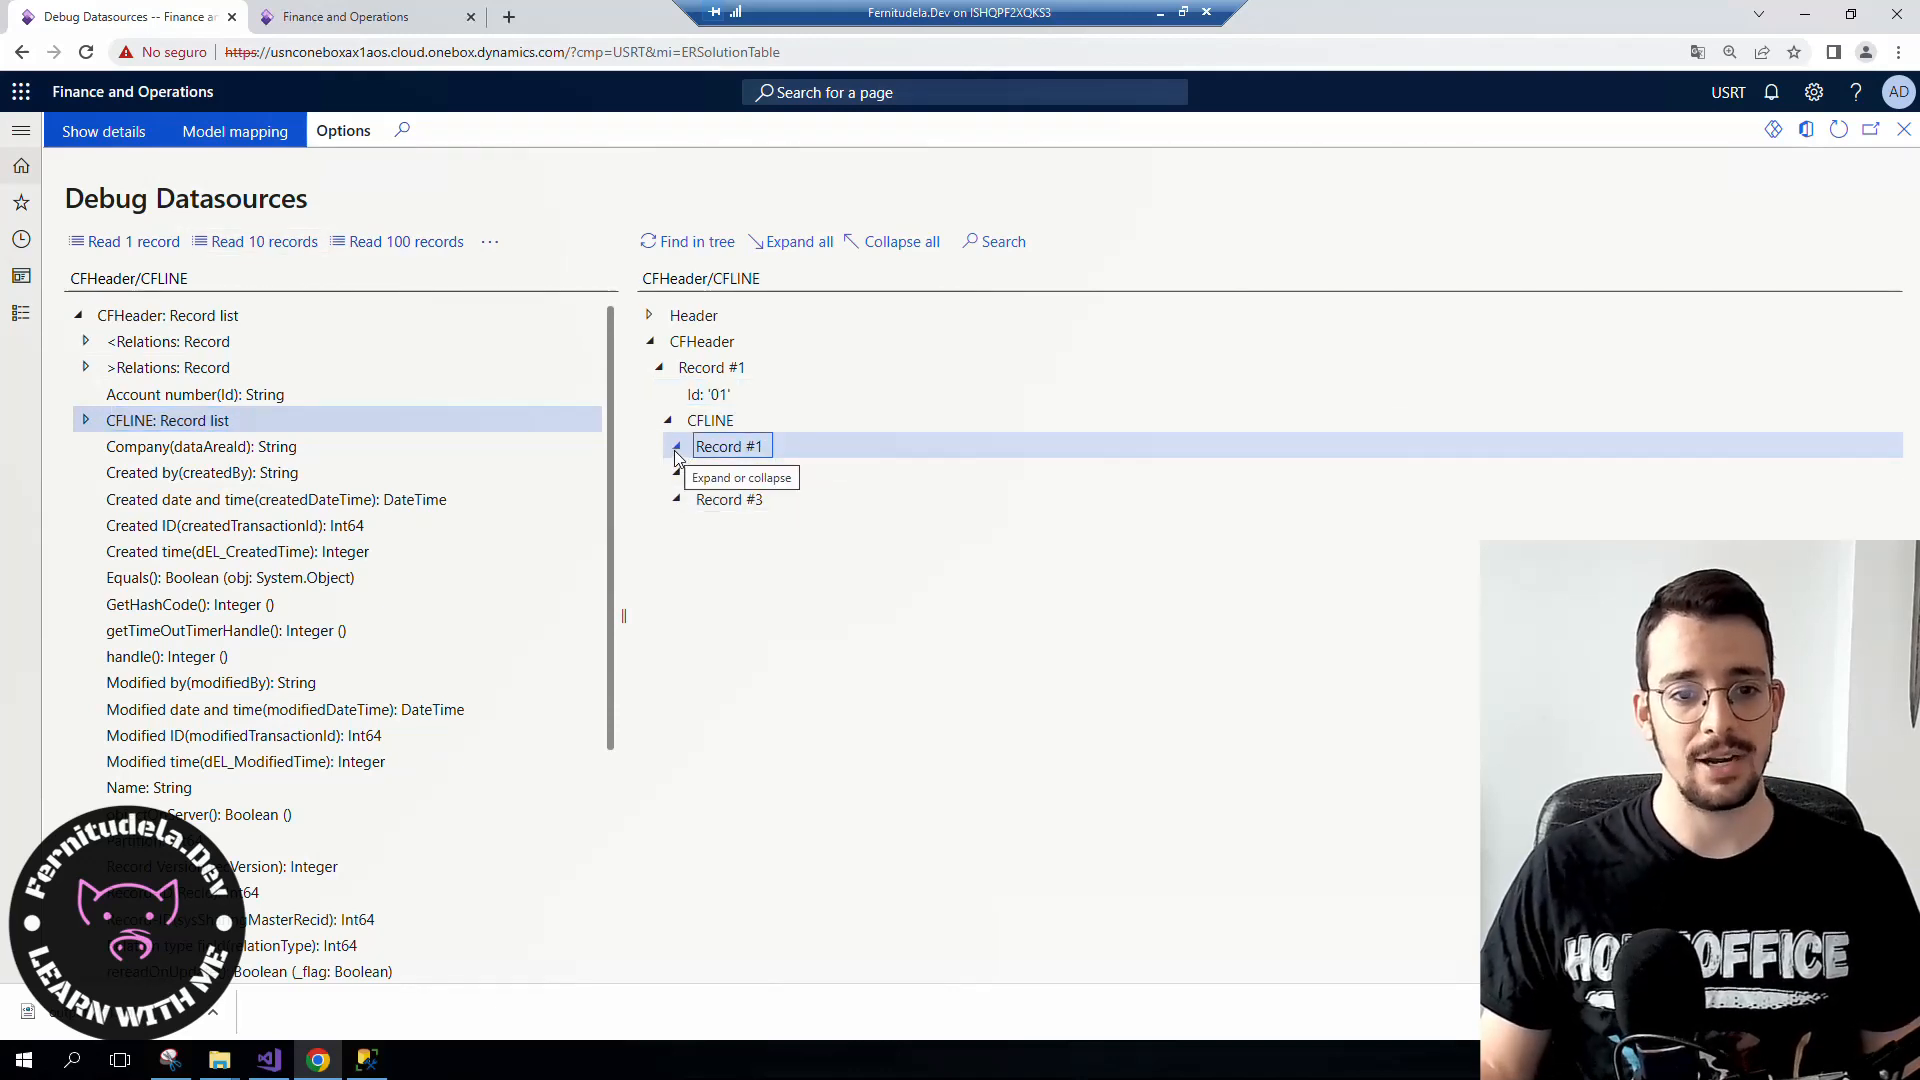
click(665, 419)
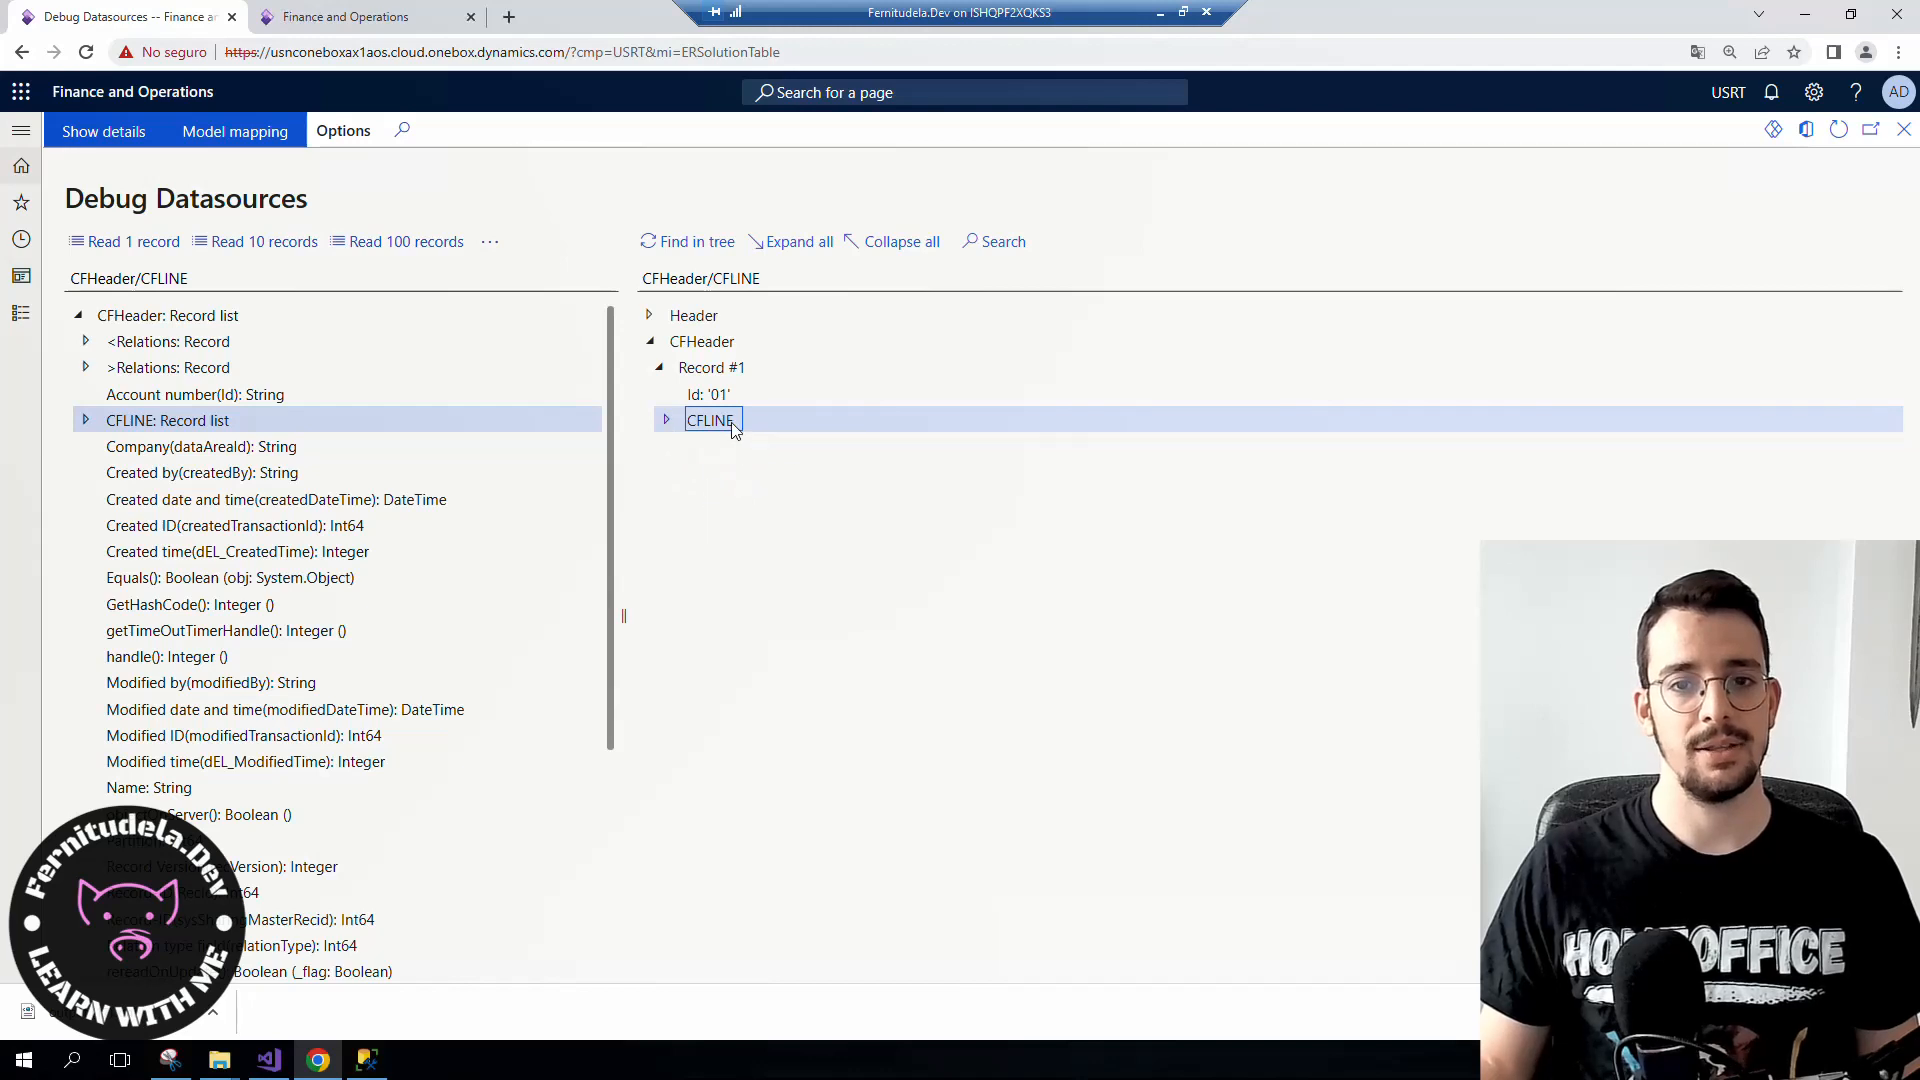
mouse_move(729, 425)
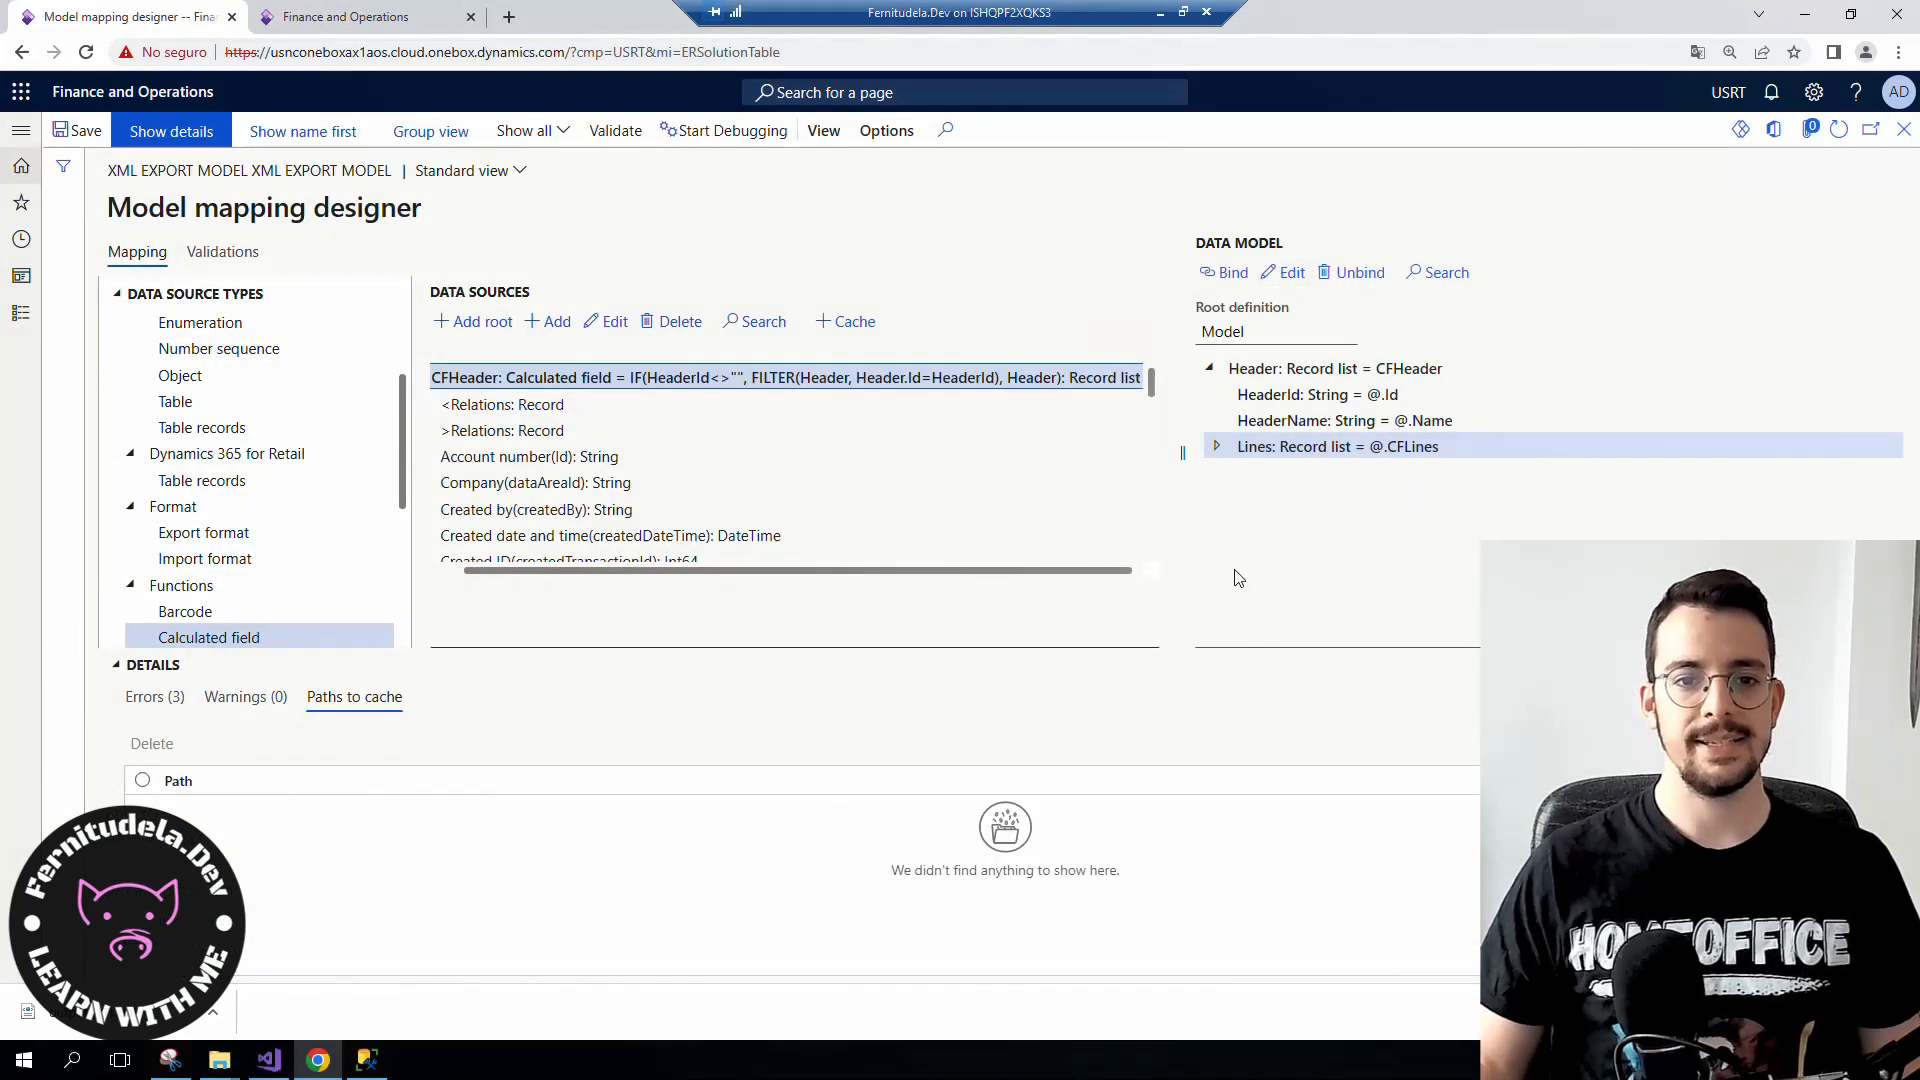
mouse_move(721, 477)
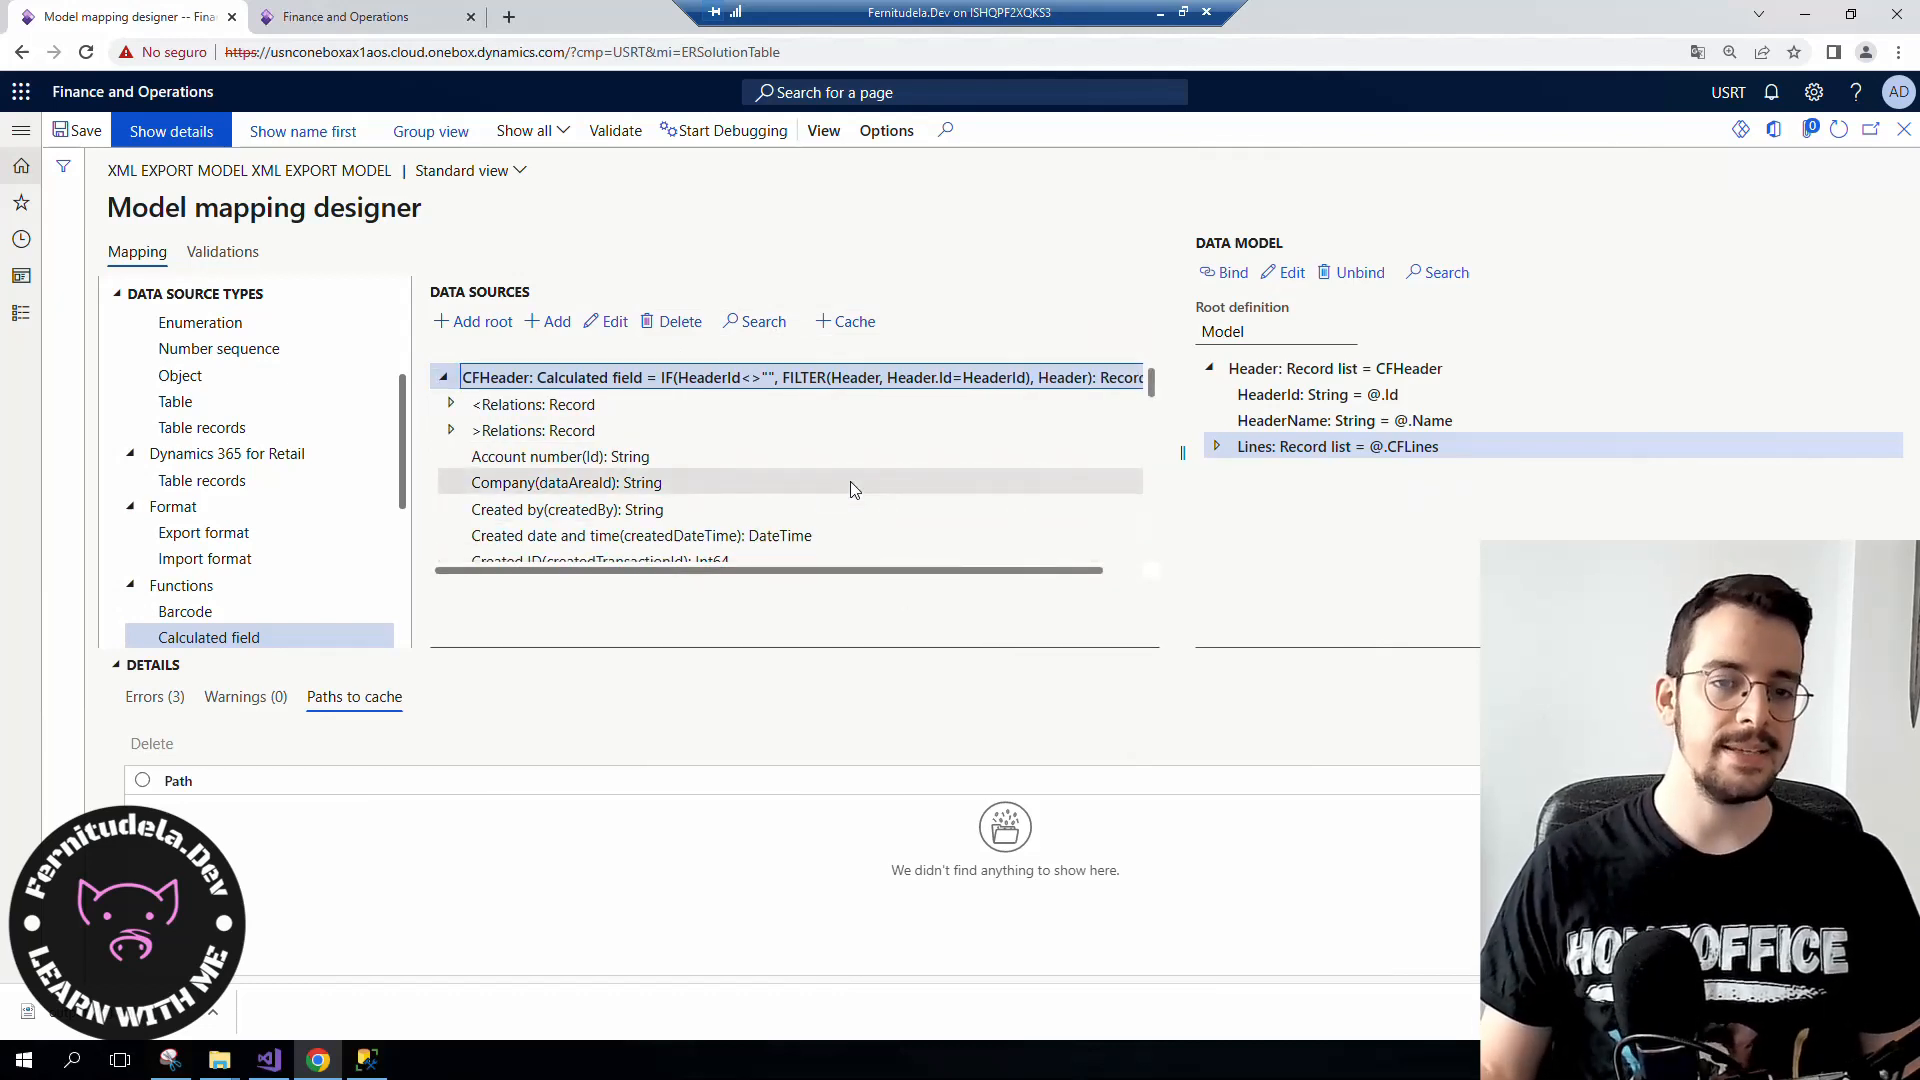
mouse_move(1184, 462)
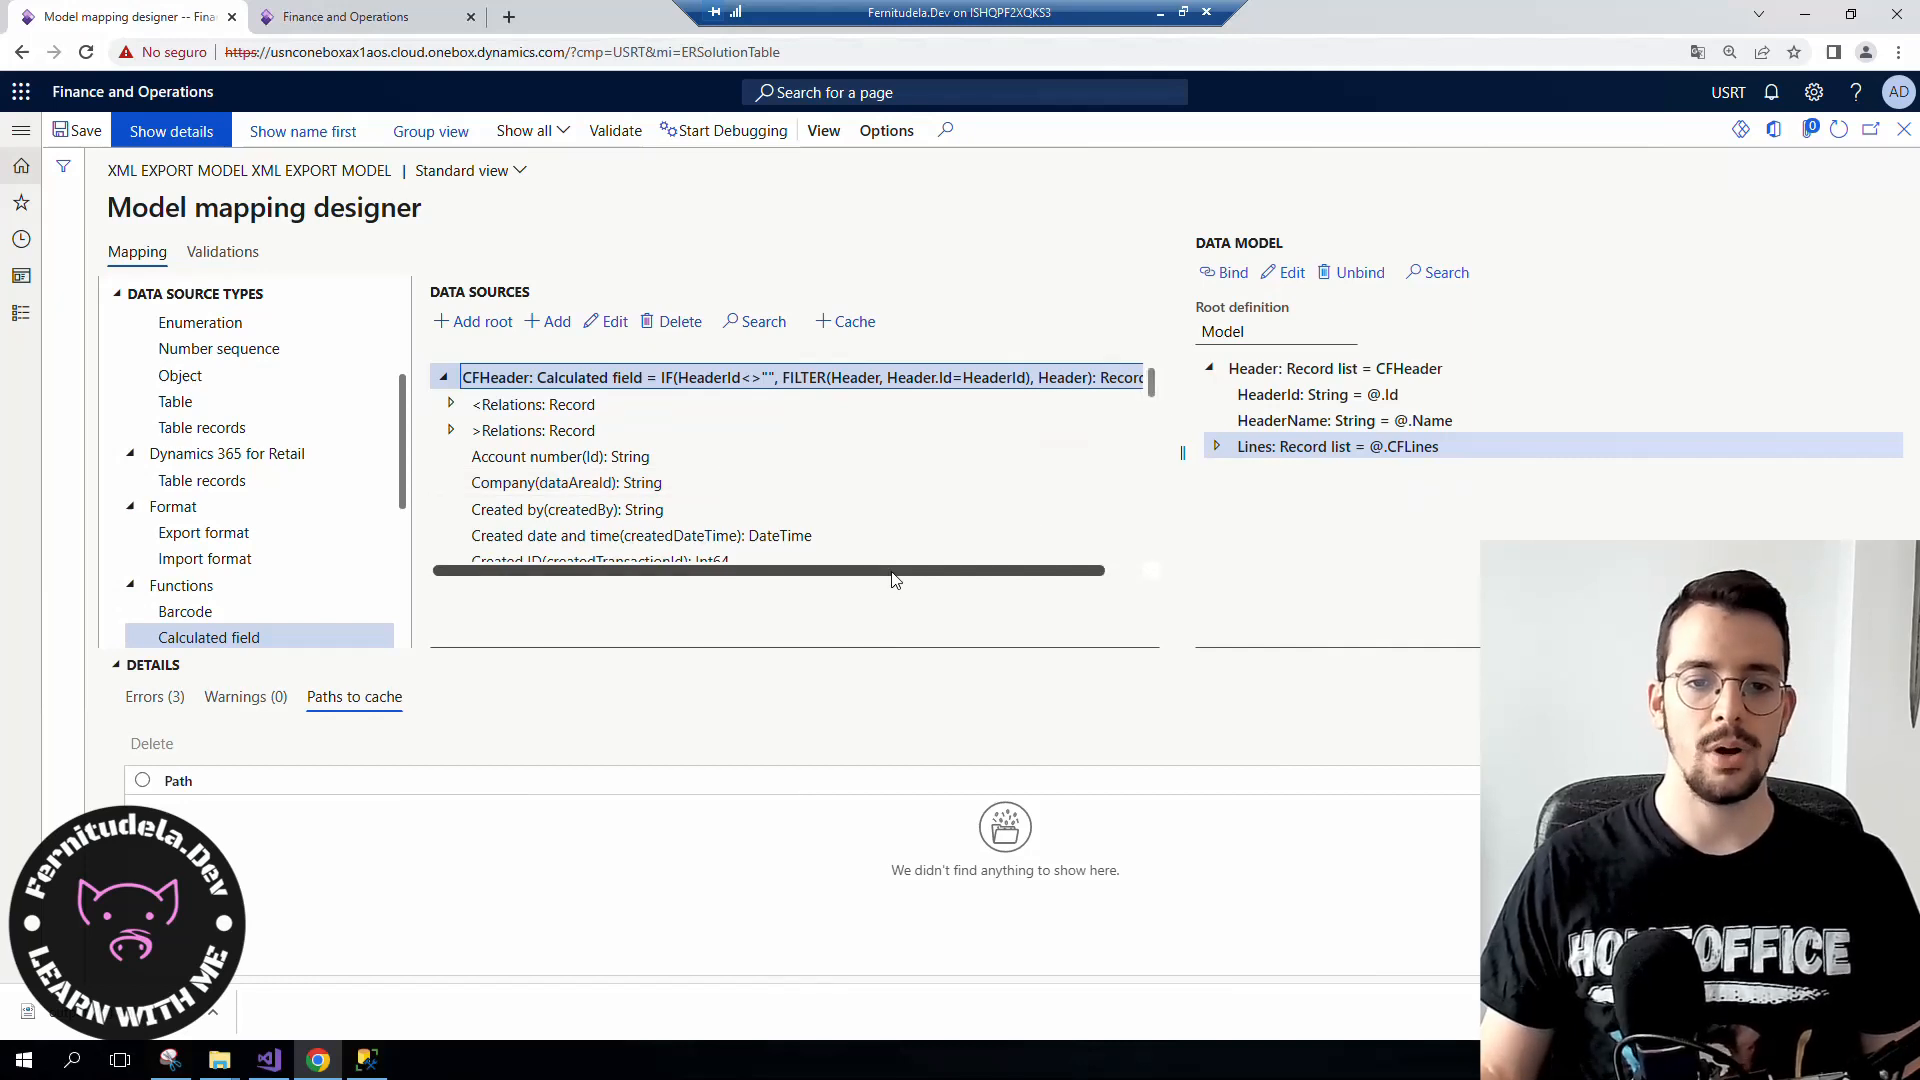
mouse_move(809, 579)
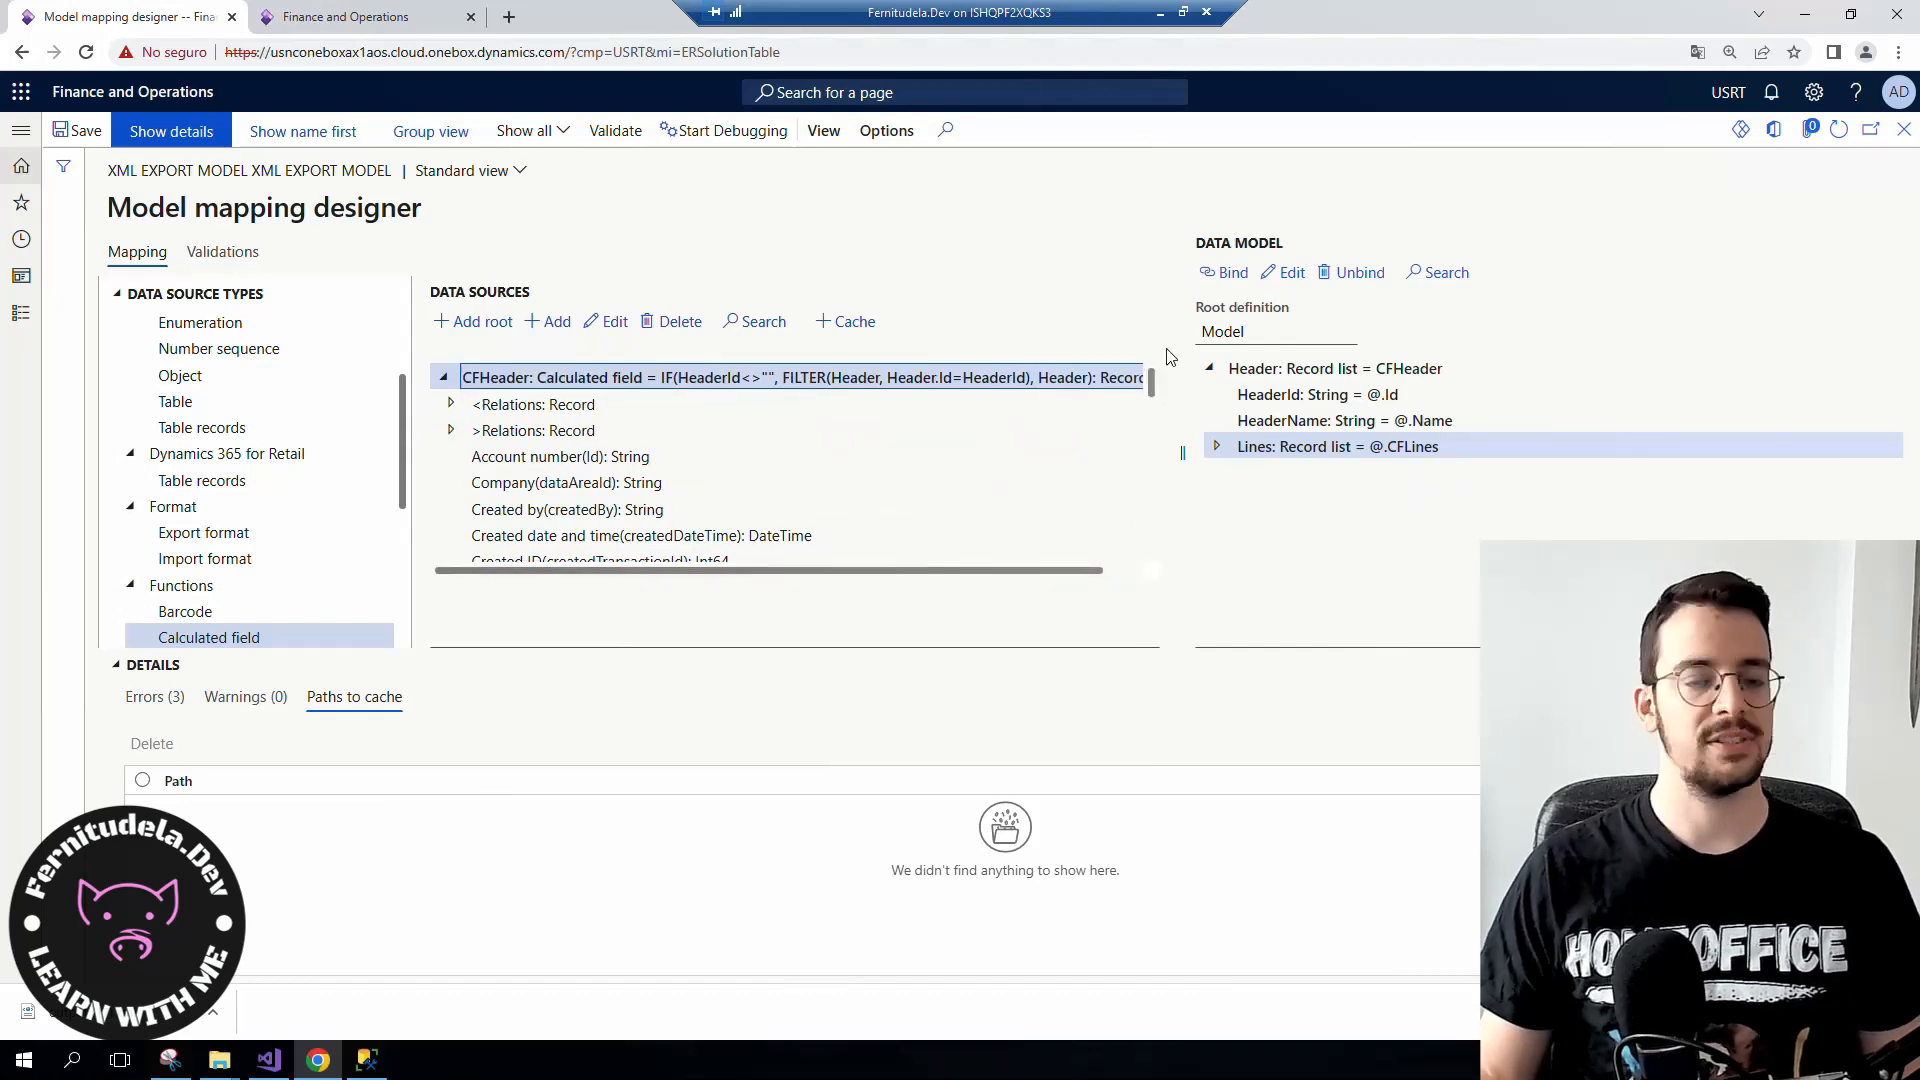
mouse_move(1014, 287)
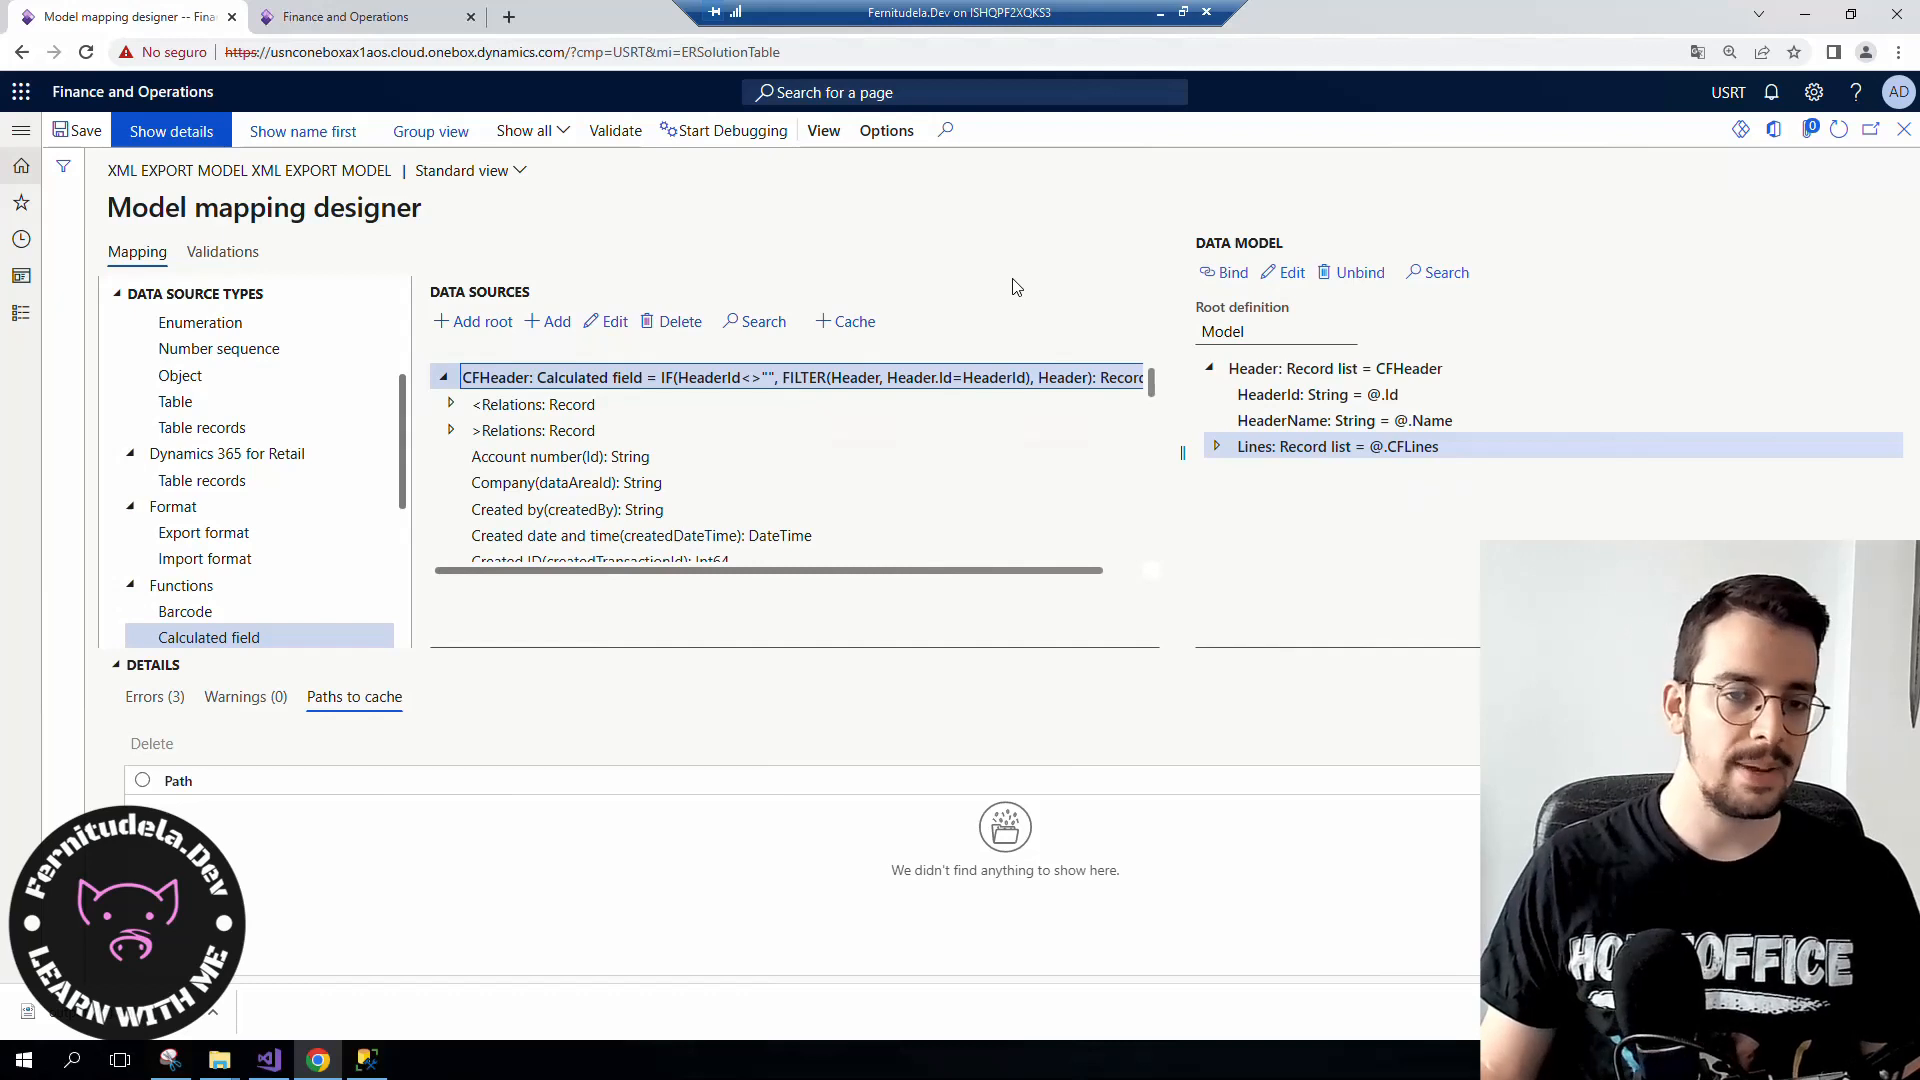